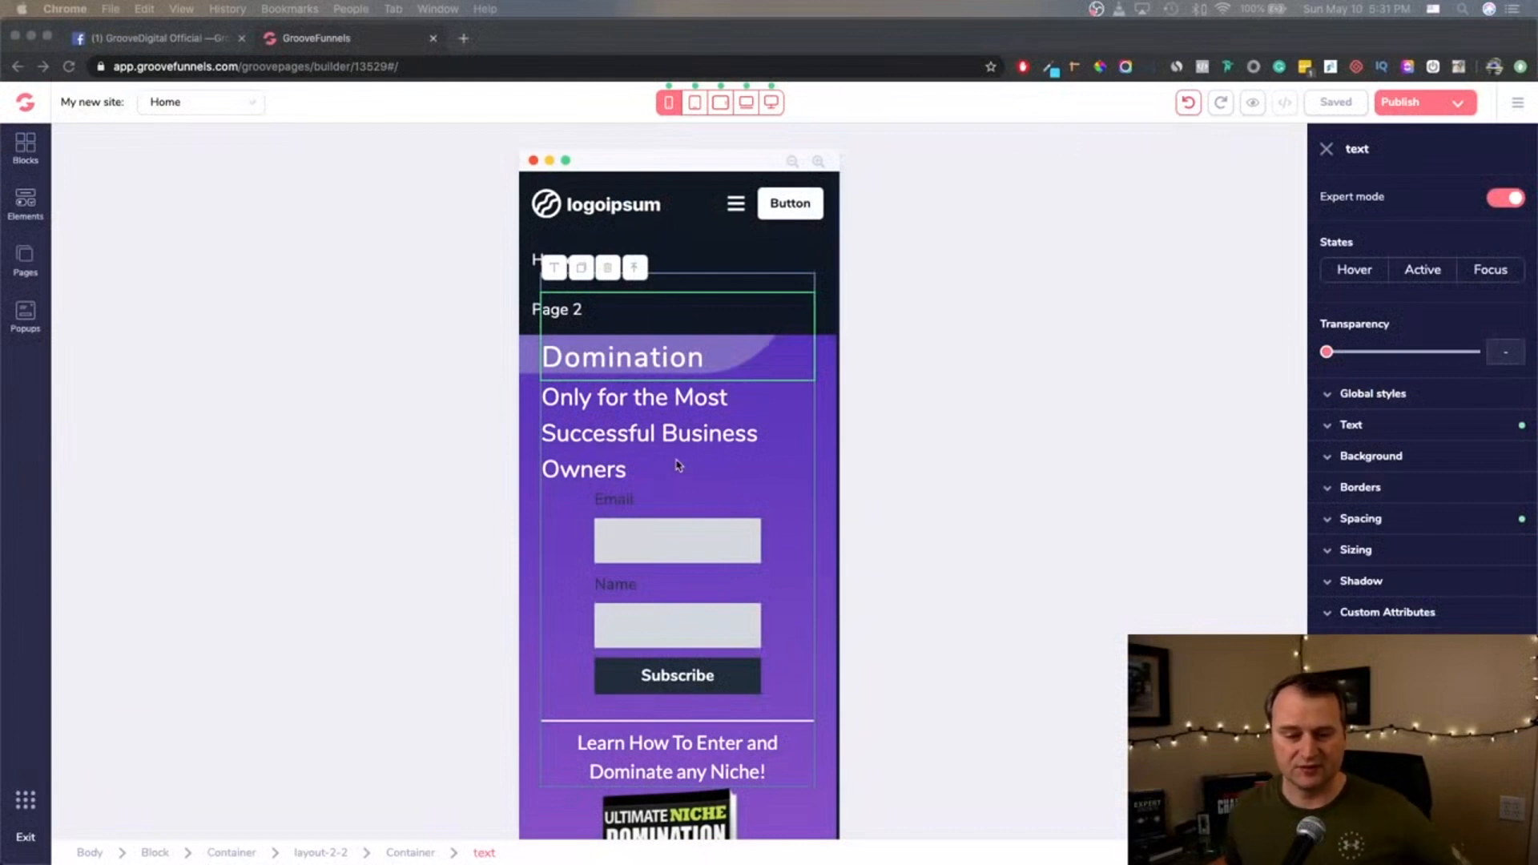
# Scroll through the whole phone layout of the Ultimate Niche Domination page, then switch to desktop preview.
pyautogui.scroll(-3)
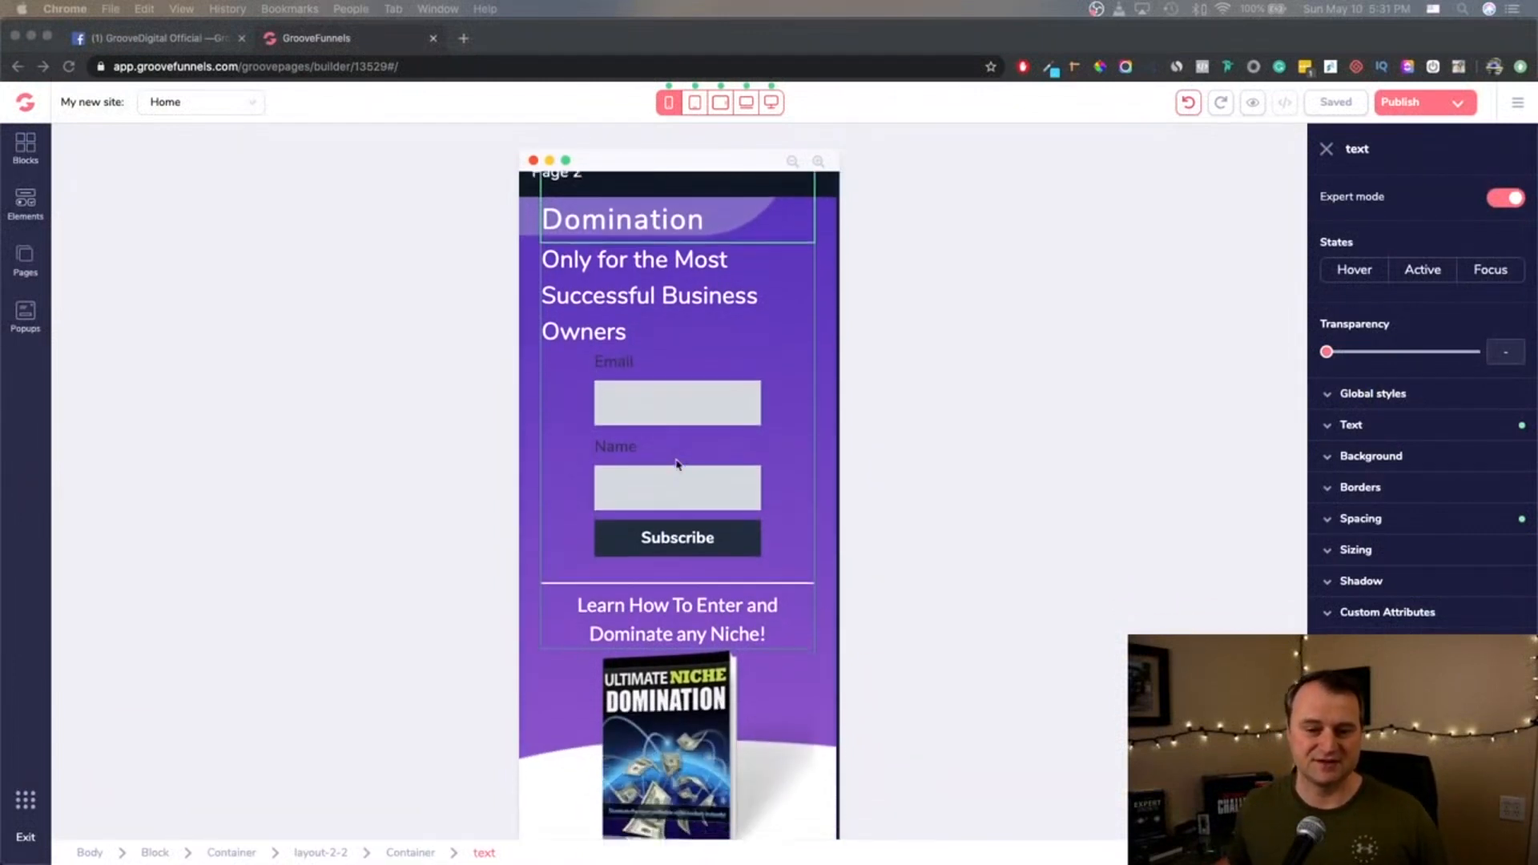
pyautogui.scroll(-3)
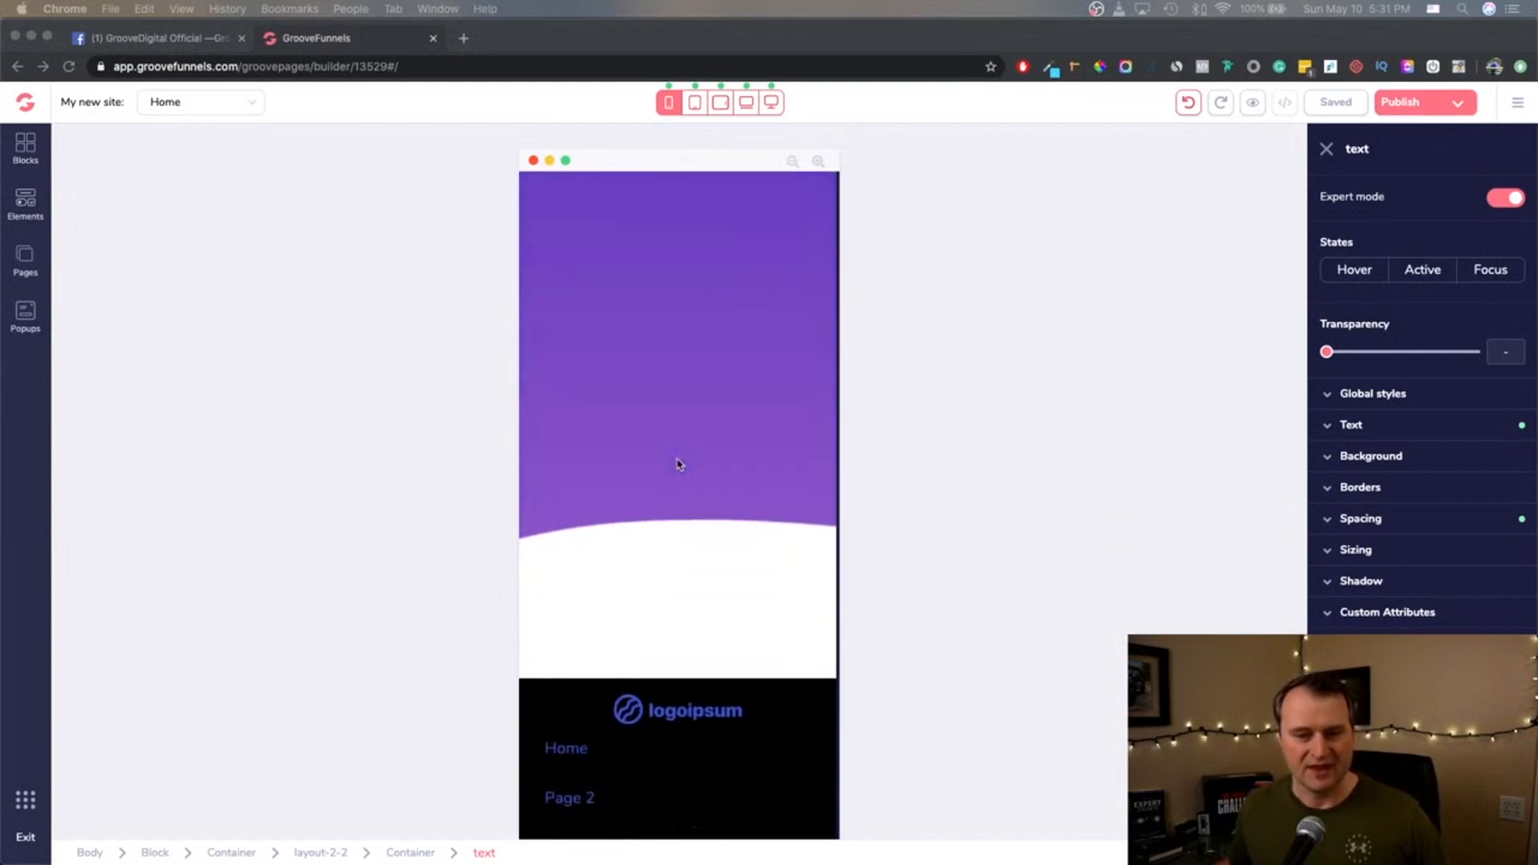
pyautogui.scroll(-3)
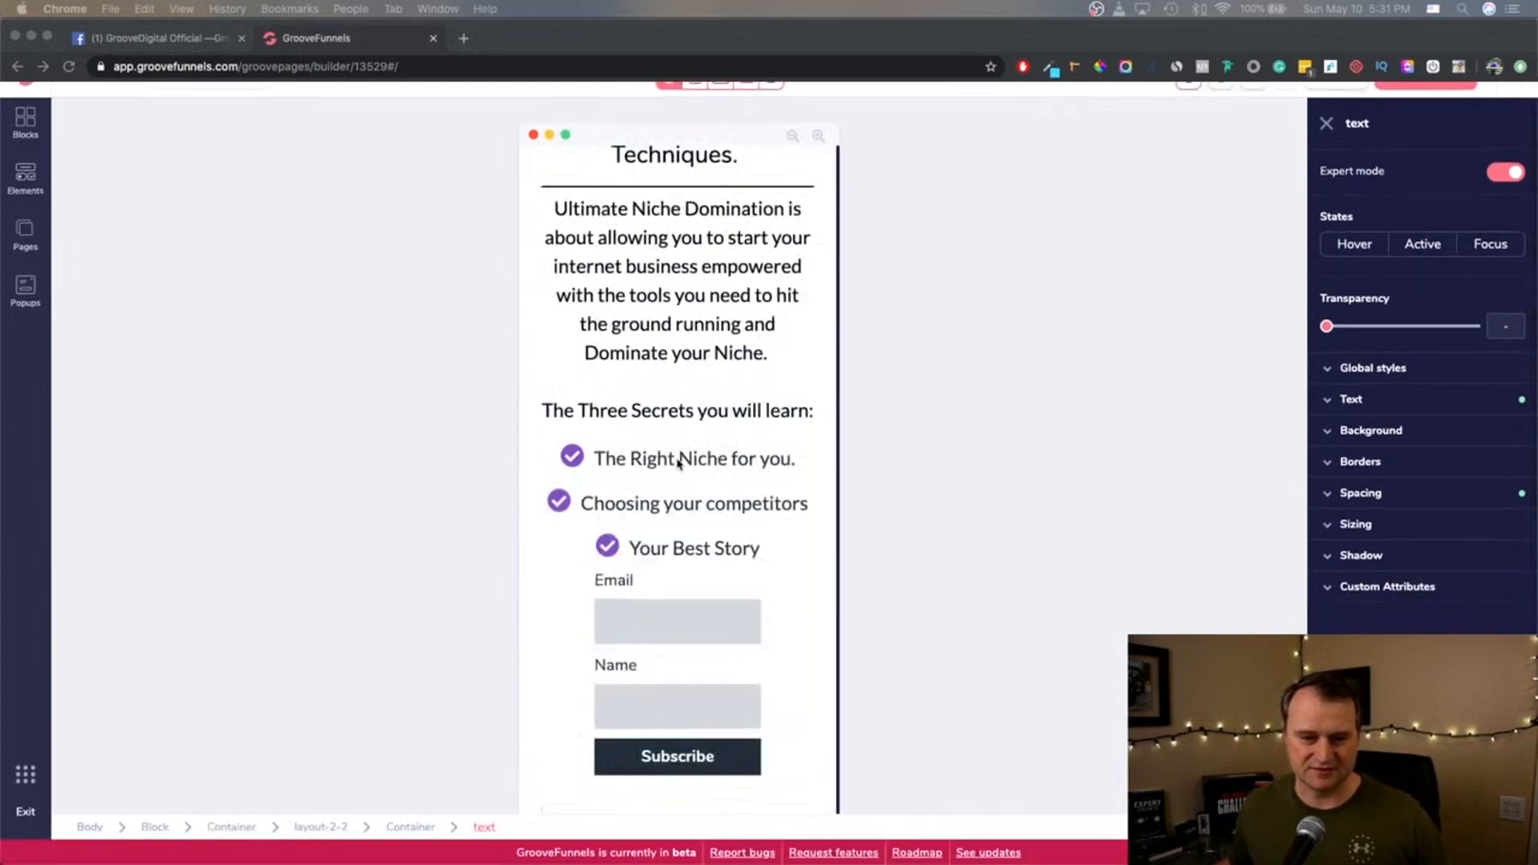
pyautogui.scroll(-3)
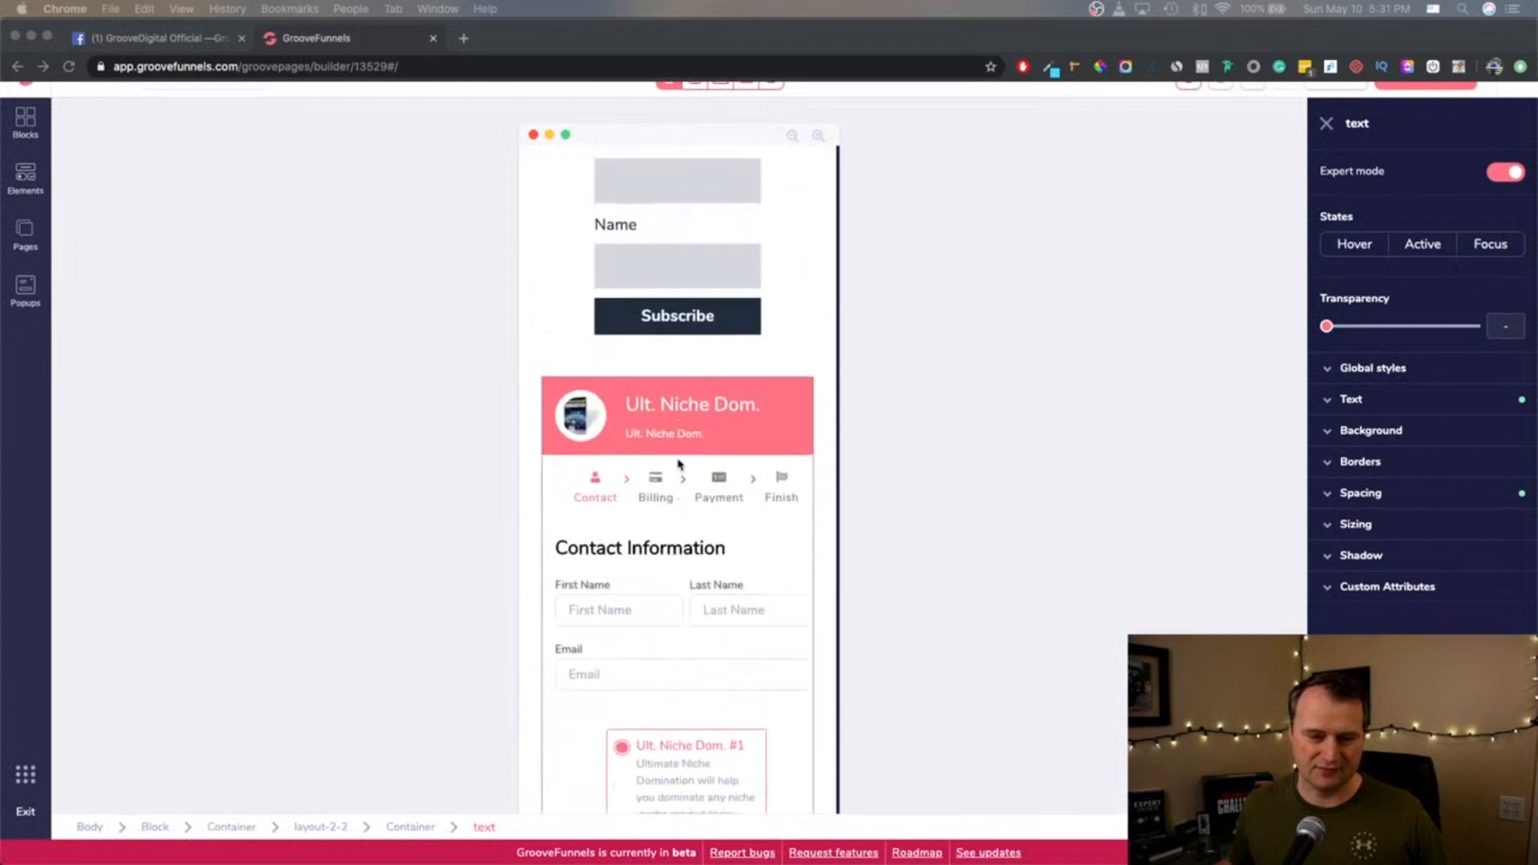
pyautogui.scroll(-3)
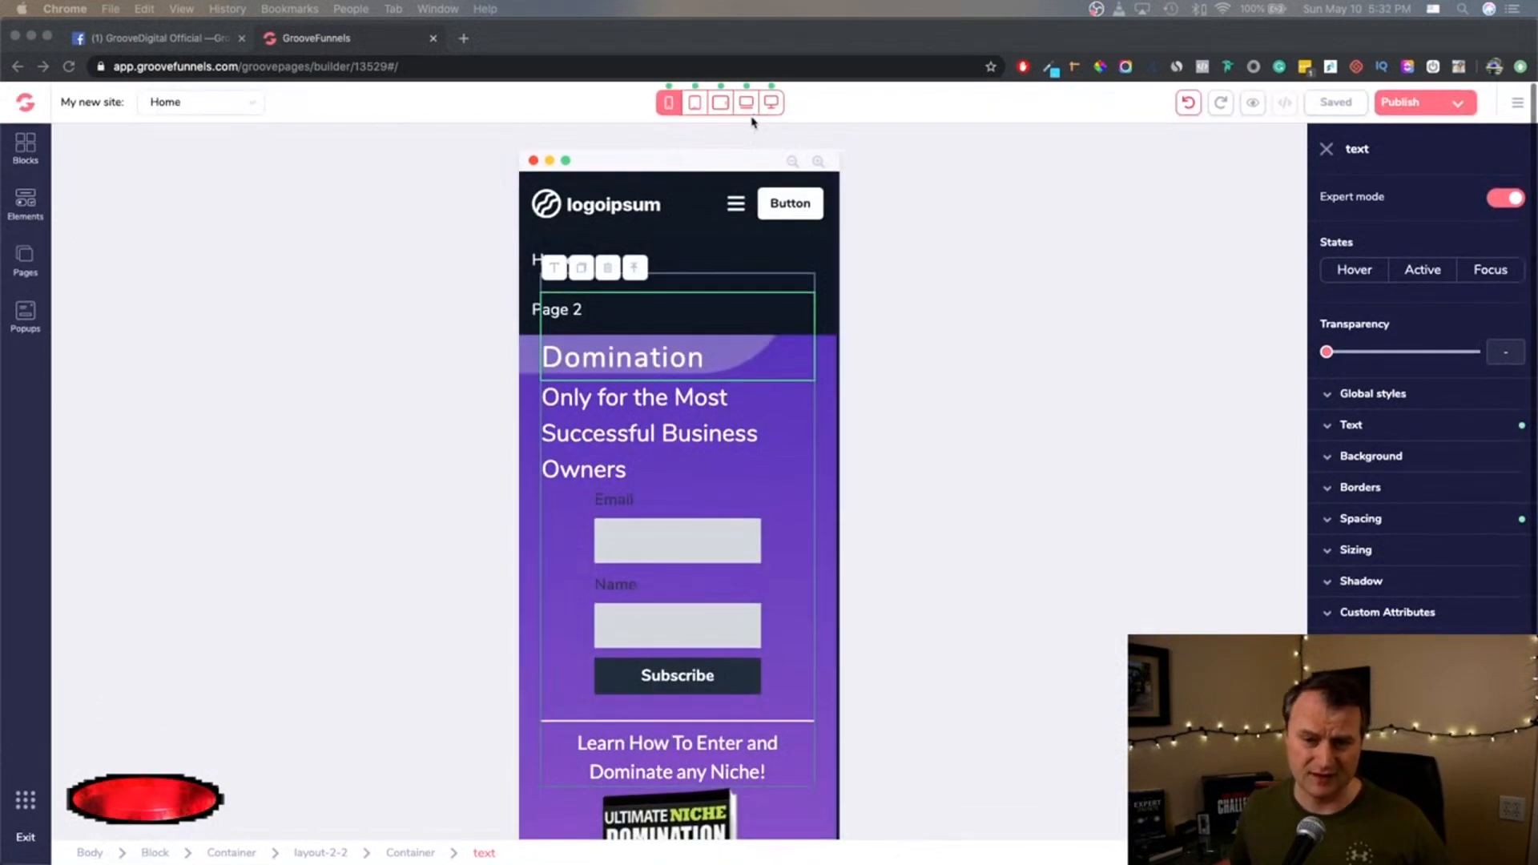
pyautogui.click(770, 102)
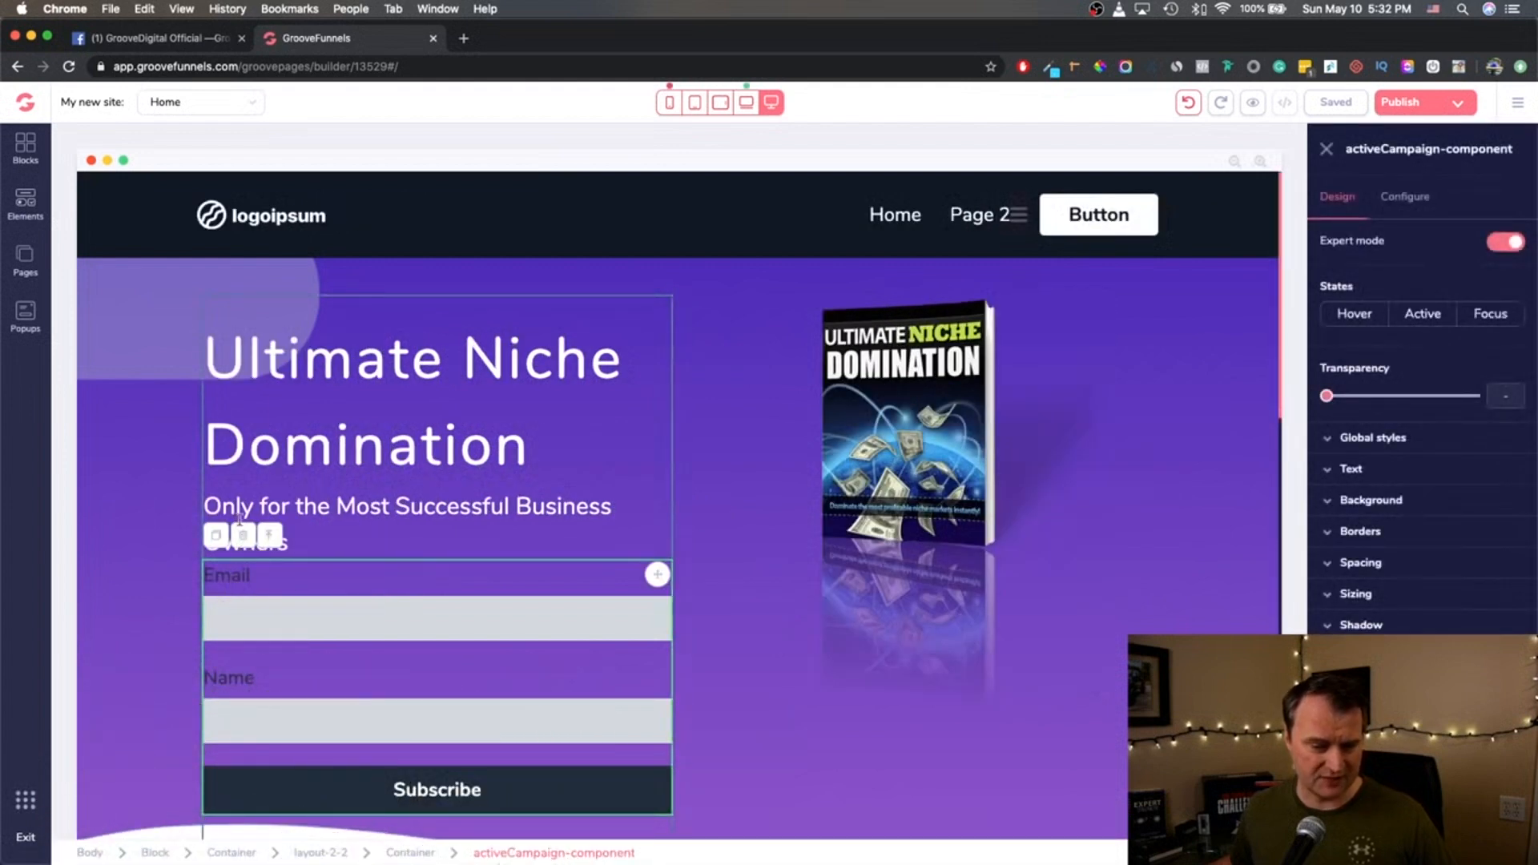
# Delete the activeCampaign email signup form from the hero and confirm the removal.
pyautogui.click(241, 535)
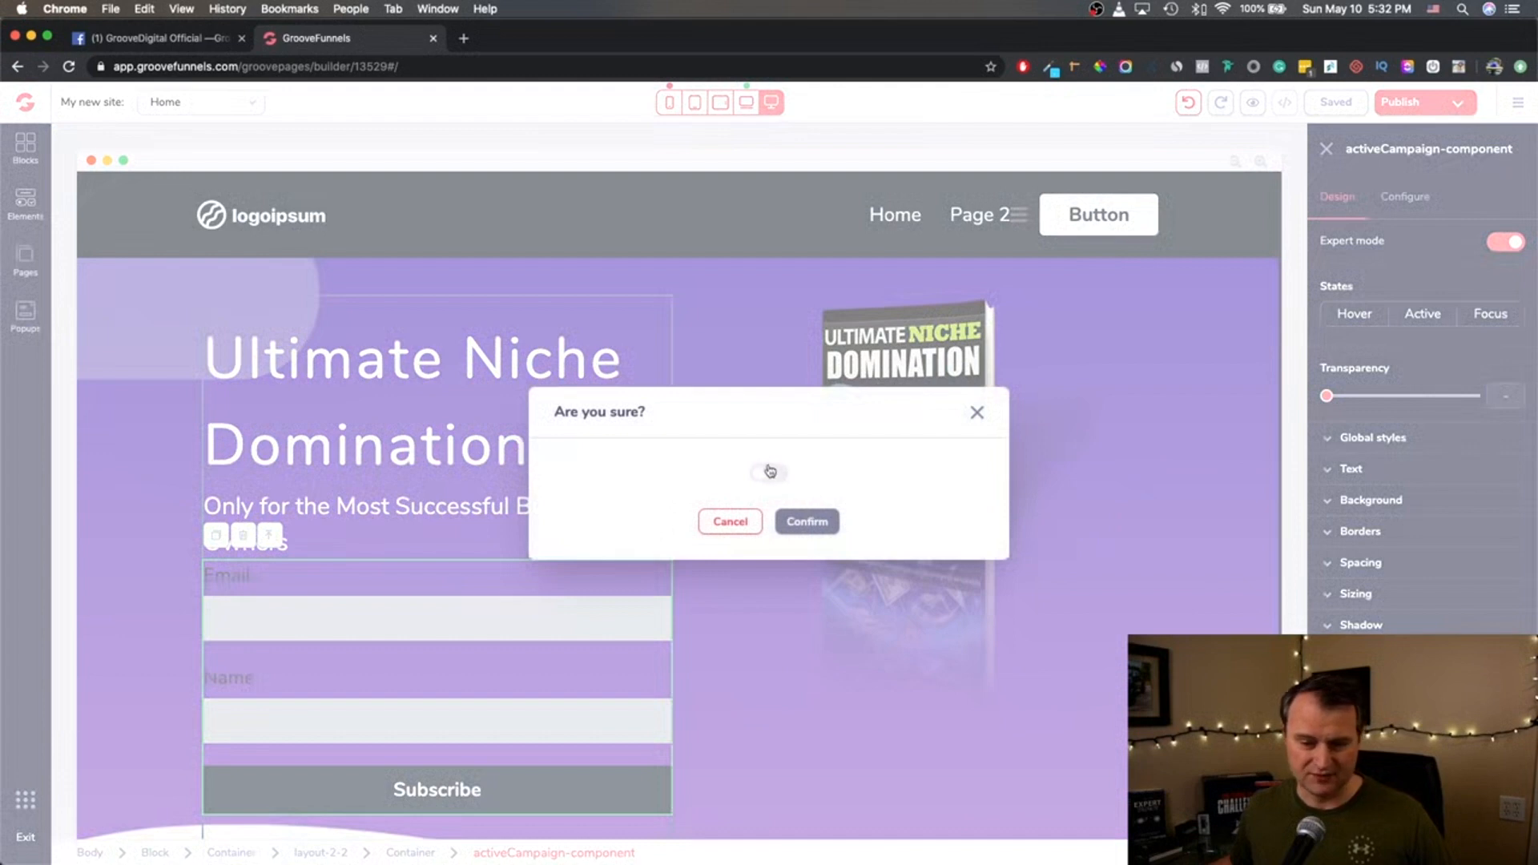
pyautogui.click(805, 520)
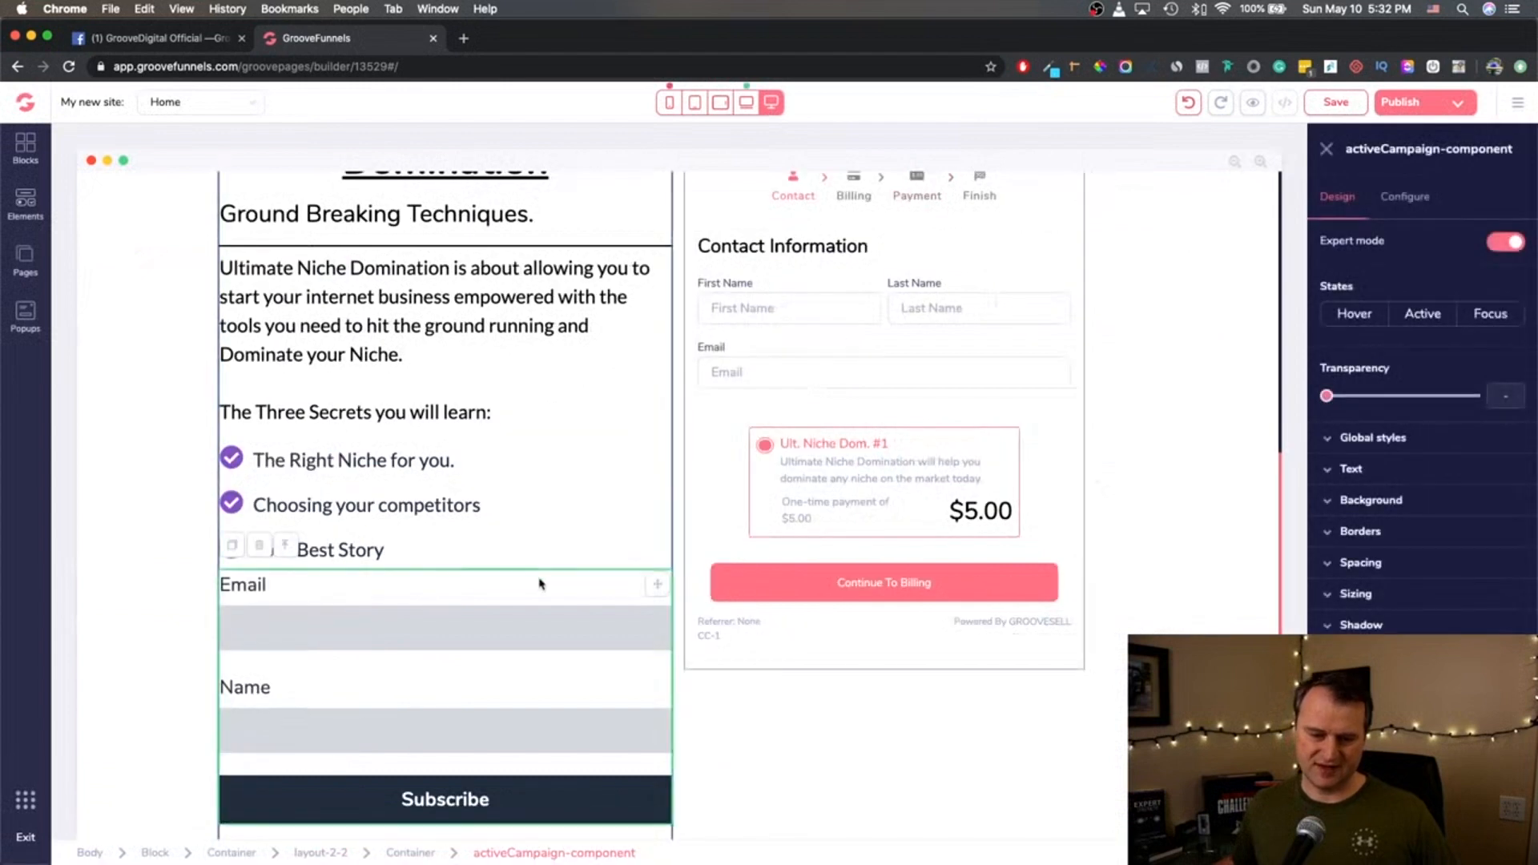
pyautogui.scroll(-3)
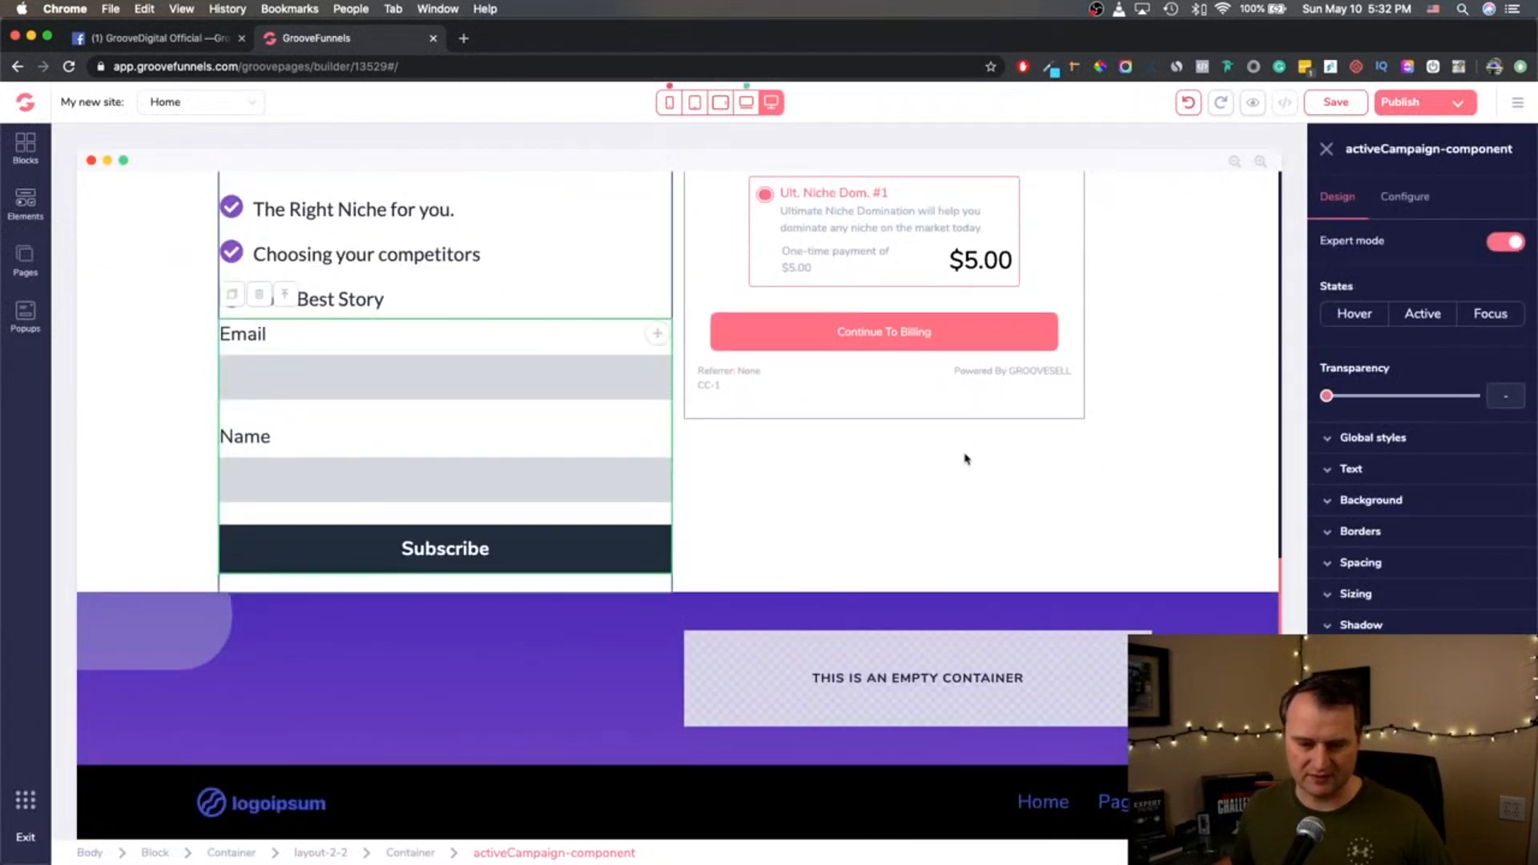
pyautogui.scroll(3)
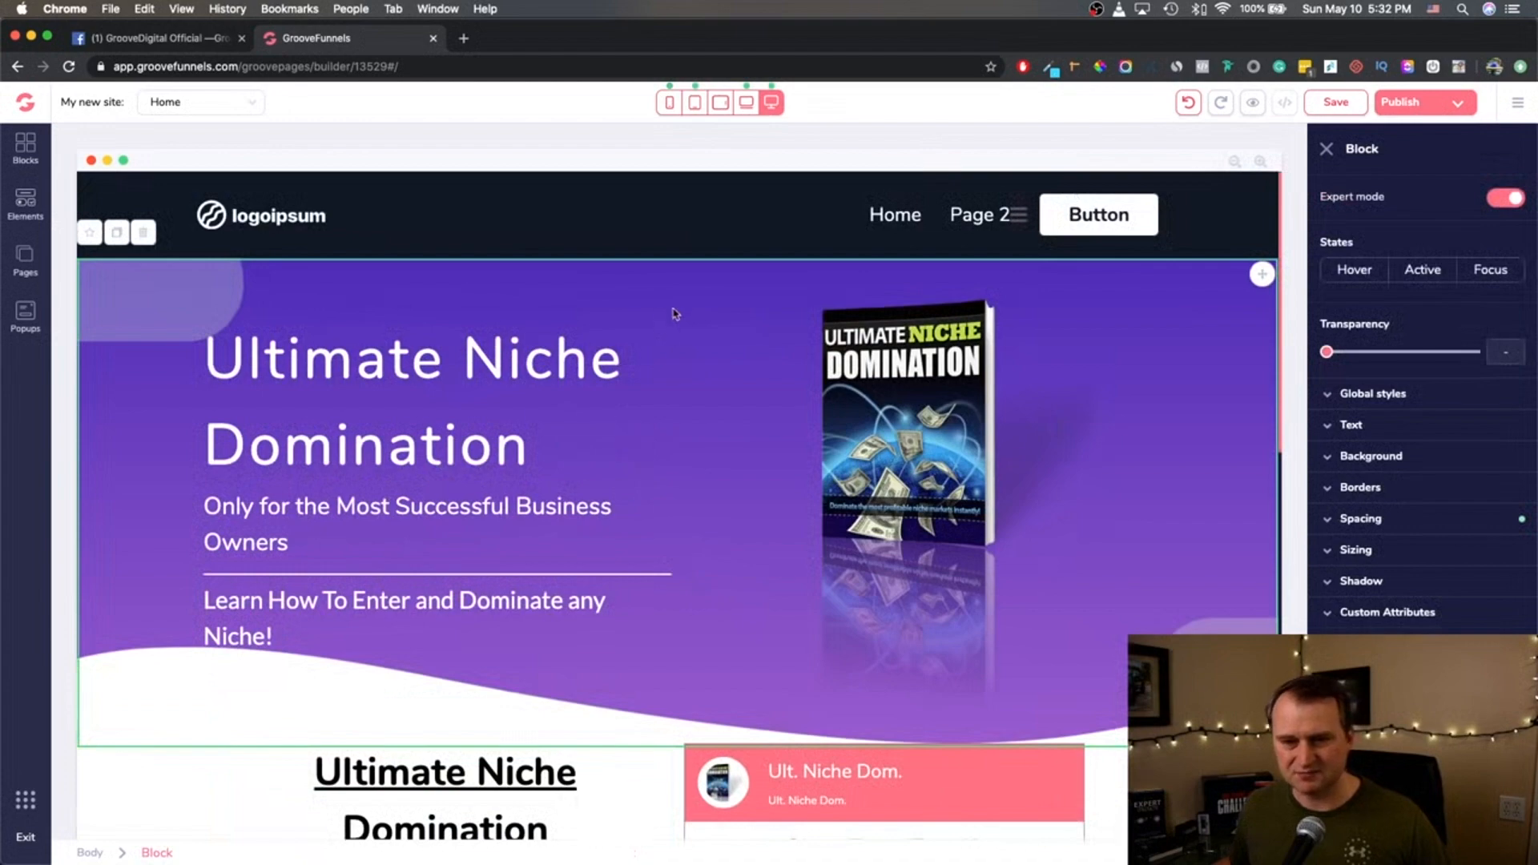
# Preview the cleaned-up hero at laptop, tablet landscape, tablet portrait and phone widths.
pyautogui.scroll(-3)
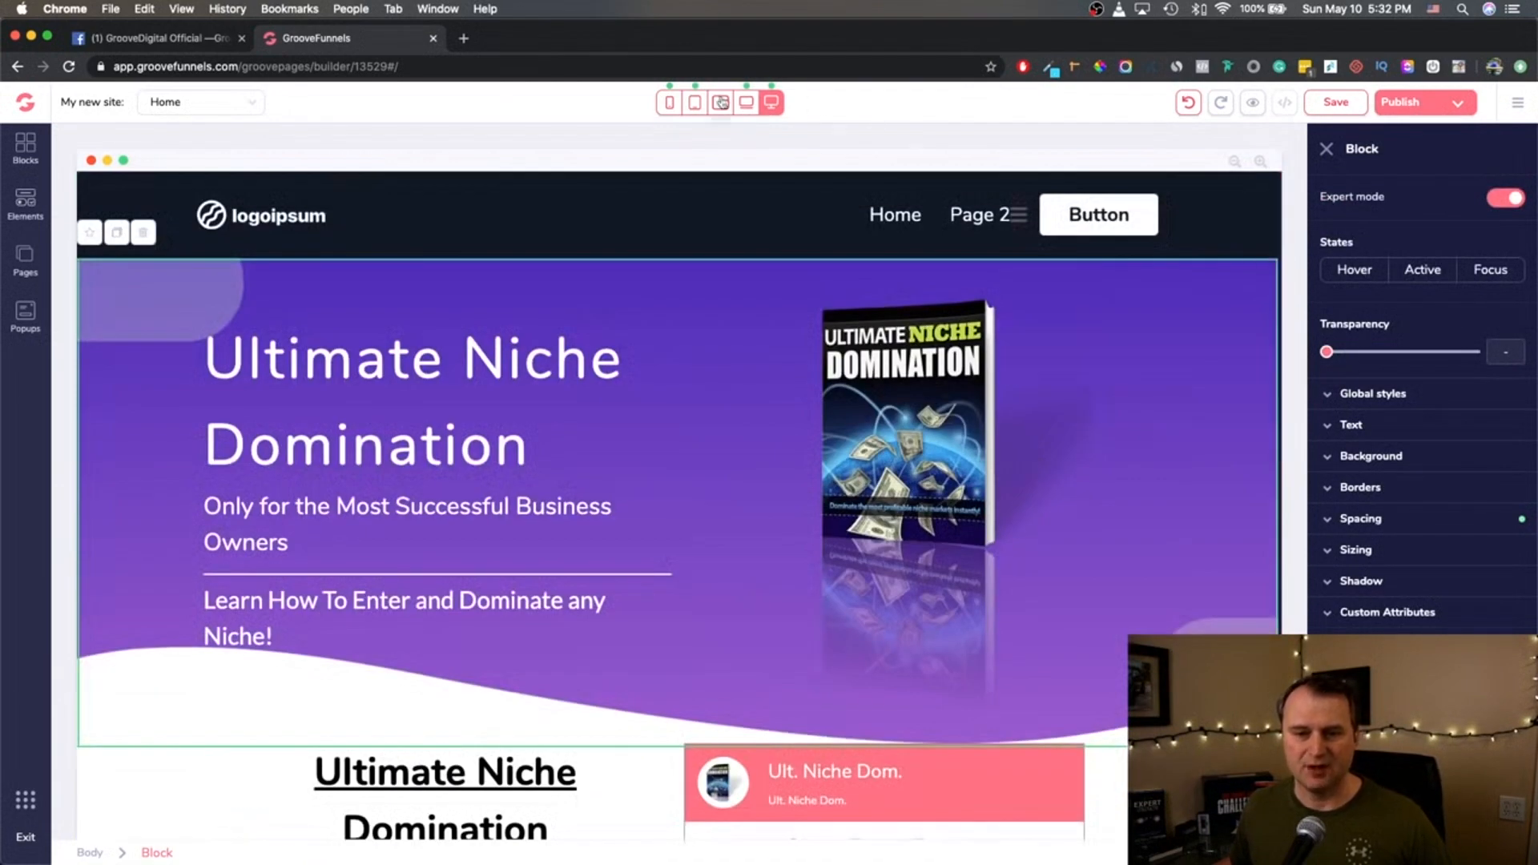
pyautogui.click(745, 101)
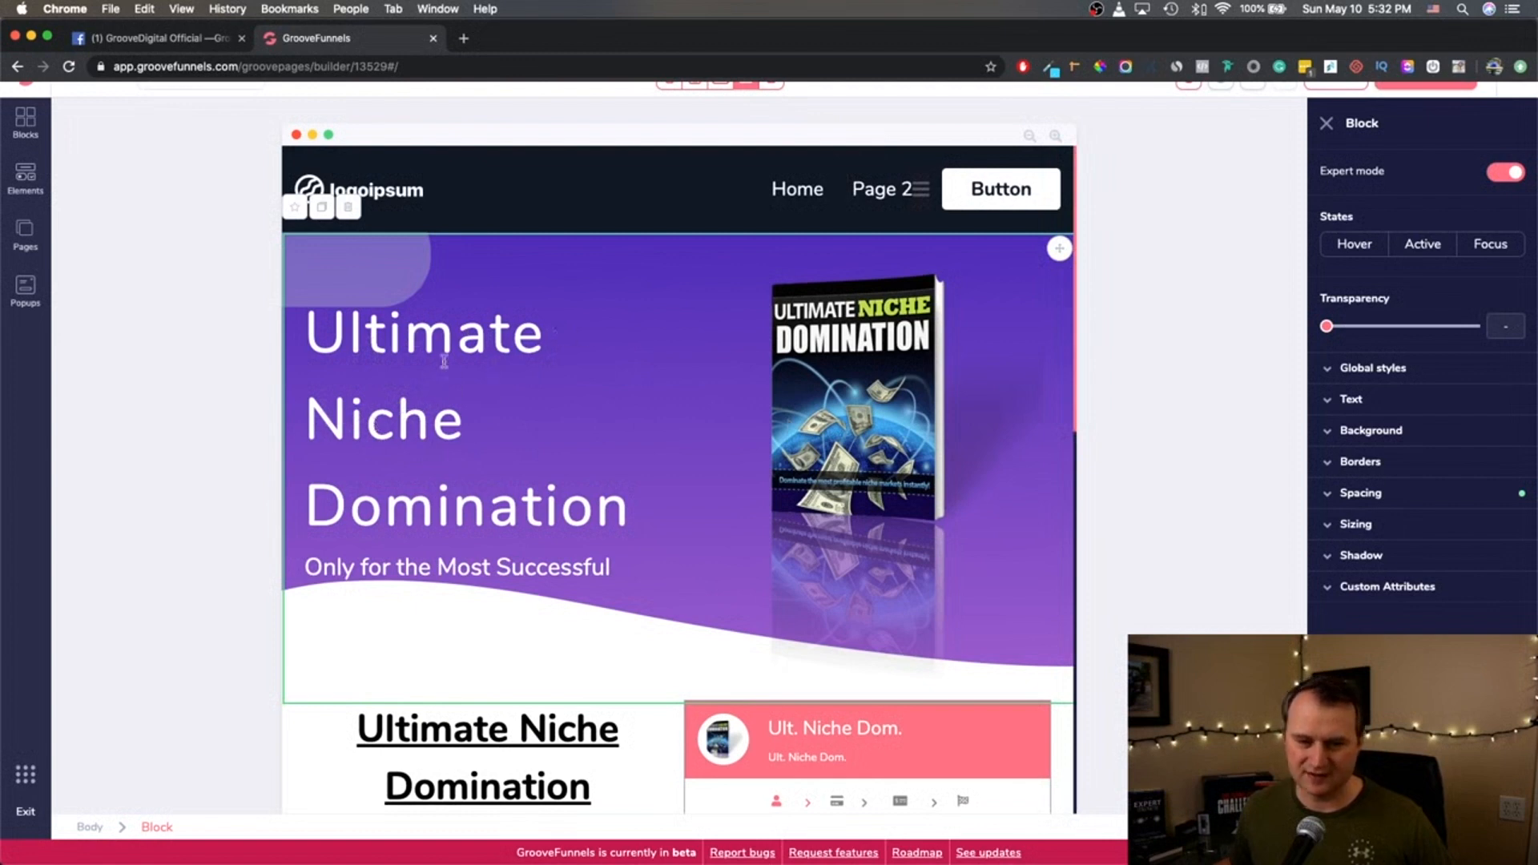
pyautogui.scroll(-3)
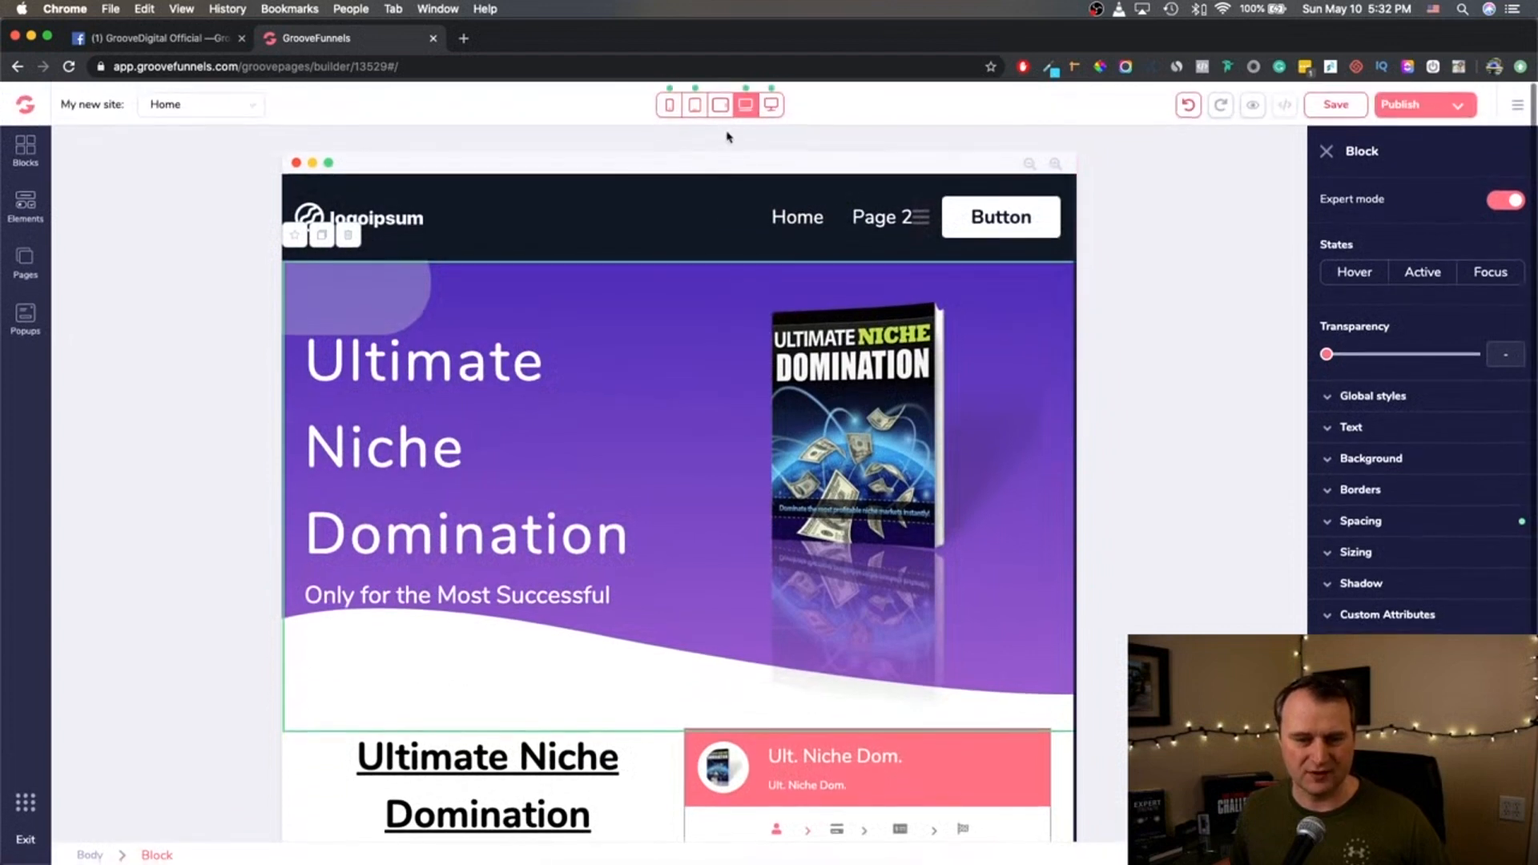
pyautogui.click(694, 102)
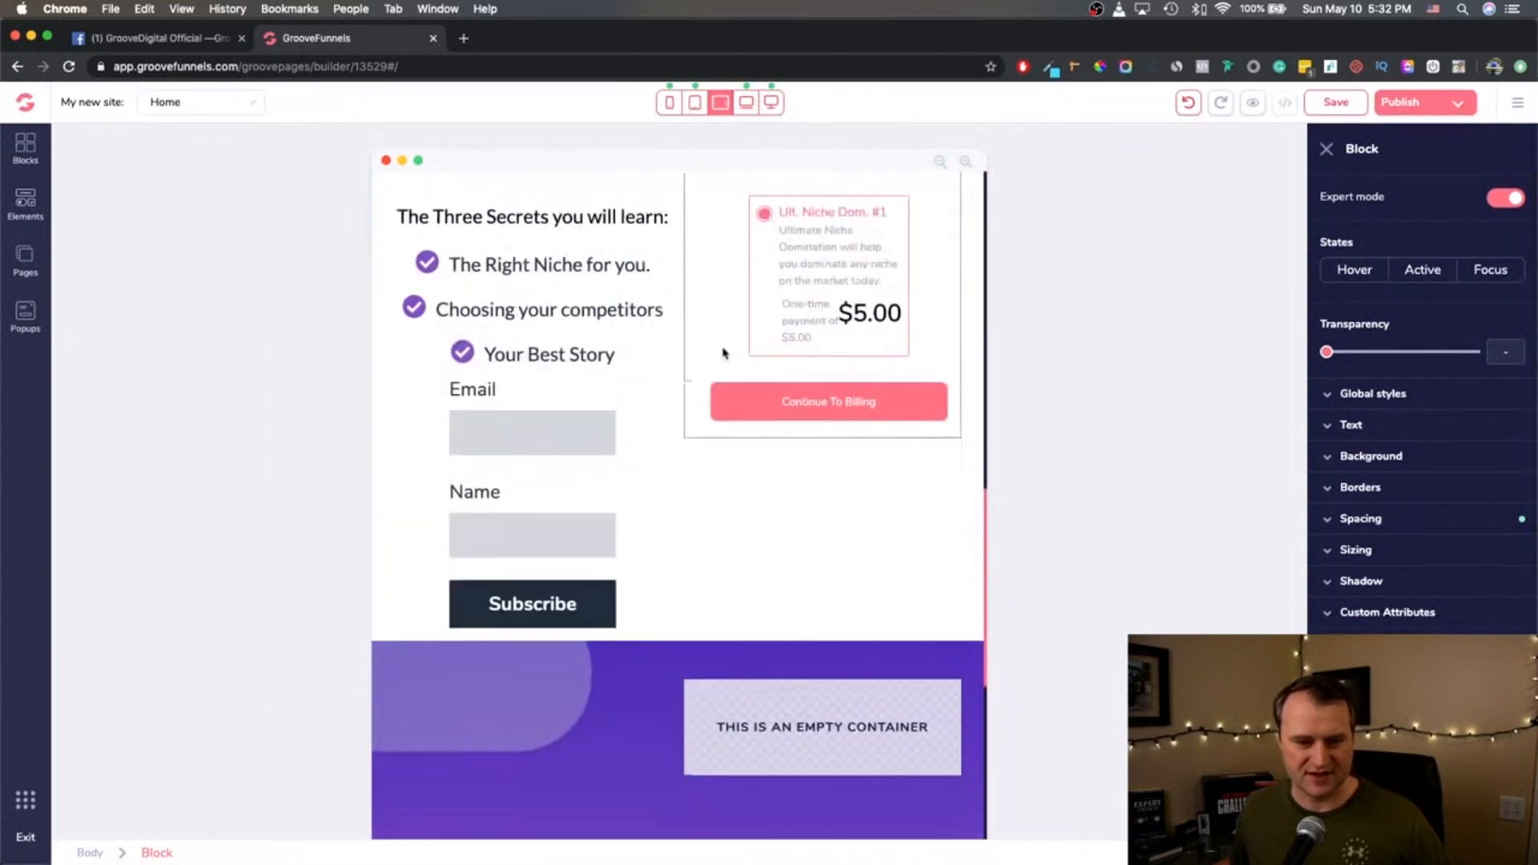
pyautogui.scroll(-3)
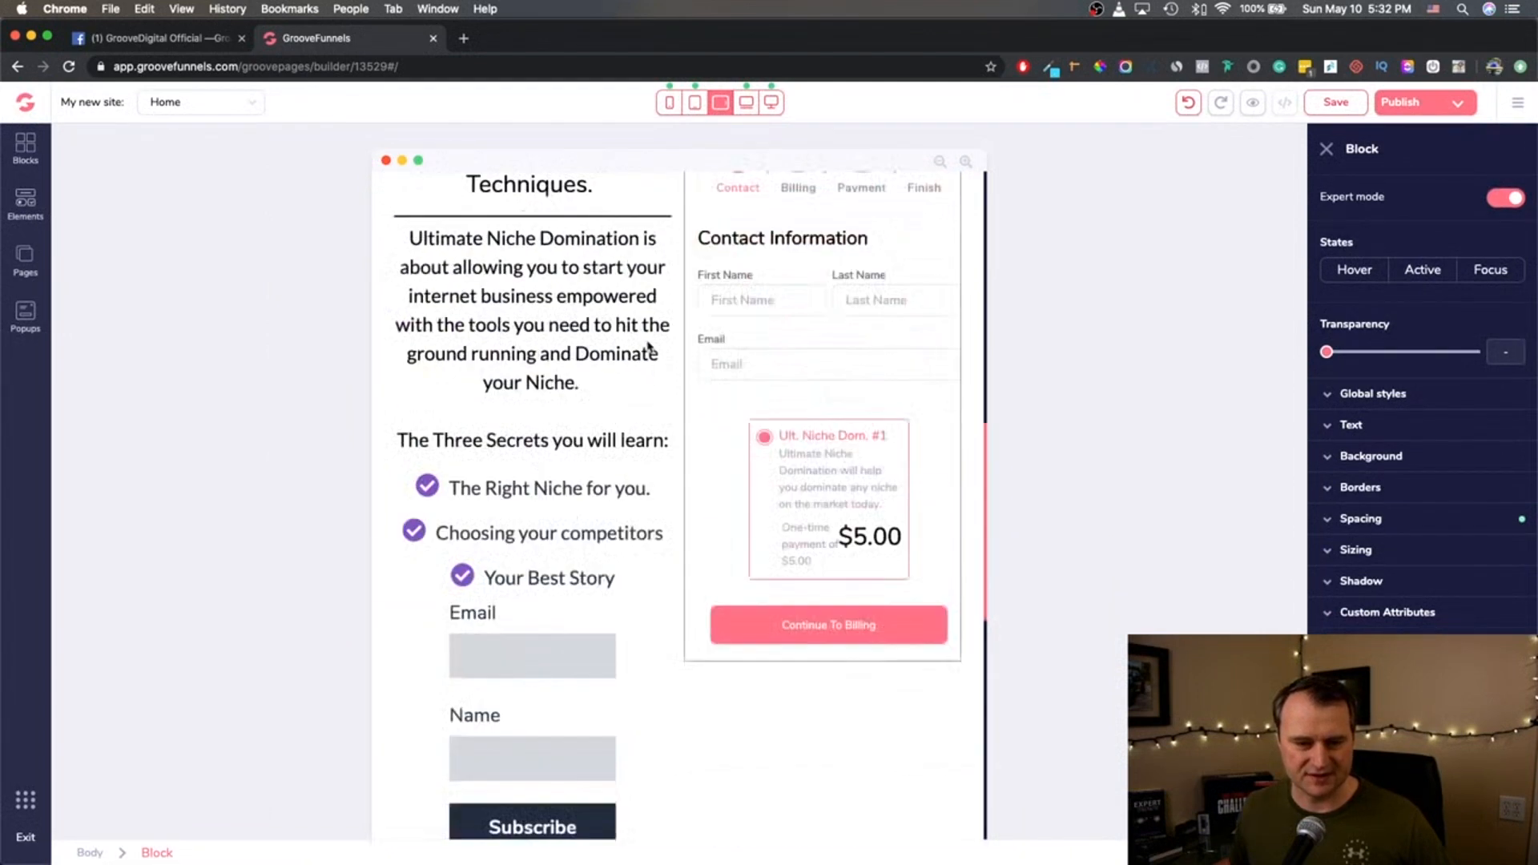
pyautogui.scroll(-3)
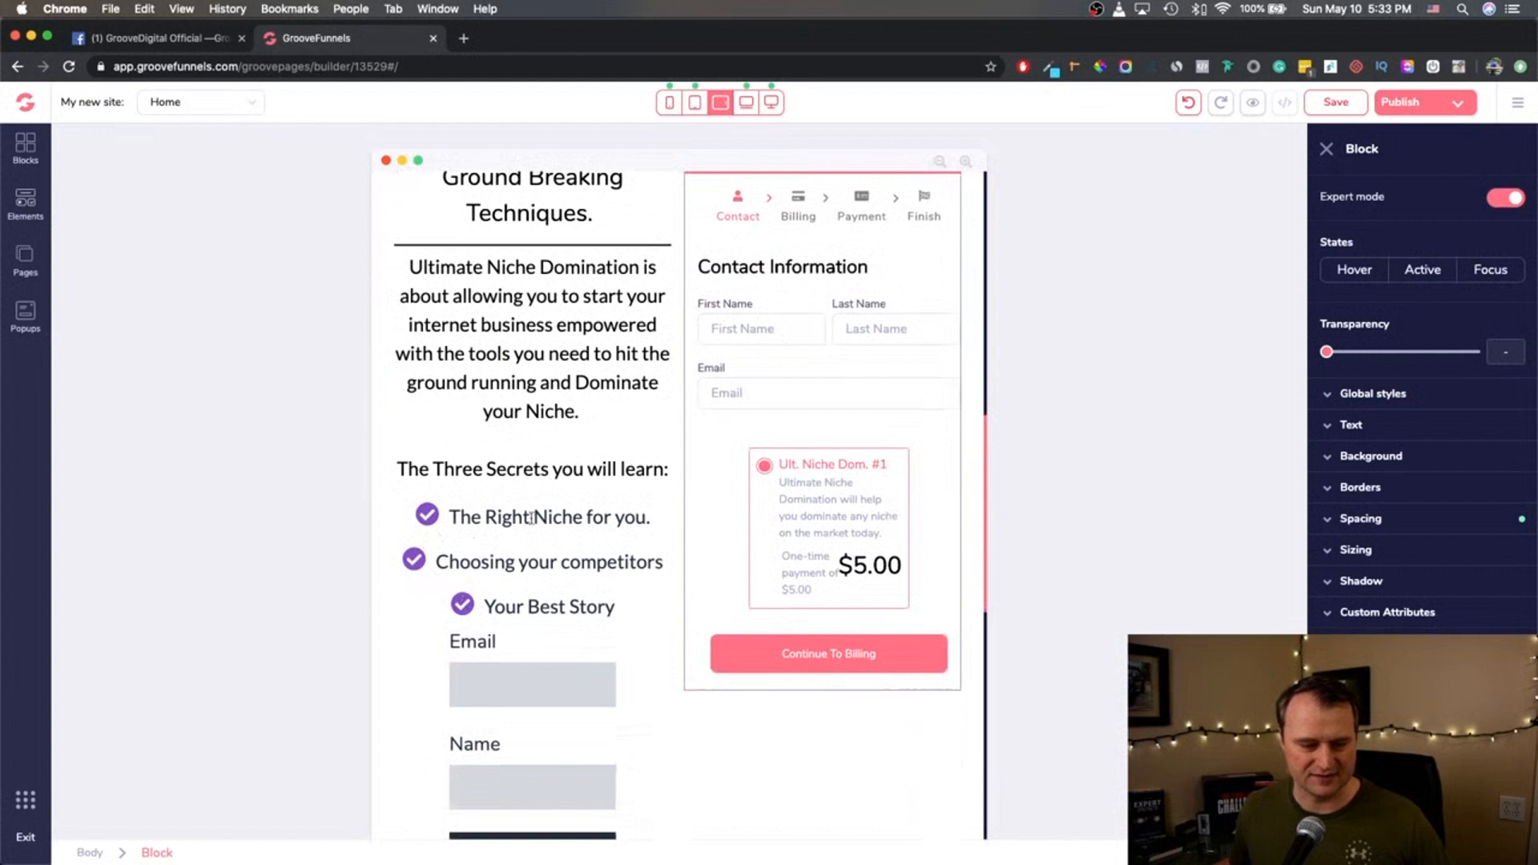
pyautogui.click(694, 101)
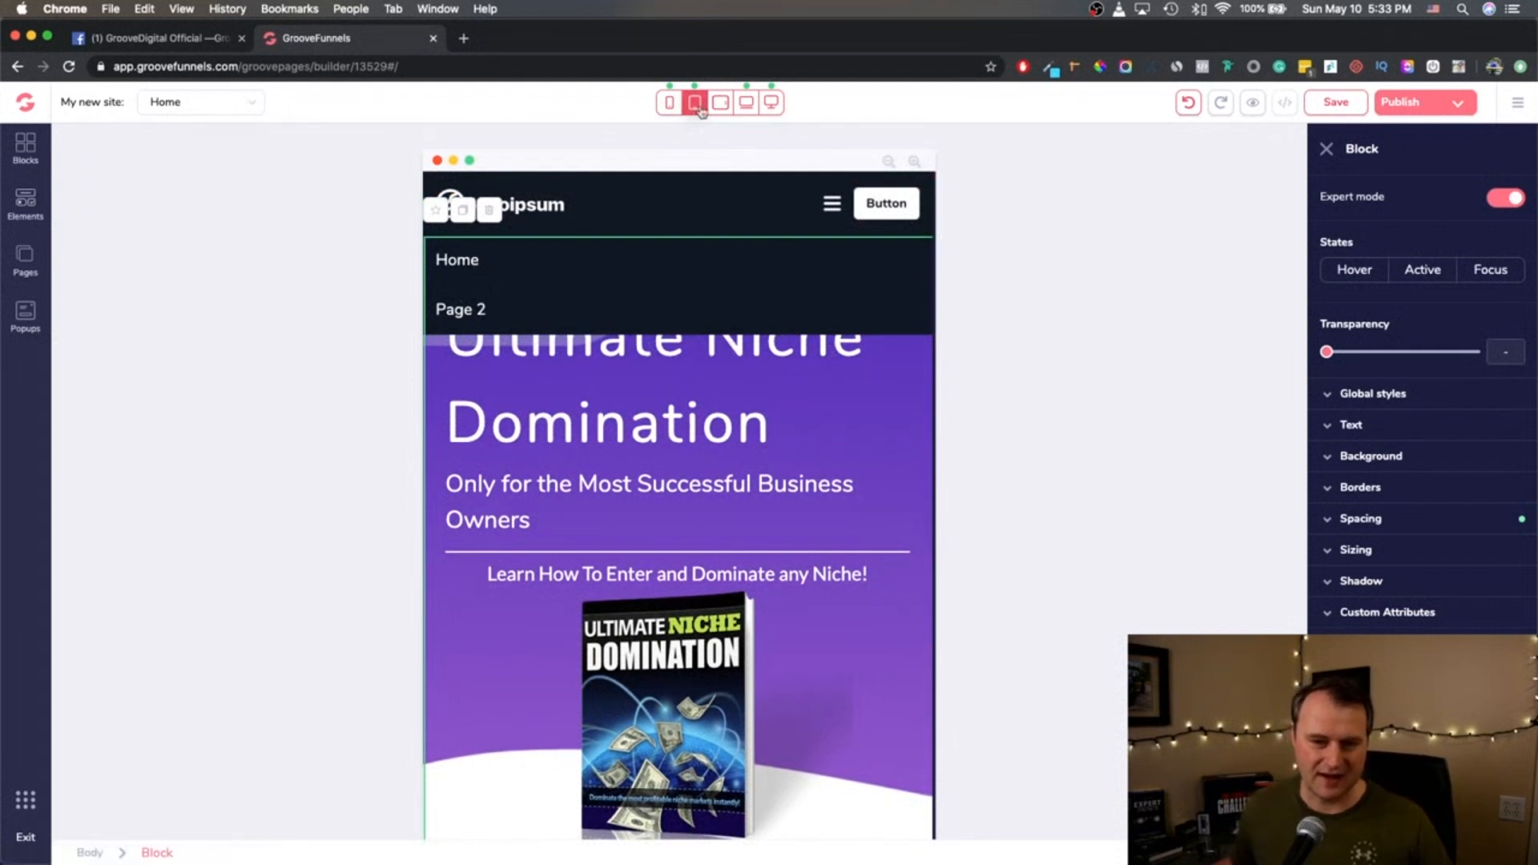
pyautogui.click(668, 102)
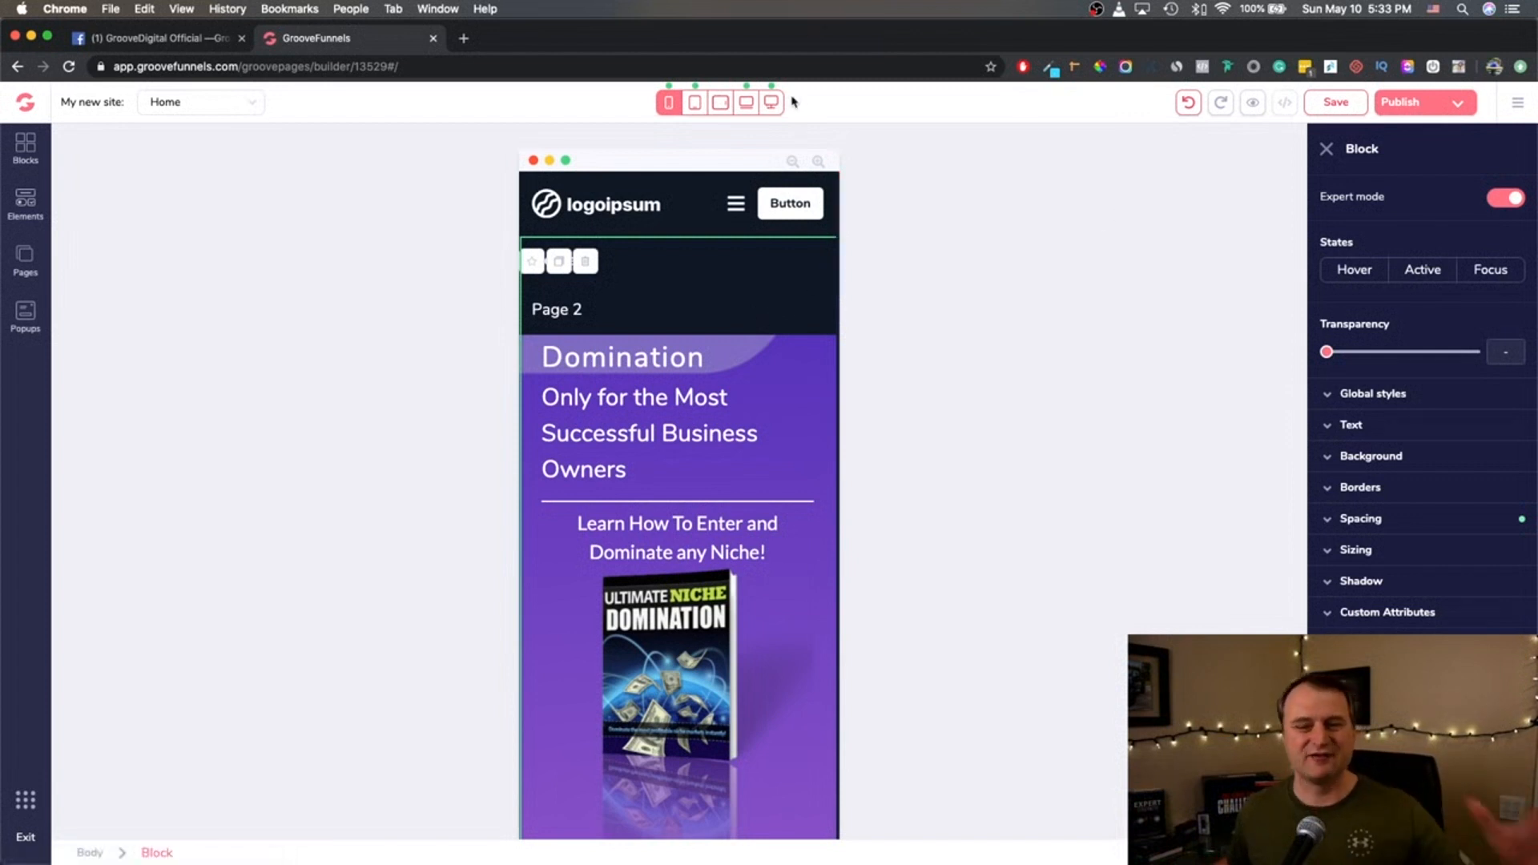
# Cycle the hero preview through desktop, tablet, phone and laptop widths, finishing on desktop.
pyautogui.click(770, 102)
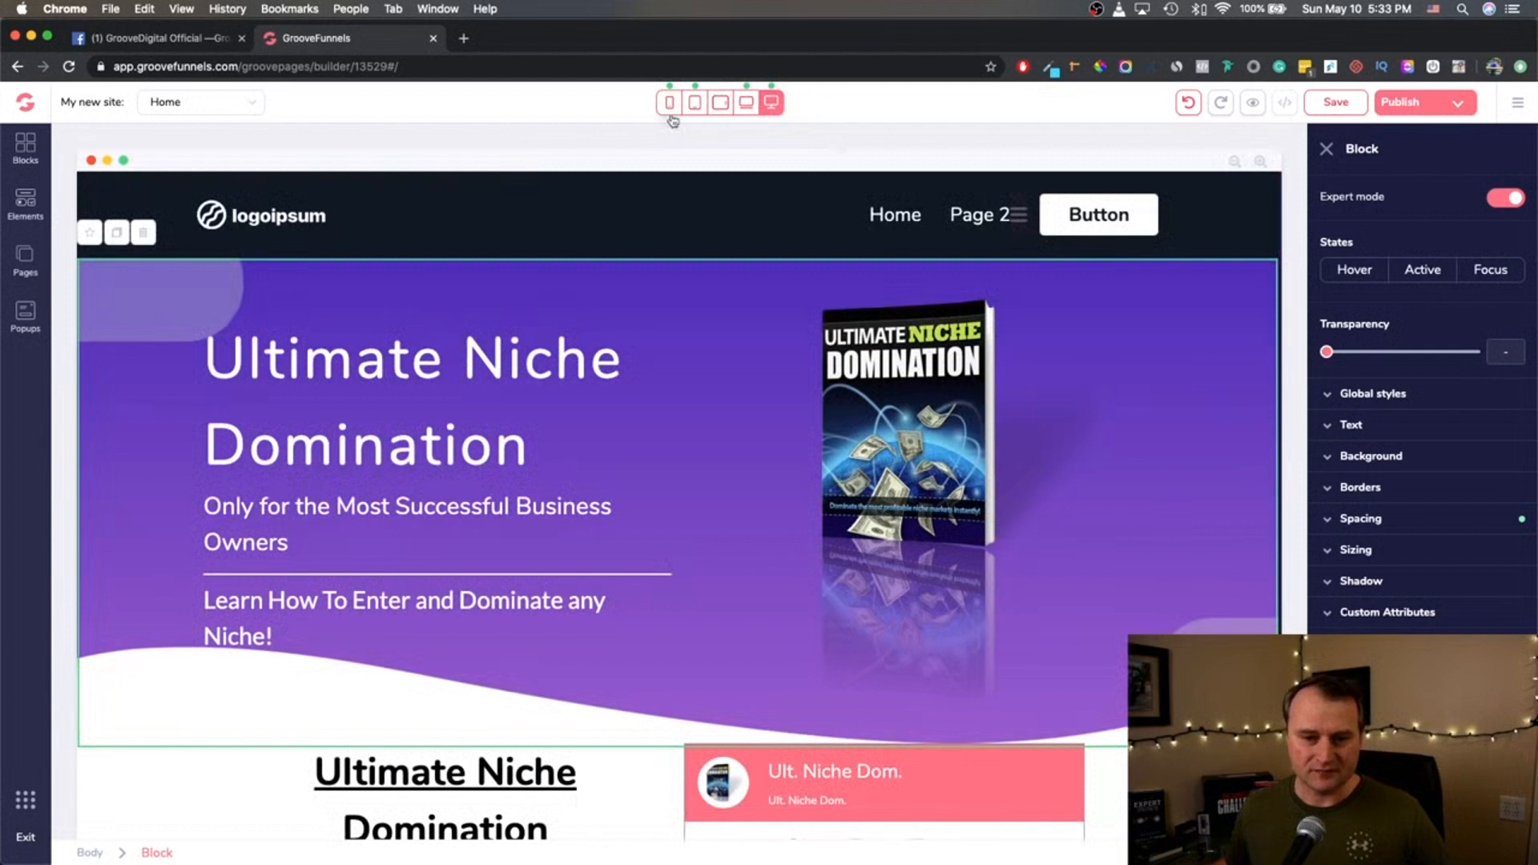
pyautogui.click(694, 102)
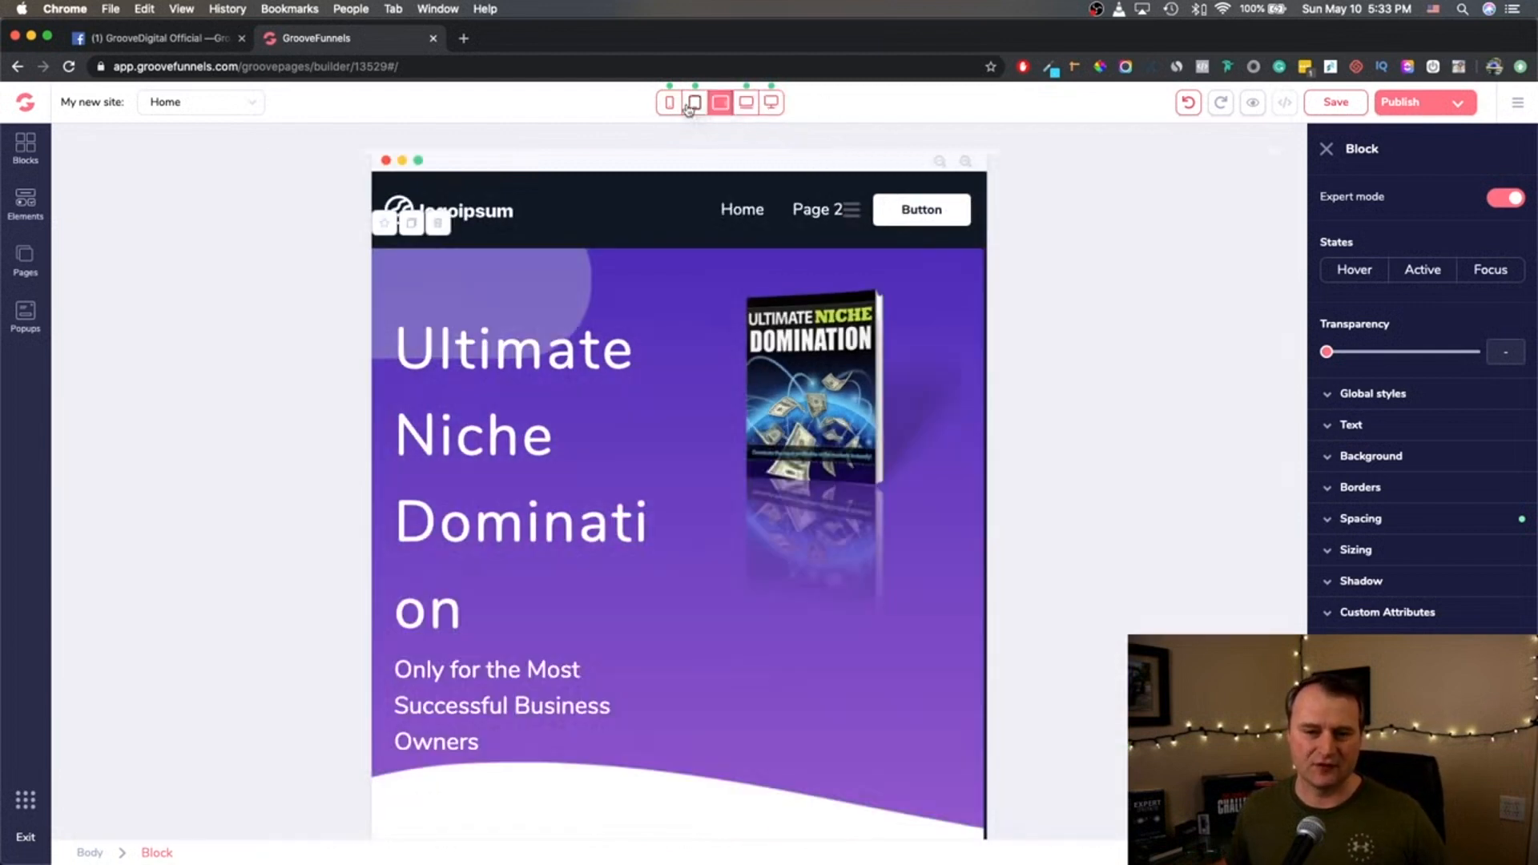
pyautogui.click(668, 102)
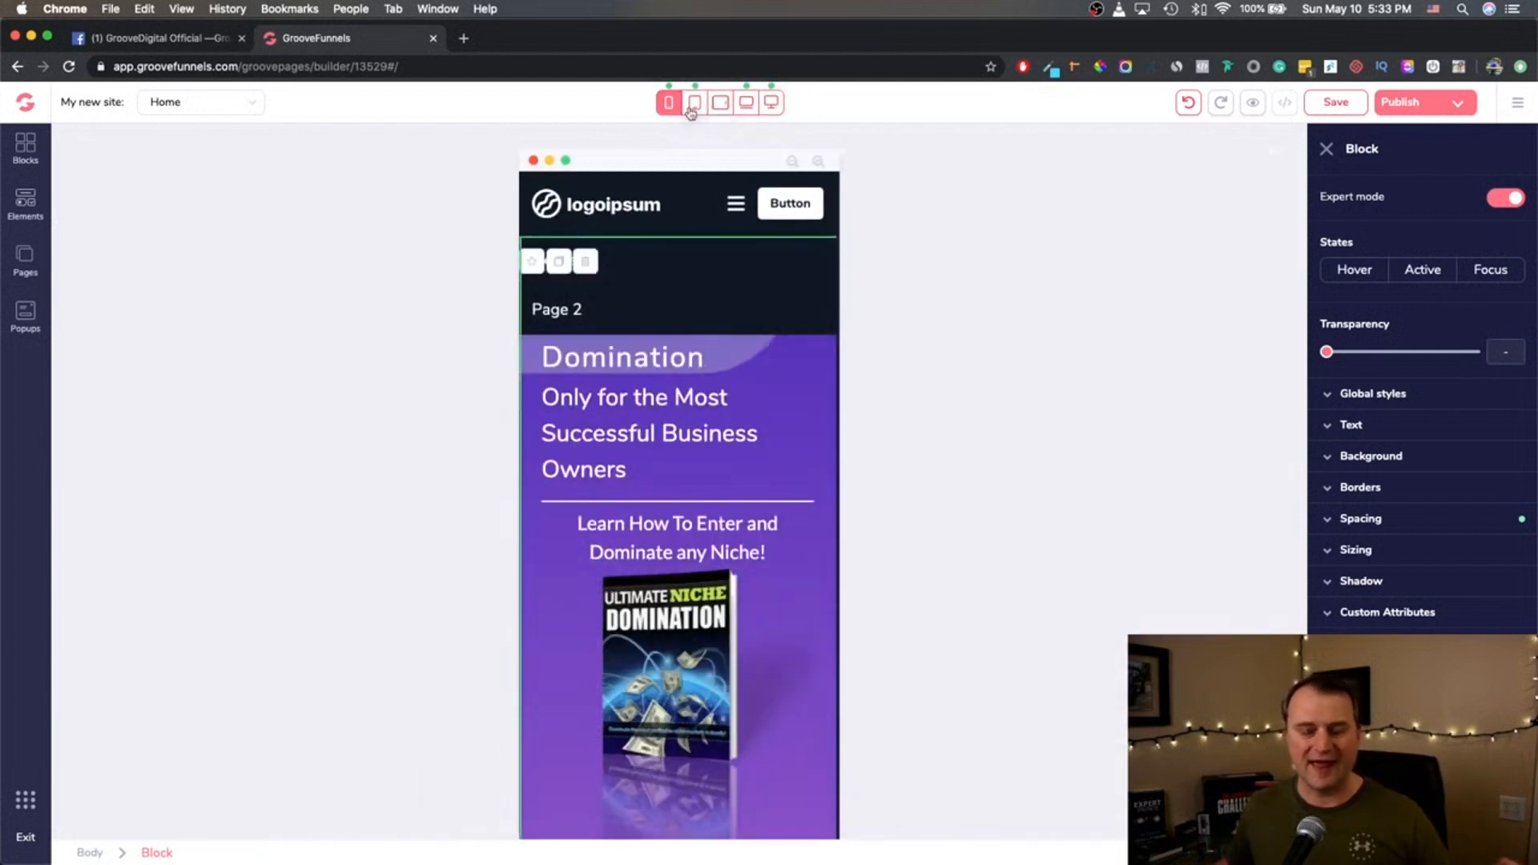
pyautogui.click(695, 101)
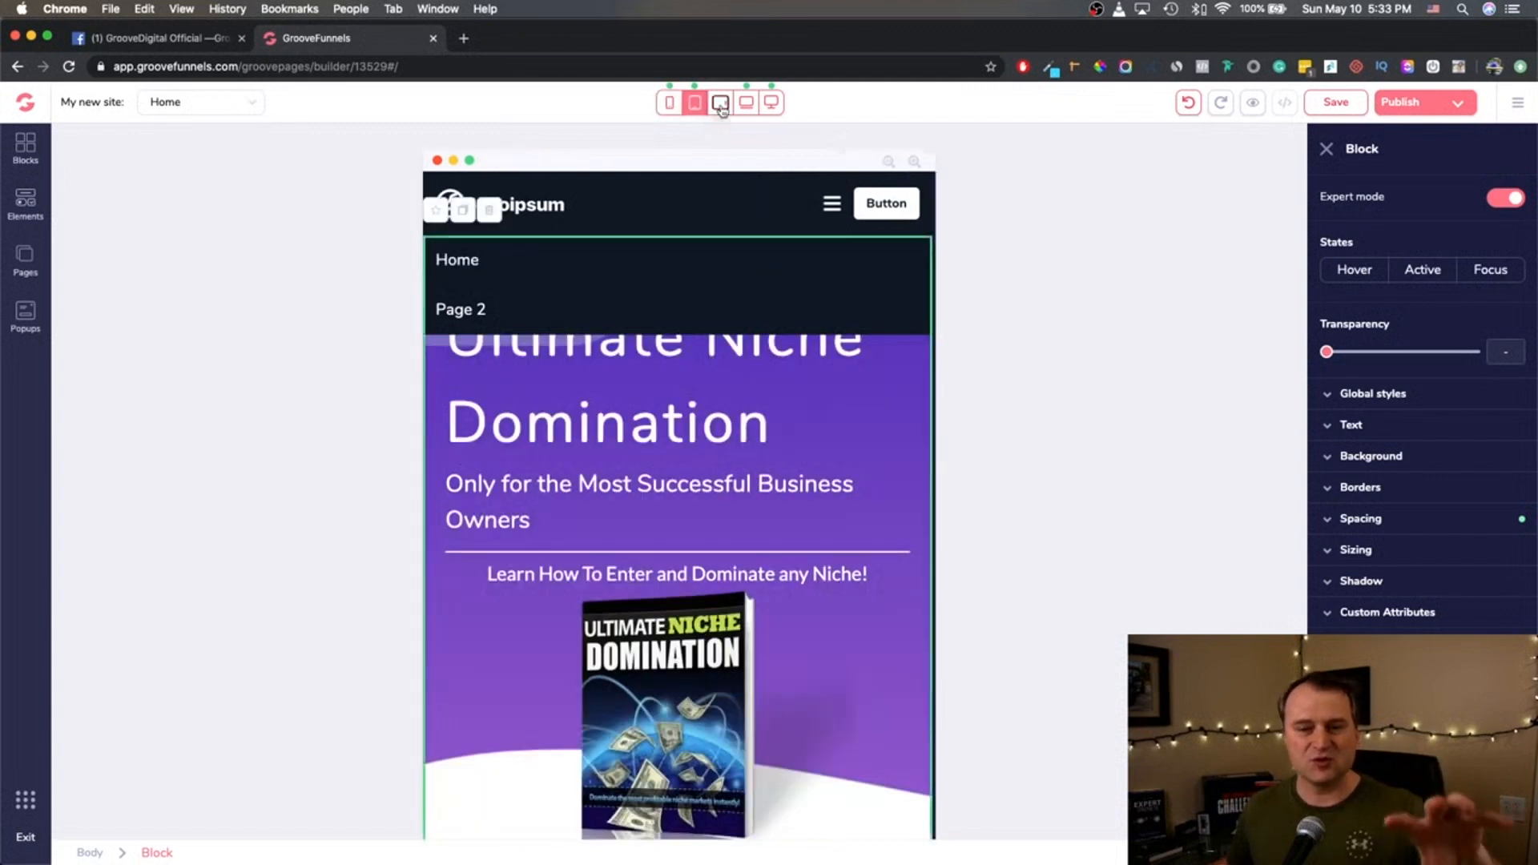
pyautogui.click(744, 101)
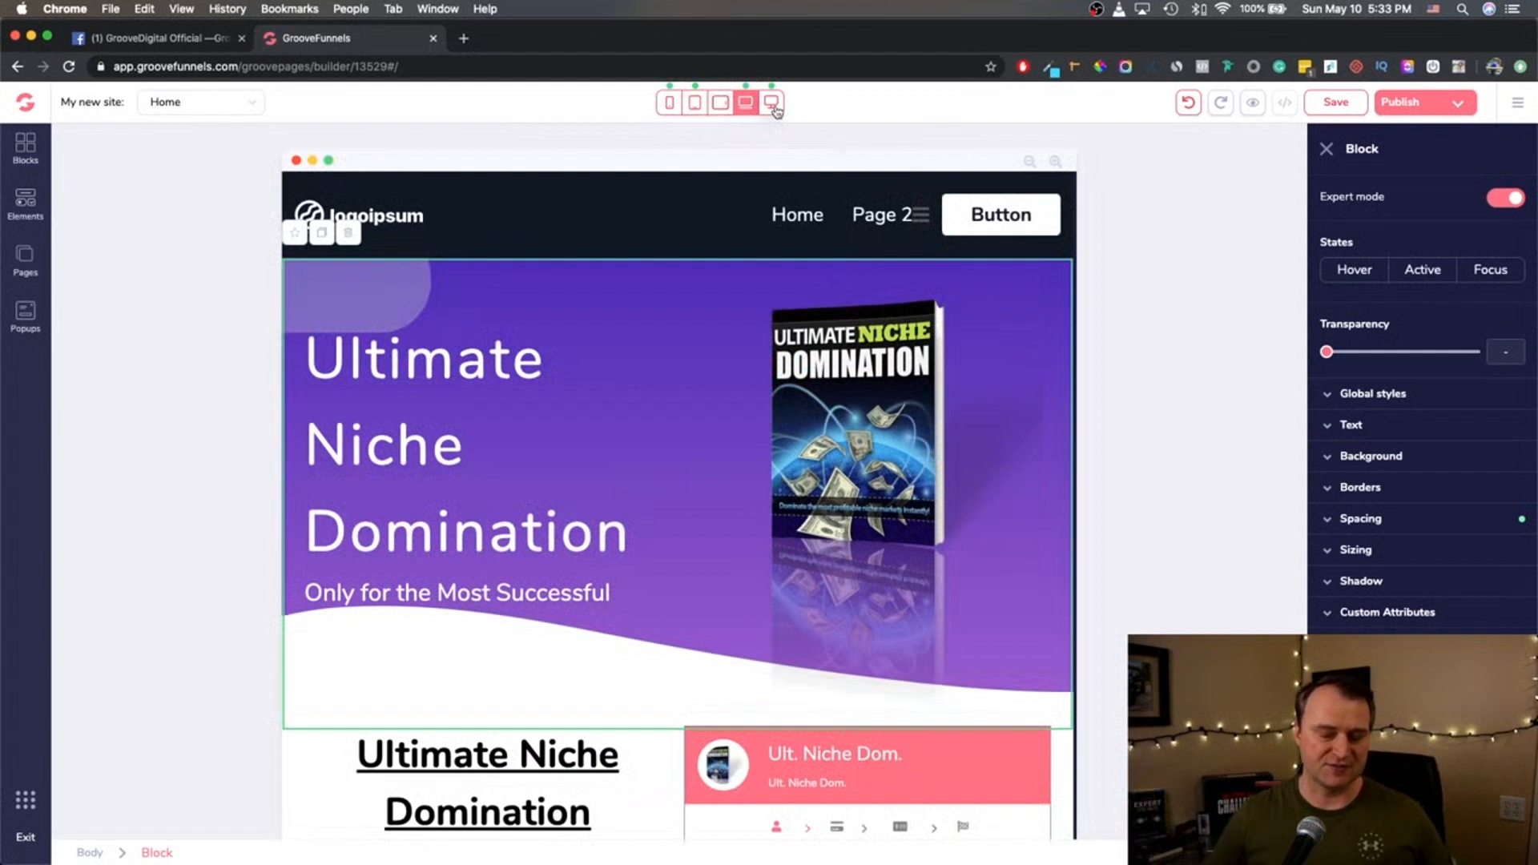
pyautogui.click(772, 102)
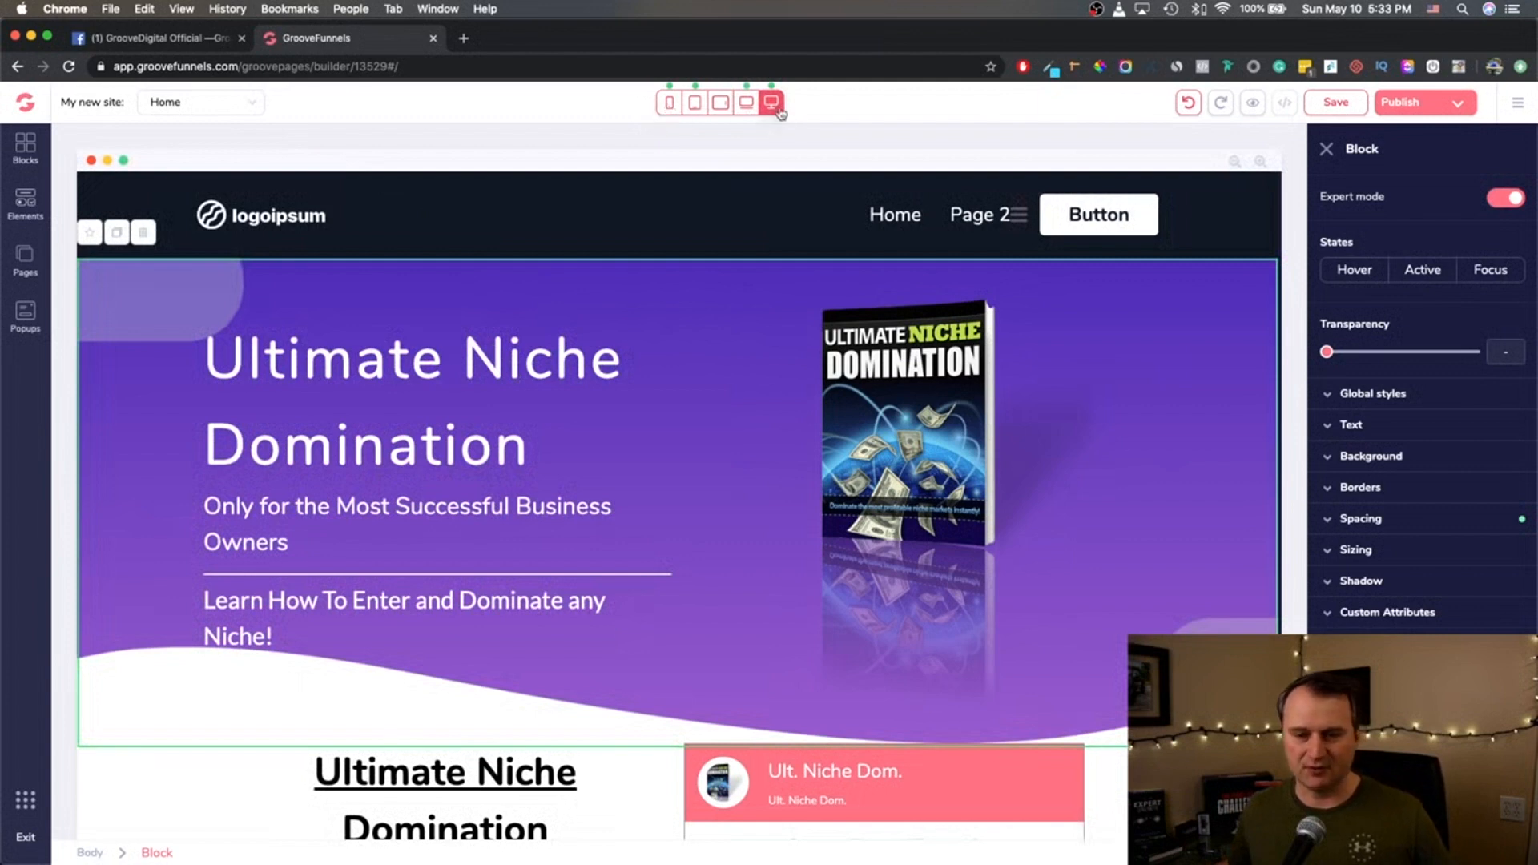
pyautogui.click(668, 101)
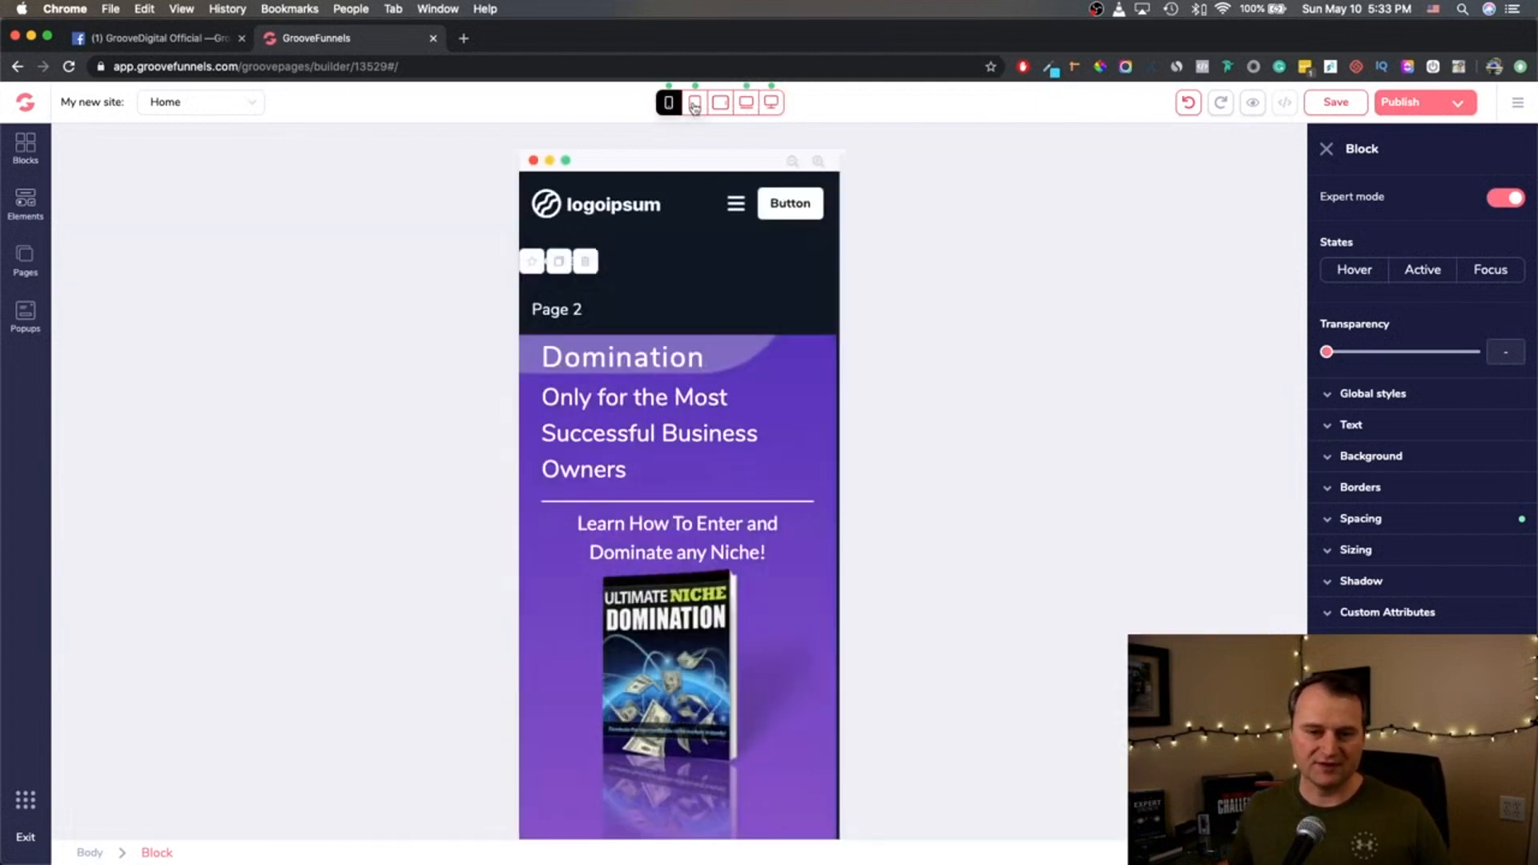
pyautogui.click(668, 102)
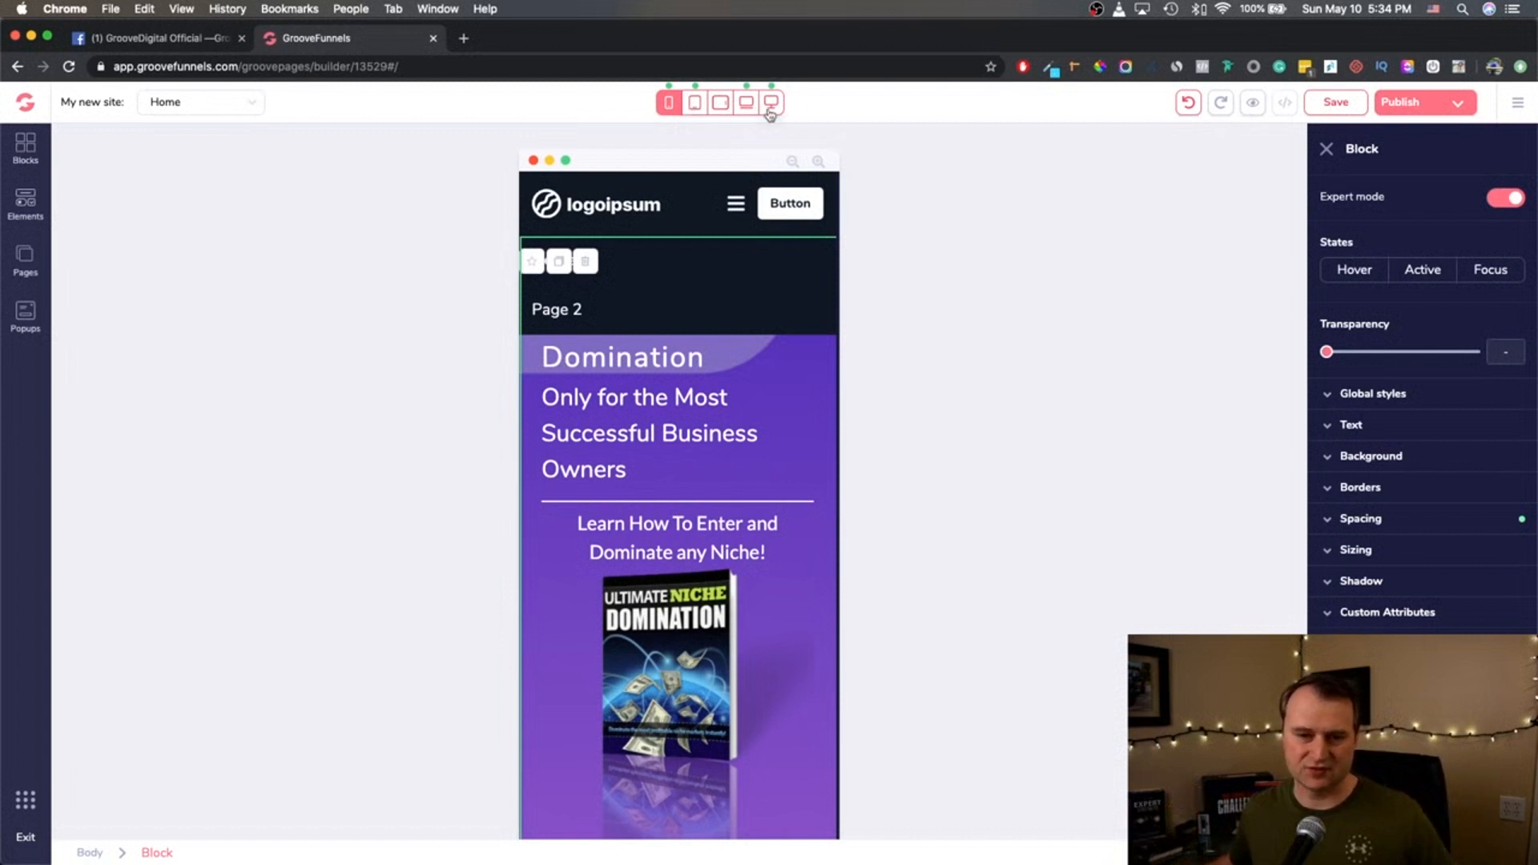
pyautogui.click(770, 102)
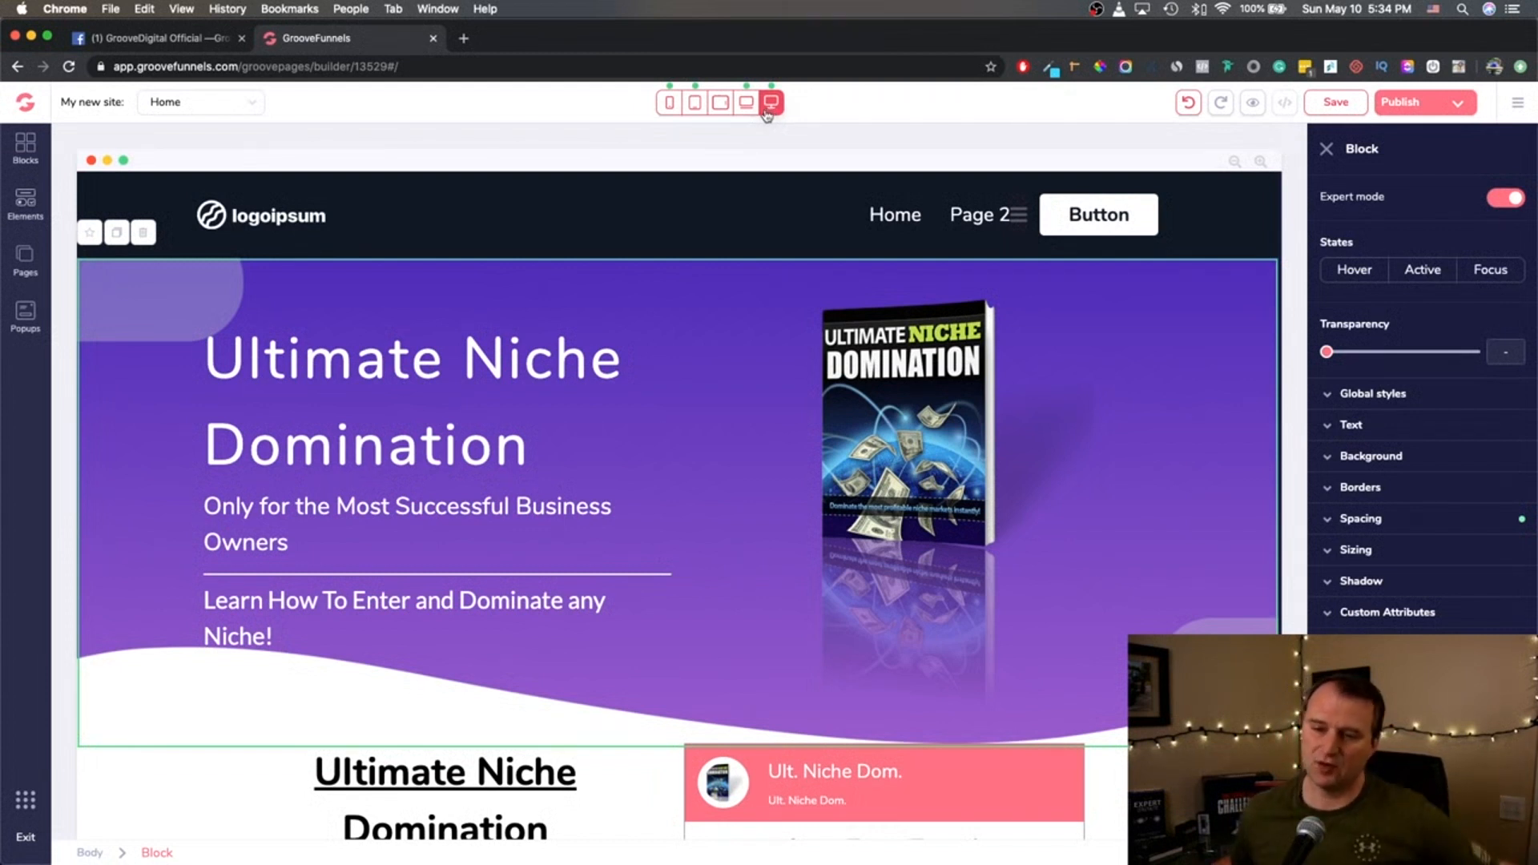
pyautogui.moveTo(633, 143)
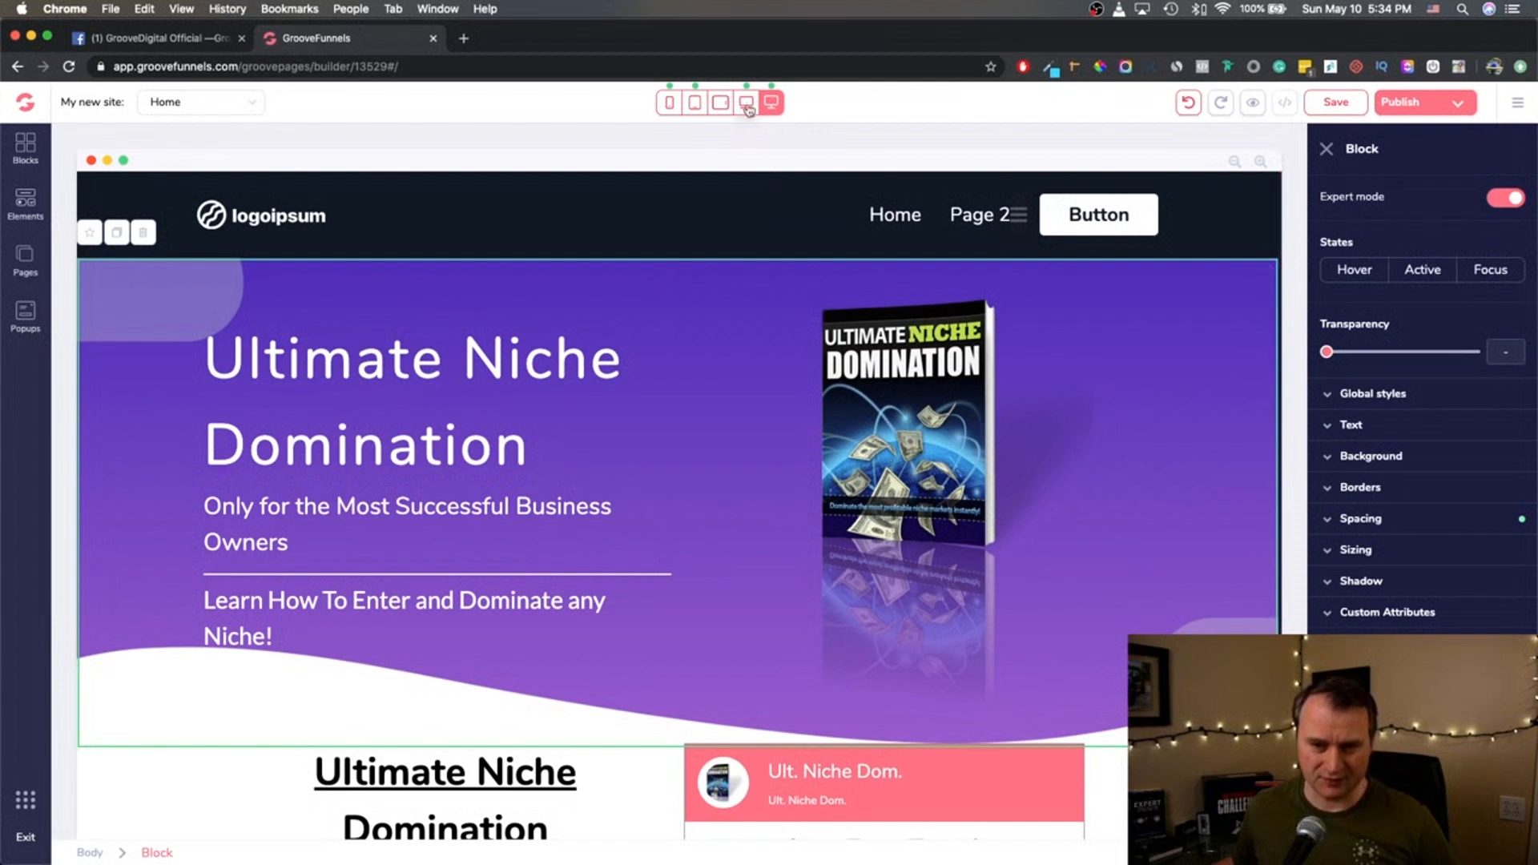
# Check the heading at tablet width, then open the hero heading for text editing in desktop view.
pyautogui.doubleClick(541, 359)
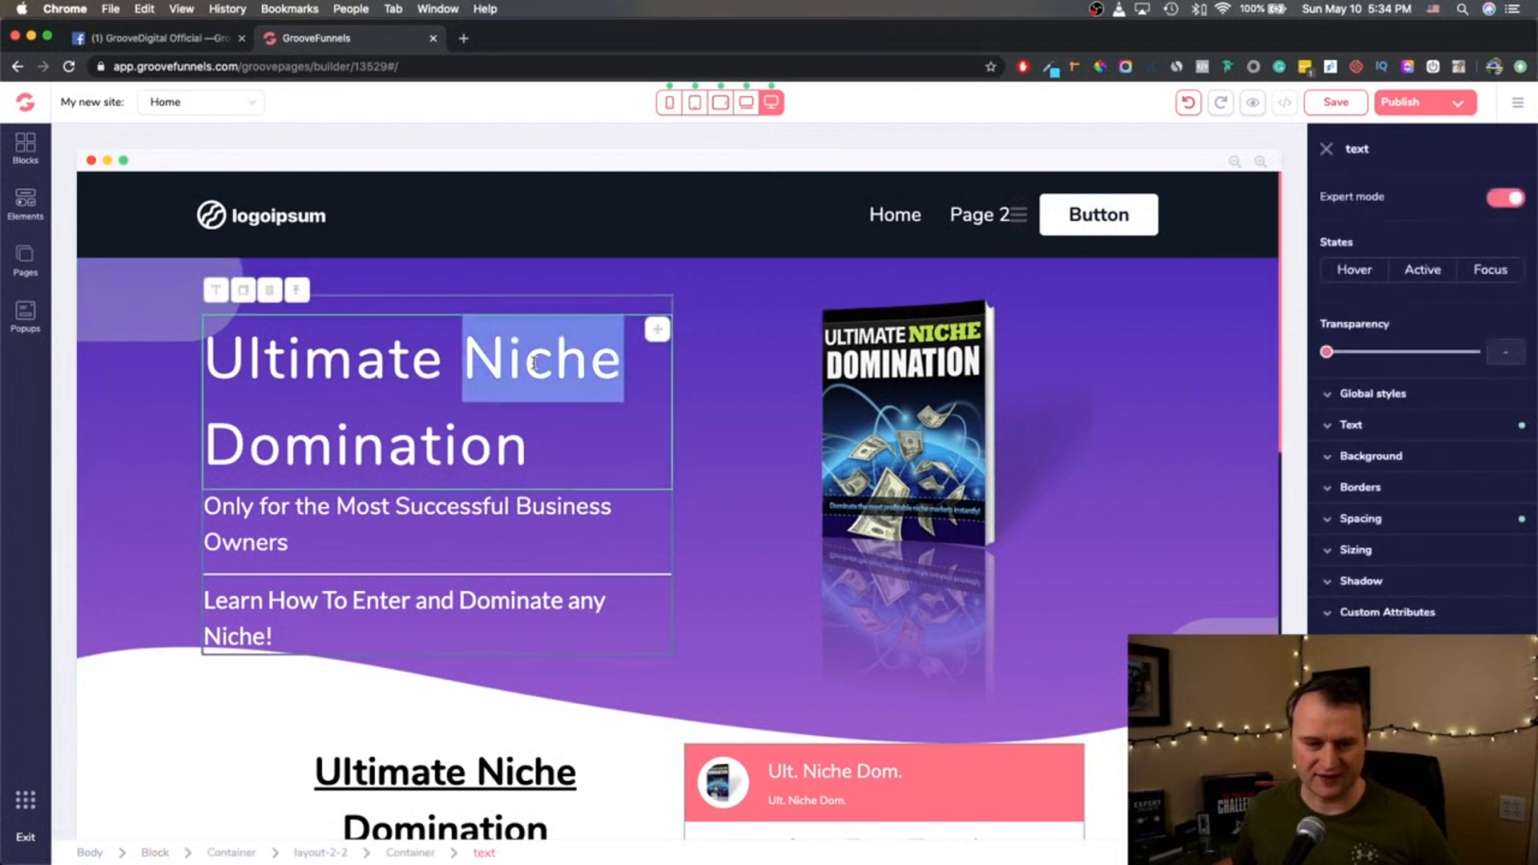
pyautogui.click(720, 101)
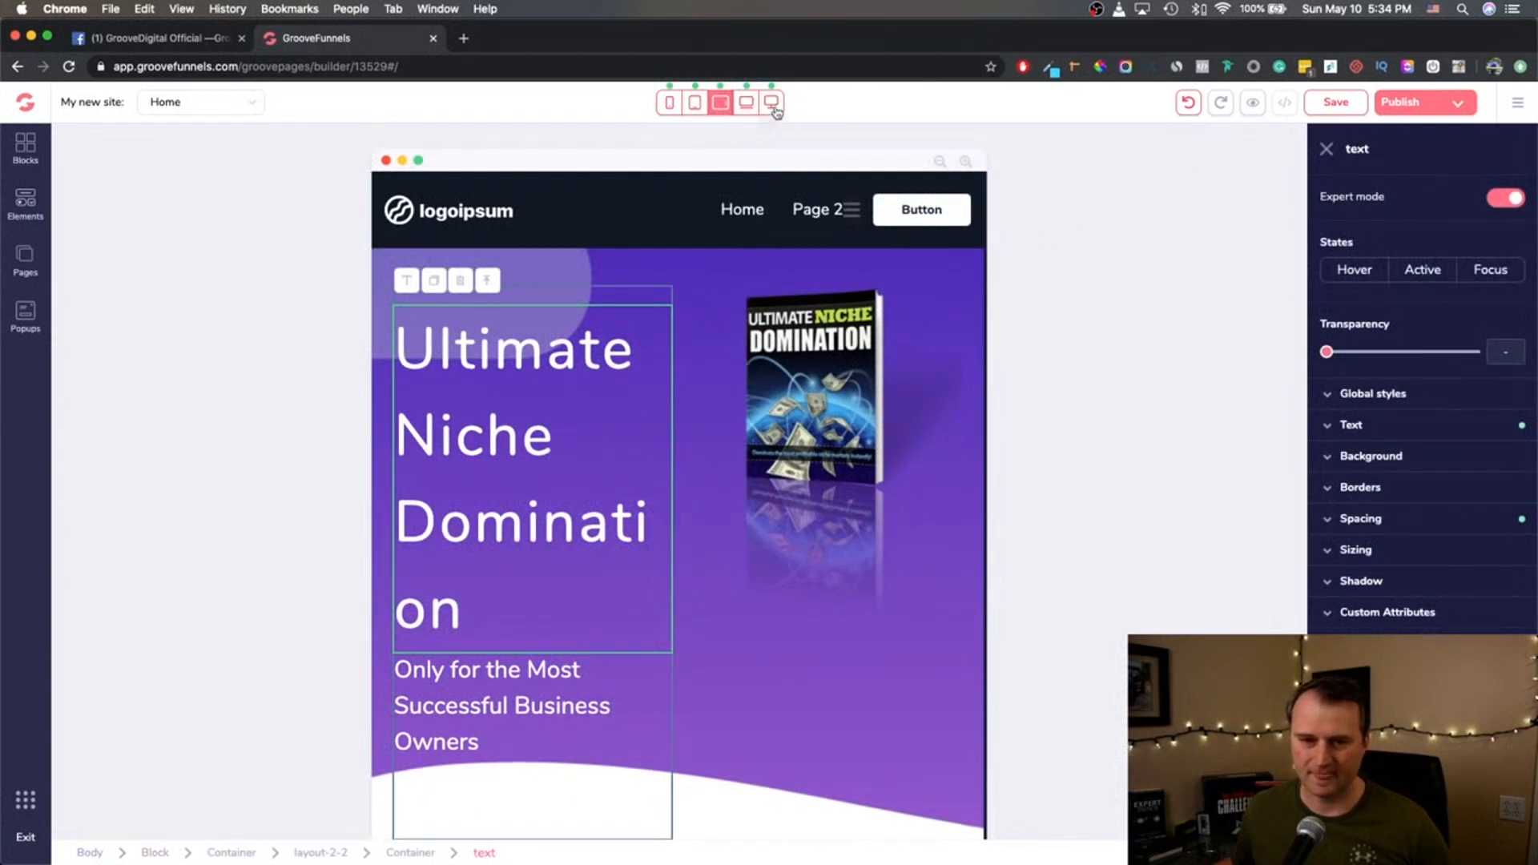
pyautogui.click(772, 101)
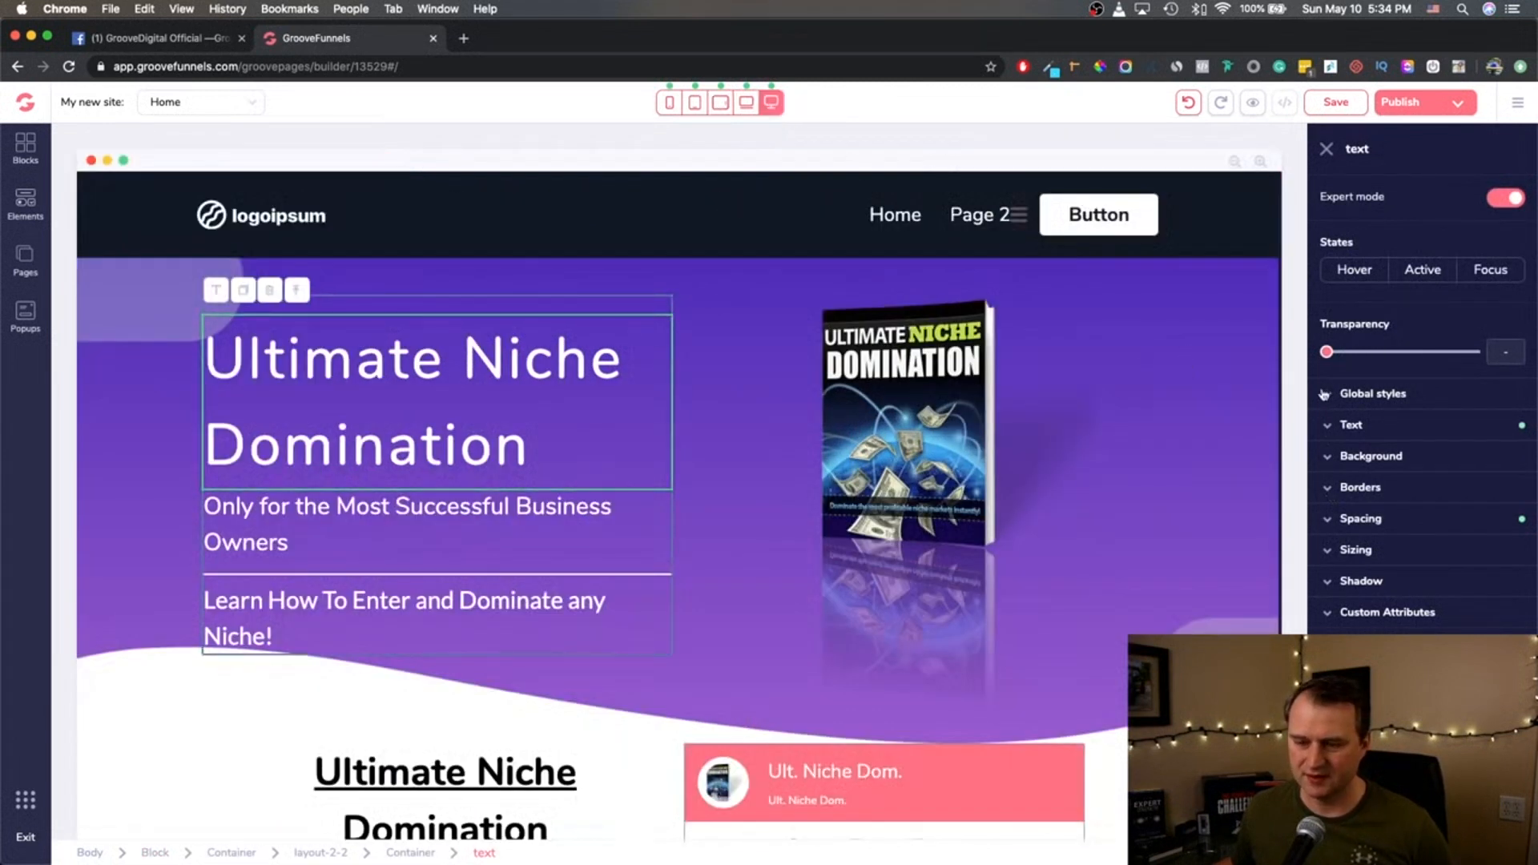
pyautogui.click(1351, 424)
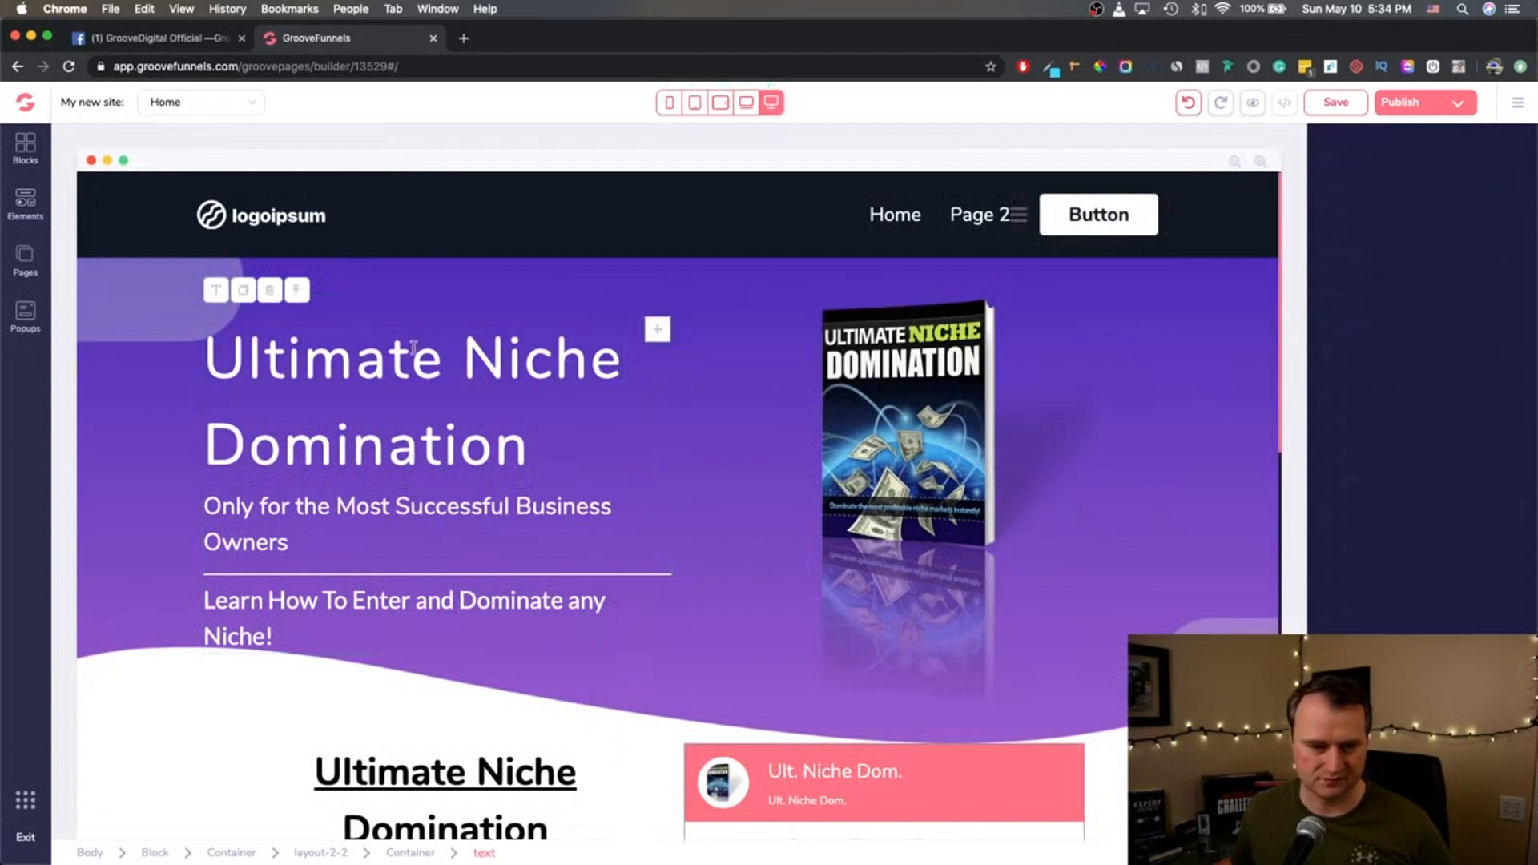
pyautogui.doubleClick(322, 358)
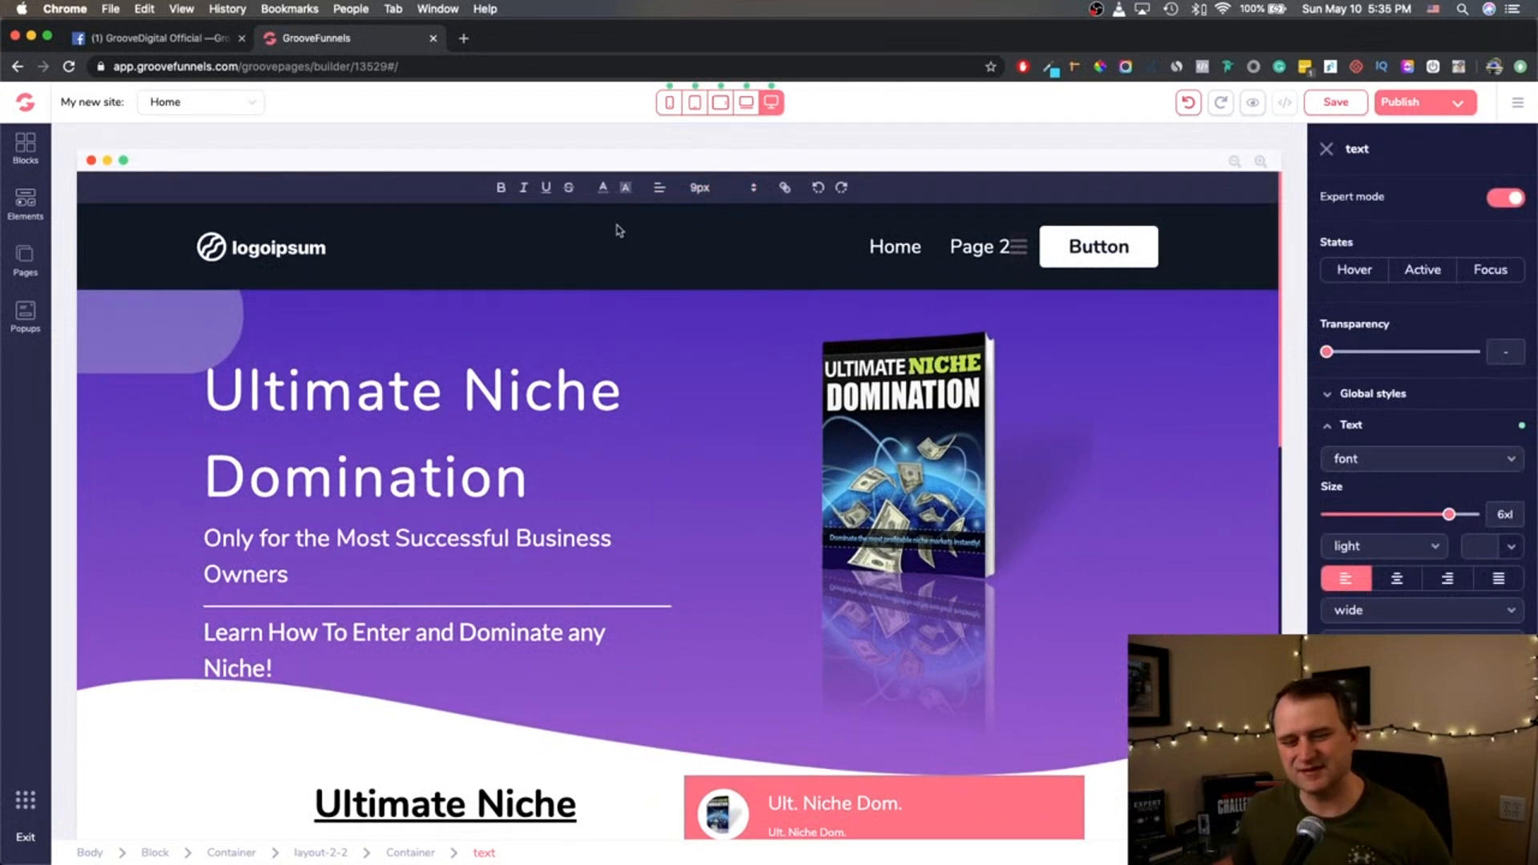
pyautogui.moveTo(593, 288)
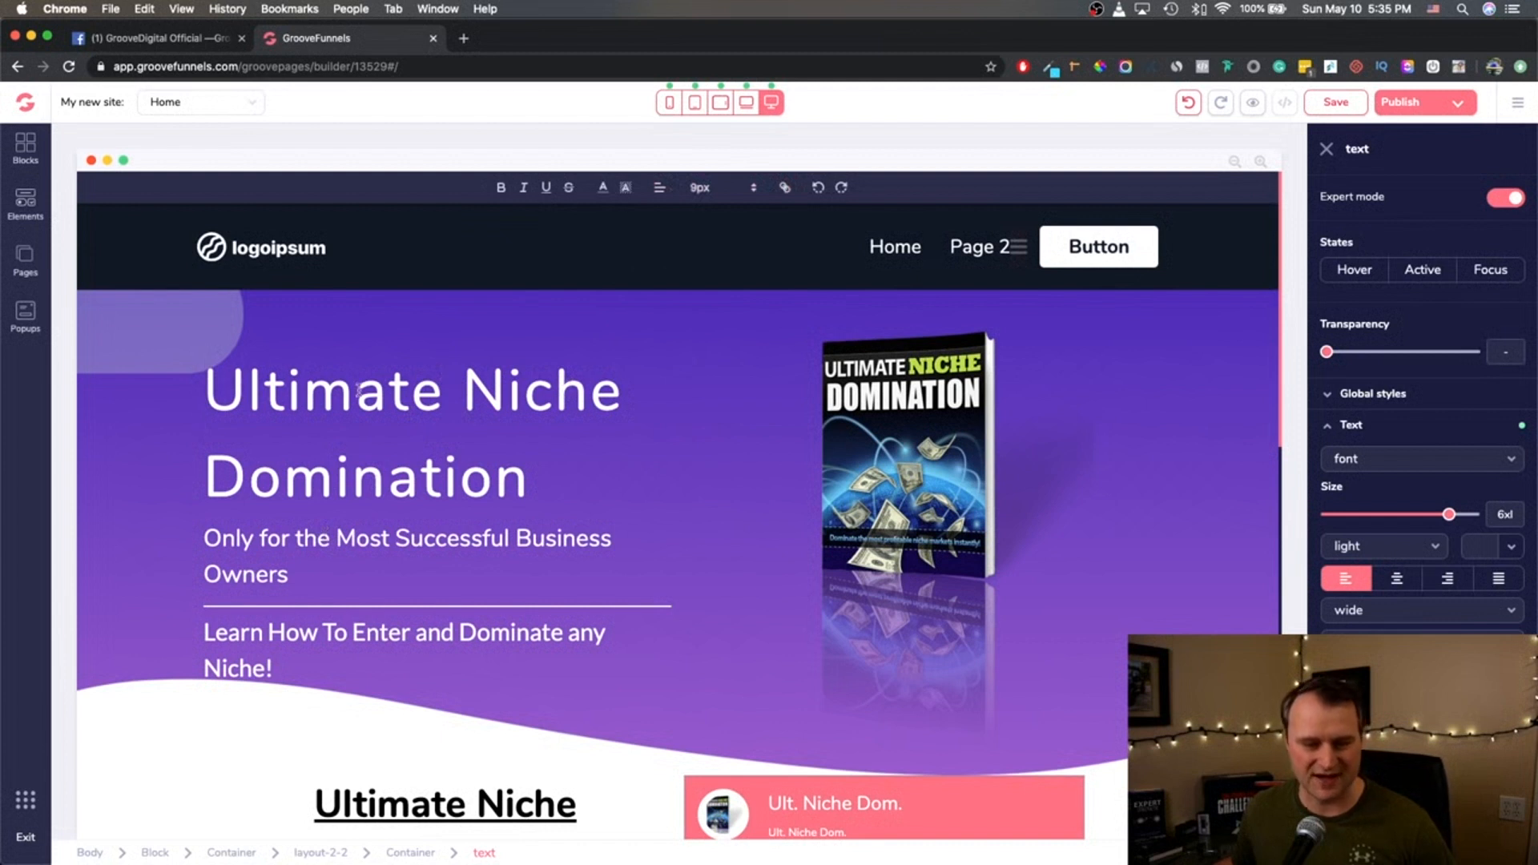
pyautogui.click(721, 187)
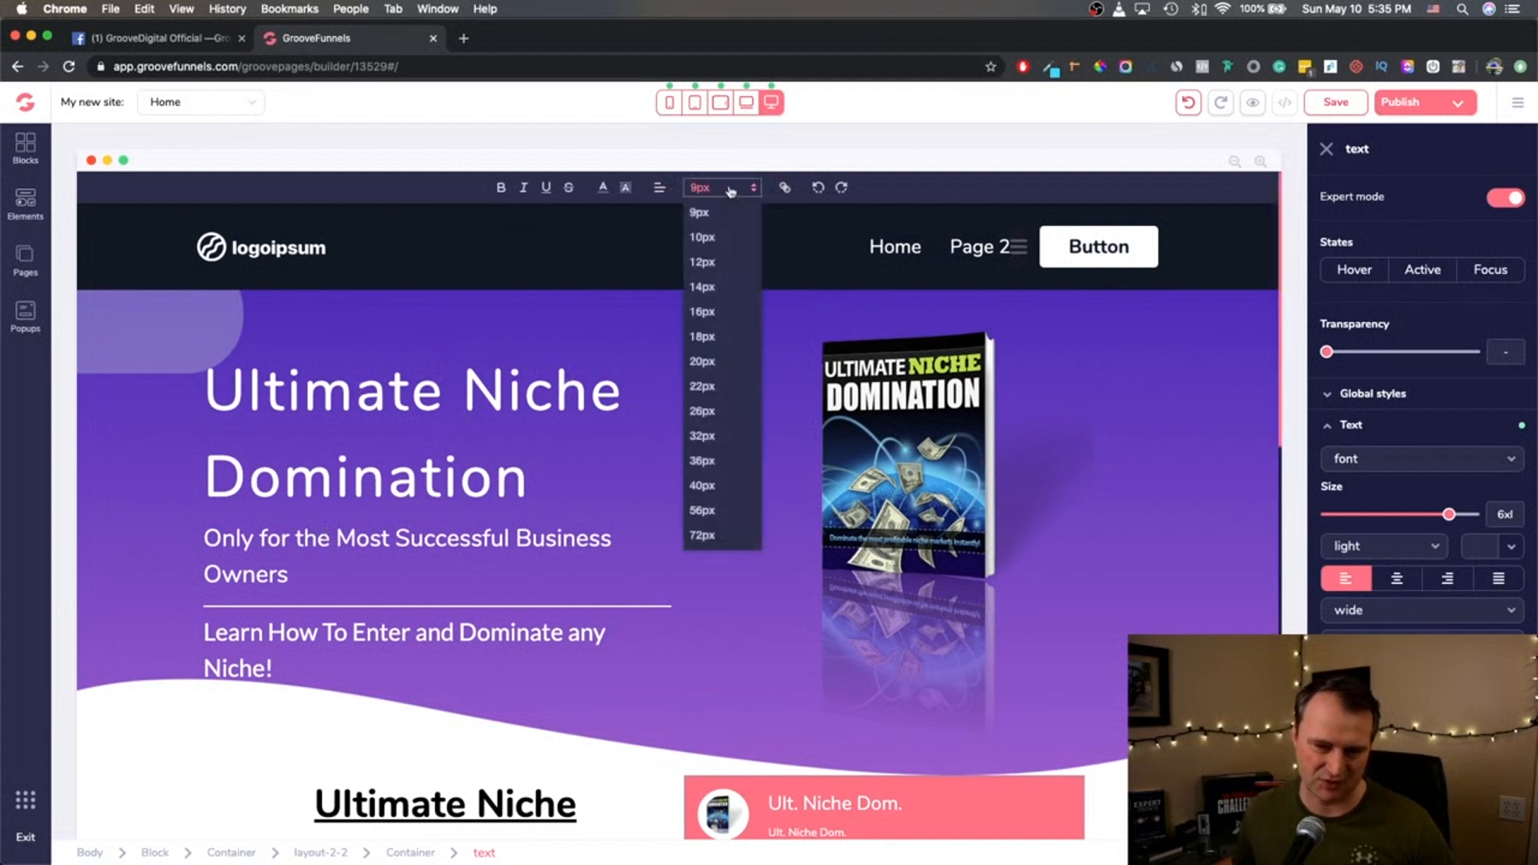
pyautogui.click(723, 187)
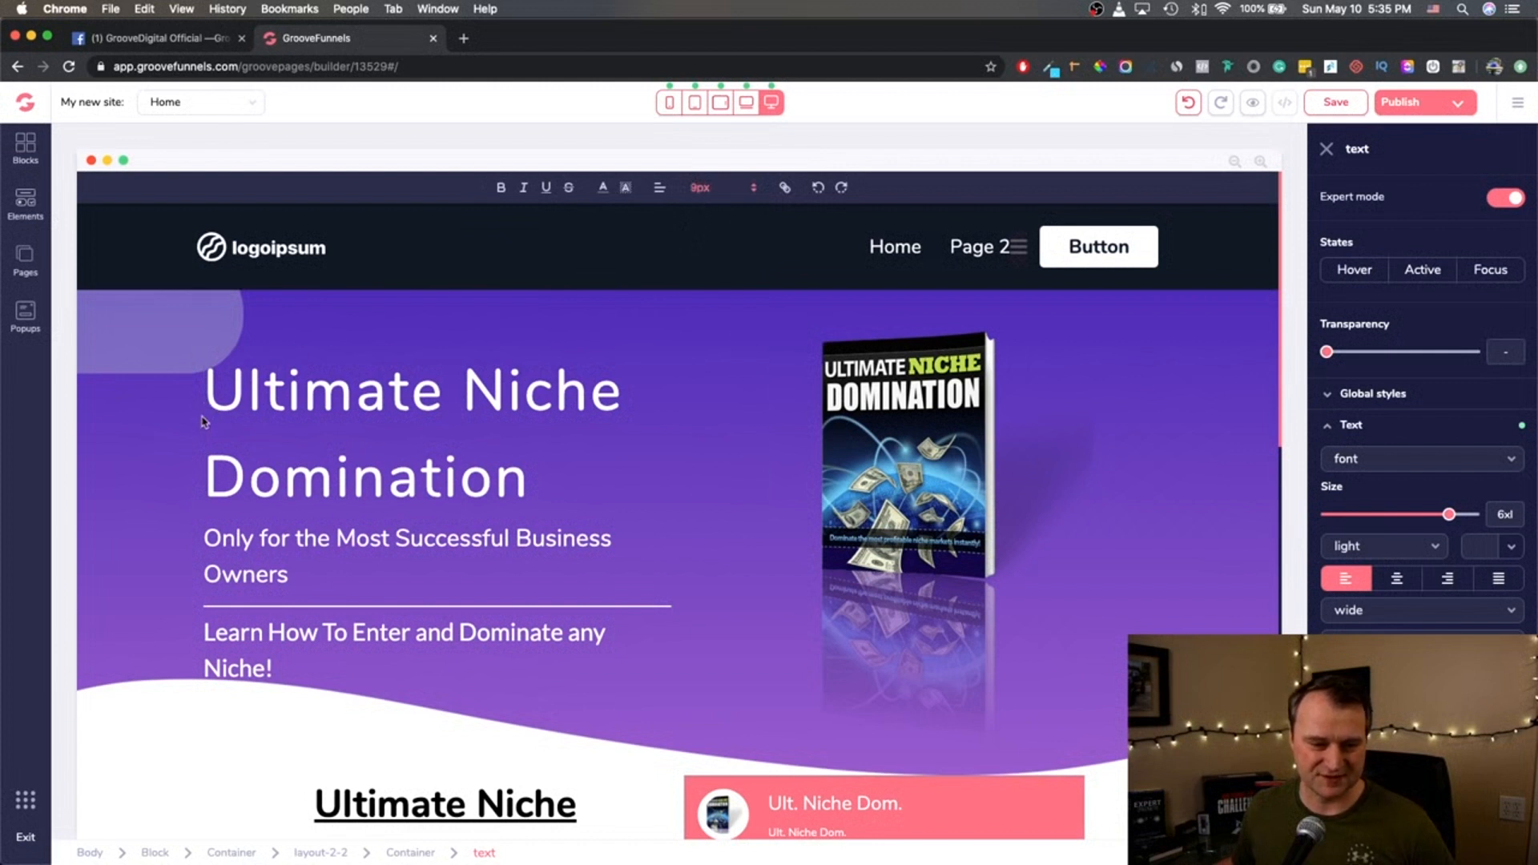
pyautogui.moveTo(202, 419)
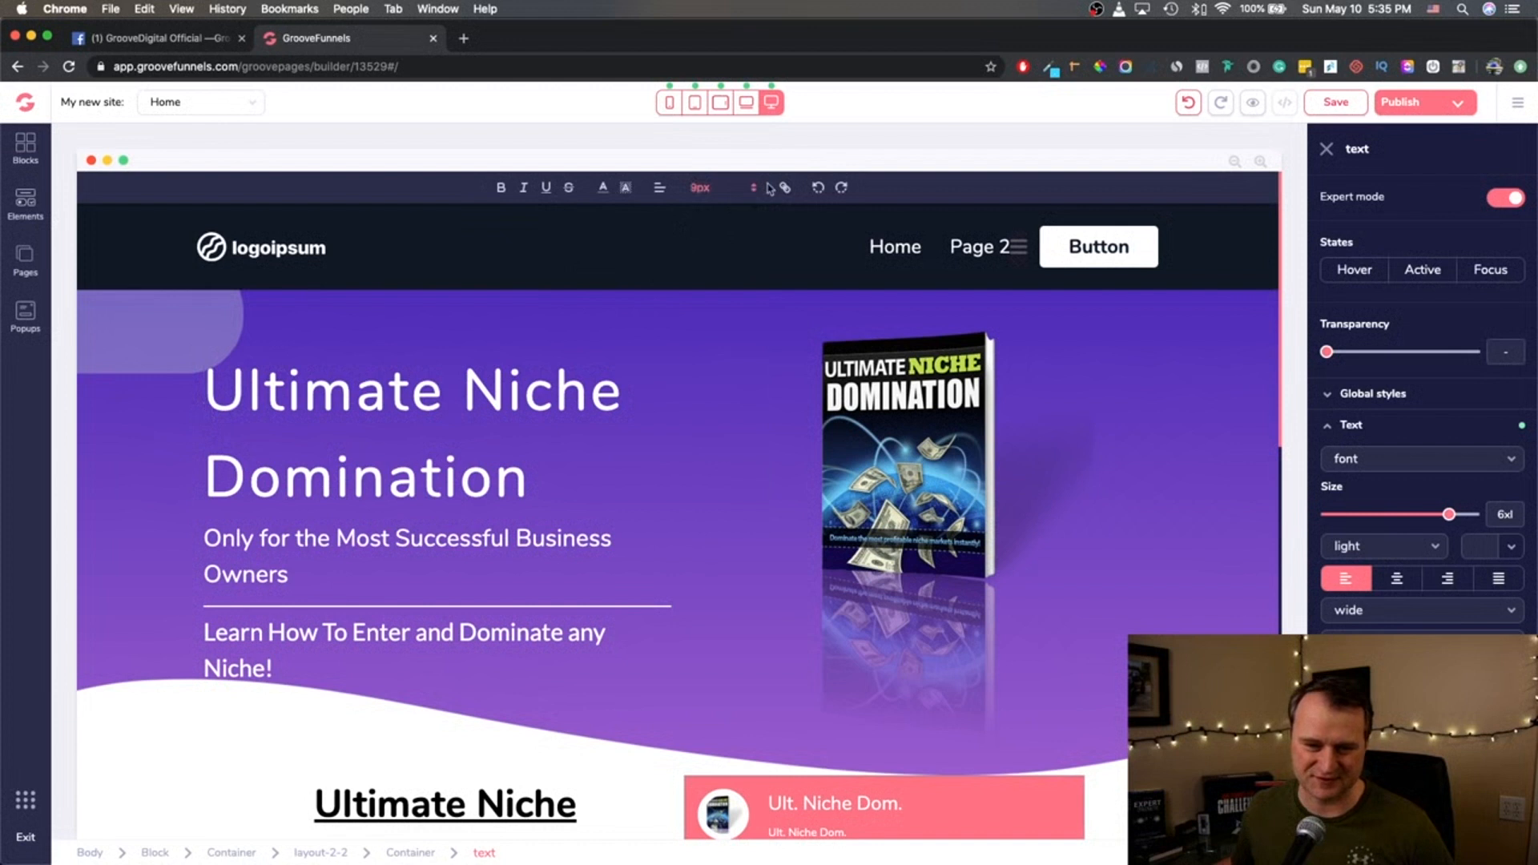
pyautogui.click(700, 187)
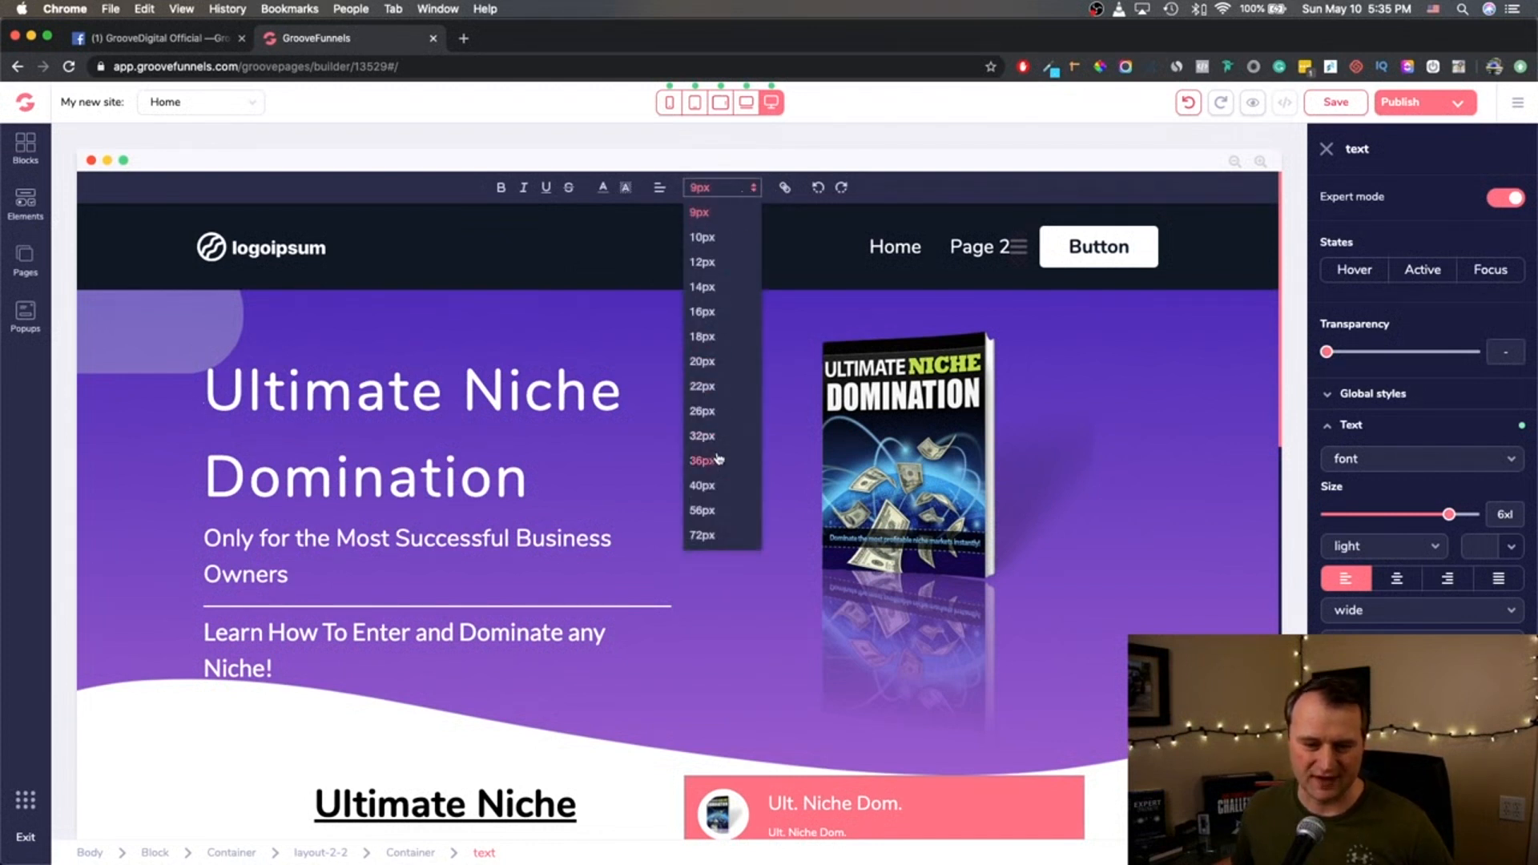
pyautogui.click(700, 459)
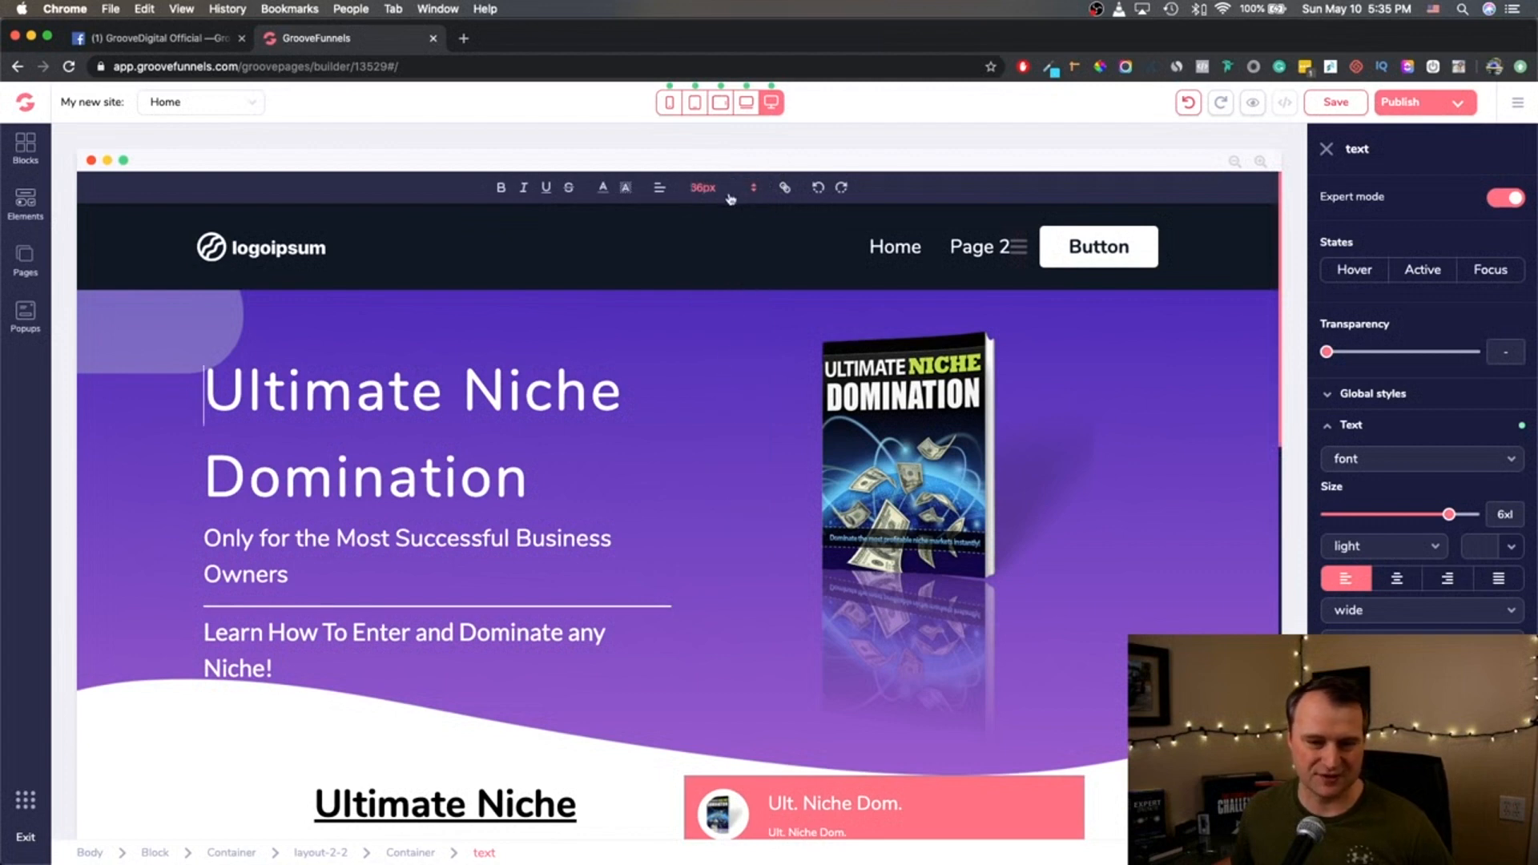
pyautogui.click(703, 188)
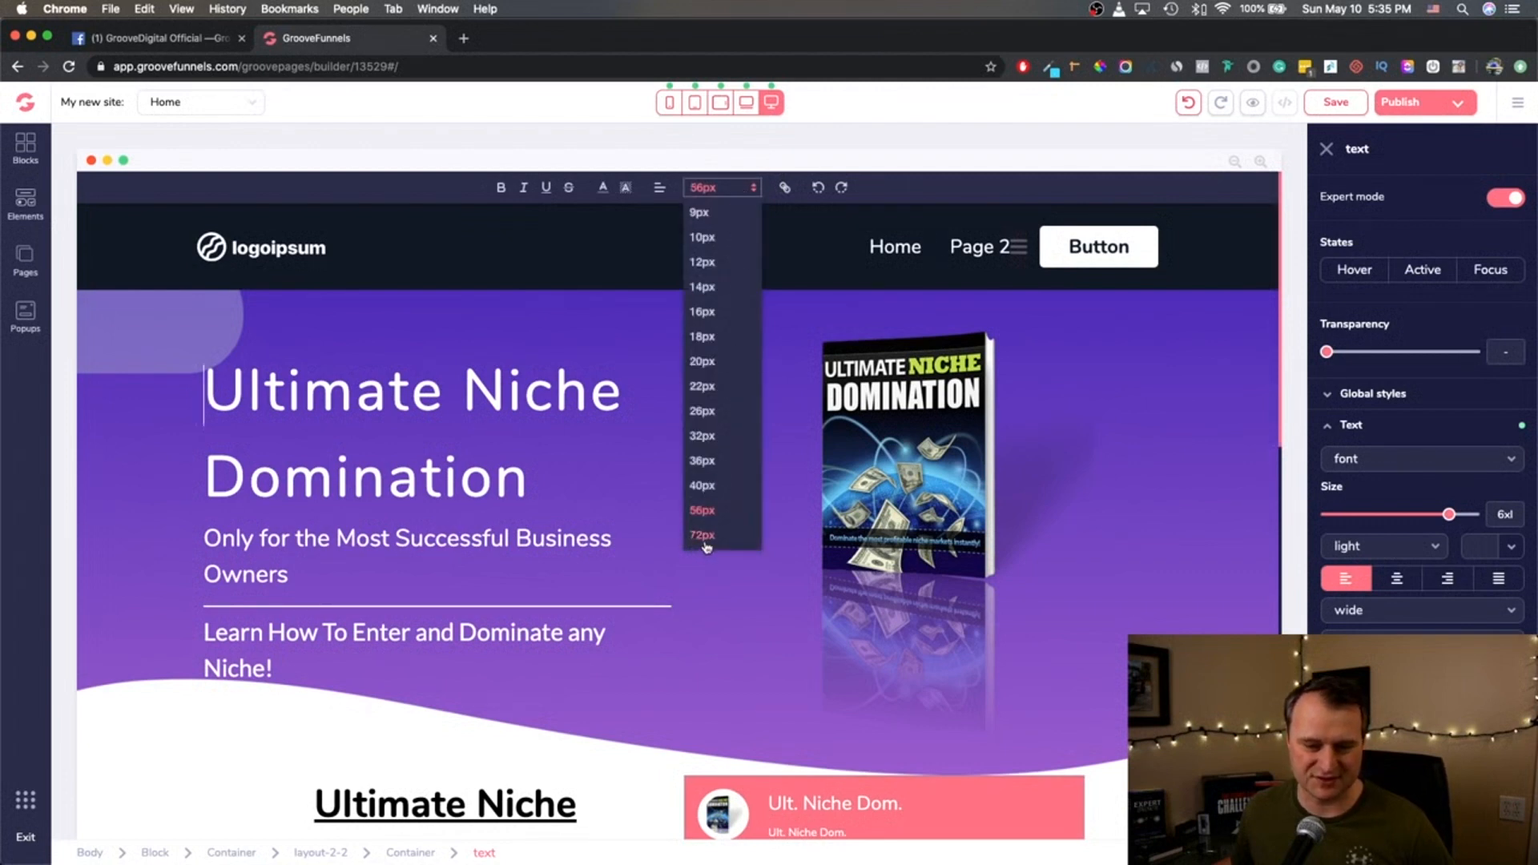
pyautogui.click(702, 534)
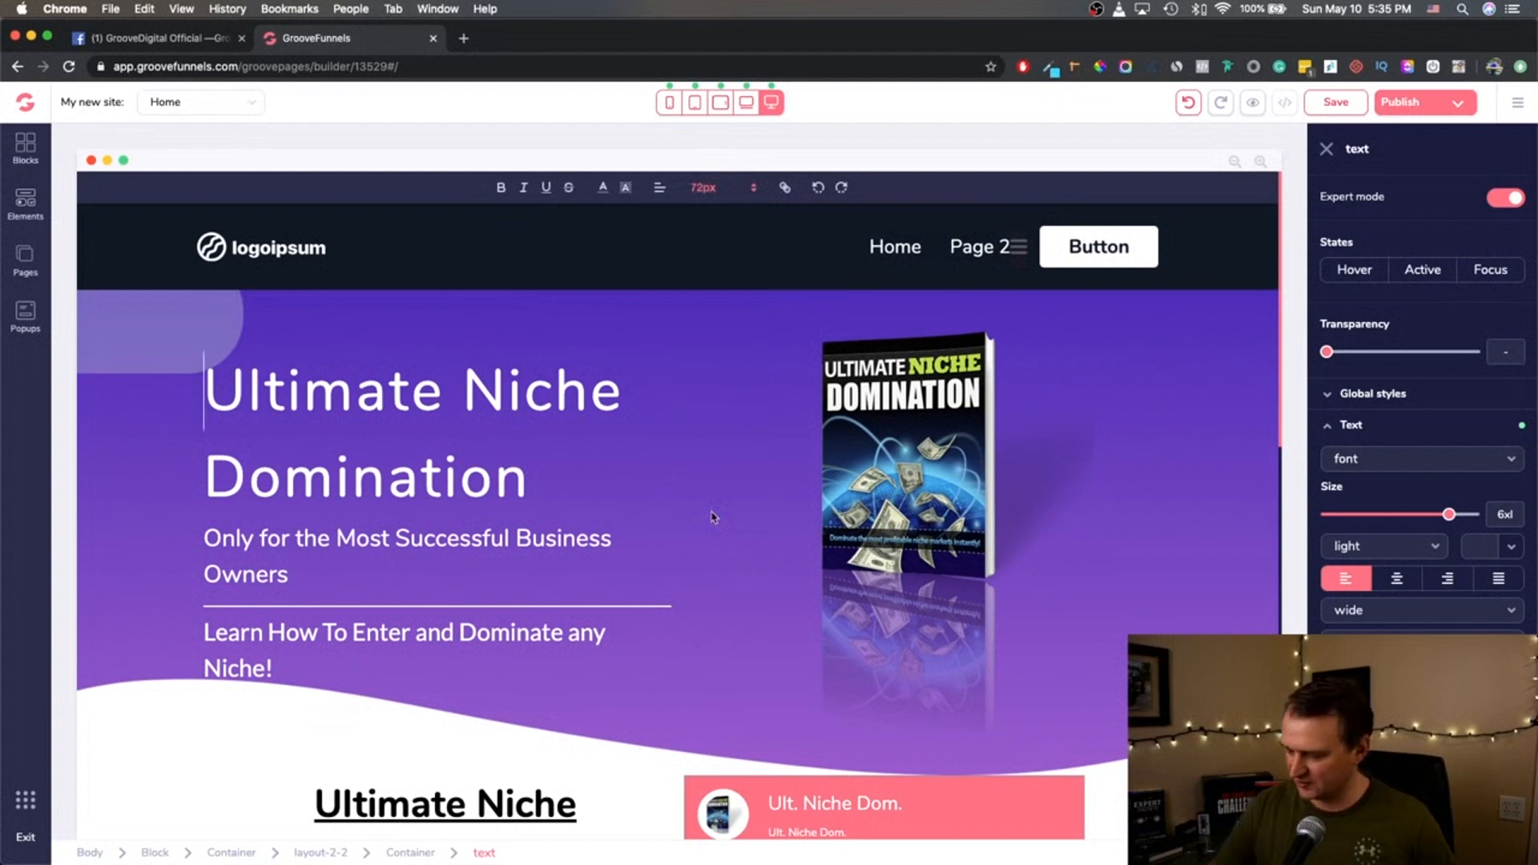
pyautogui.write('U')
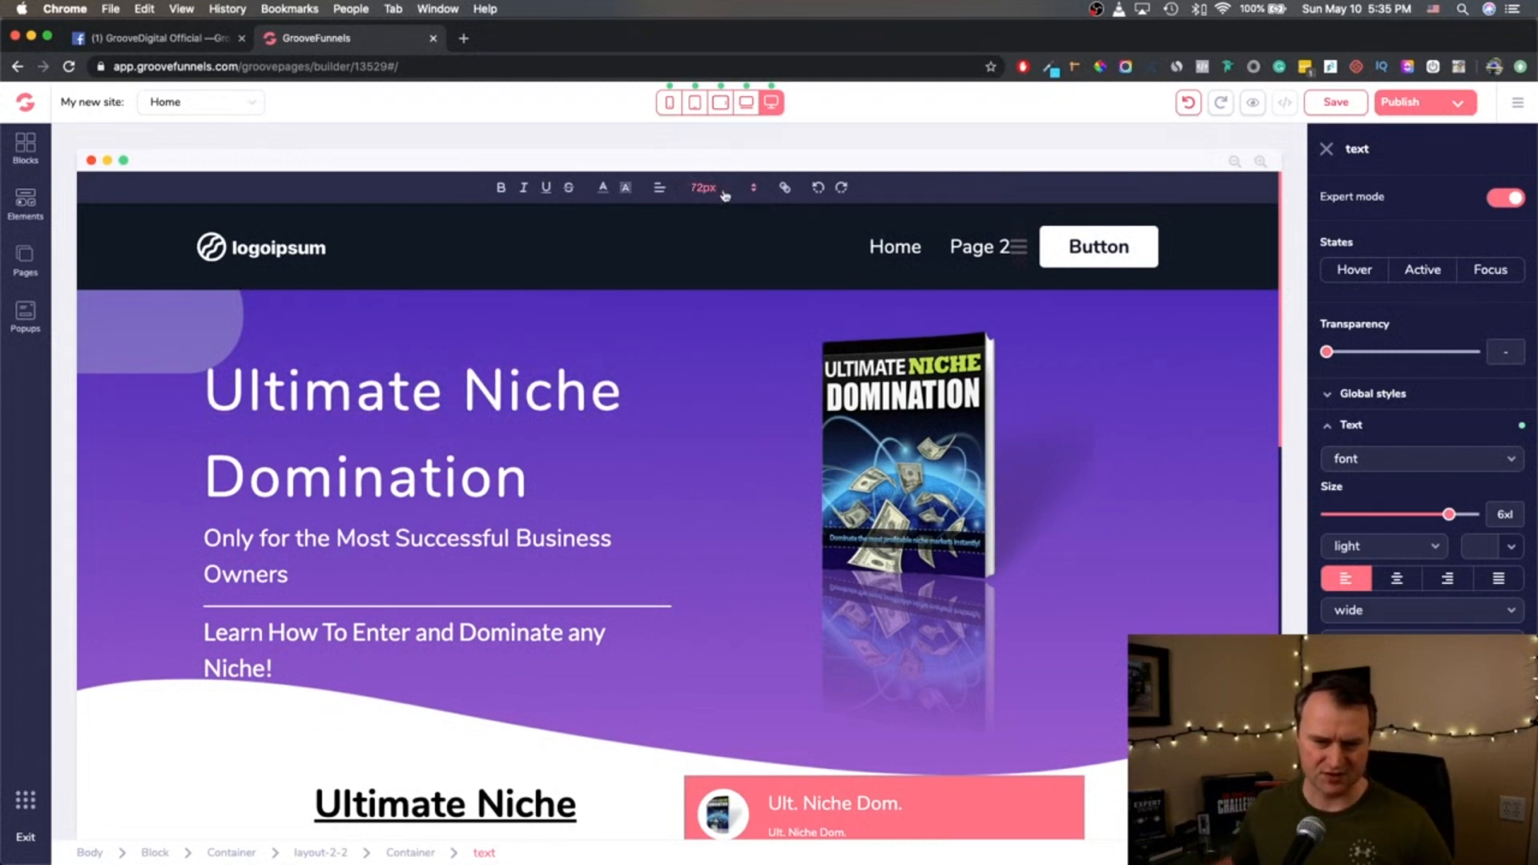
pyautogui.click(704, 188)
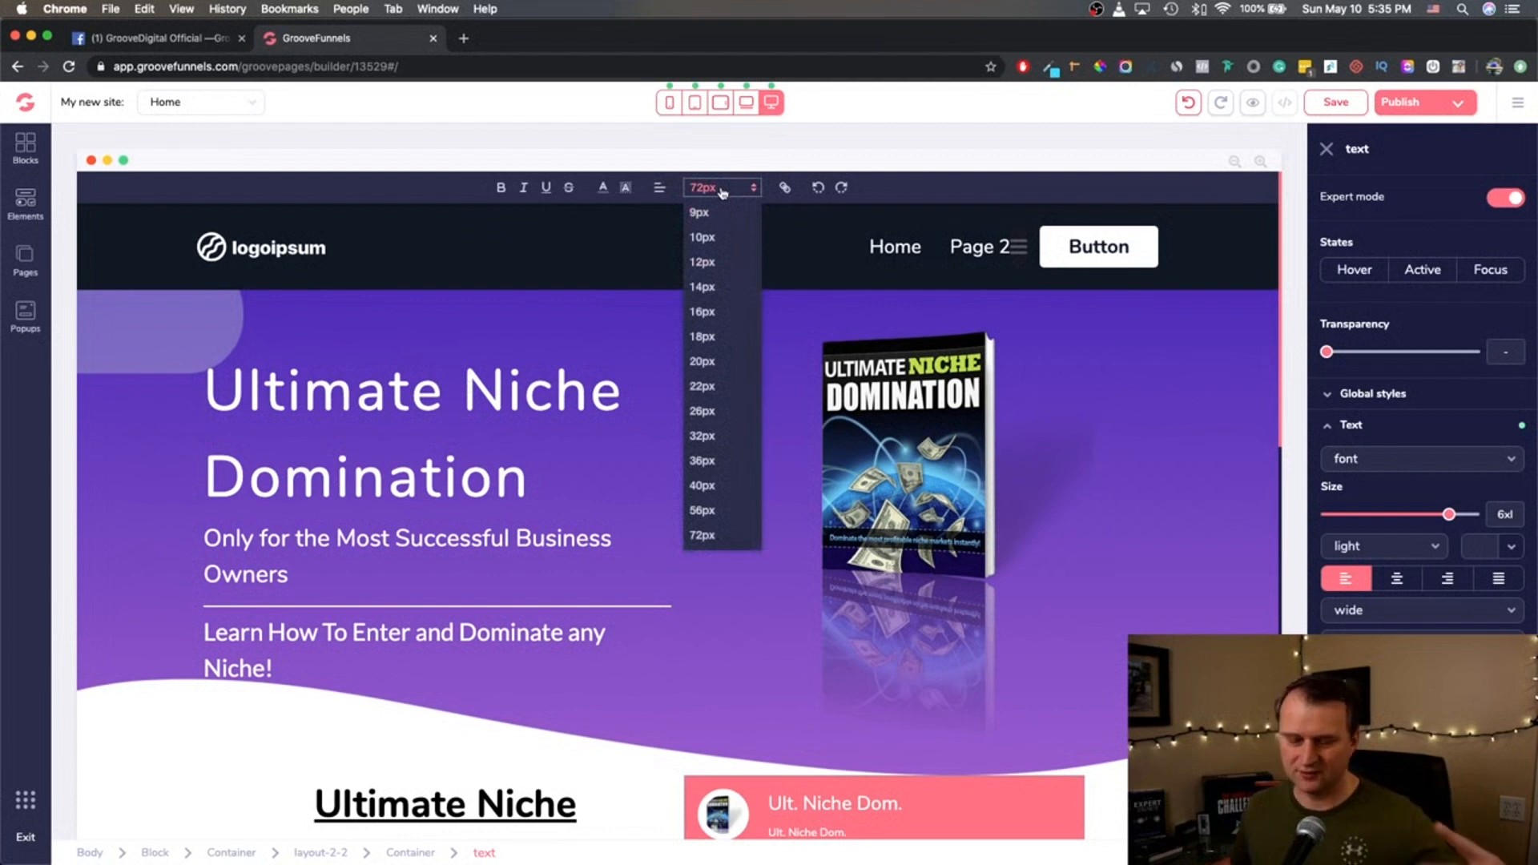
pyautogui.moveTo(721, 192)
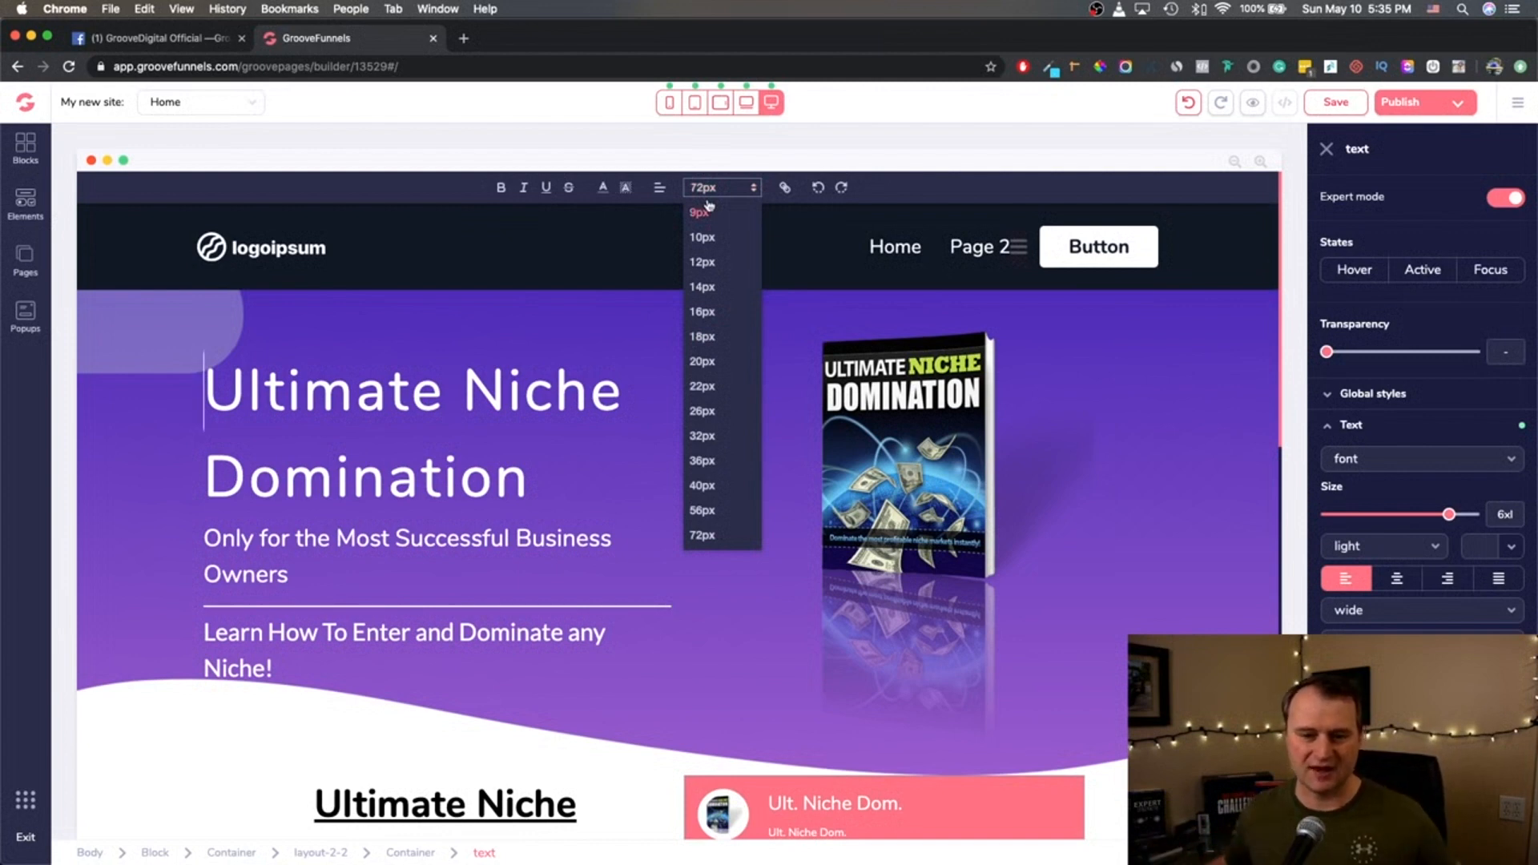
pyautogui.moveTo(677, 537)
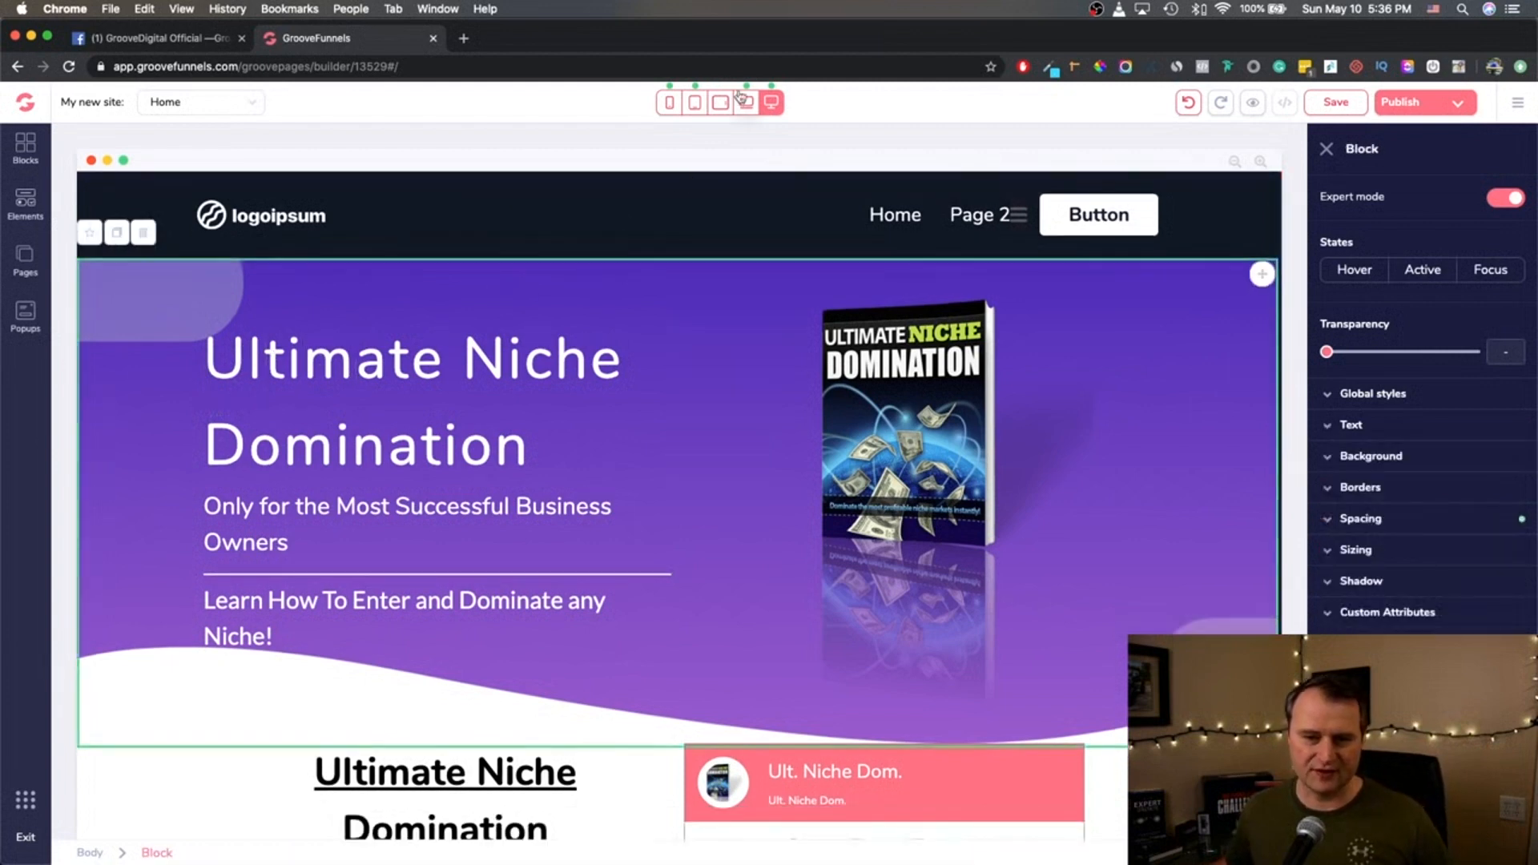
# Try tablet heading sizes 20px, 26px and 56px, settle on 40px, then return to desktop.
pyautogui.click(719, 101)
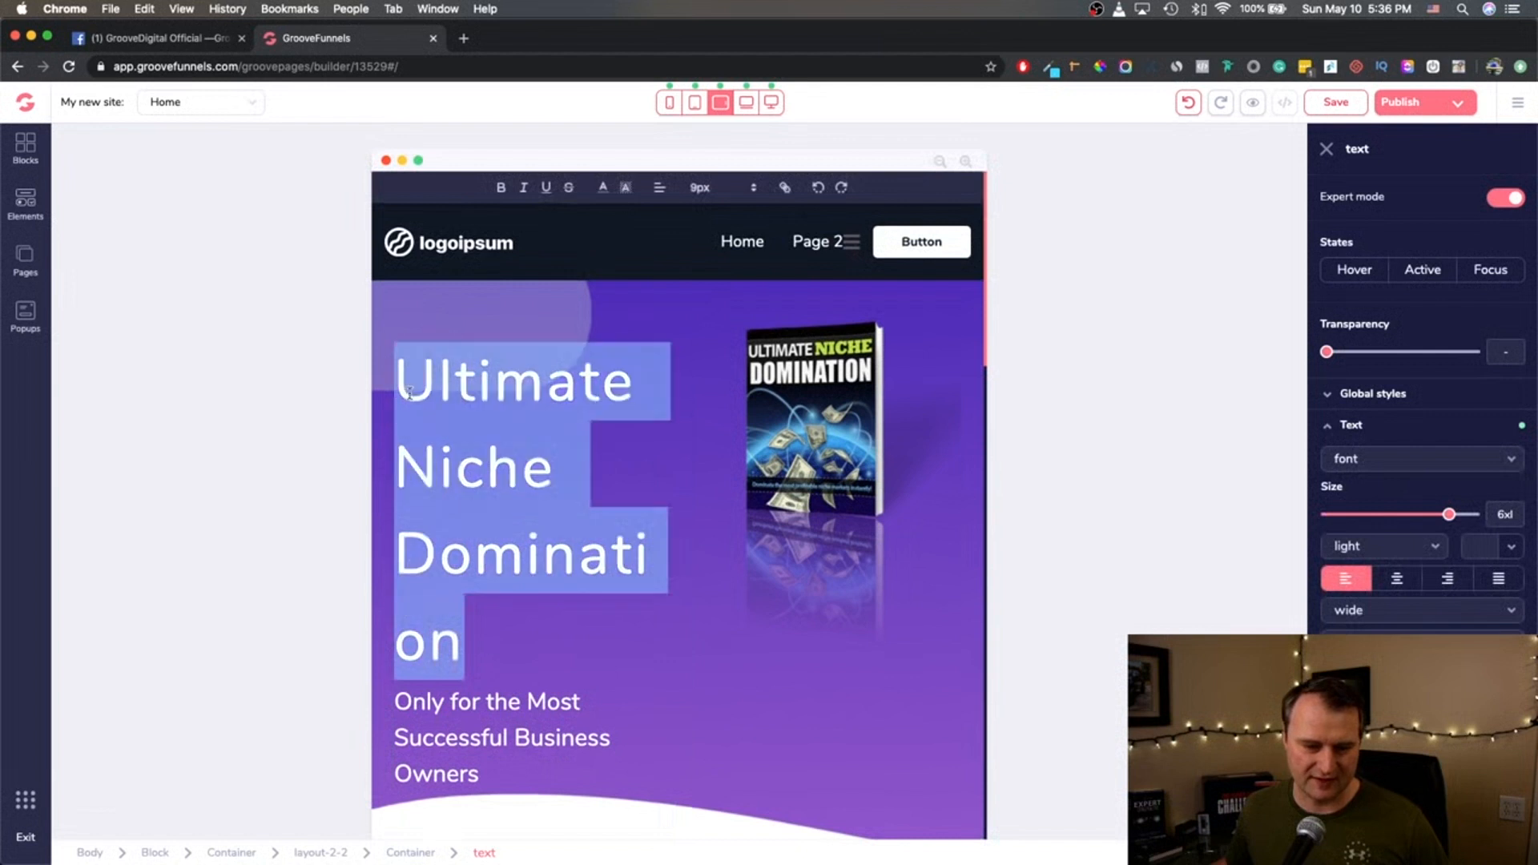
pyautogui.click(718, 188)
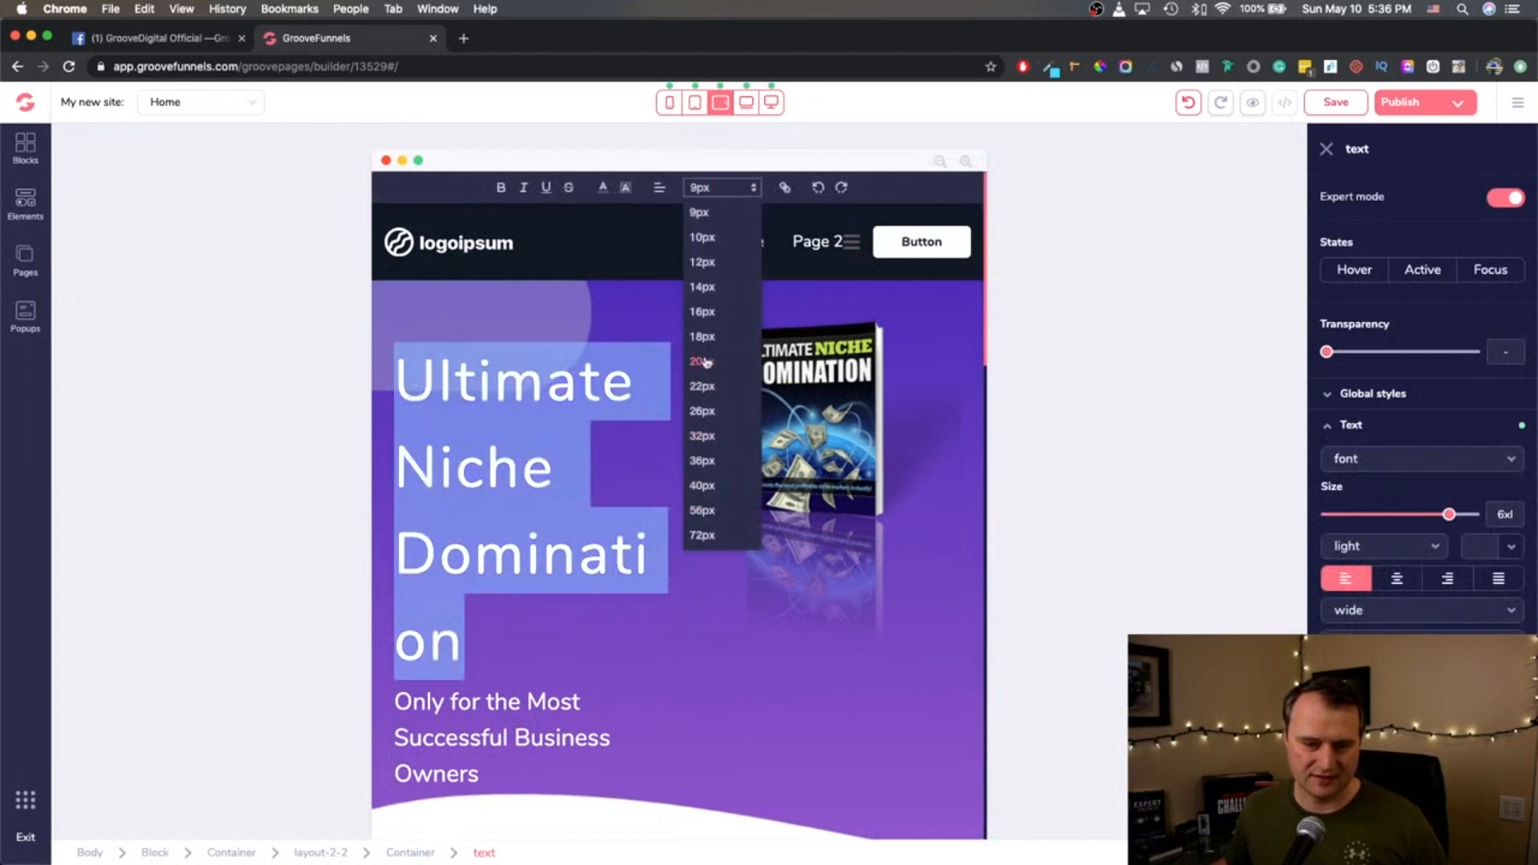
pyautogui.click(699, 362)
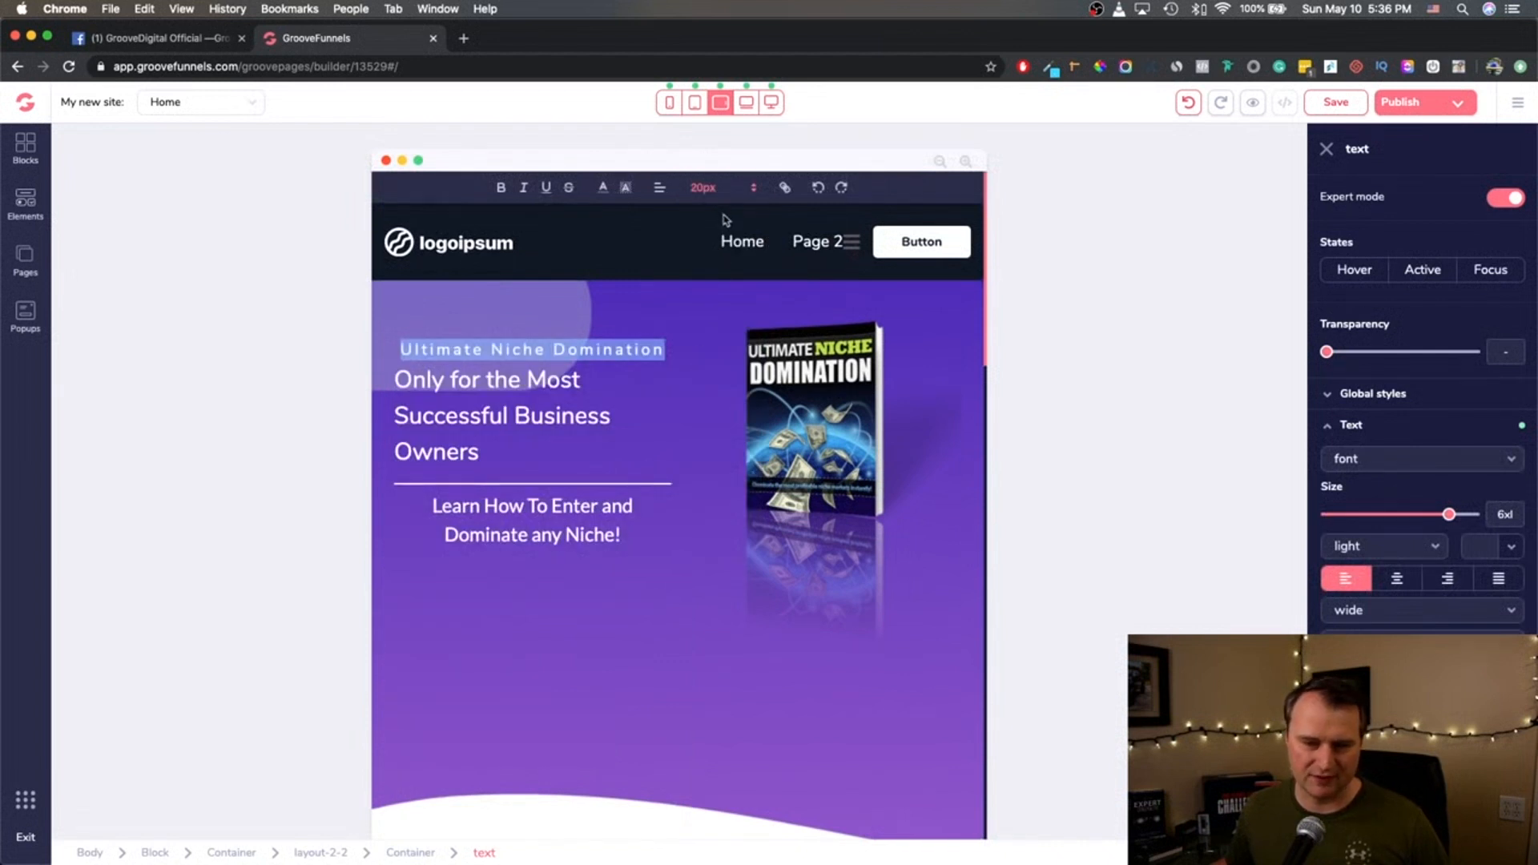
pyautogui.click(716, 188)
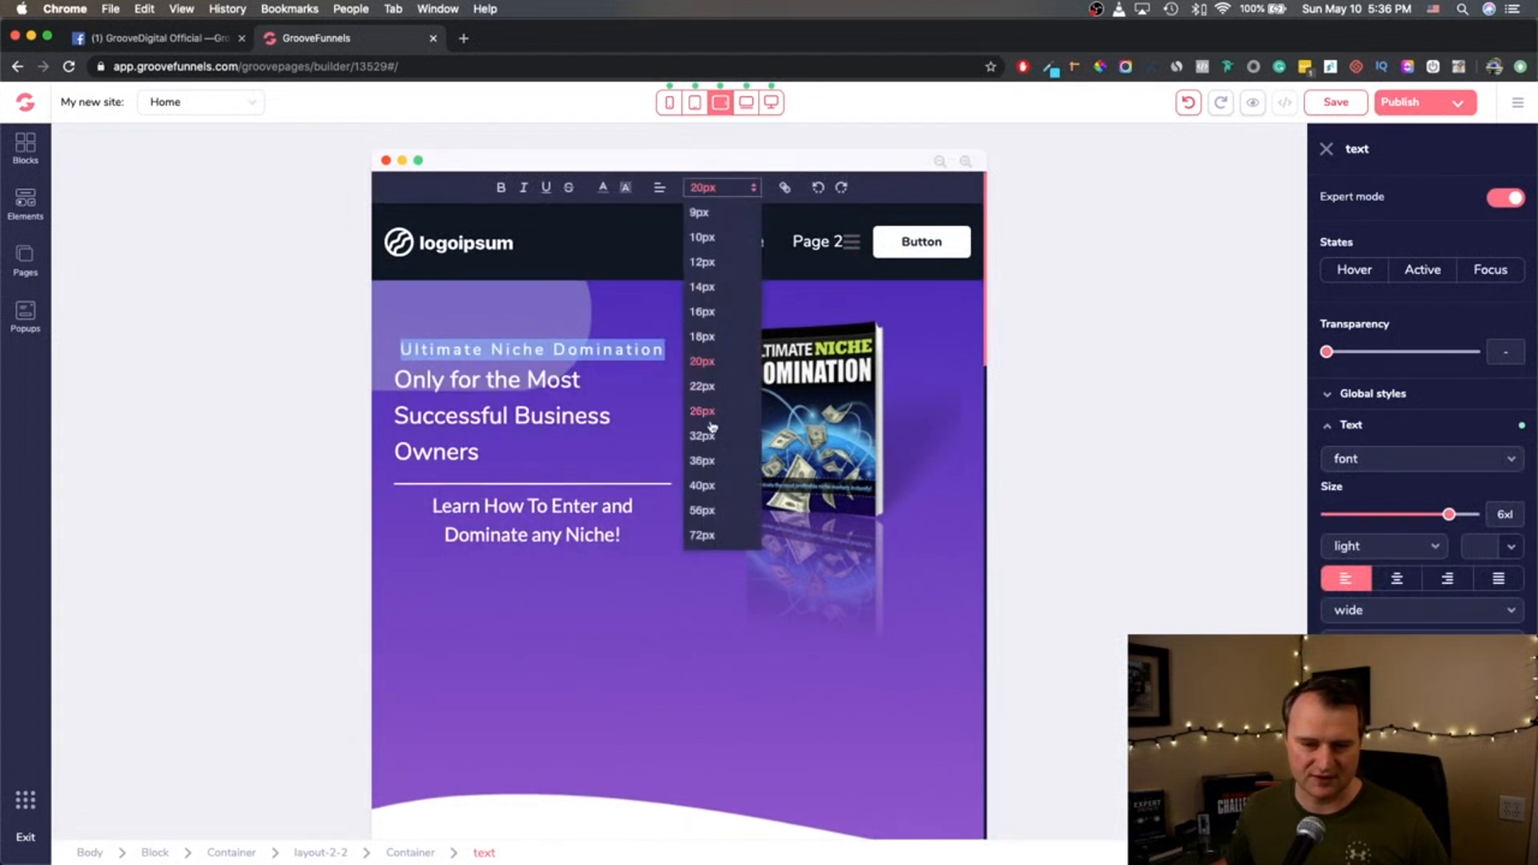
pyautogui.click(702, 410)
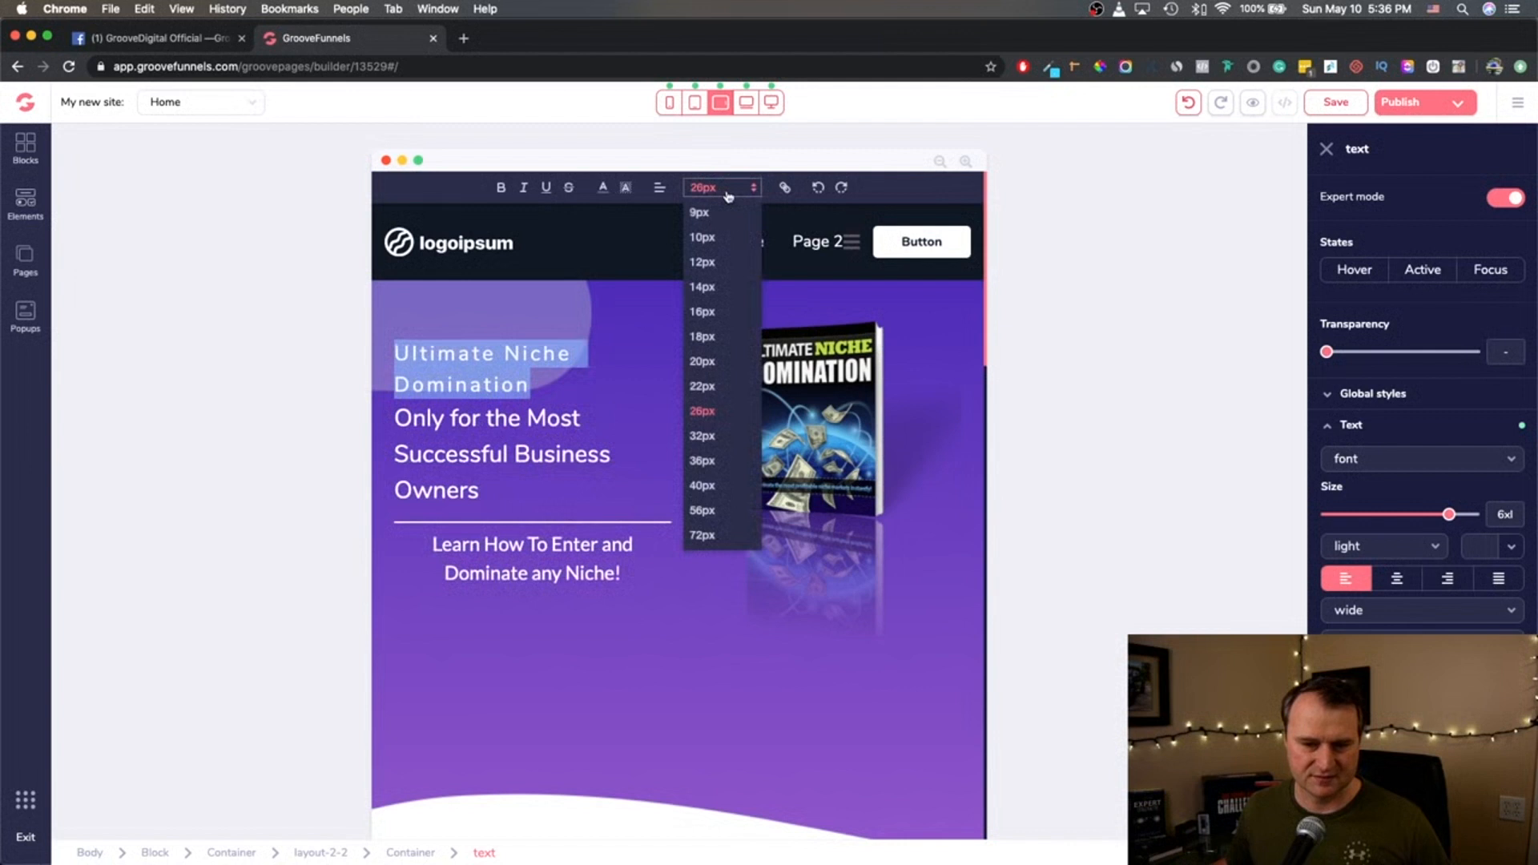
pyautogui.click(702, 436)
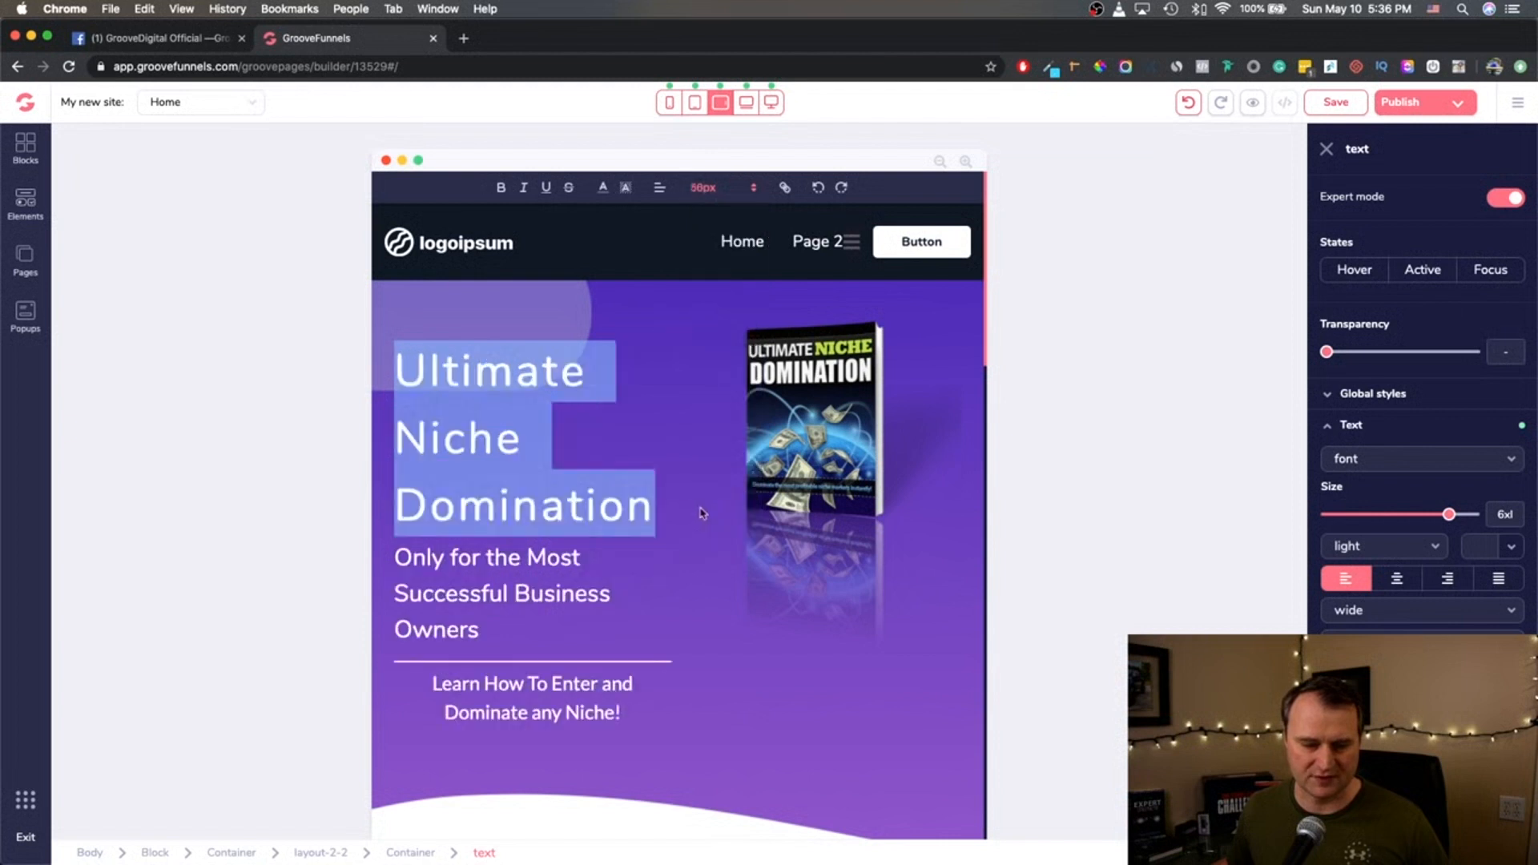
pyautogui.click(721, 187)
pyautogui.write('40')
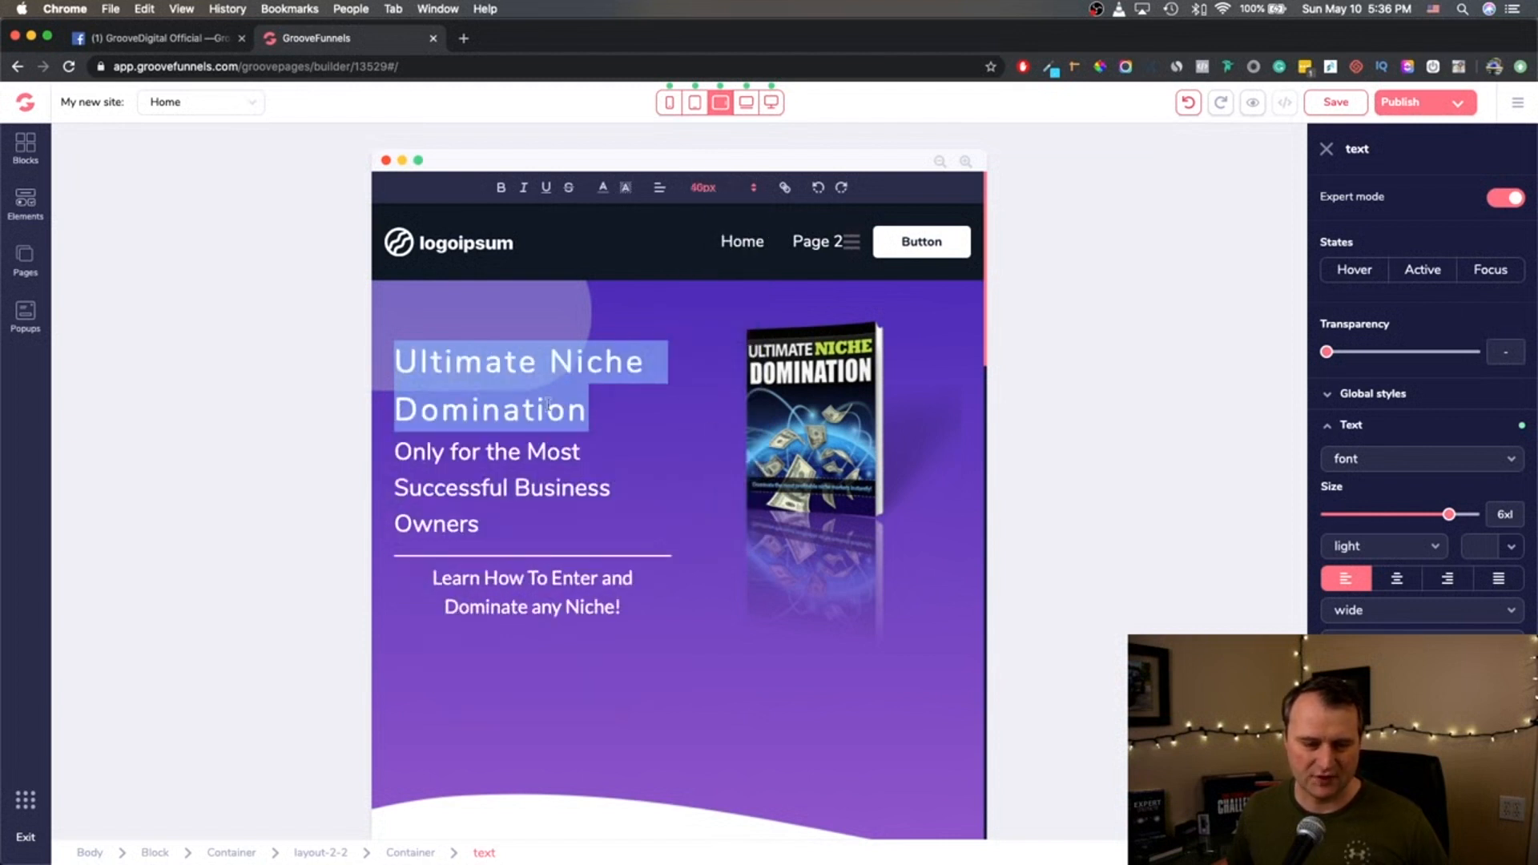
pyautogui.click(589, 410)
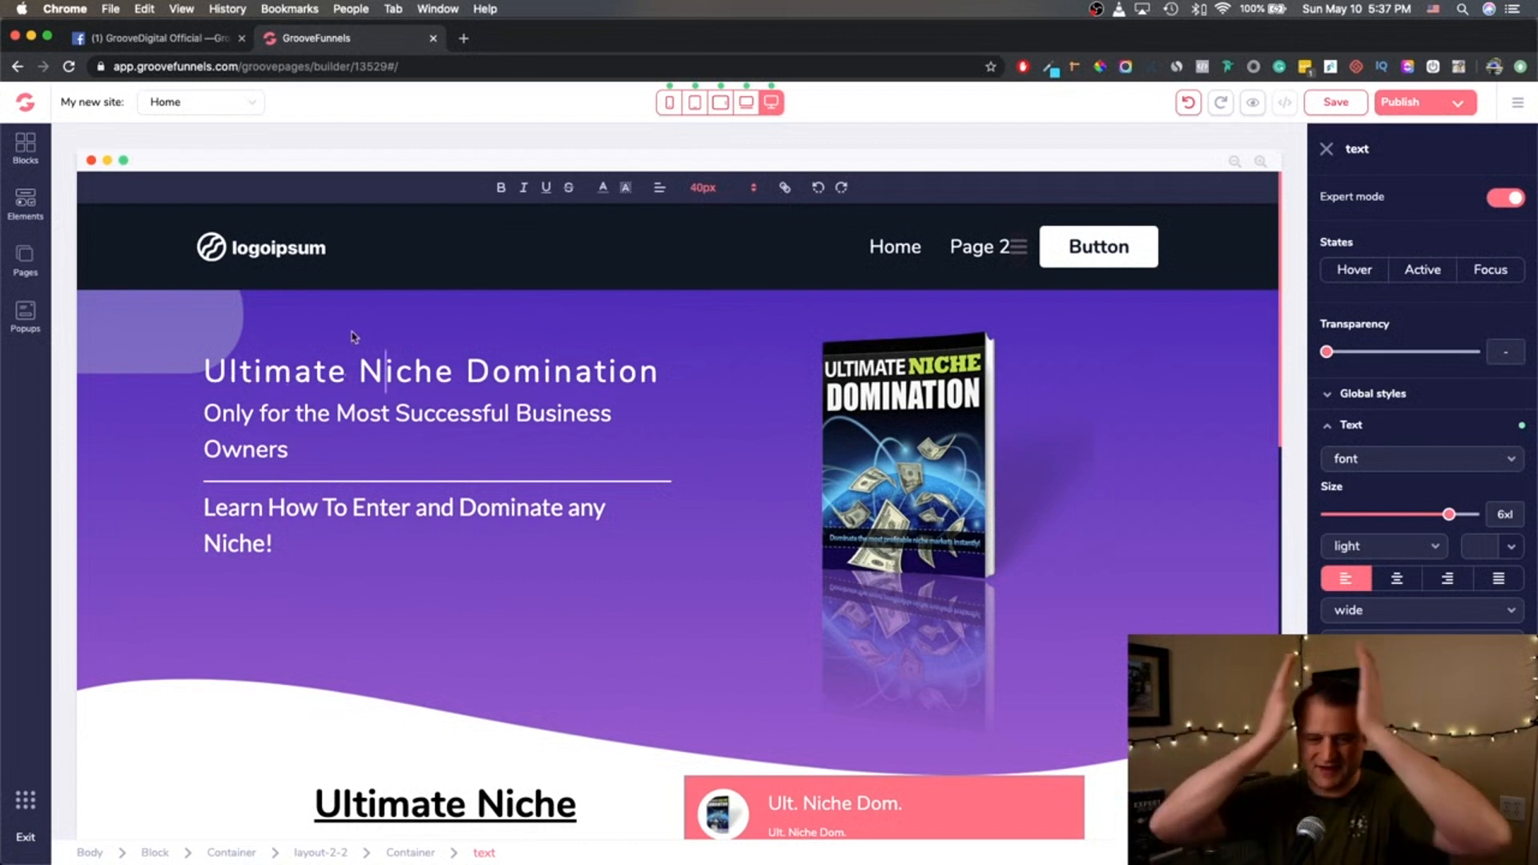
# Select the Ultimate Niche Domination heading text and set its font size to 72px.
pyautogui.click(670, 102)
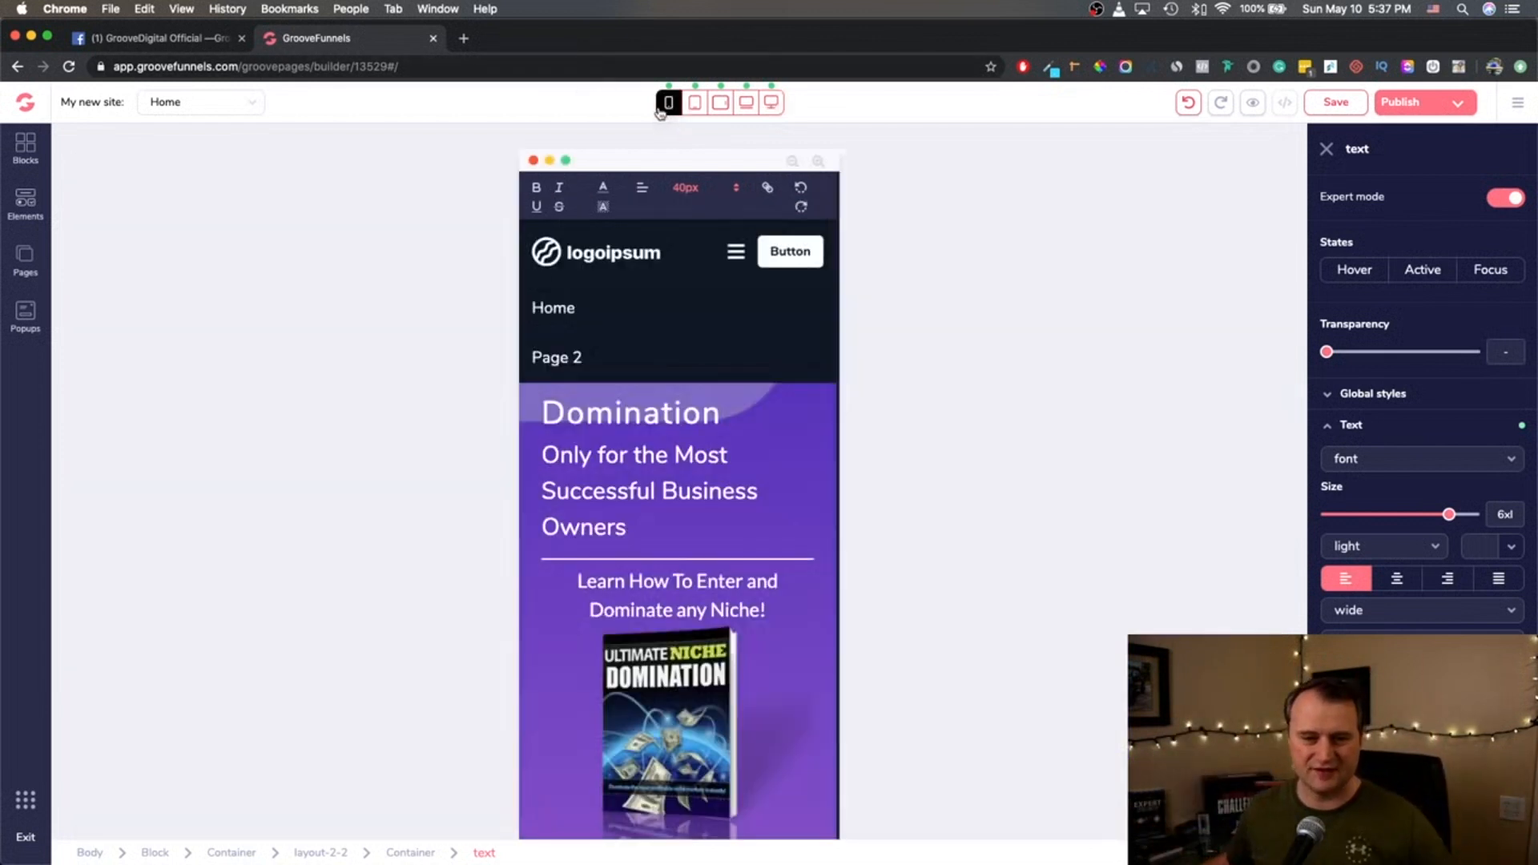
pyautogui.click(668, 102)
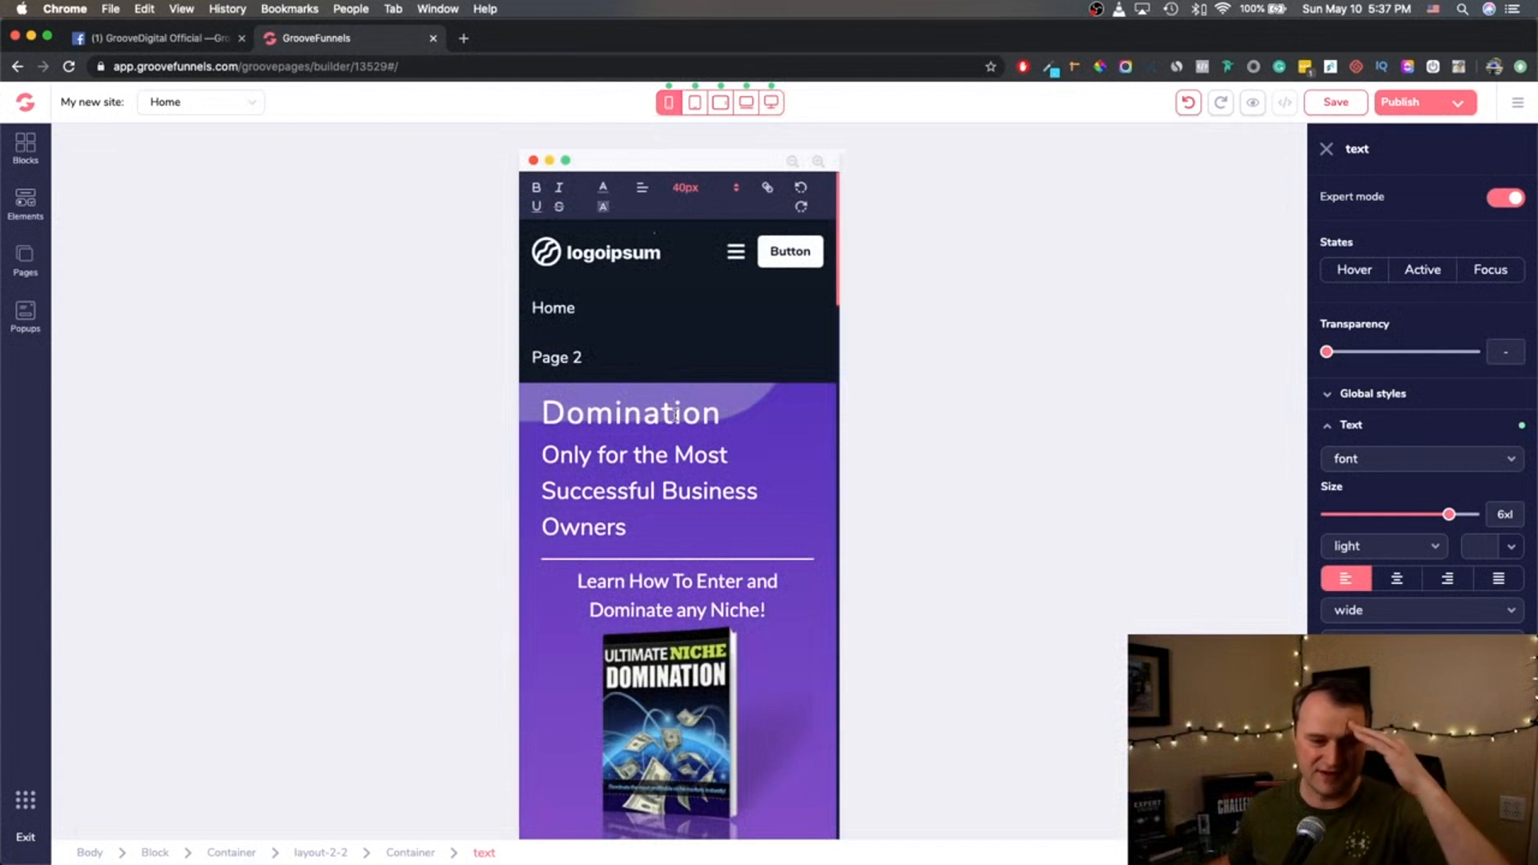
pyautogui.doubleClick(630, 411)
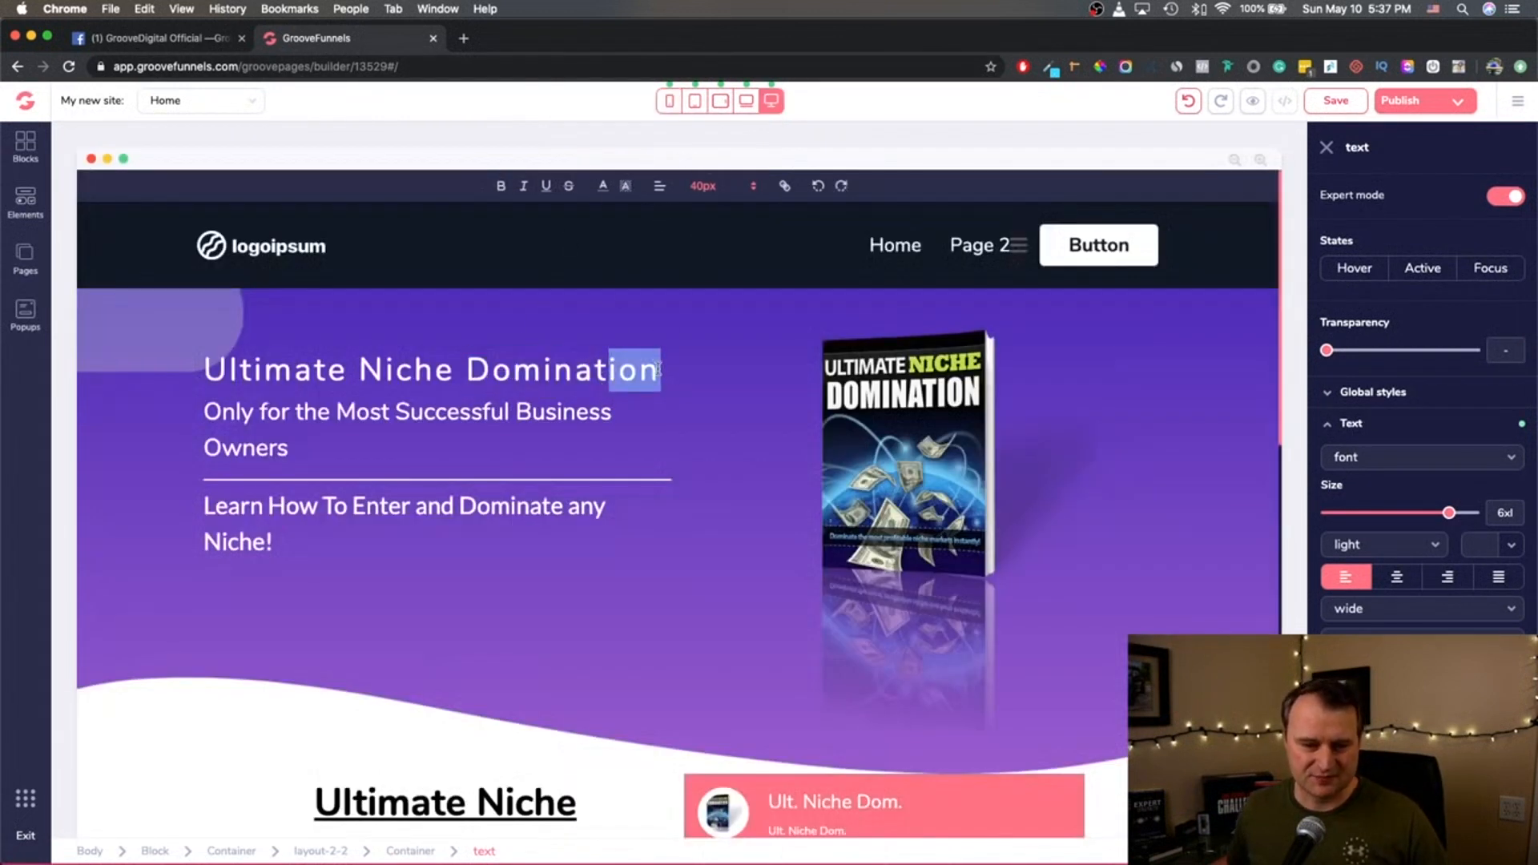
pyautogui.click(703, 185)
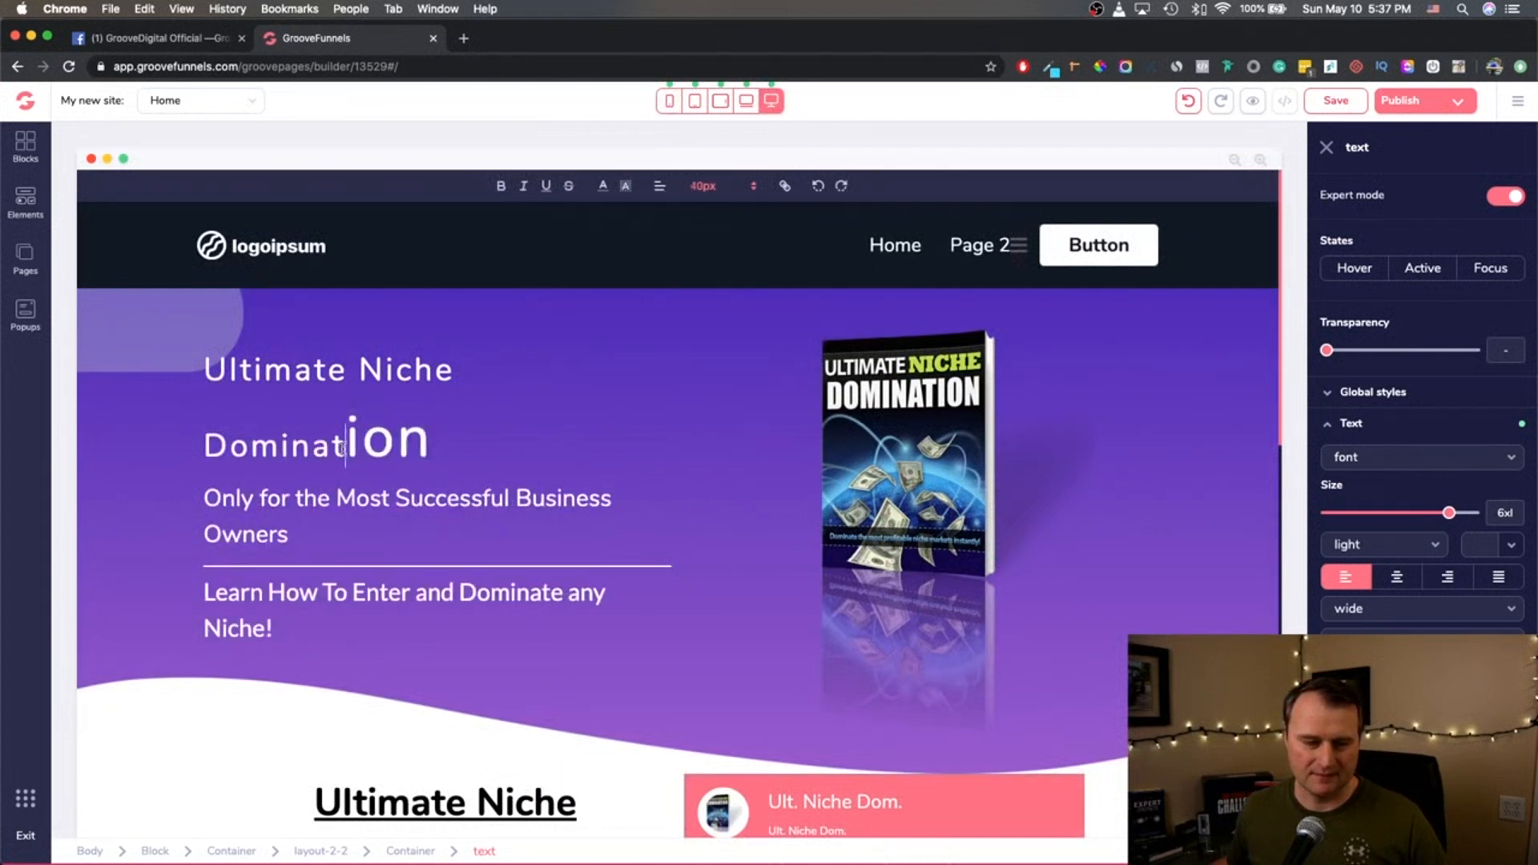
pyautogui.click(716, 185)
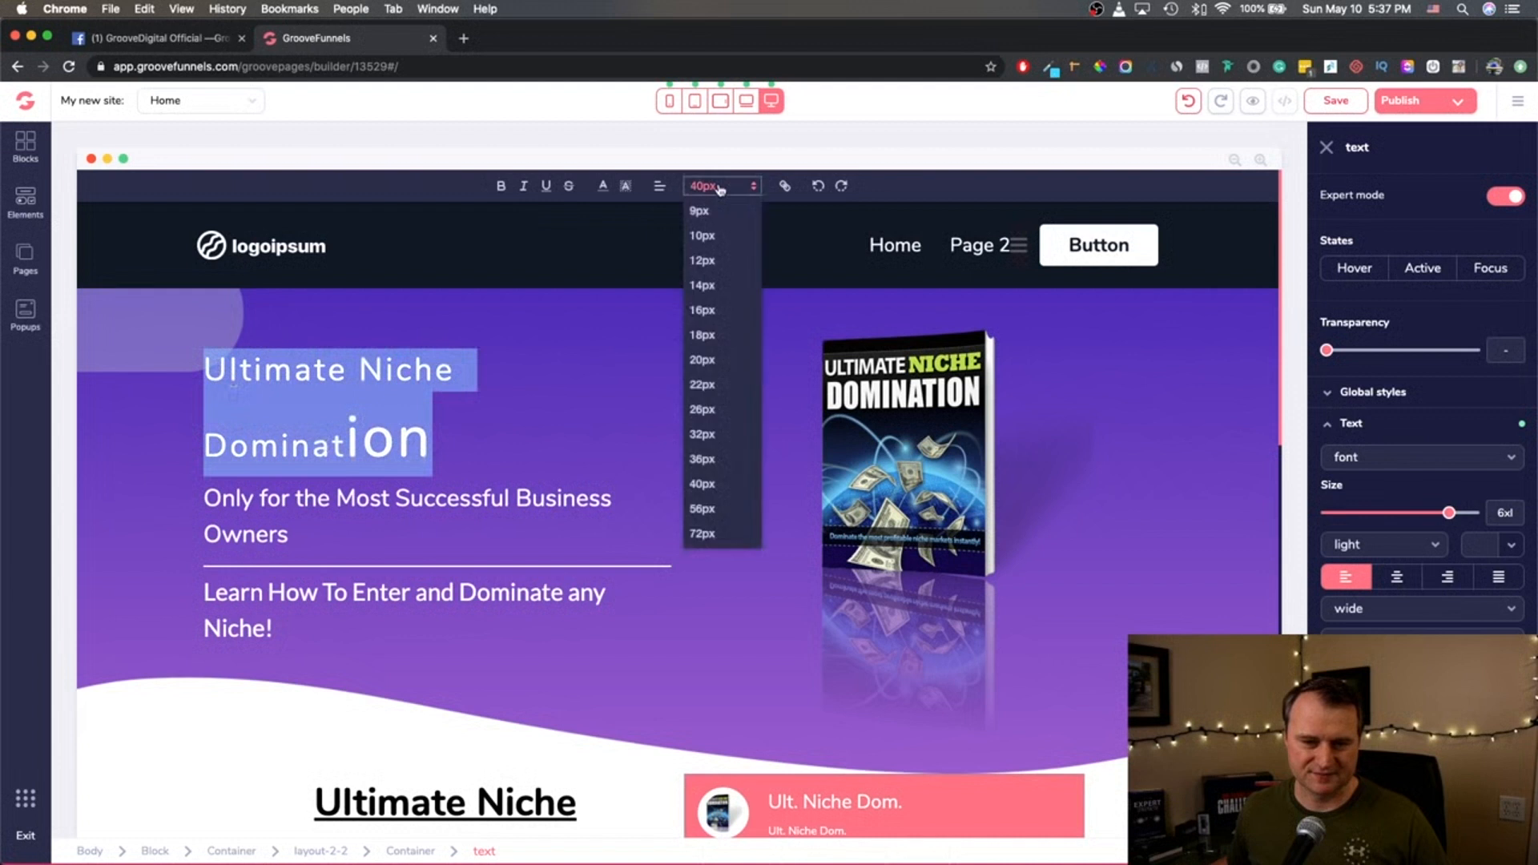
pyautogui.click(702, 534)
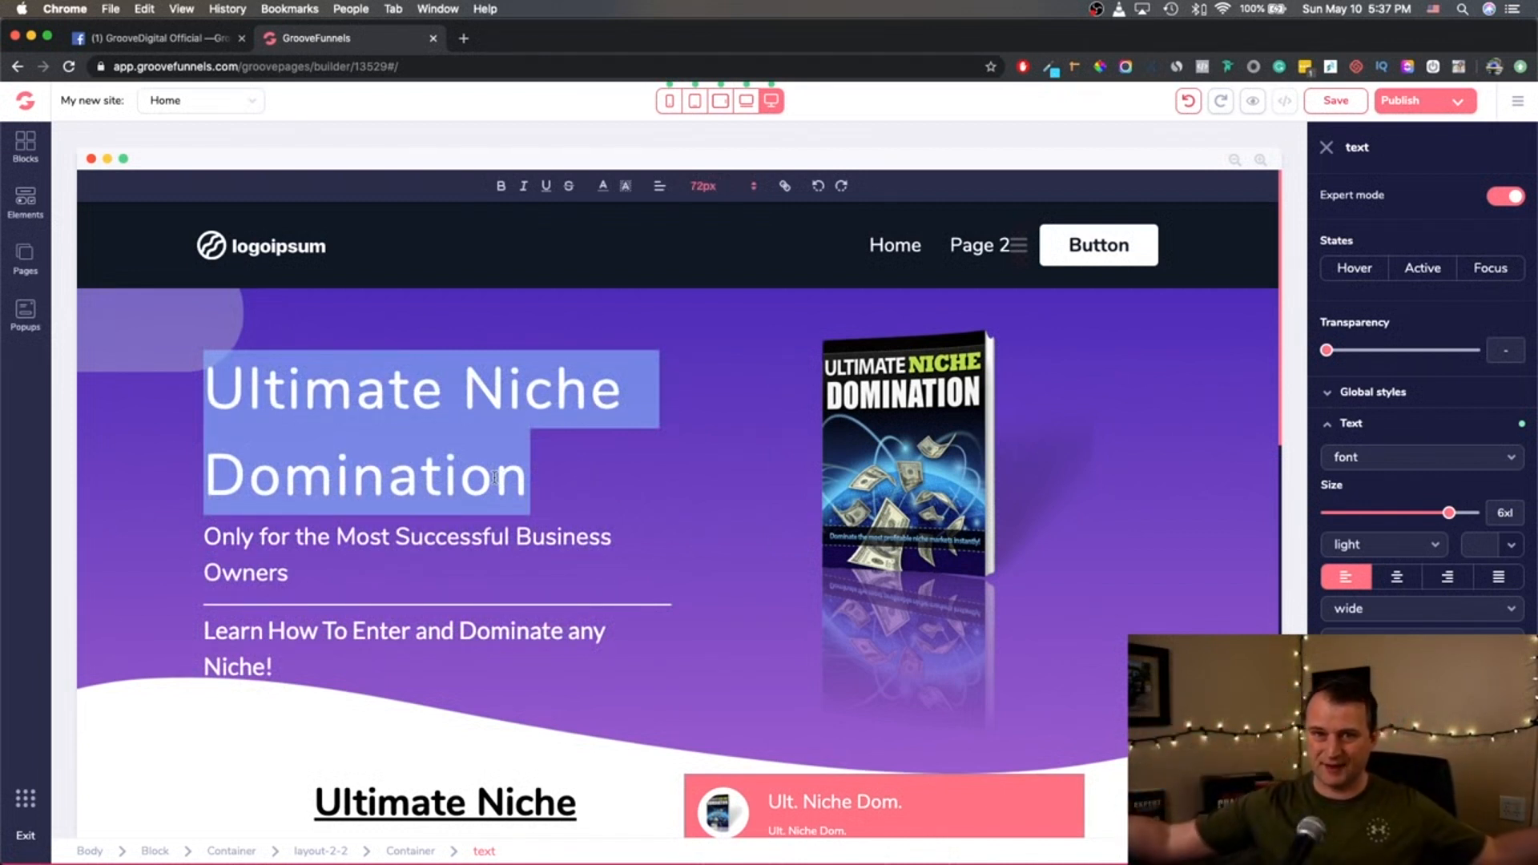
pyautogui.click(538, 476)
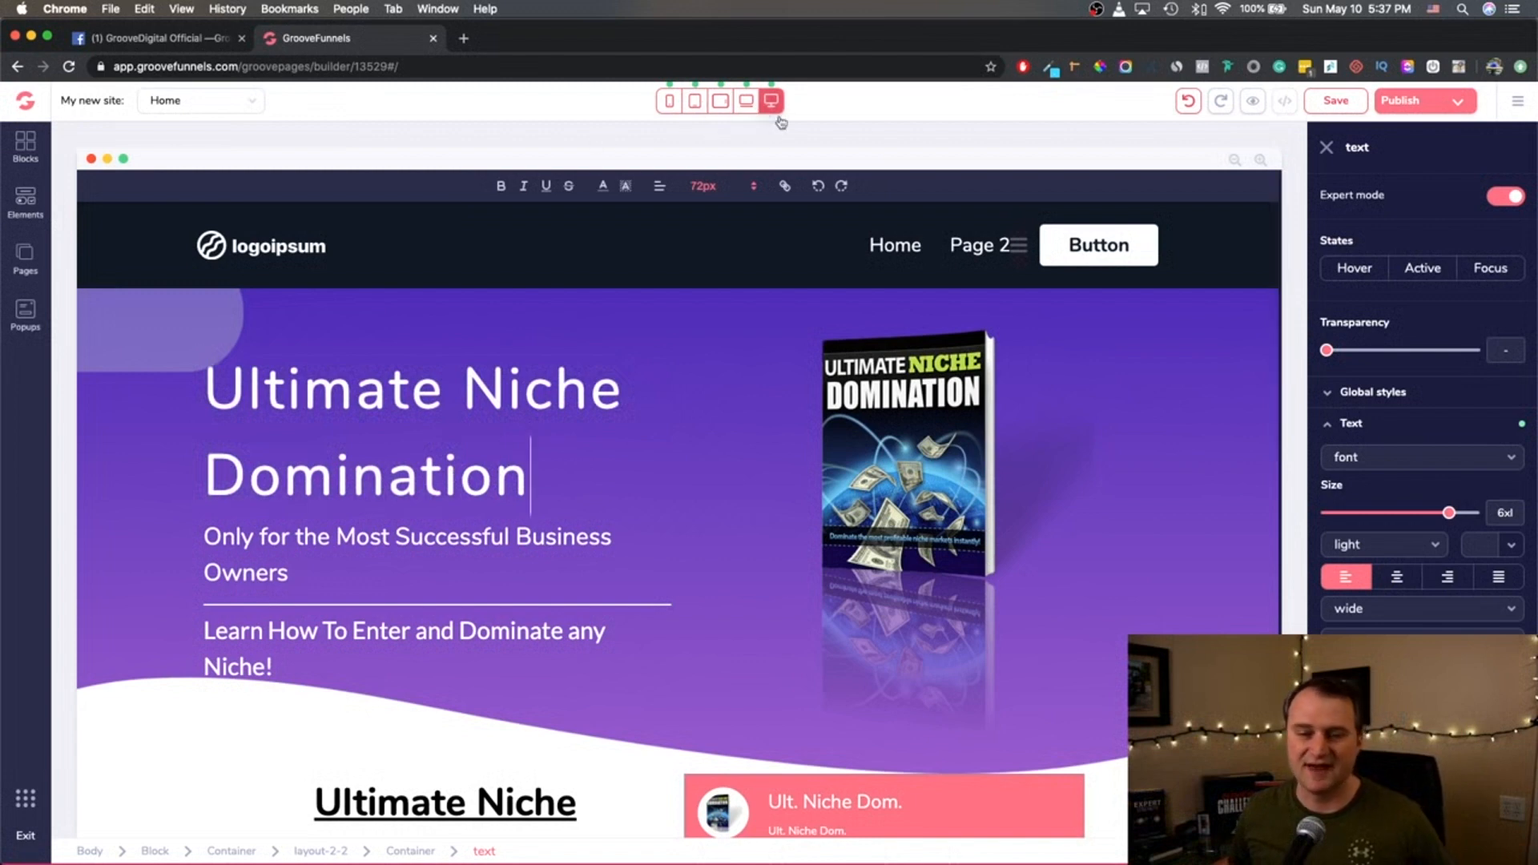
# Switch between laptop, tablet and desktop previews, ending at tablet where the 72px heading wraps badly.
pyautogui.click(744, 101)
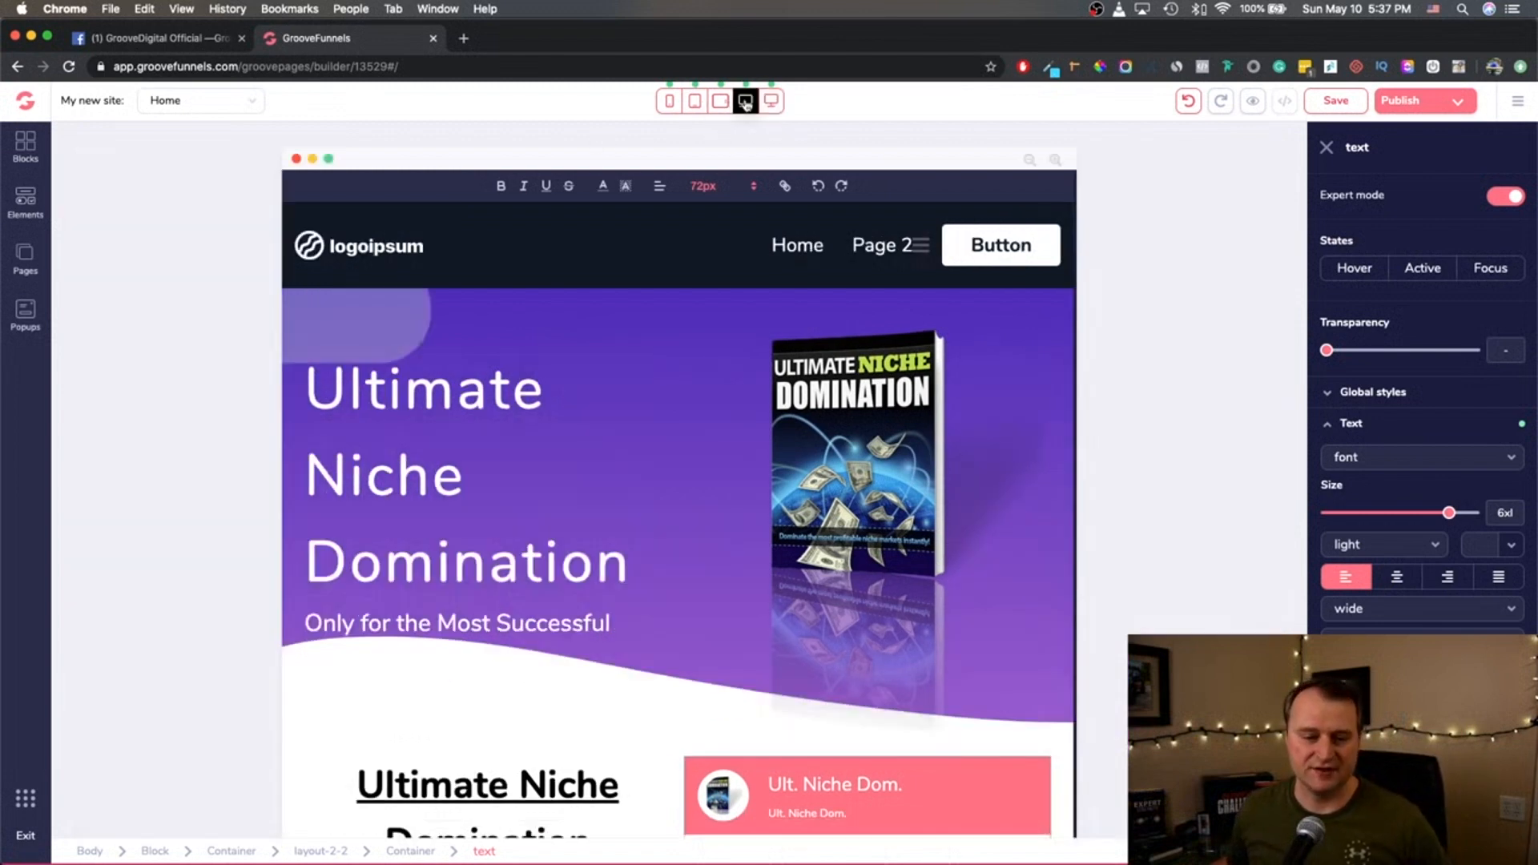
pyautogui.click(720, 101)
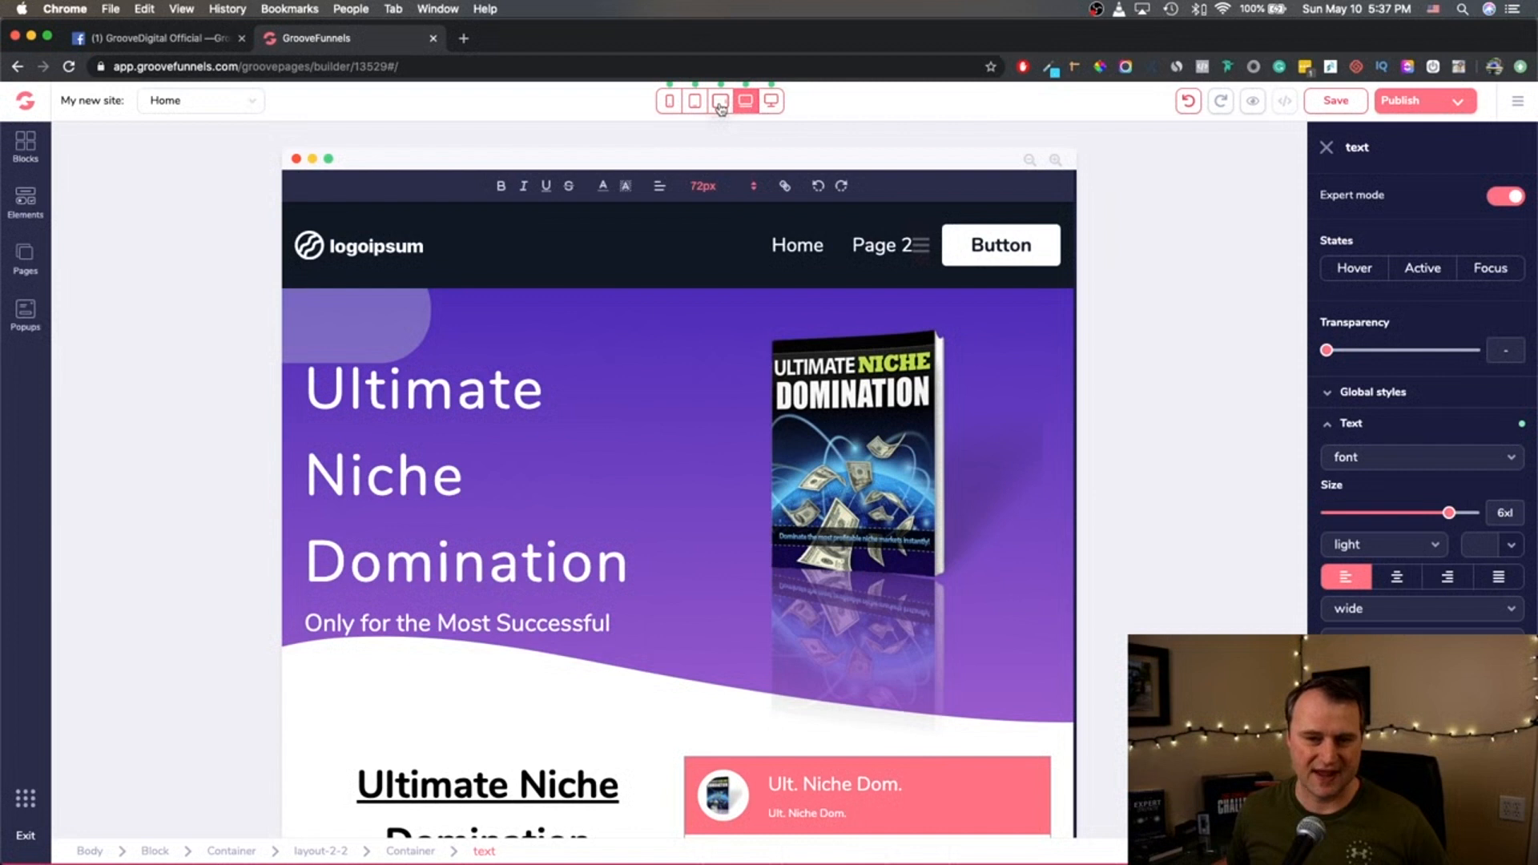
pyautogui.click(694, 101)
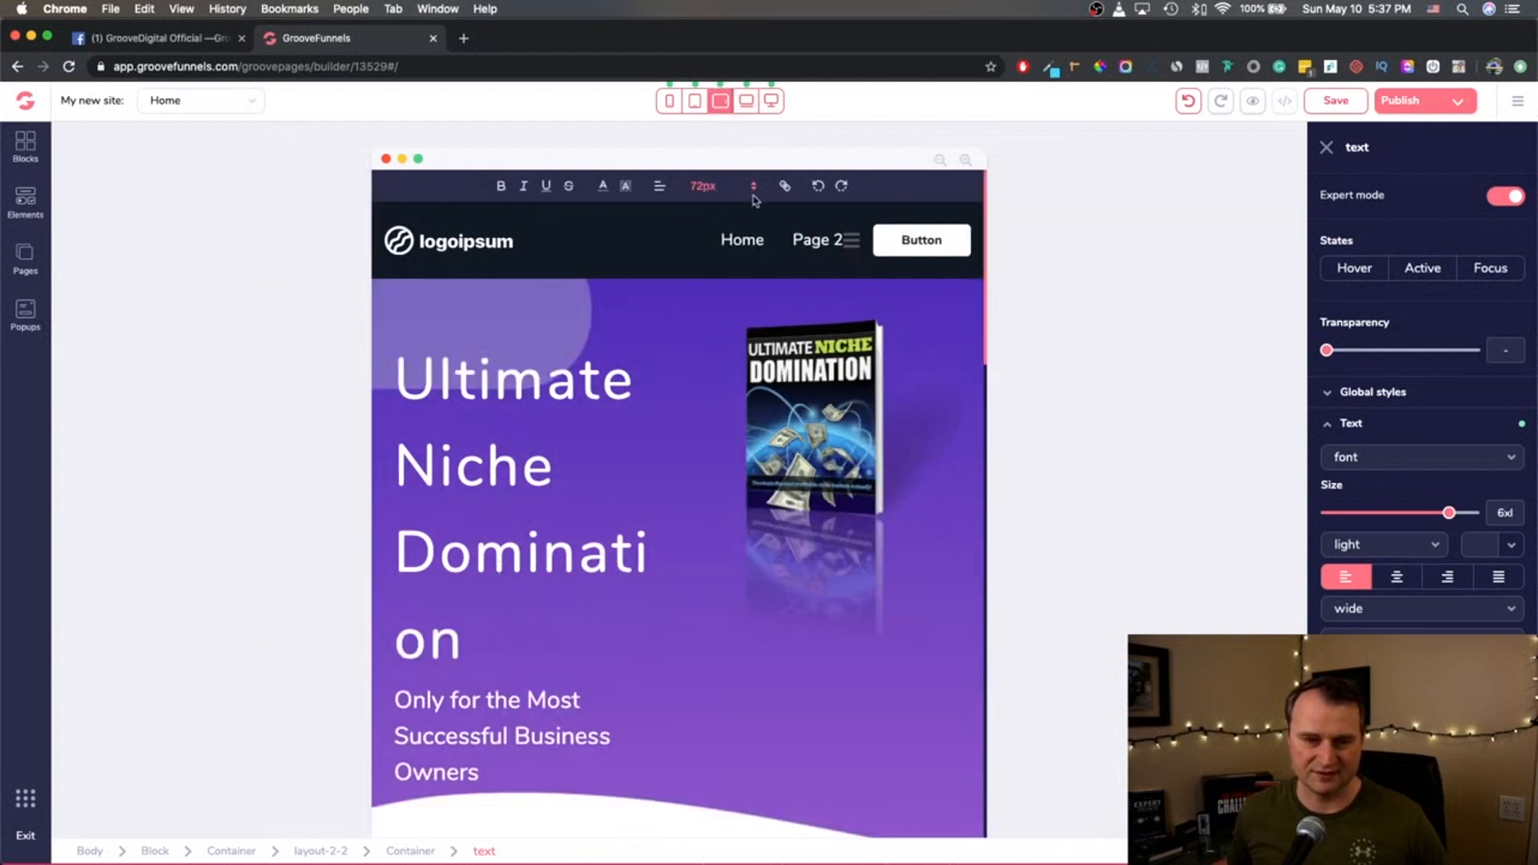
pyautogui.click(720, 101)
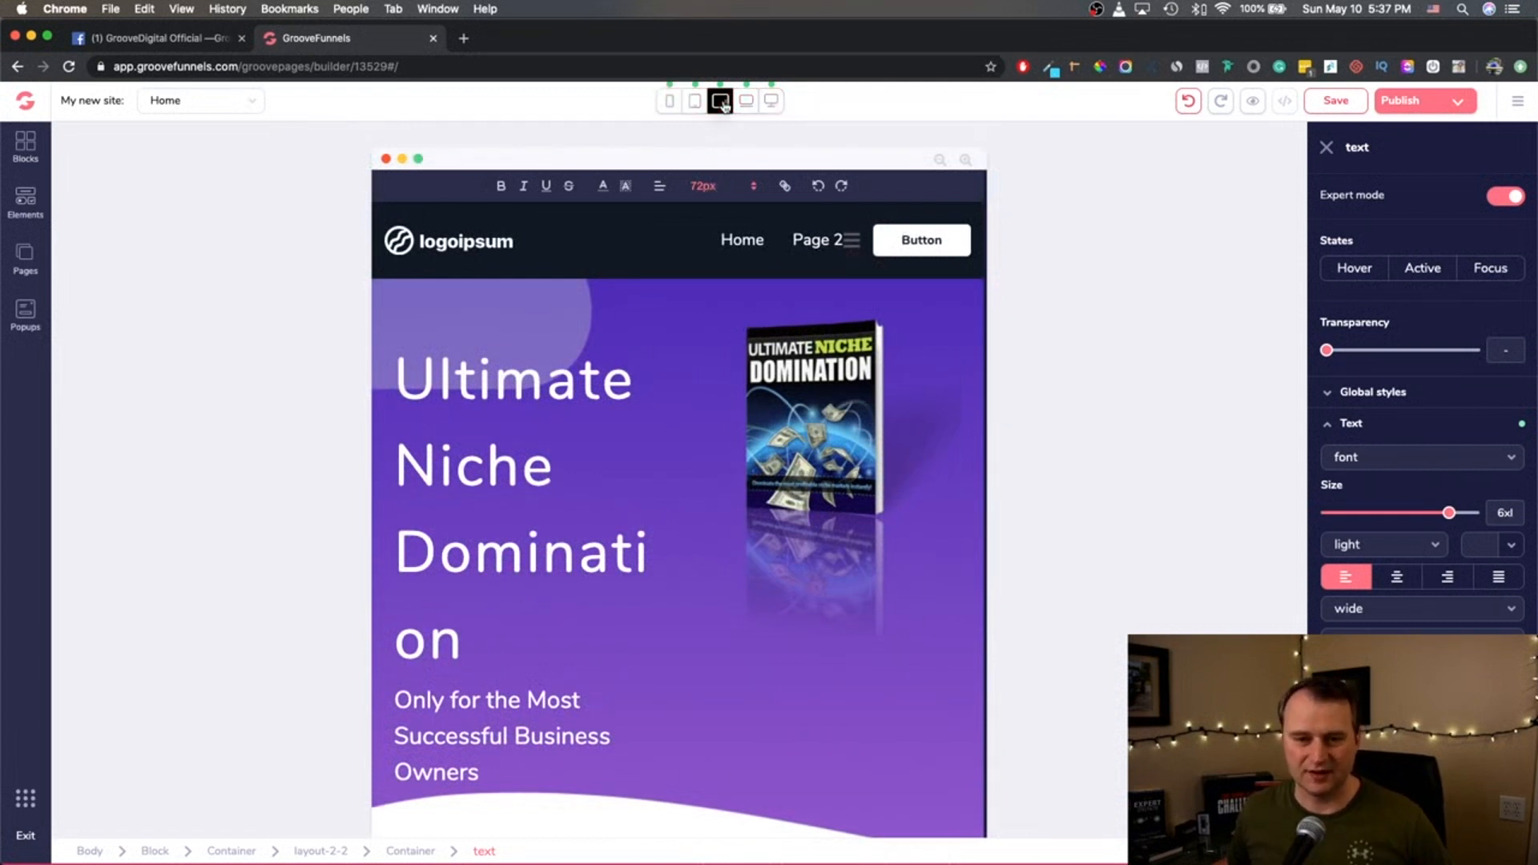
pyautogui.click(720, 101)
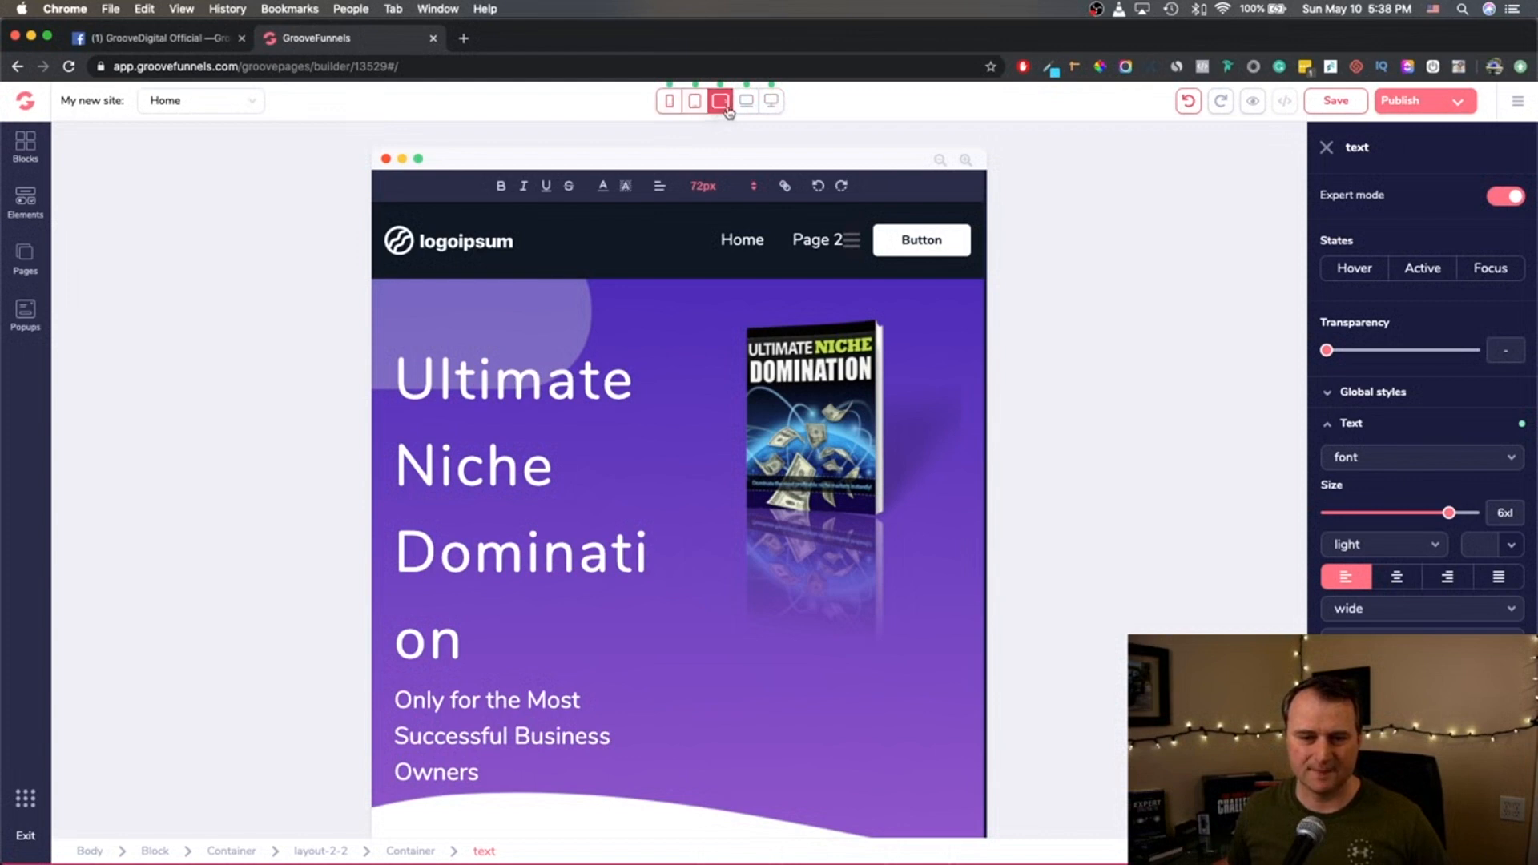
pyautogui.click(721, 101)
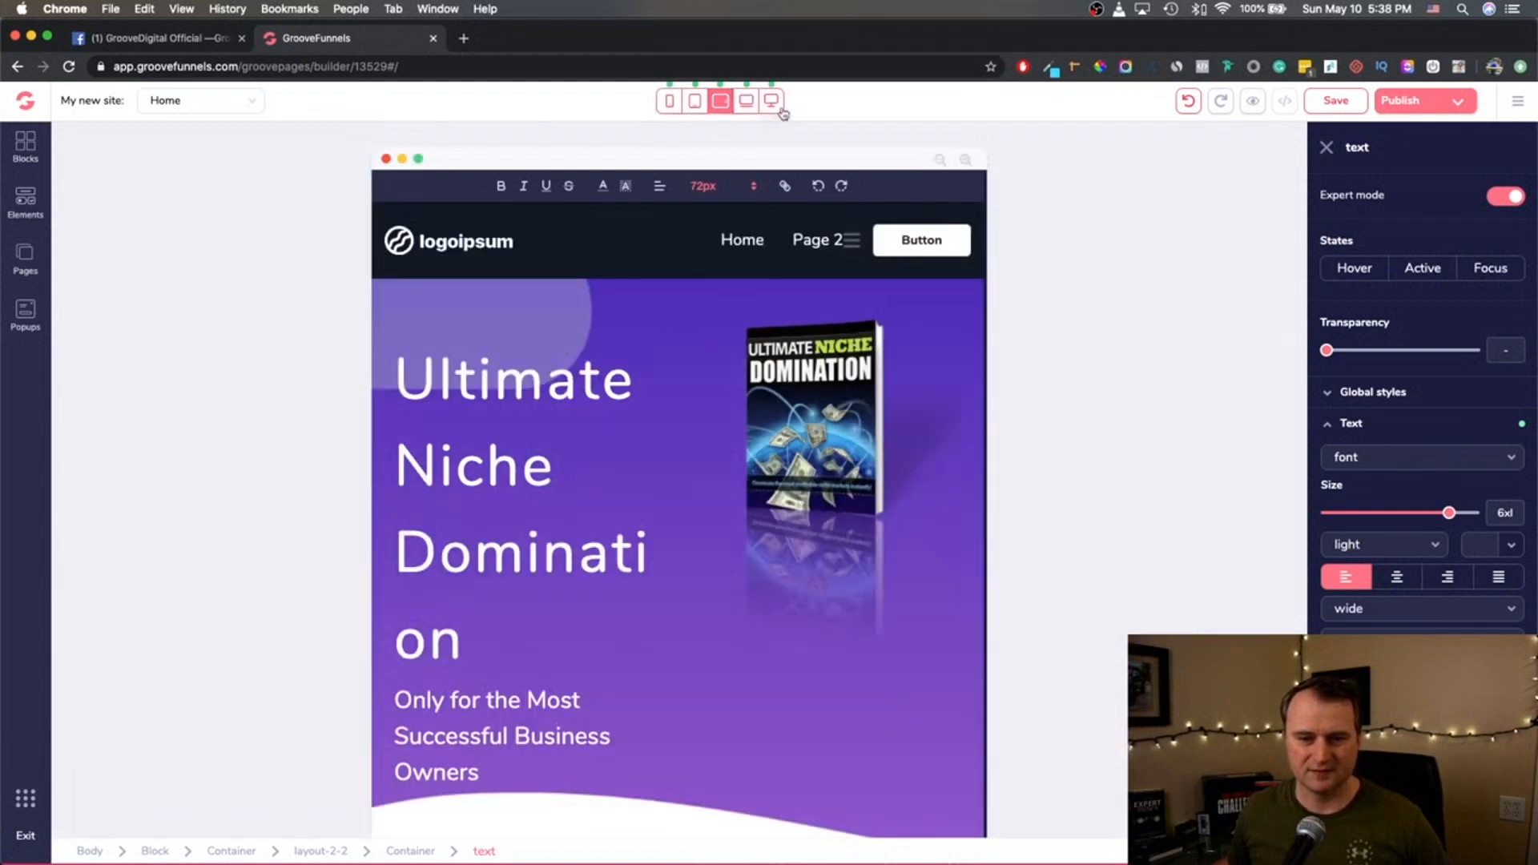
pyautogui.click(719, 101)
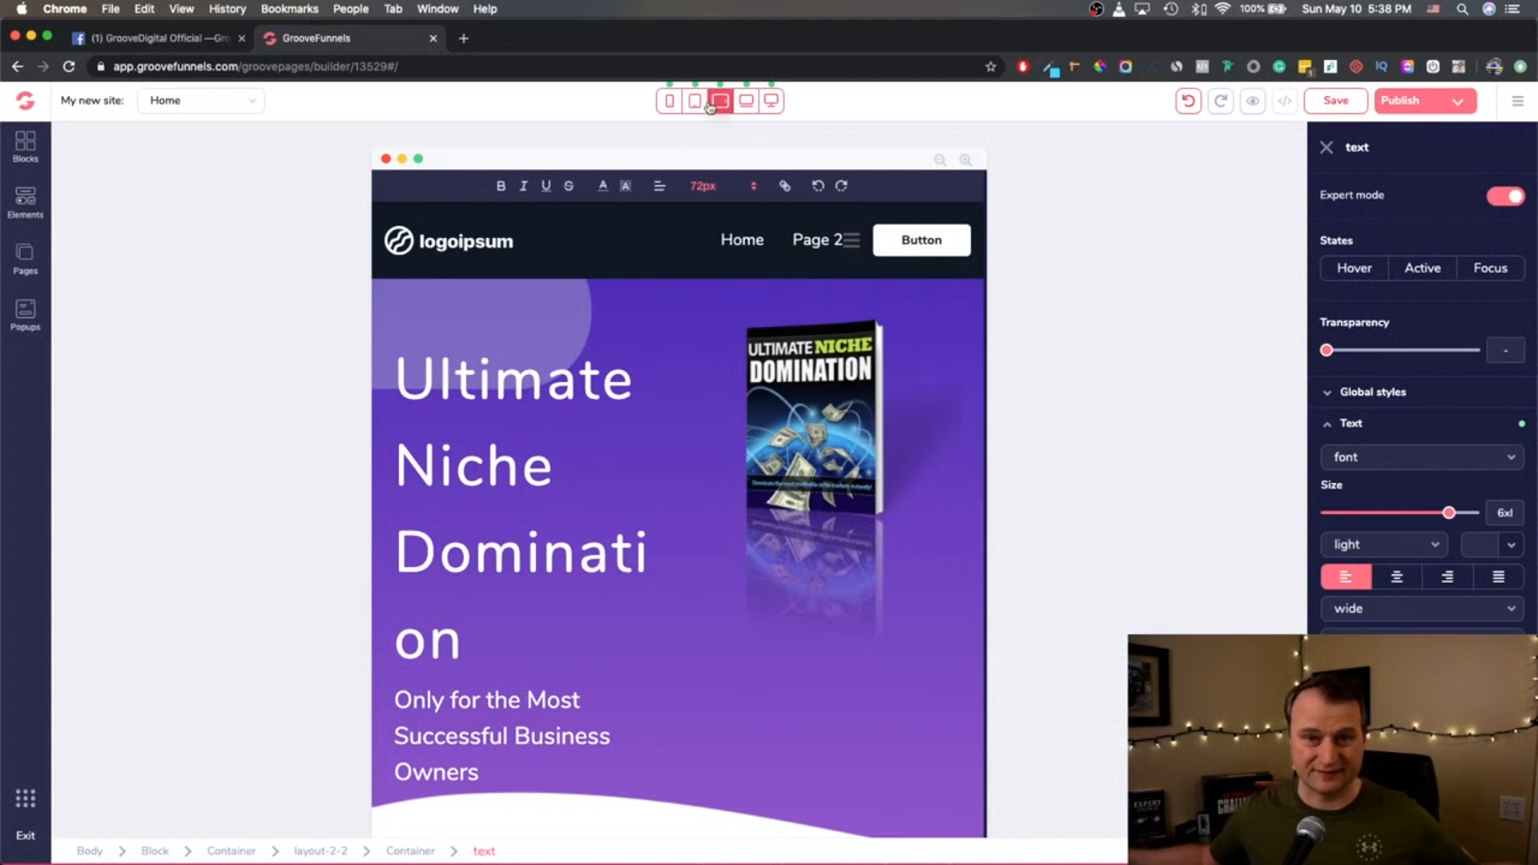
pyautogui.click(719, 101)
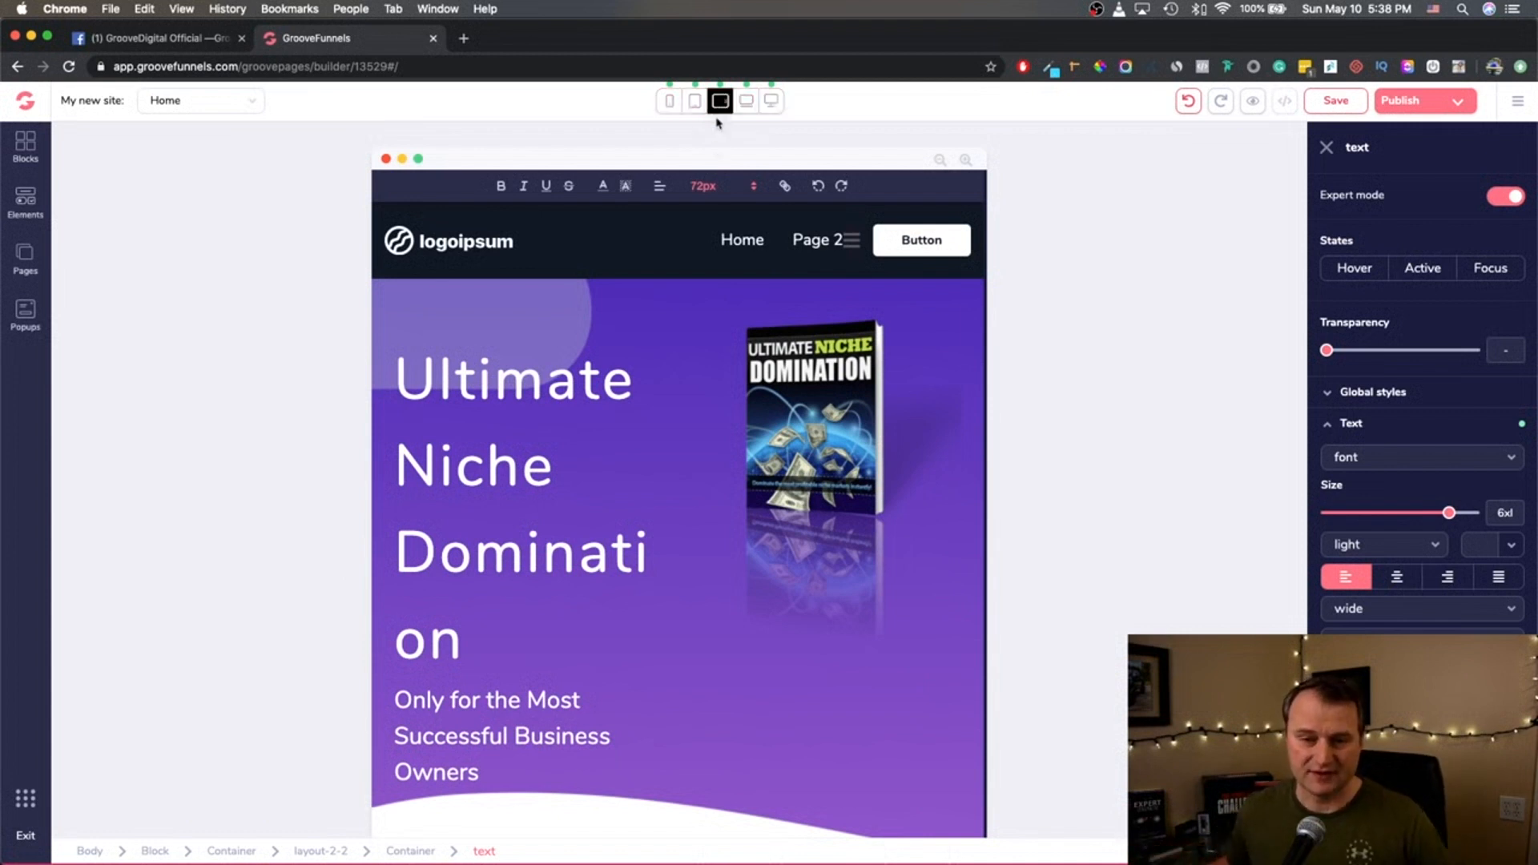
pyautogui.click(720, 101)
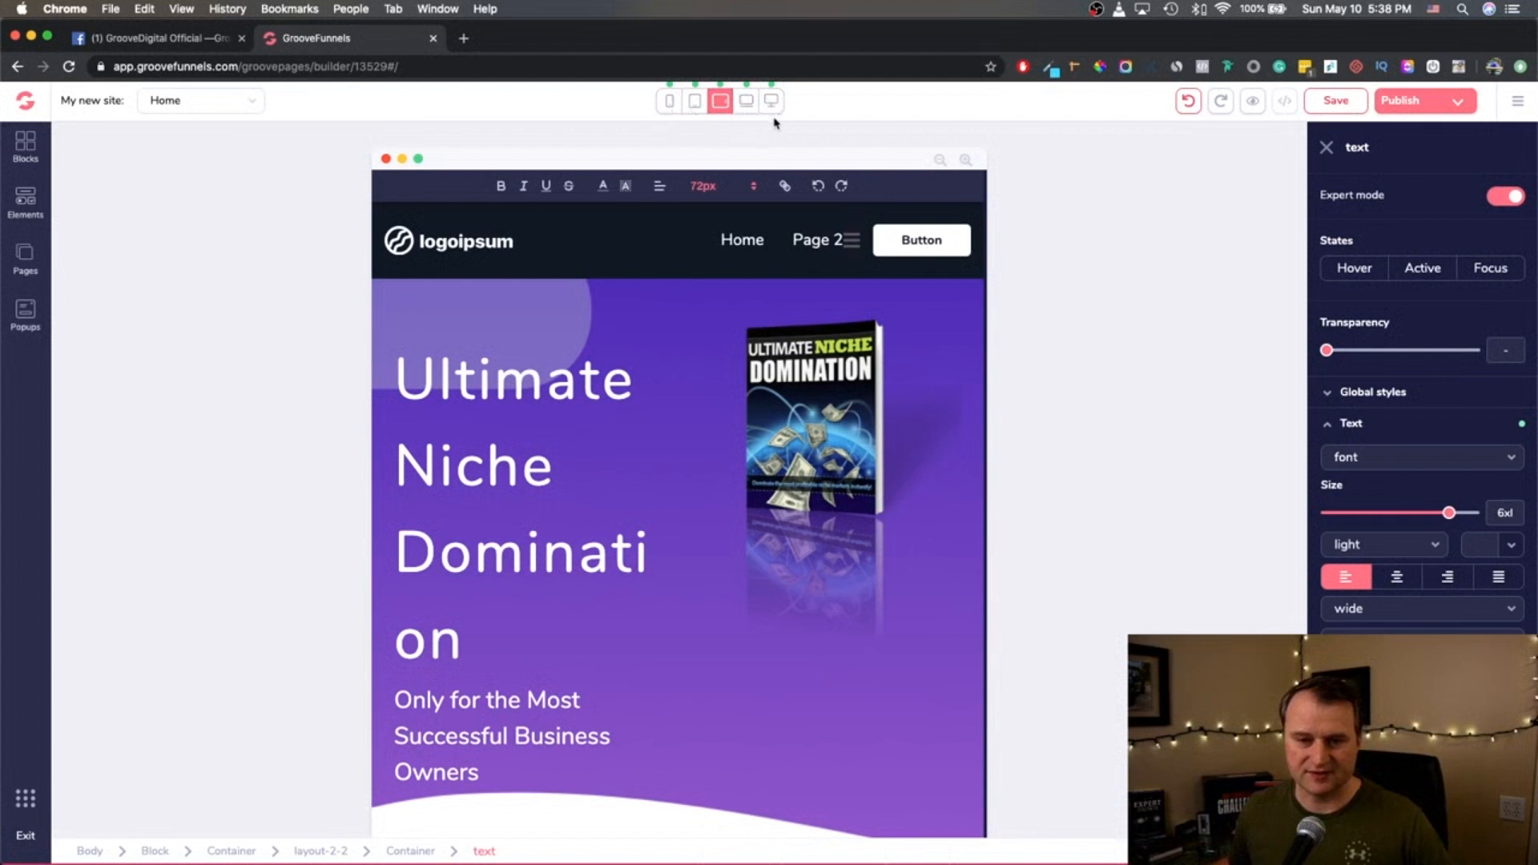
pyautogui.click(720, 101)
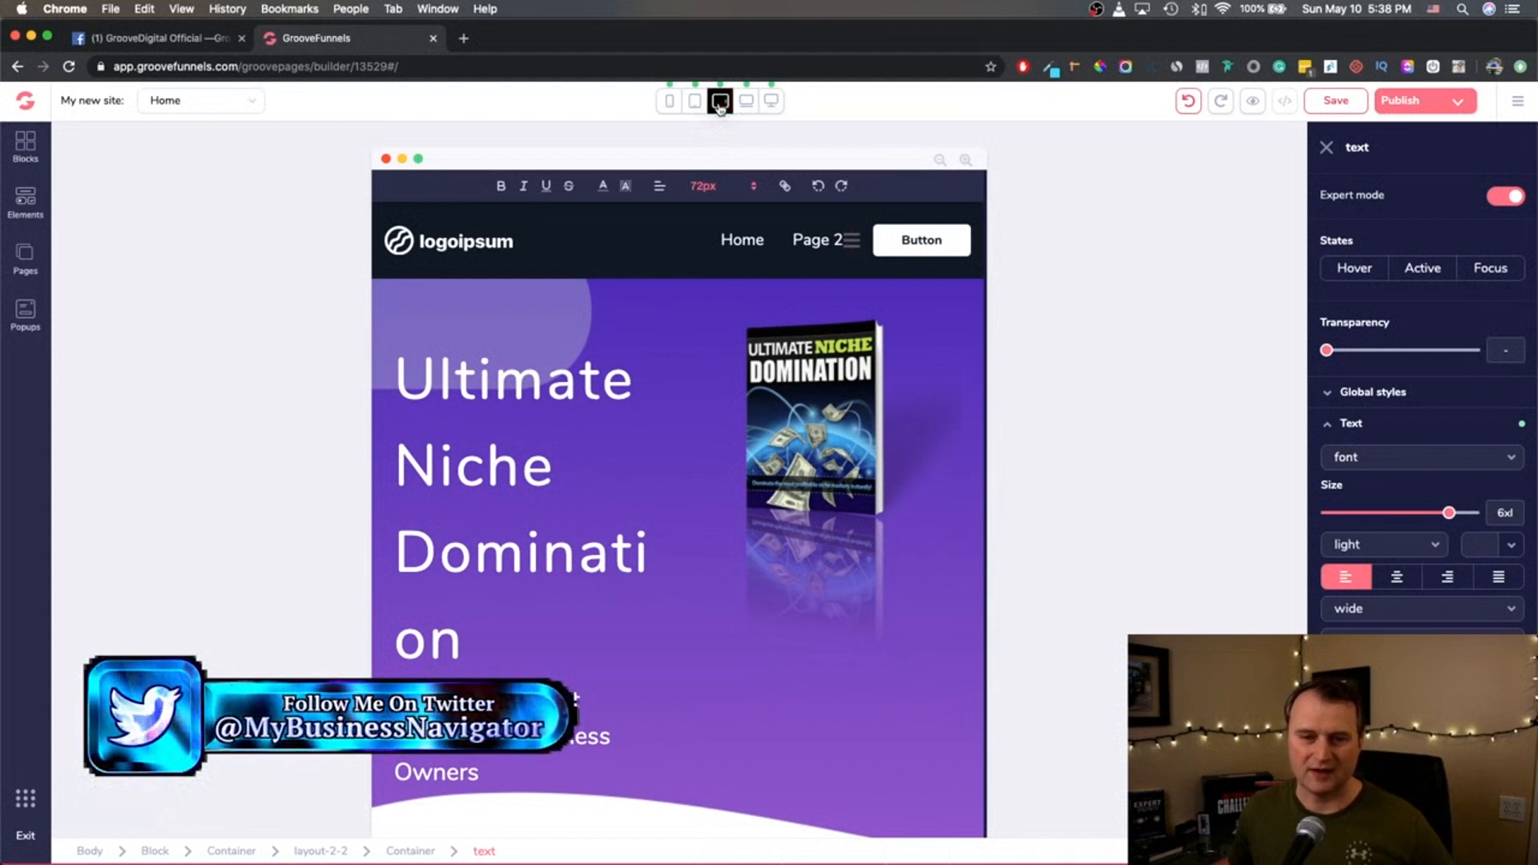
pyautogui.click(720, 101)
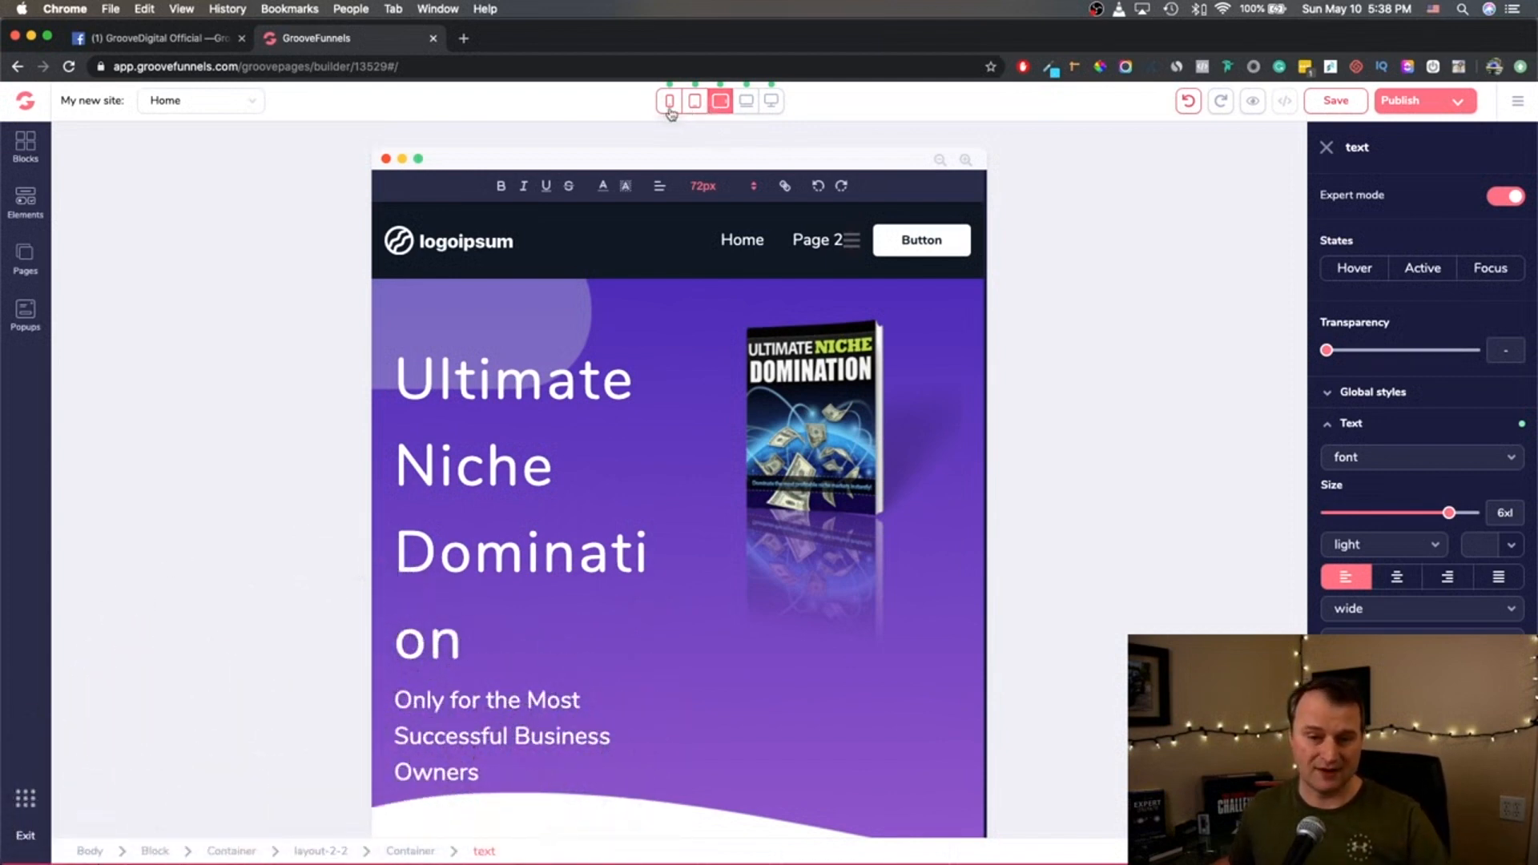
pyautogui.click(719, 101)
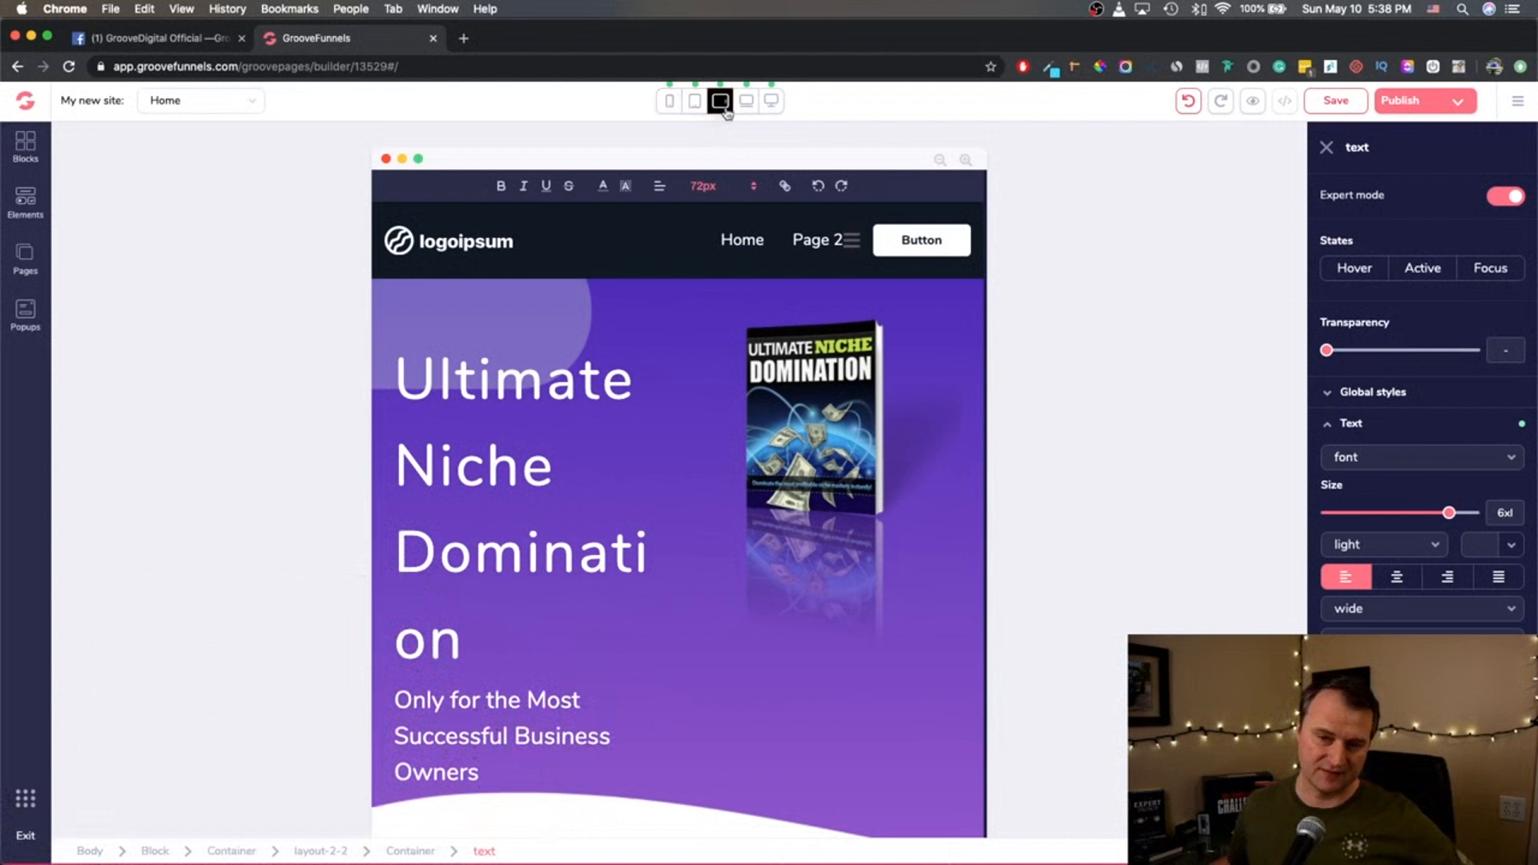
pyautogui.click(719, 101)
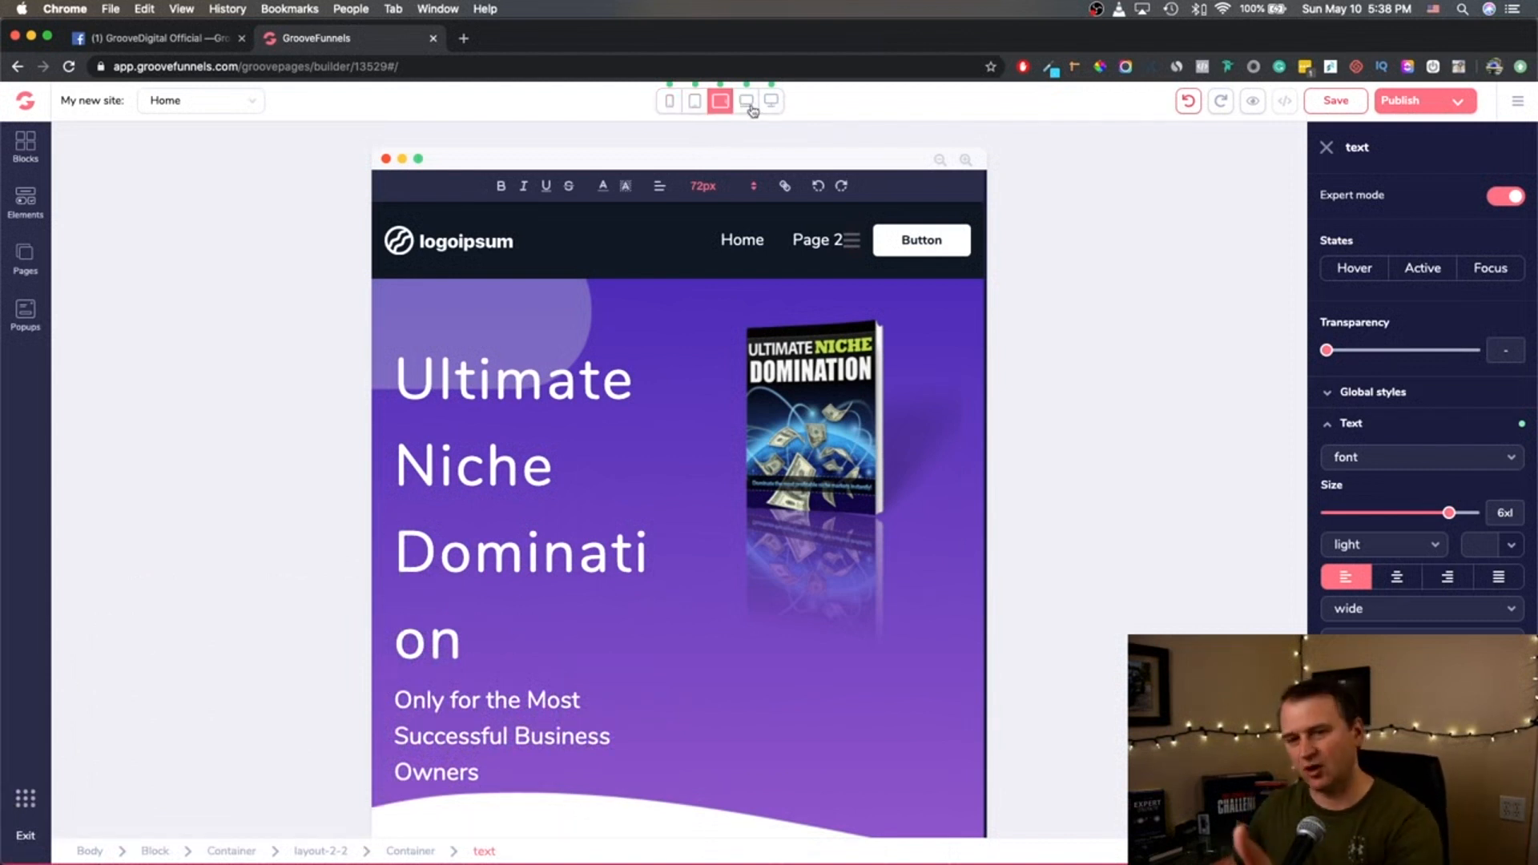
pyautogui.click(772, 101)
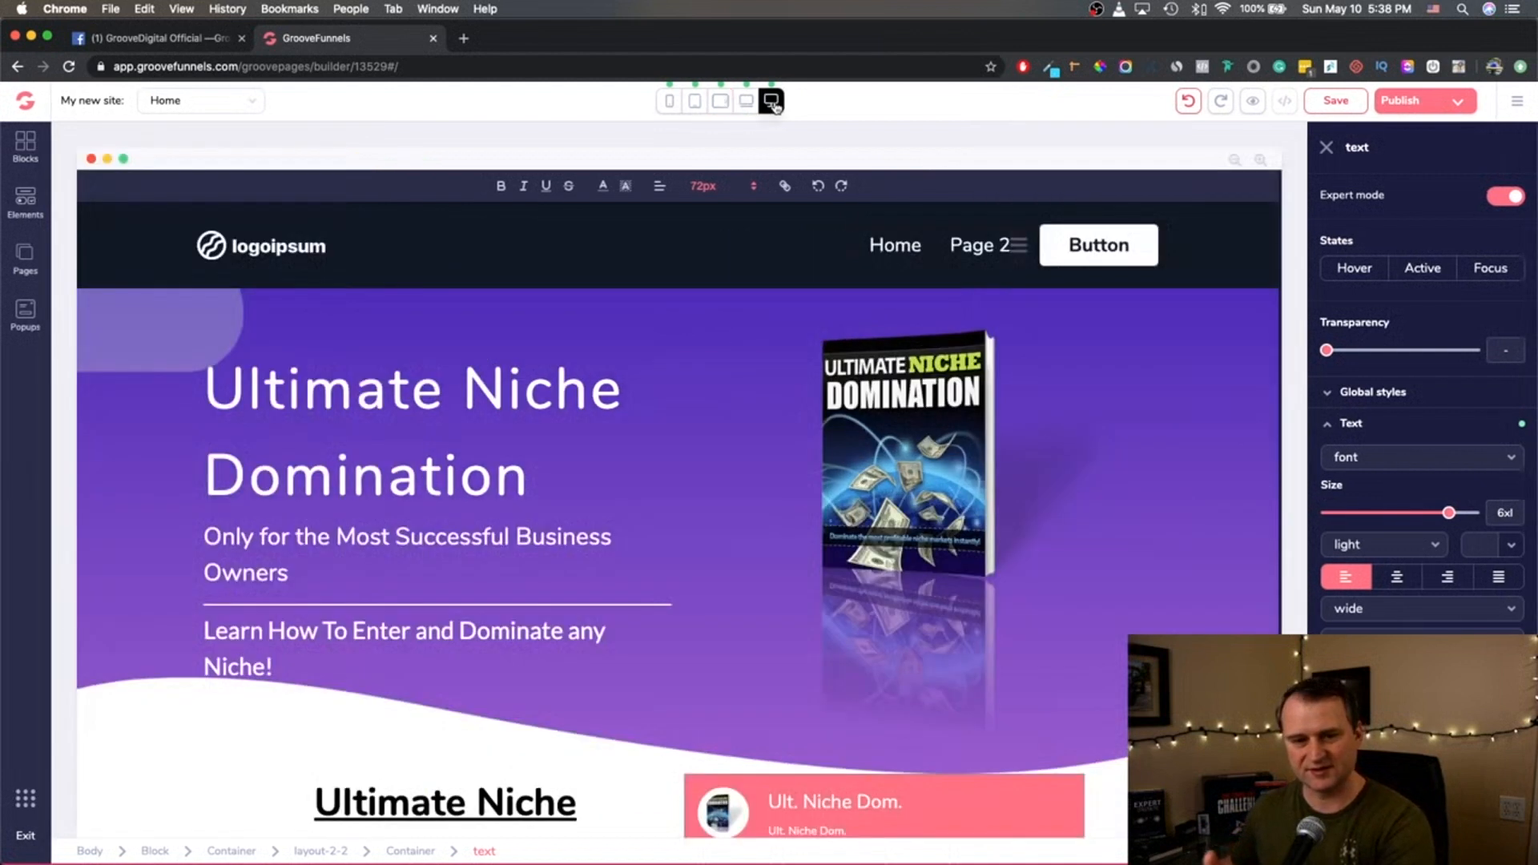
pyautogui.click(772, 101)
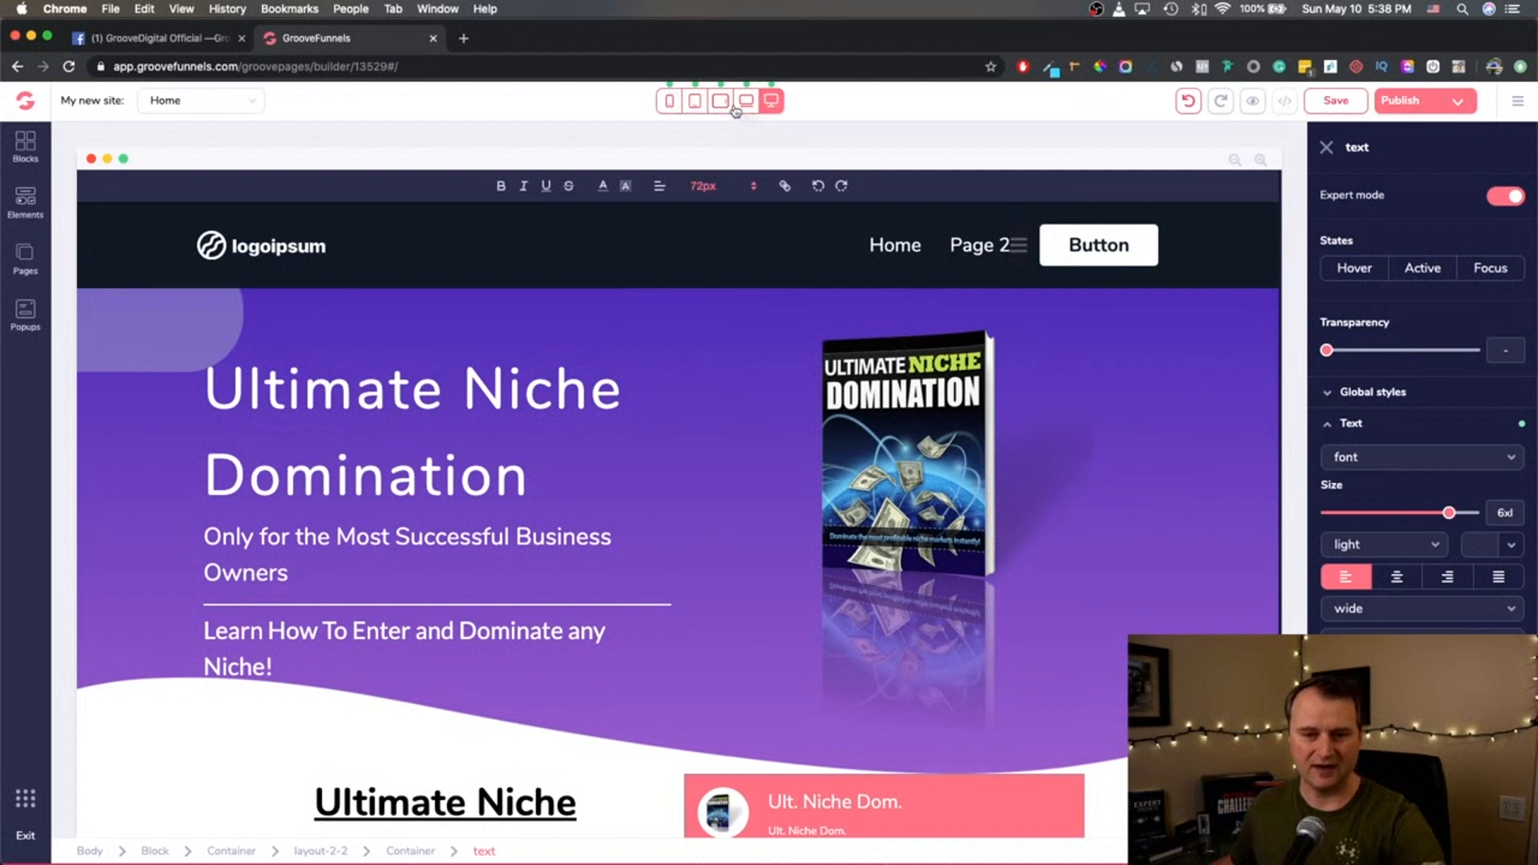
pyautogui.click(720, 101)
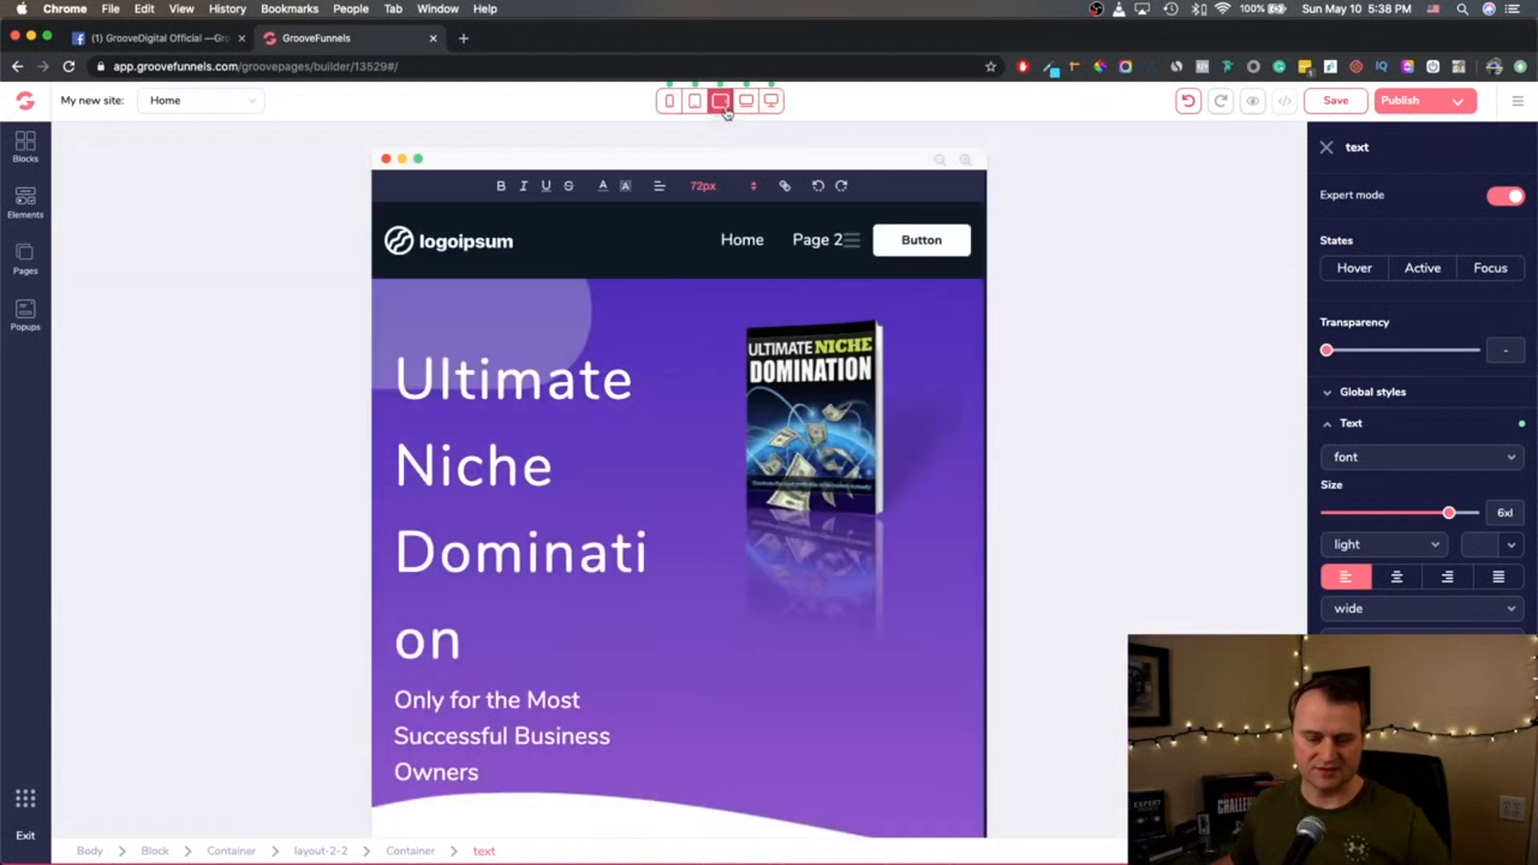
# Set the tablet heading font size to 32px so Domination stays intact on two lines.
pyautogui.click(719, 101)
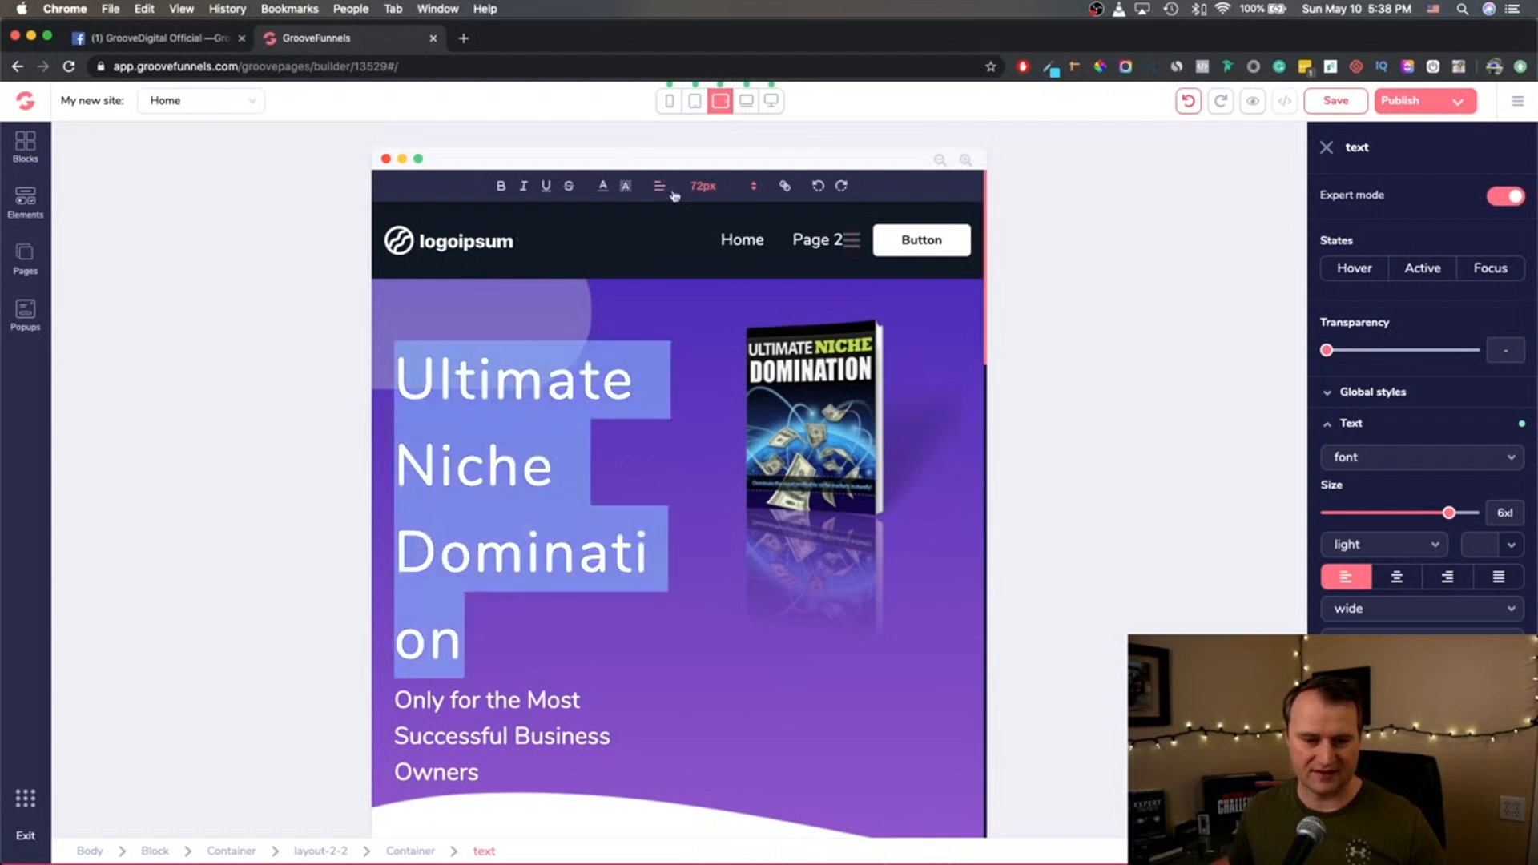
pyautogui.click(721, 185)
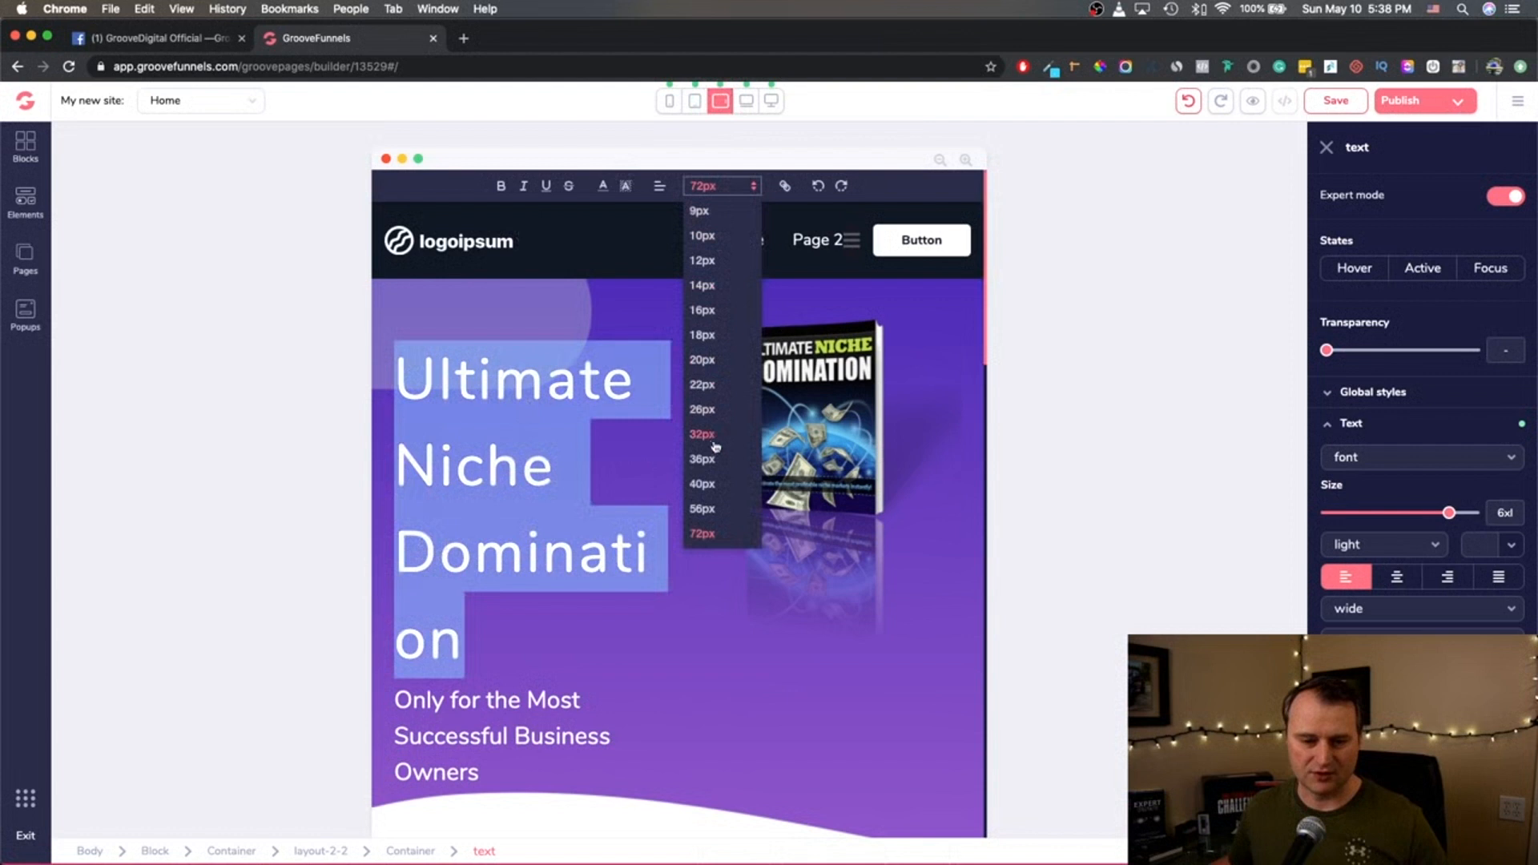
pyautogui.click(703, 484)
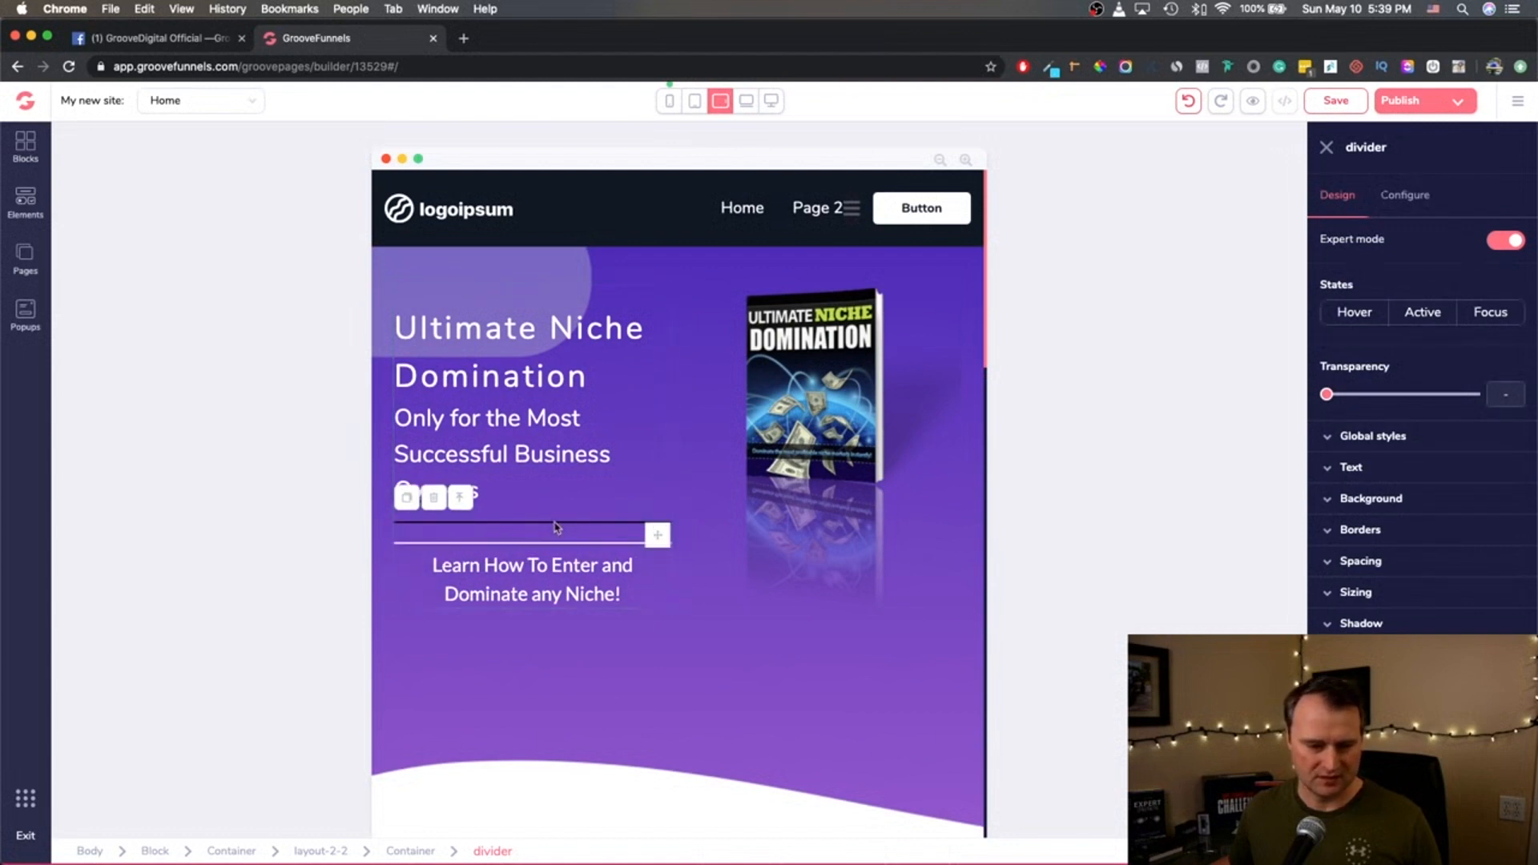
# Move one divider under the heading and another above the Learn How text.
pyautogui.click(530, 534)
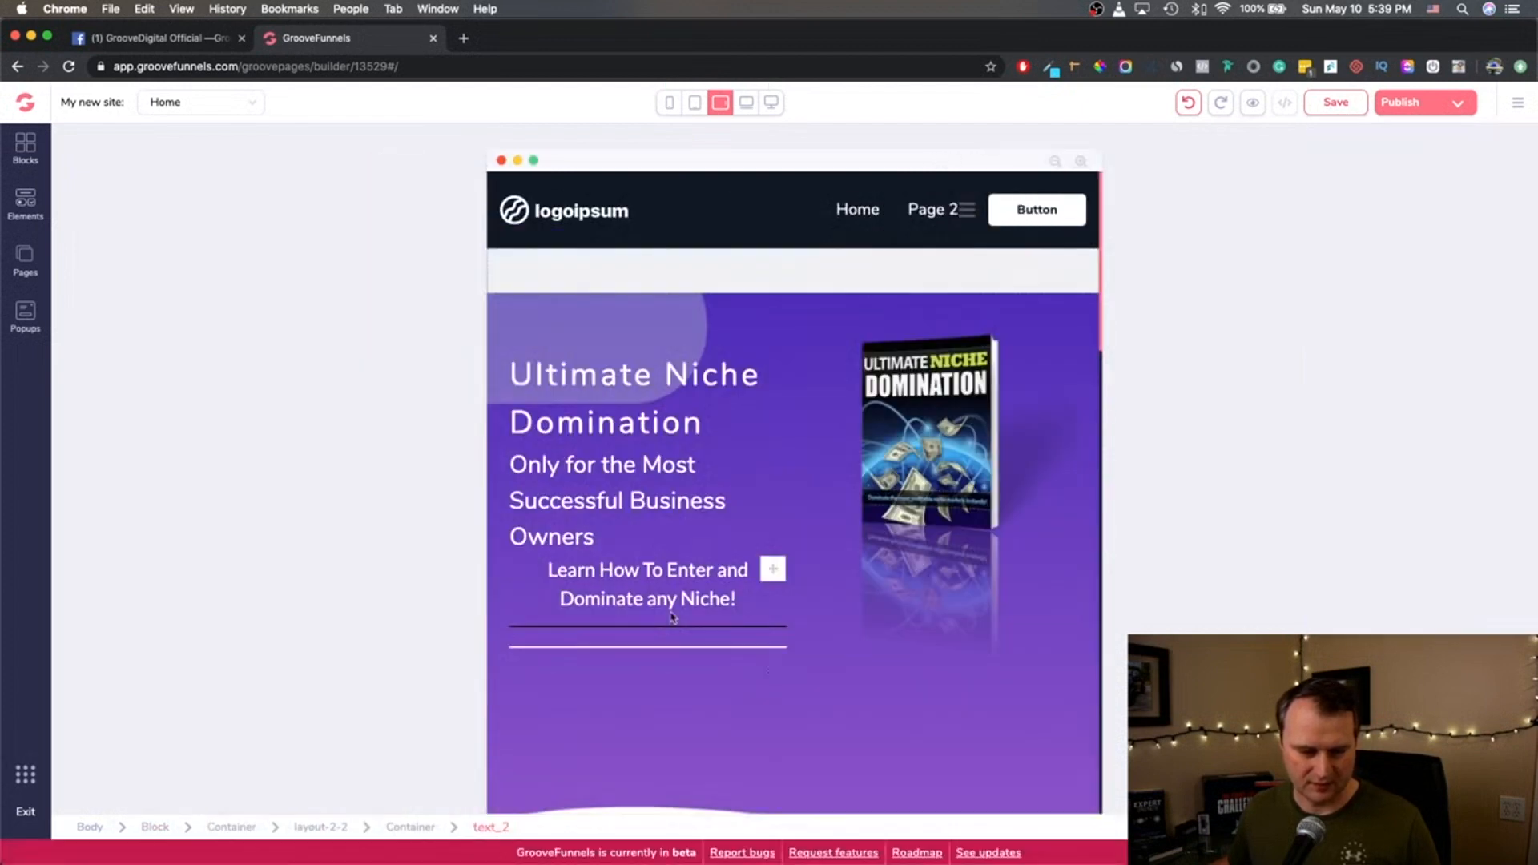
pyautogui.click(646, 633)
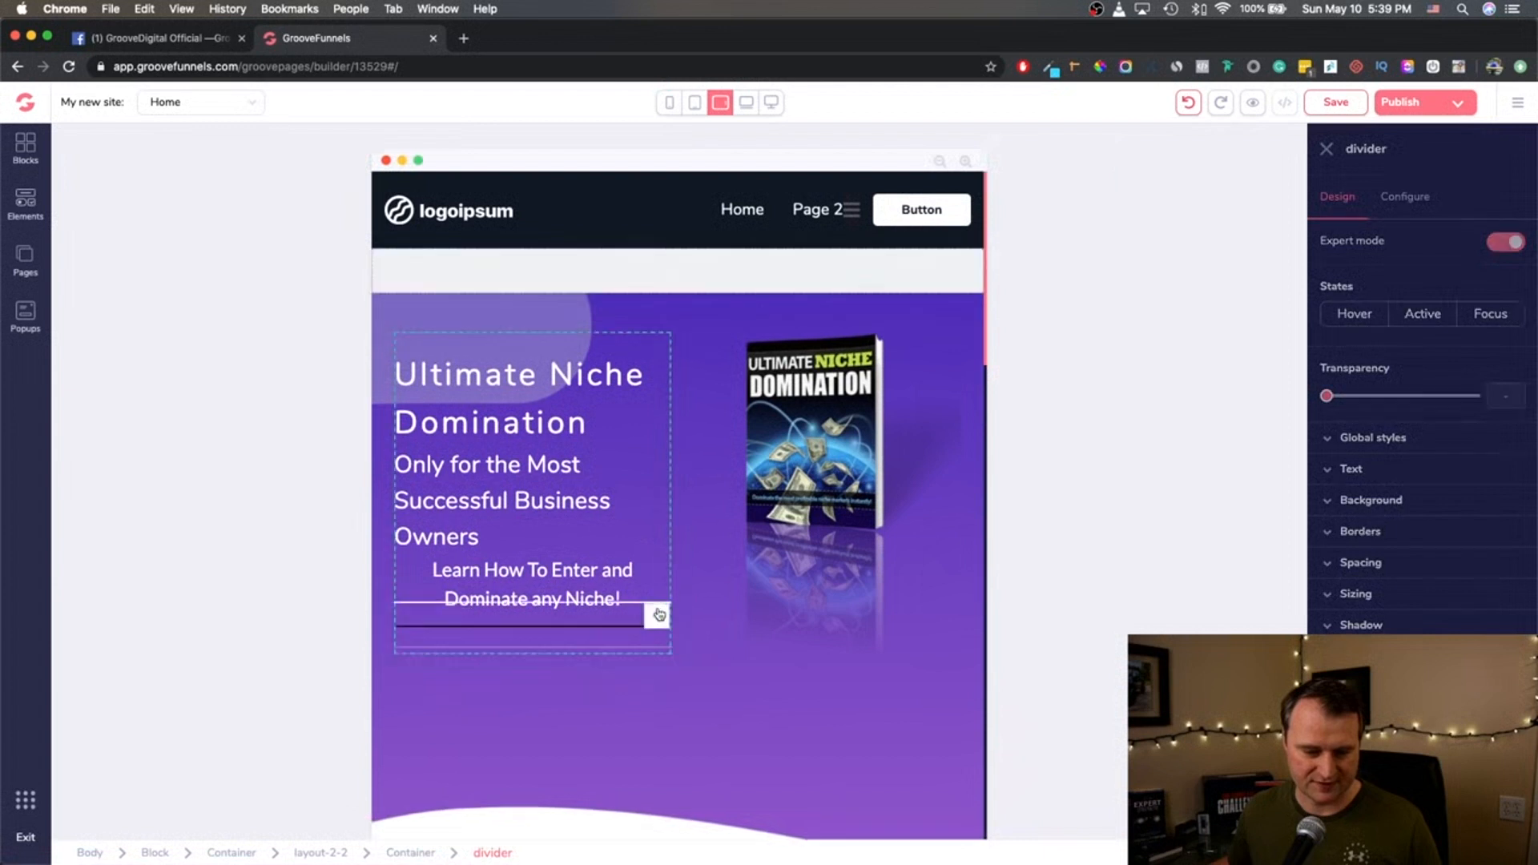
pyautogui.click(1325, 149)
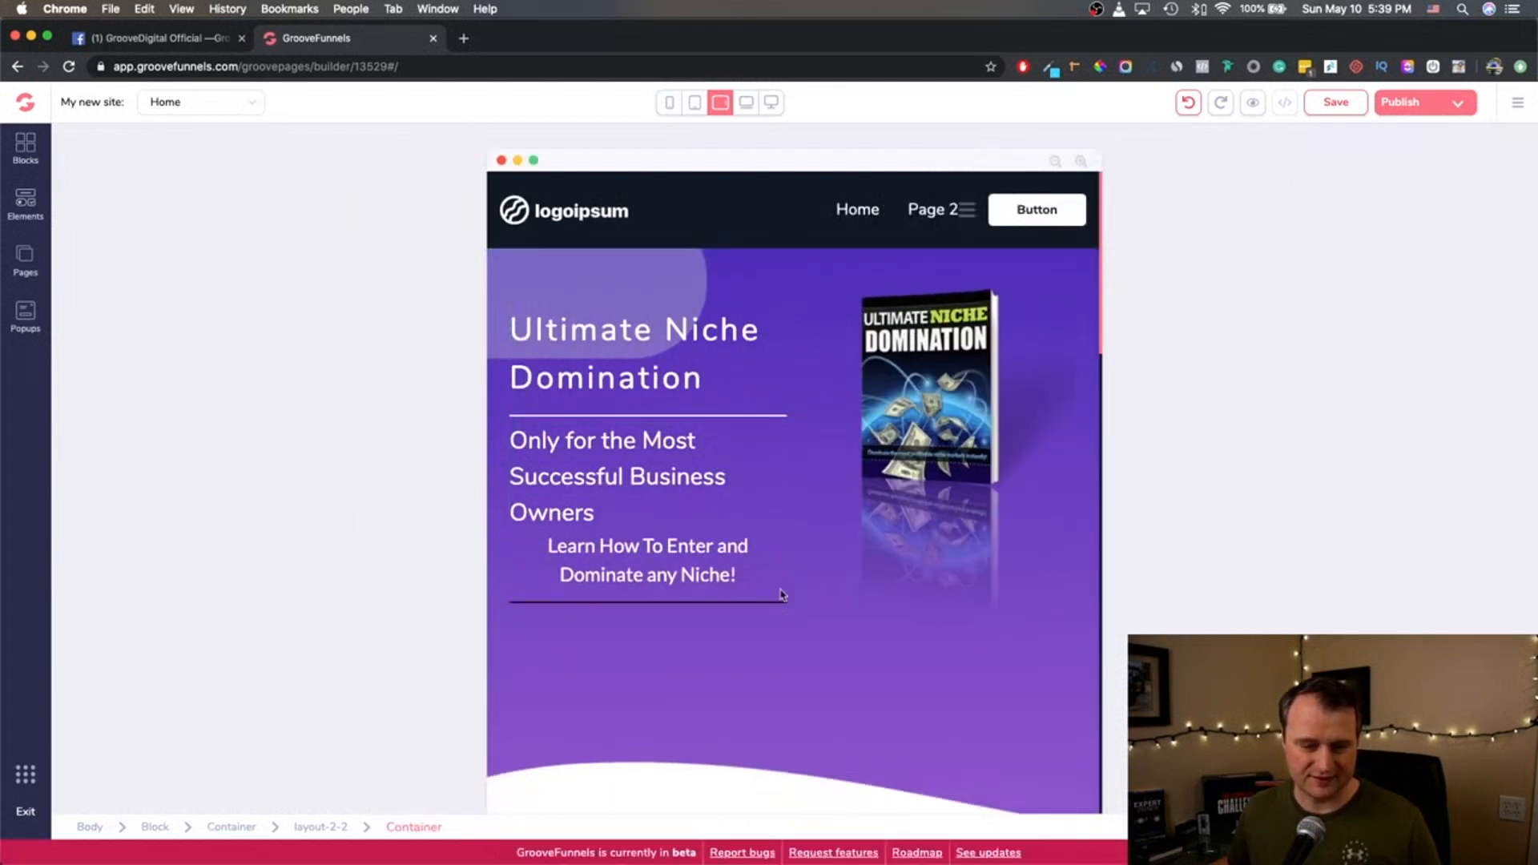
pyautogui.click(647, 603)
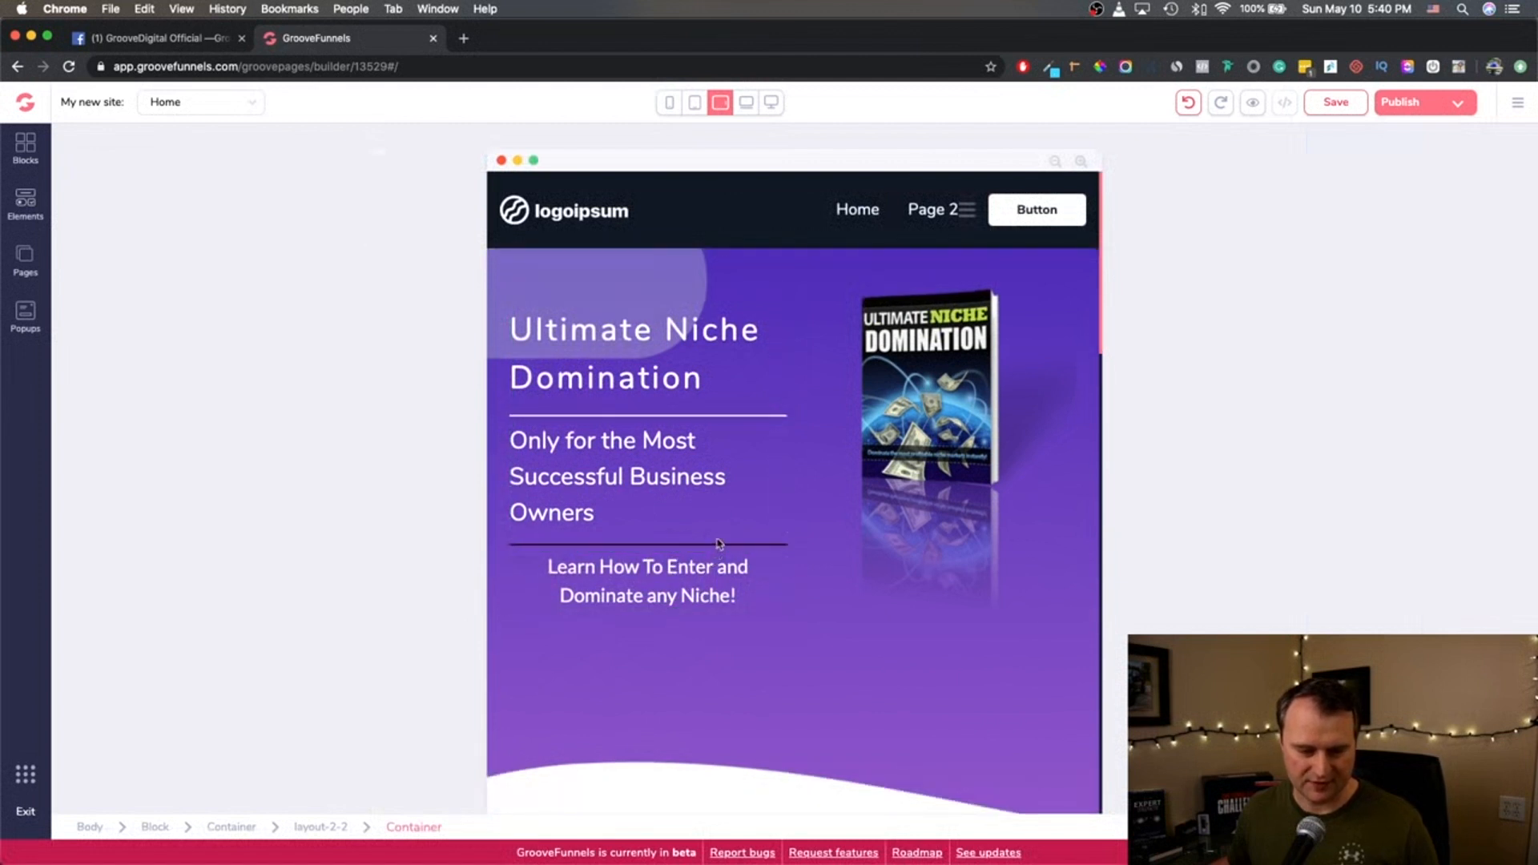
pyautogui.click(647, 545)
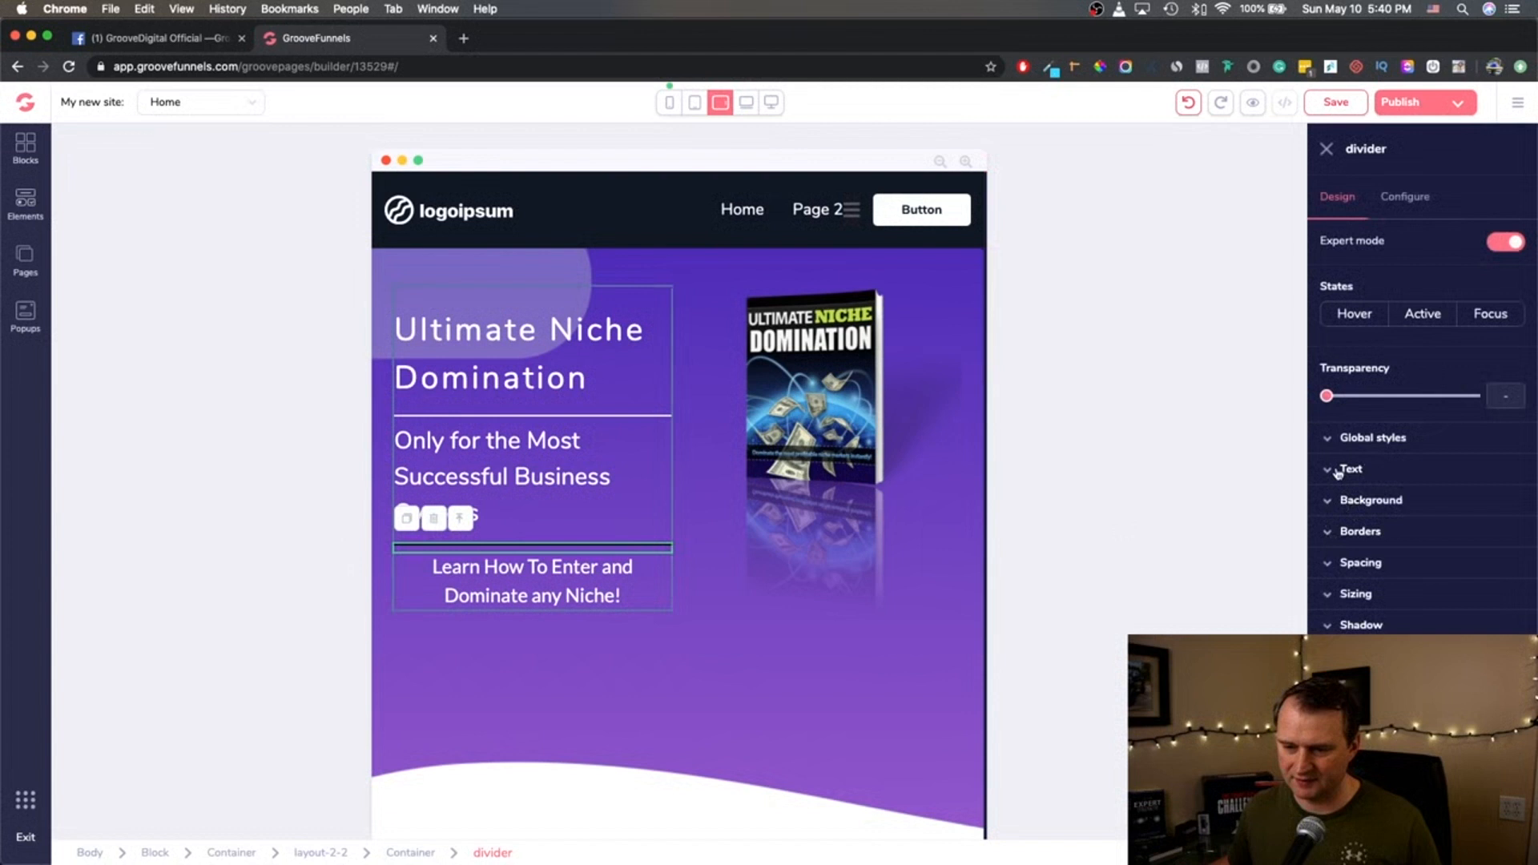
# Reselect the dashed divider under the subheading, then expand and collapse its Text settings.
pyautogui.click(1371, 500)
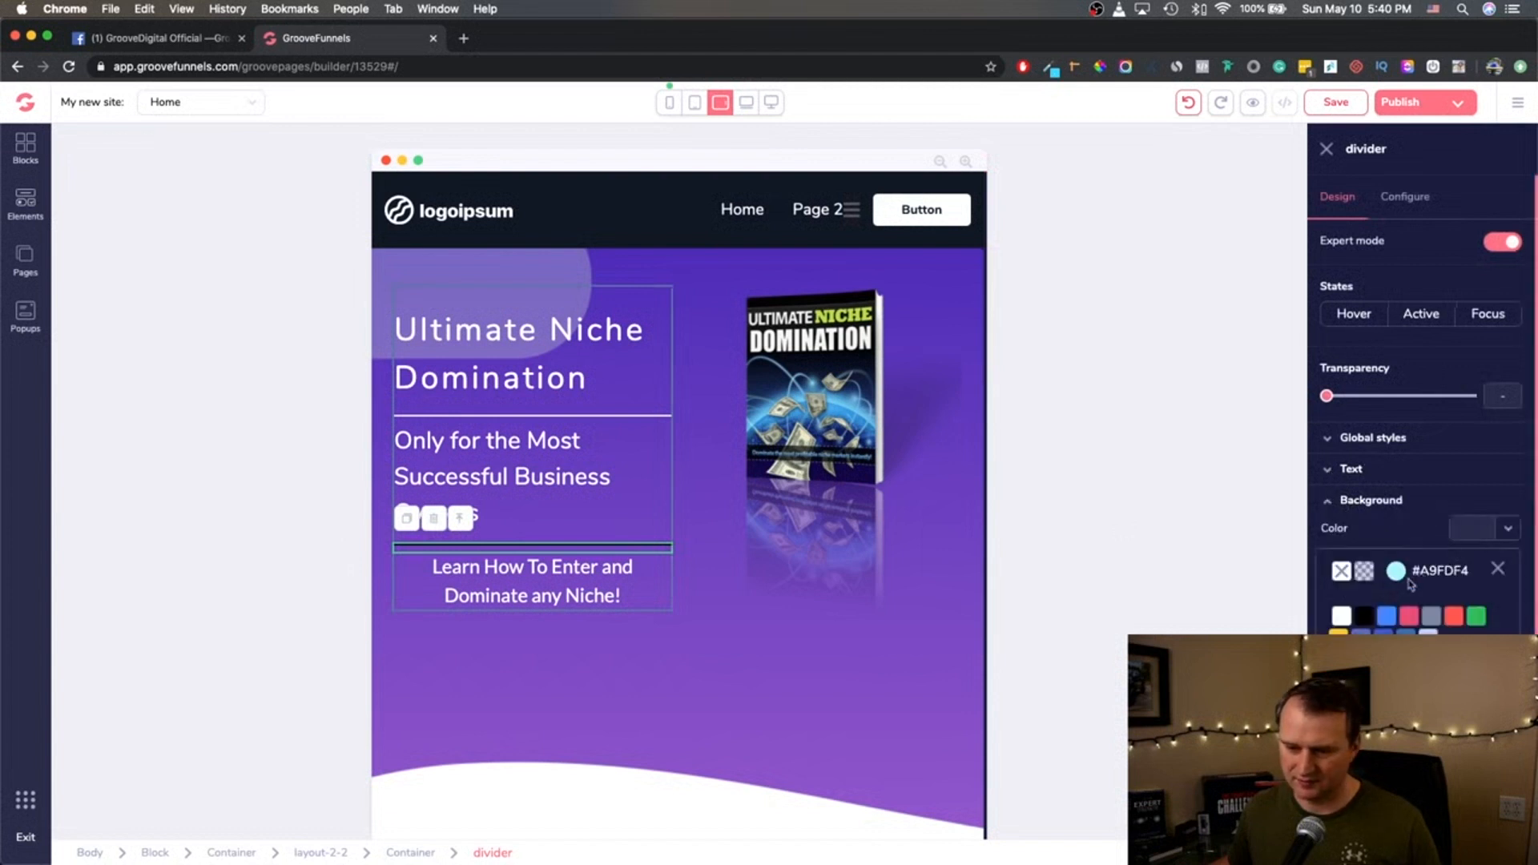
pyautogui.click(1341, 616)
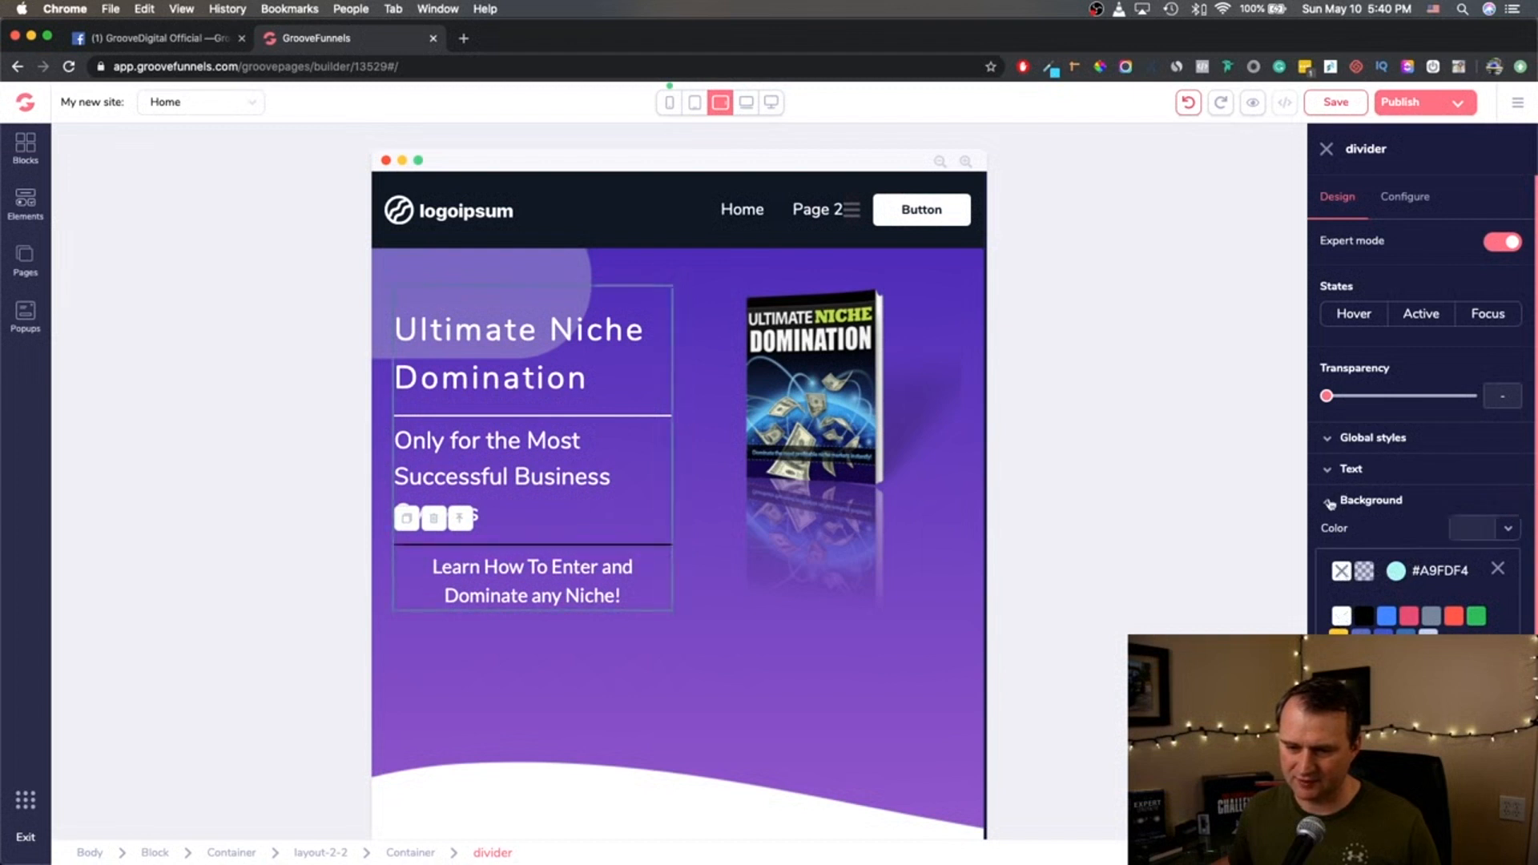
pyautogui.click(1371, 500)
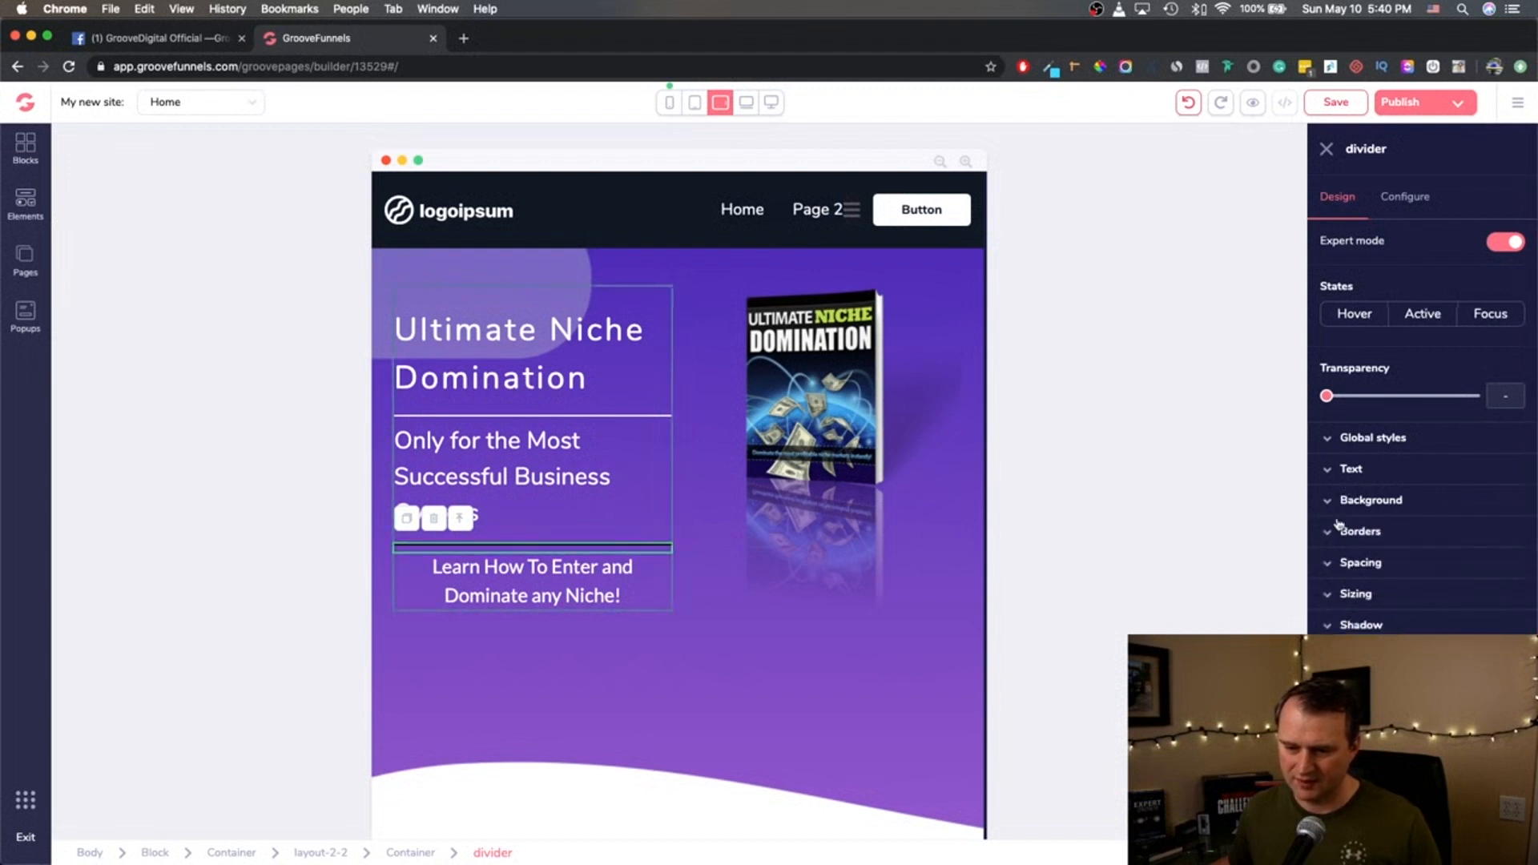
pyautogui.click(1350, 468)
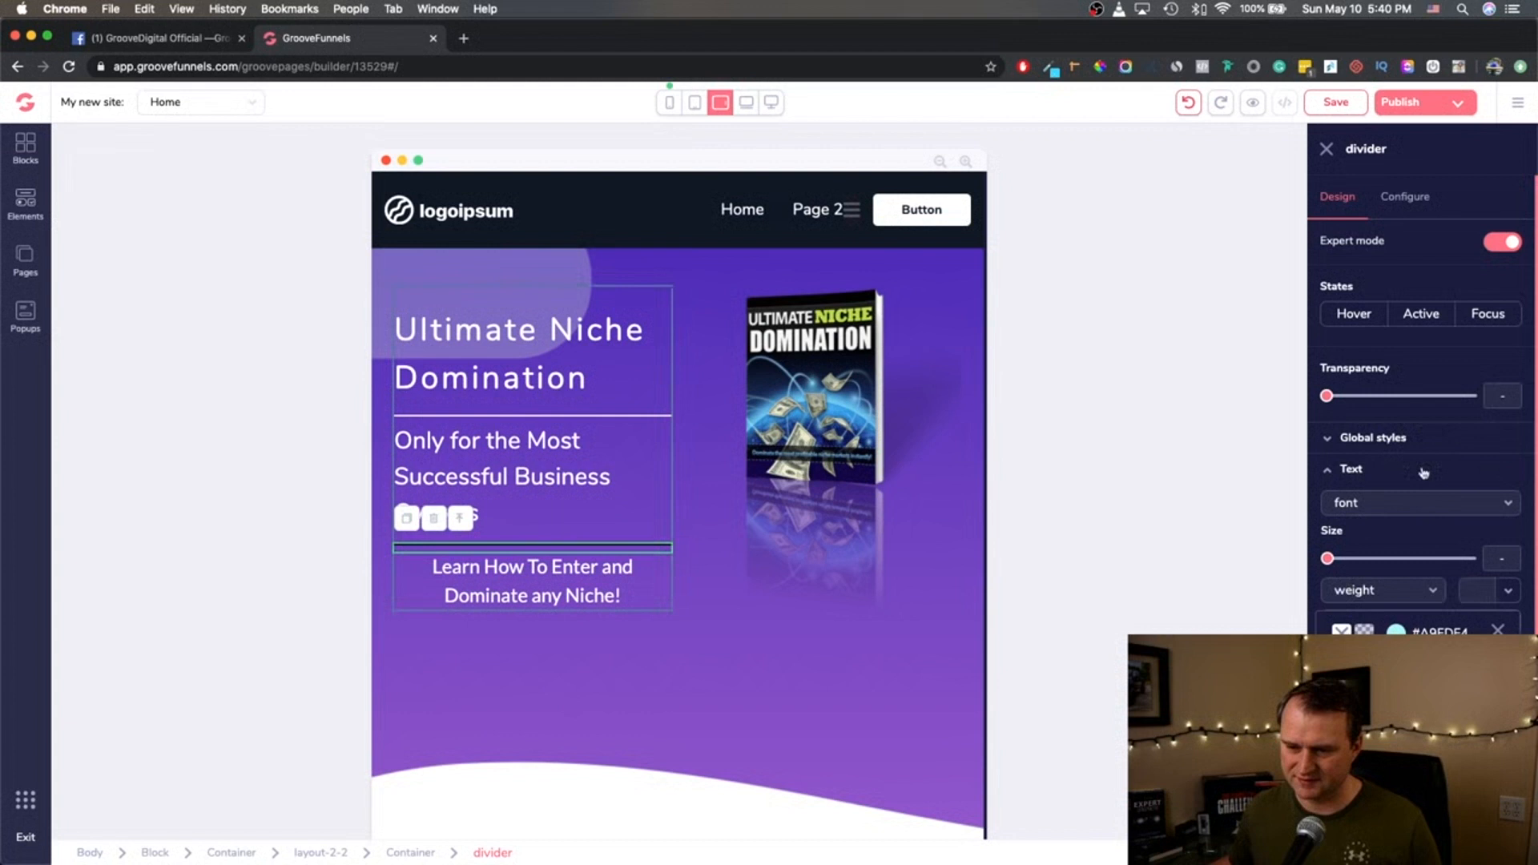
pyautogui.click(1350, 469)
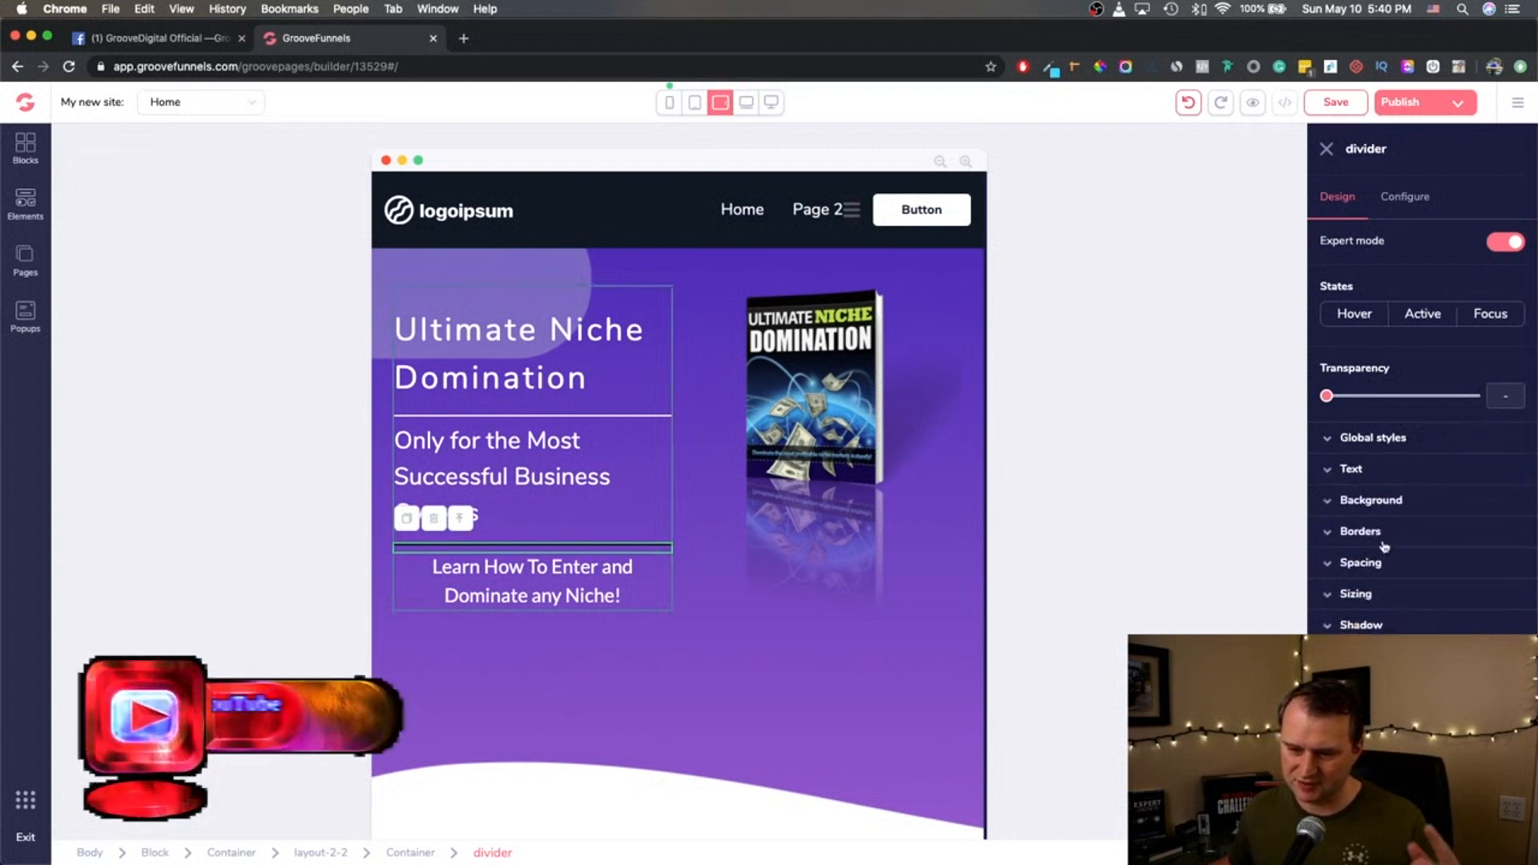
pyautogui.click(1404, 196)
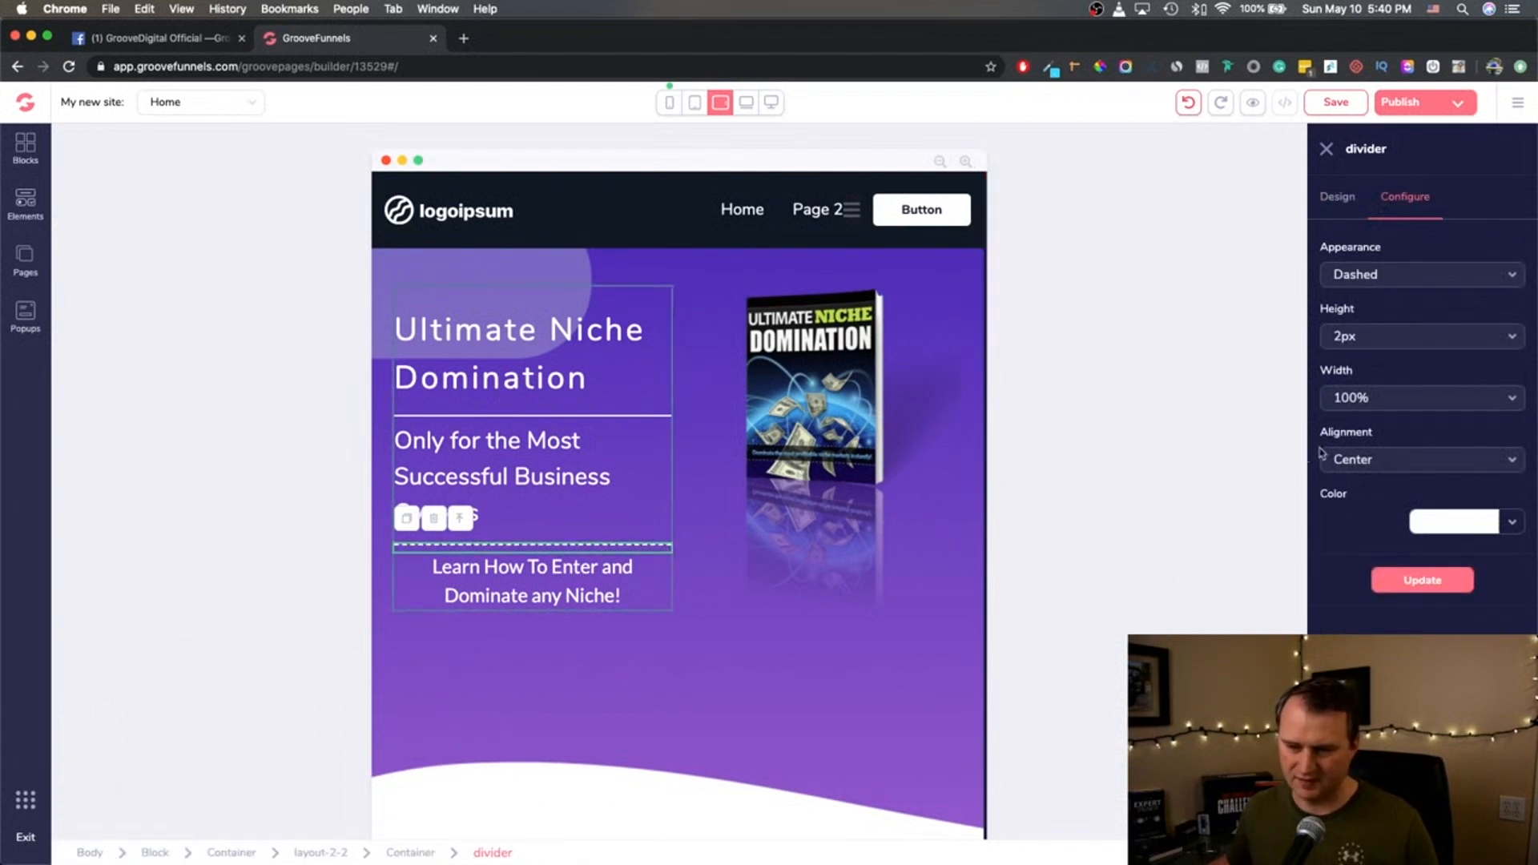
# Pick a line style for the lower divider, make the upper divider solid, and close settings.
pyautogui.click(1418, 274)
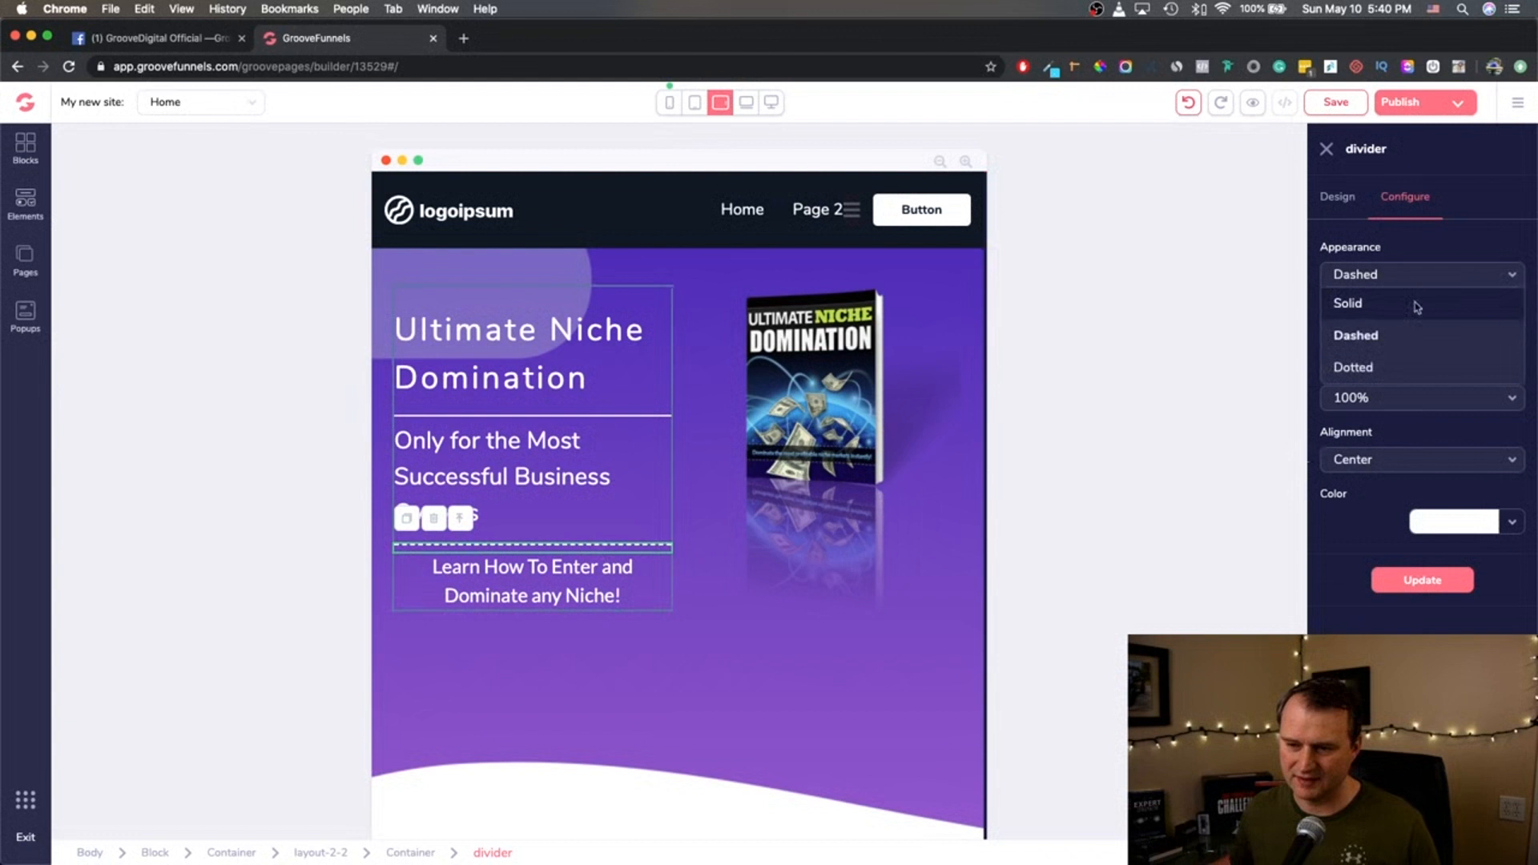
pyautogui.click(1347, 302)
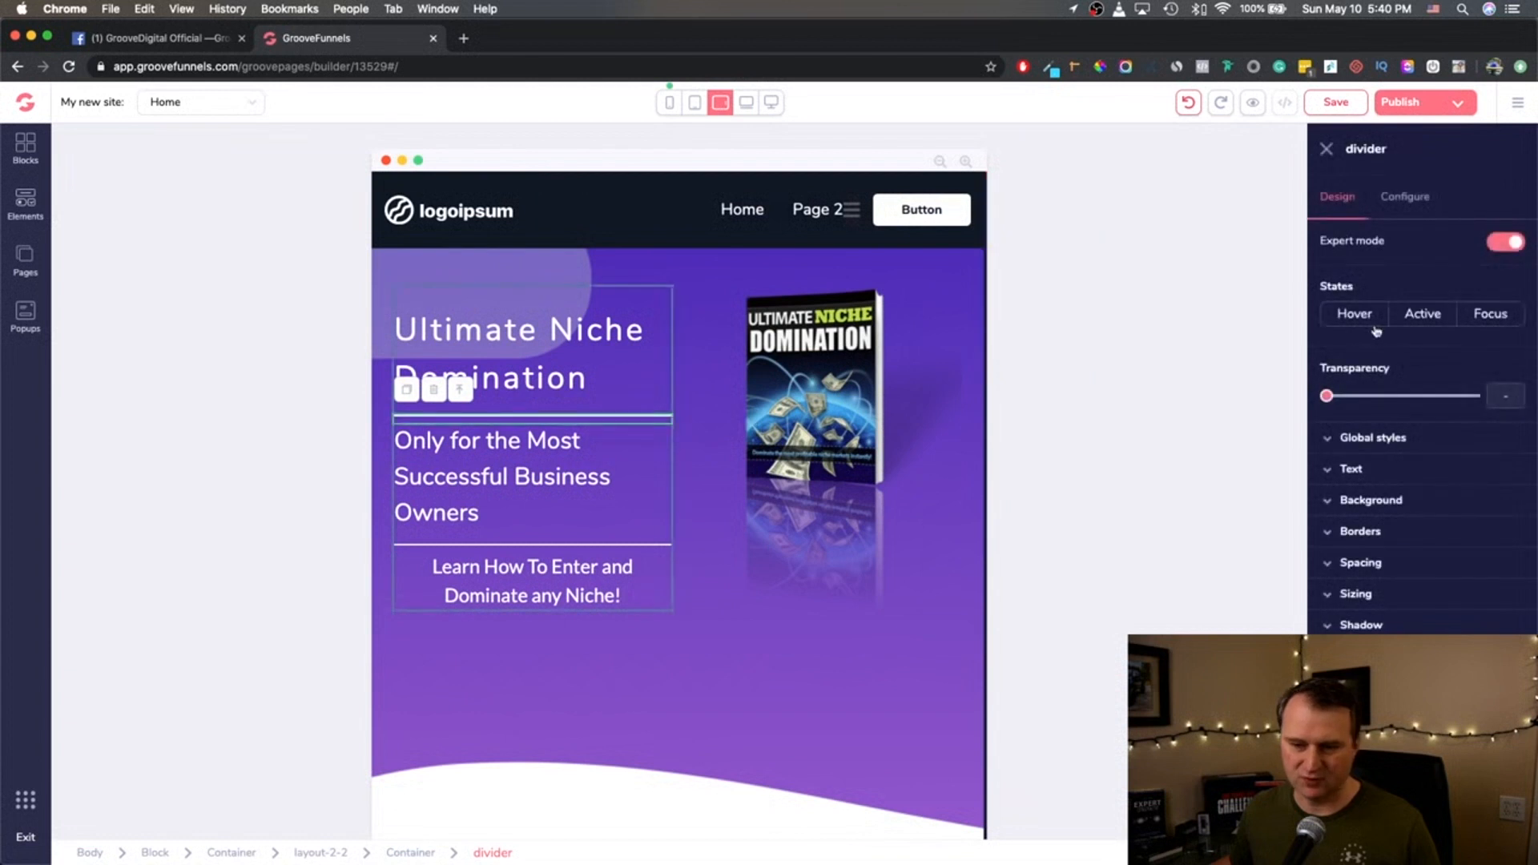
pyautogui.click(1404, 196)
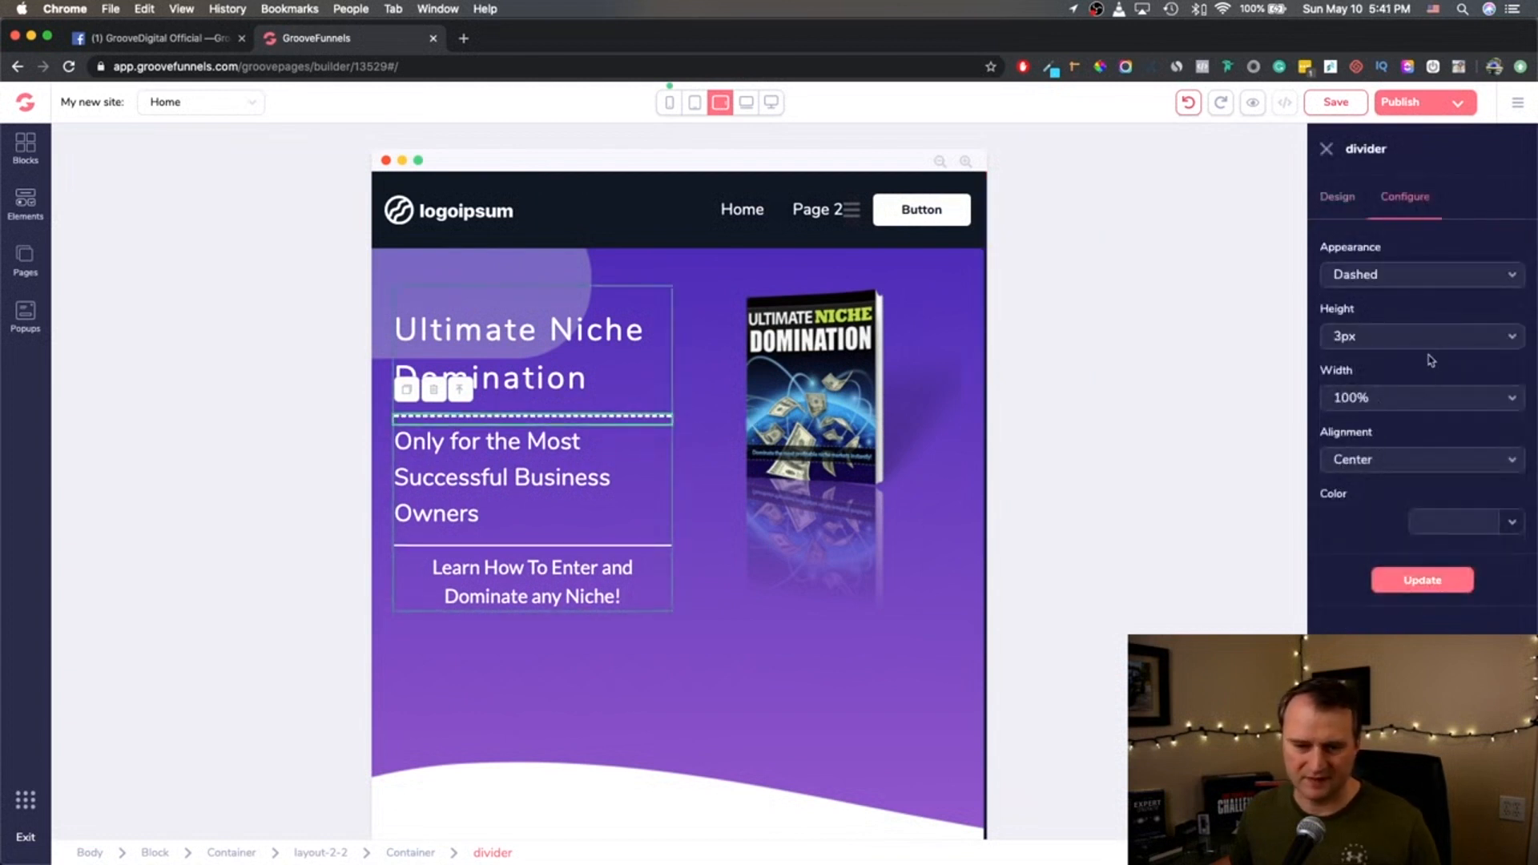
pyautogui.click(1417, 274)
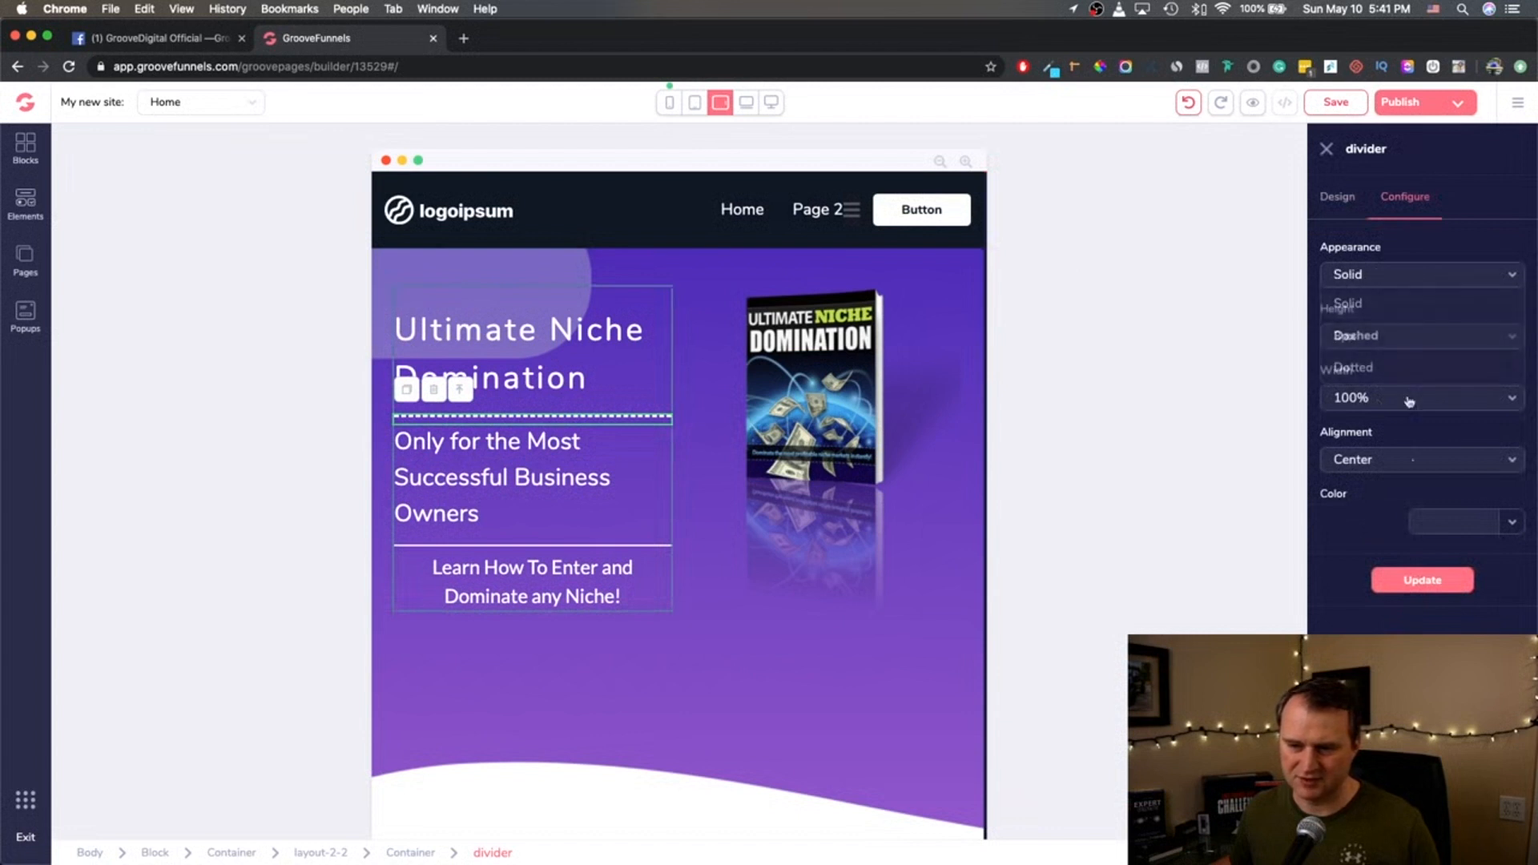
pyautogui.click(1327, 148)
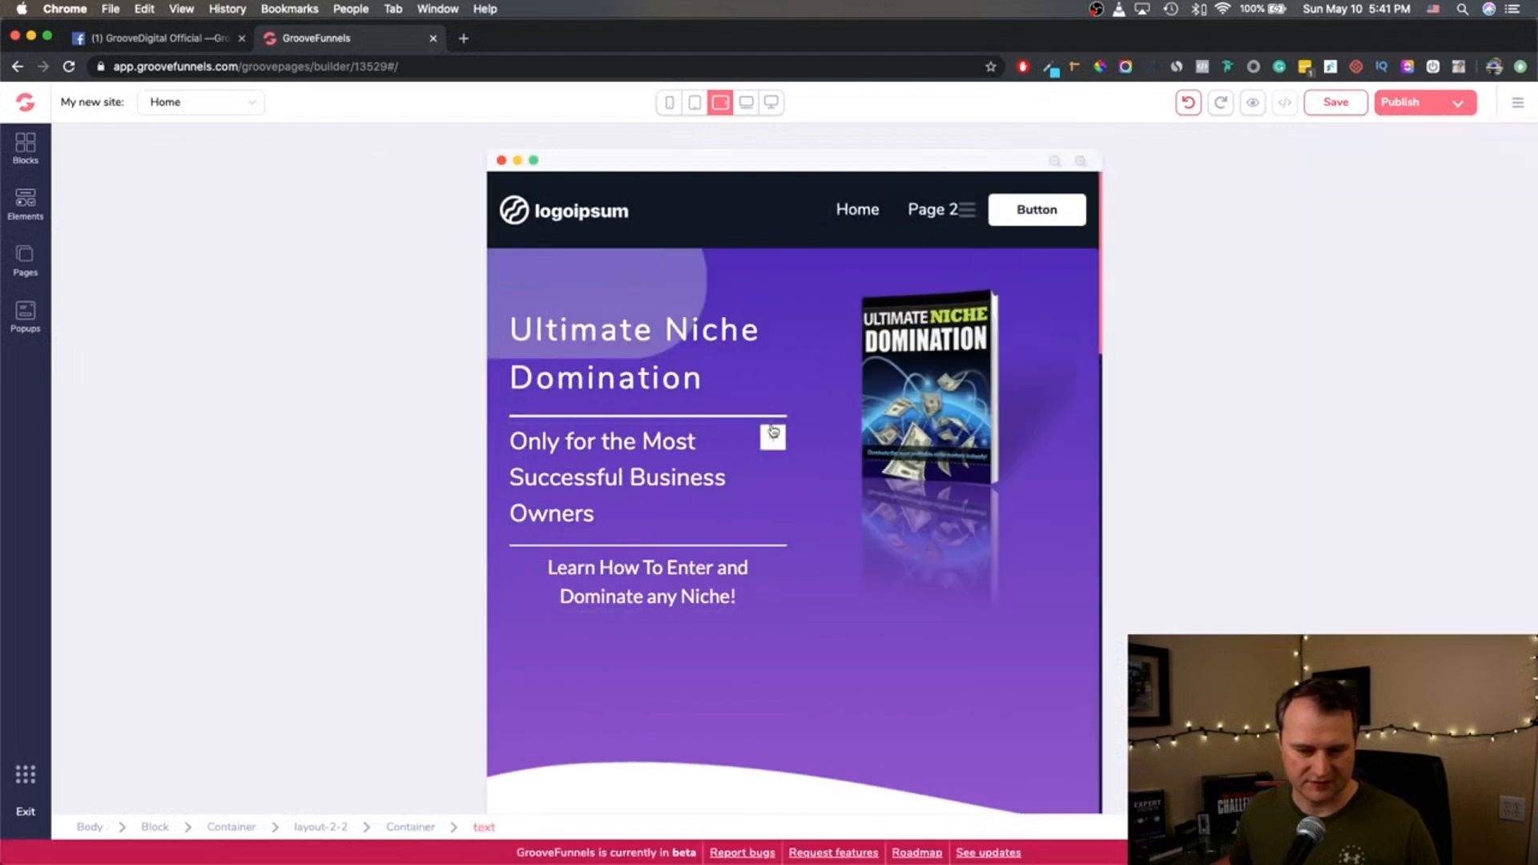
# Undo the accidental heading move, then preview tablet, phone and landscape widths, ending on tablet portrait.
pyautogui.click(633, 354)
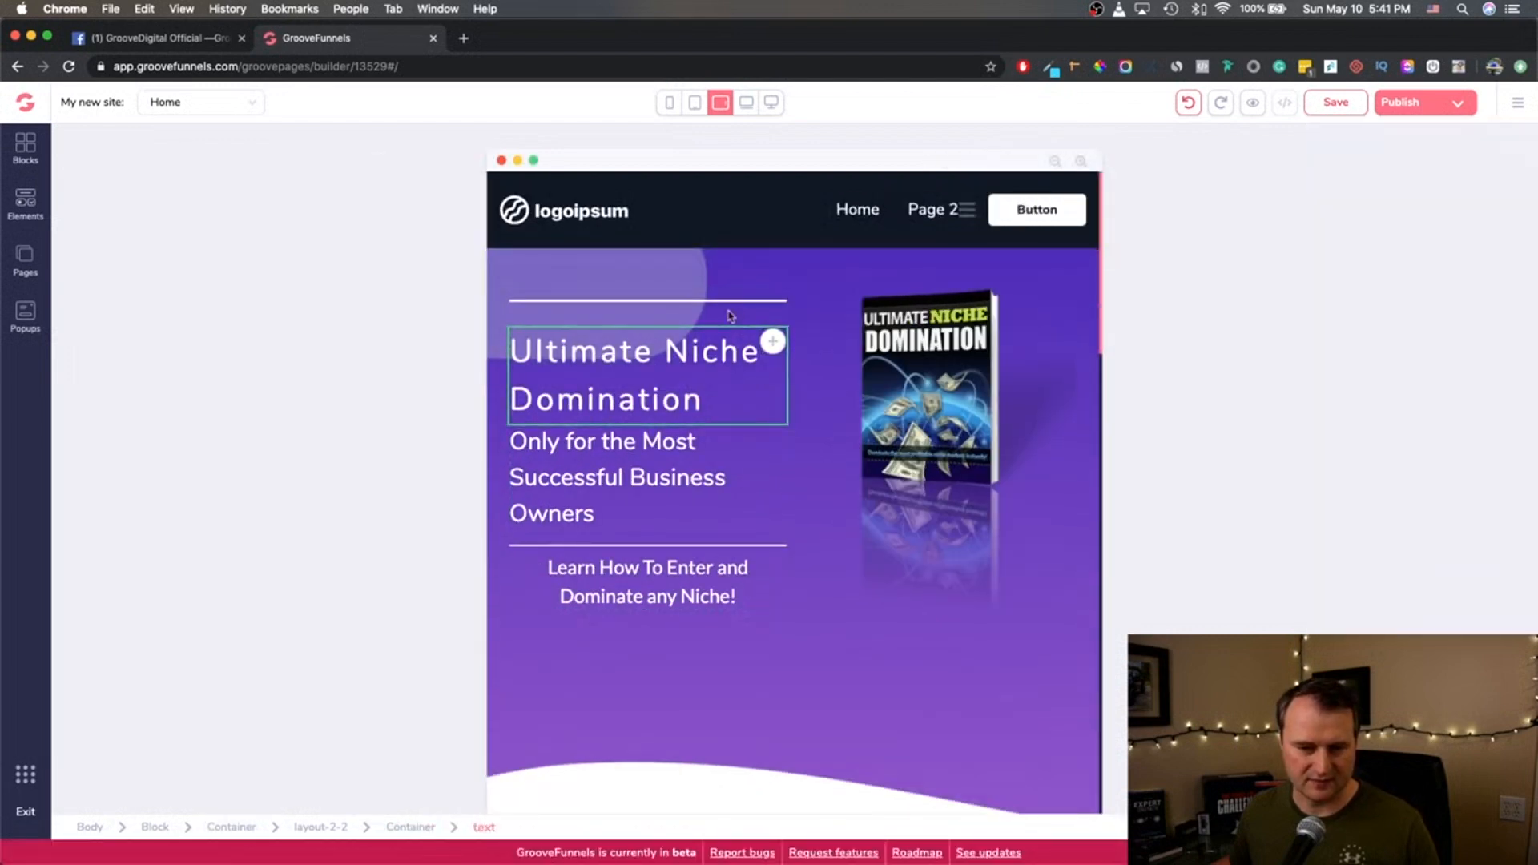
pyautogui.click(1188, 101)
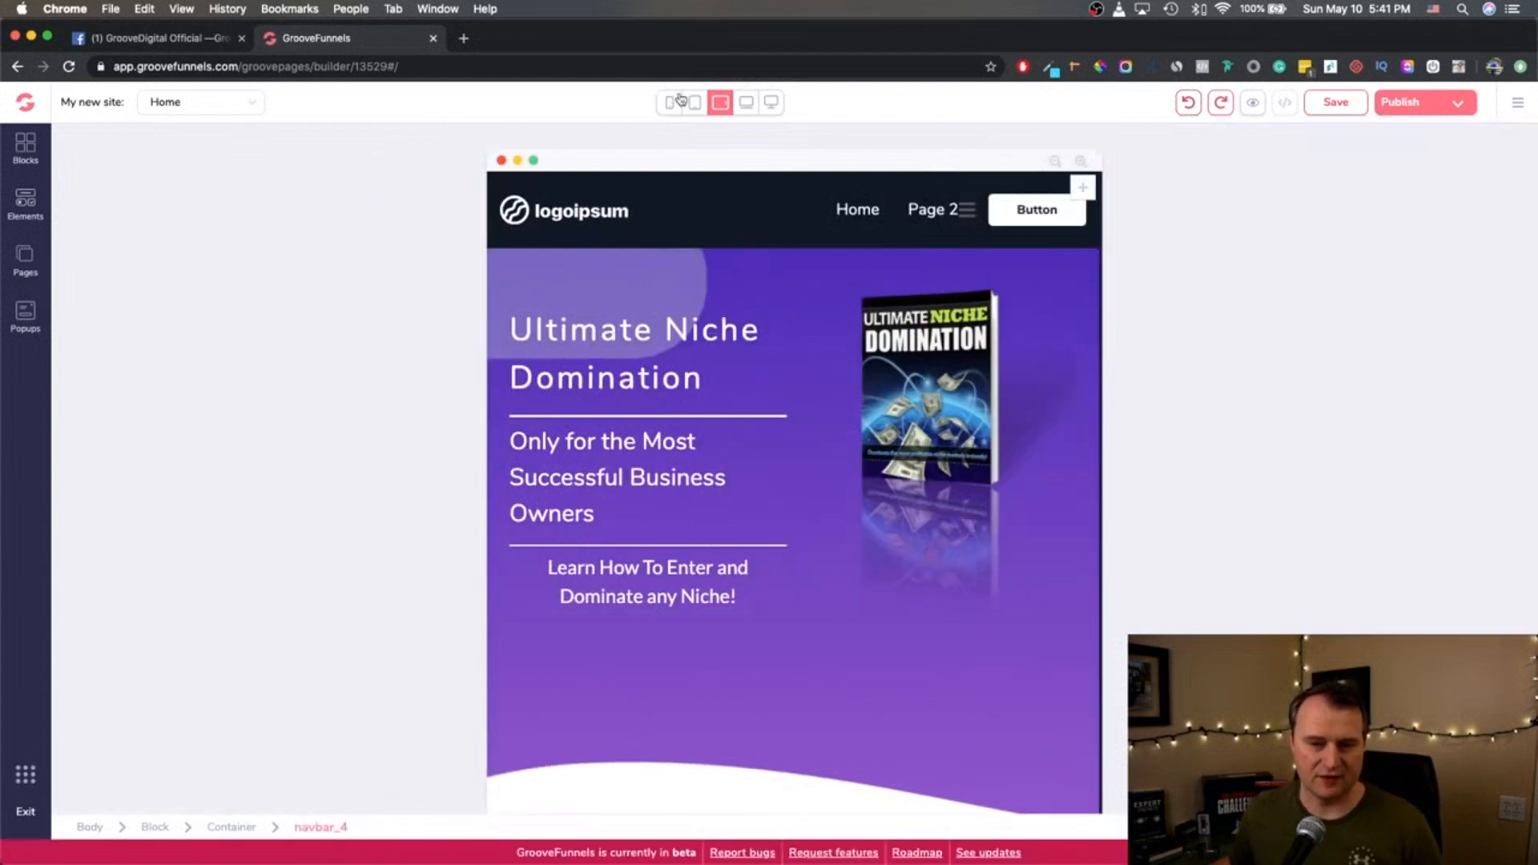
pyautogui.click(695, 102)
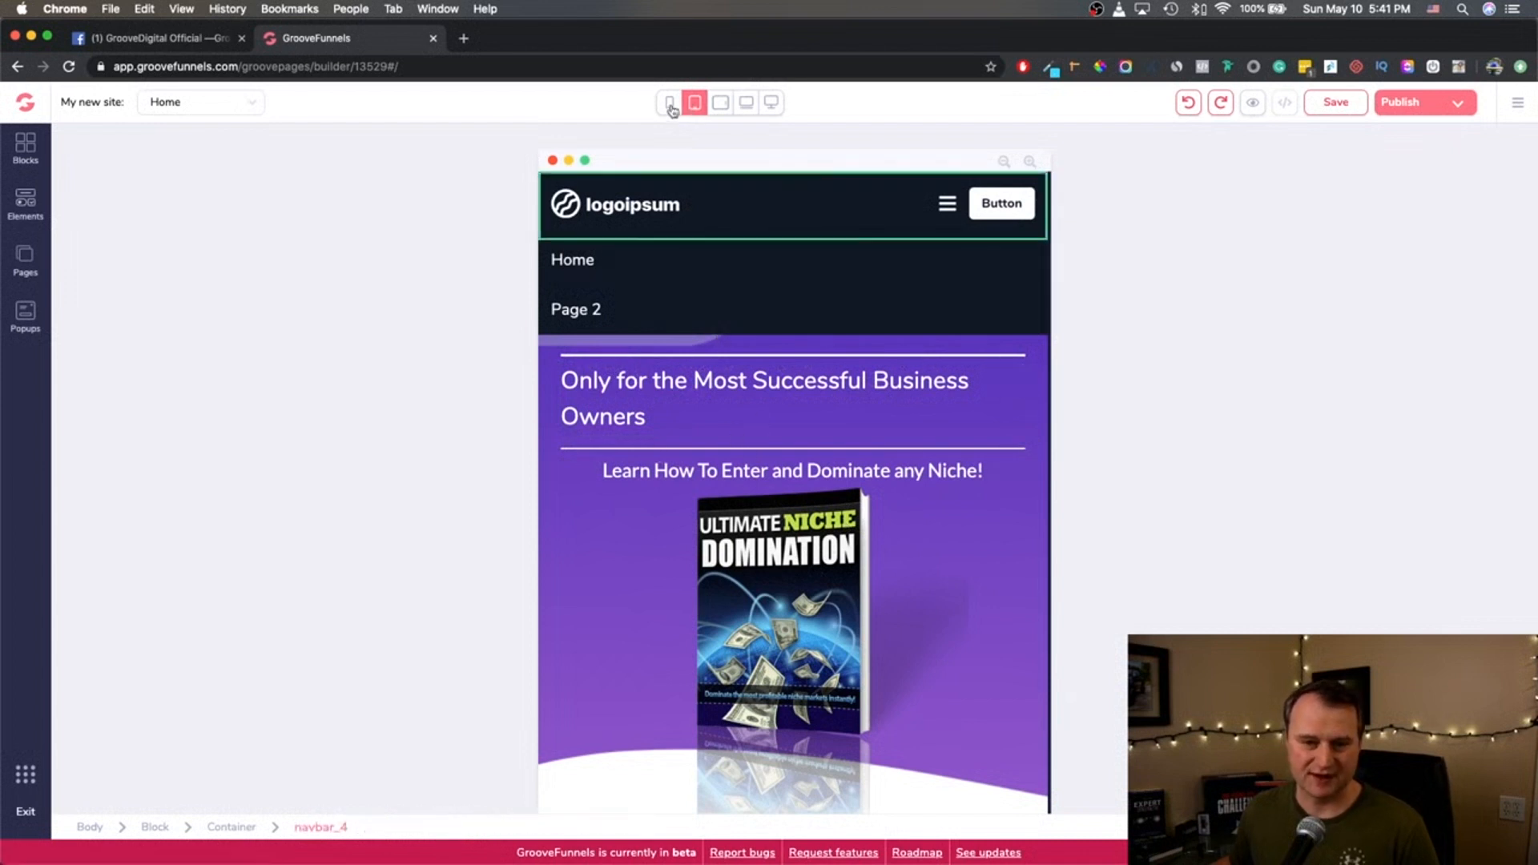
pyautogui.click(669, 102)
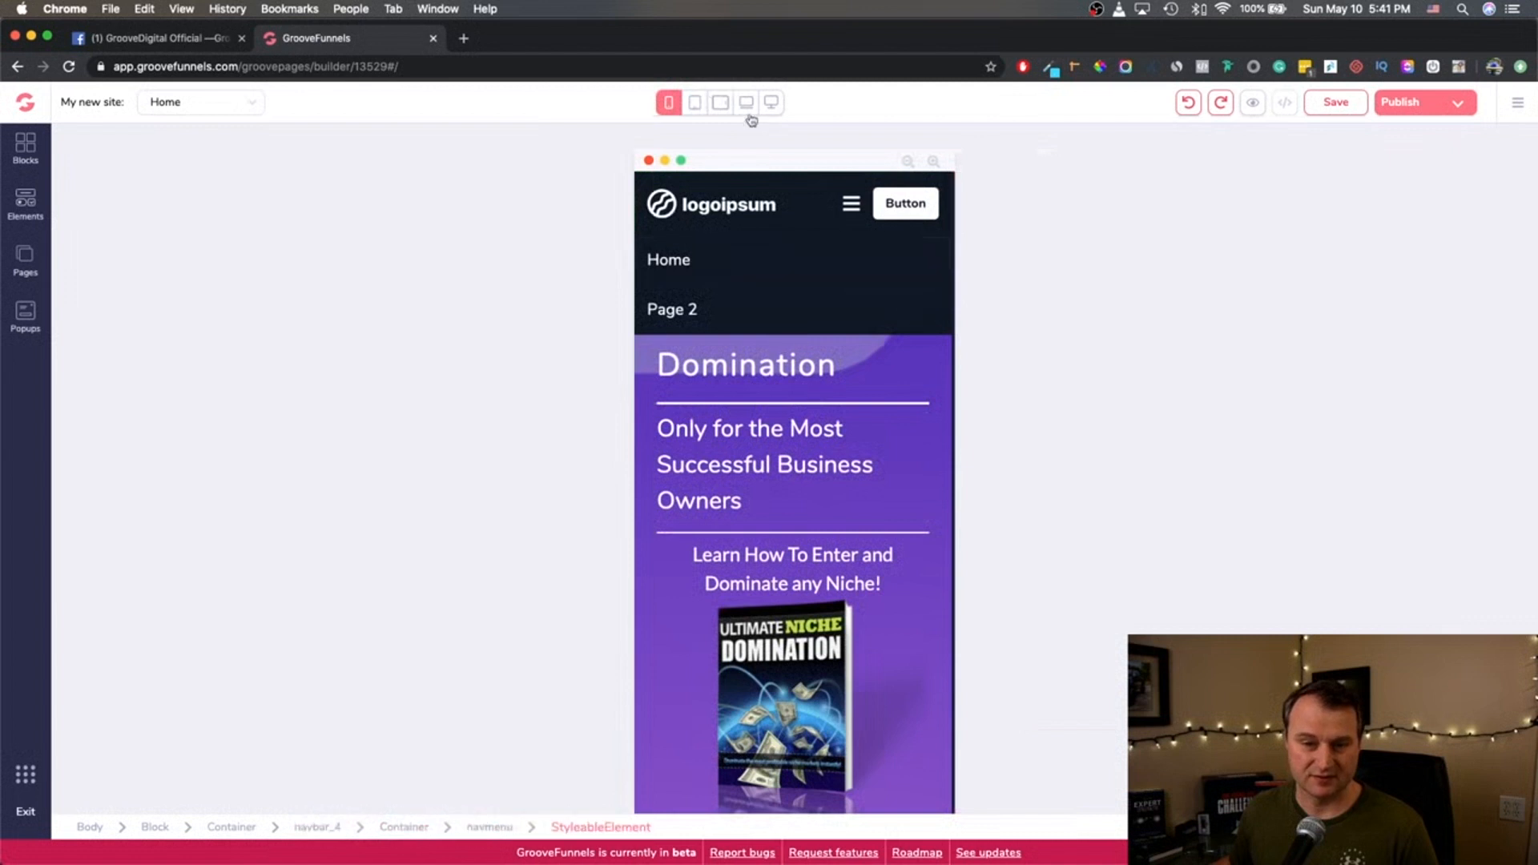
pyautogui.click(719, 101)
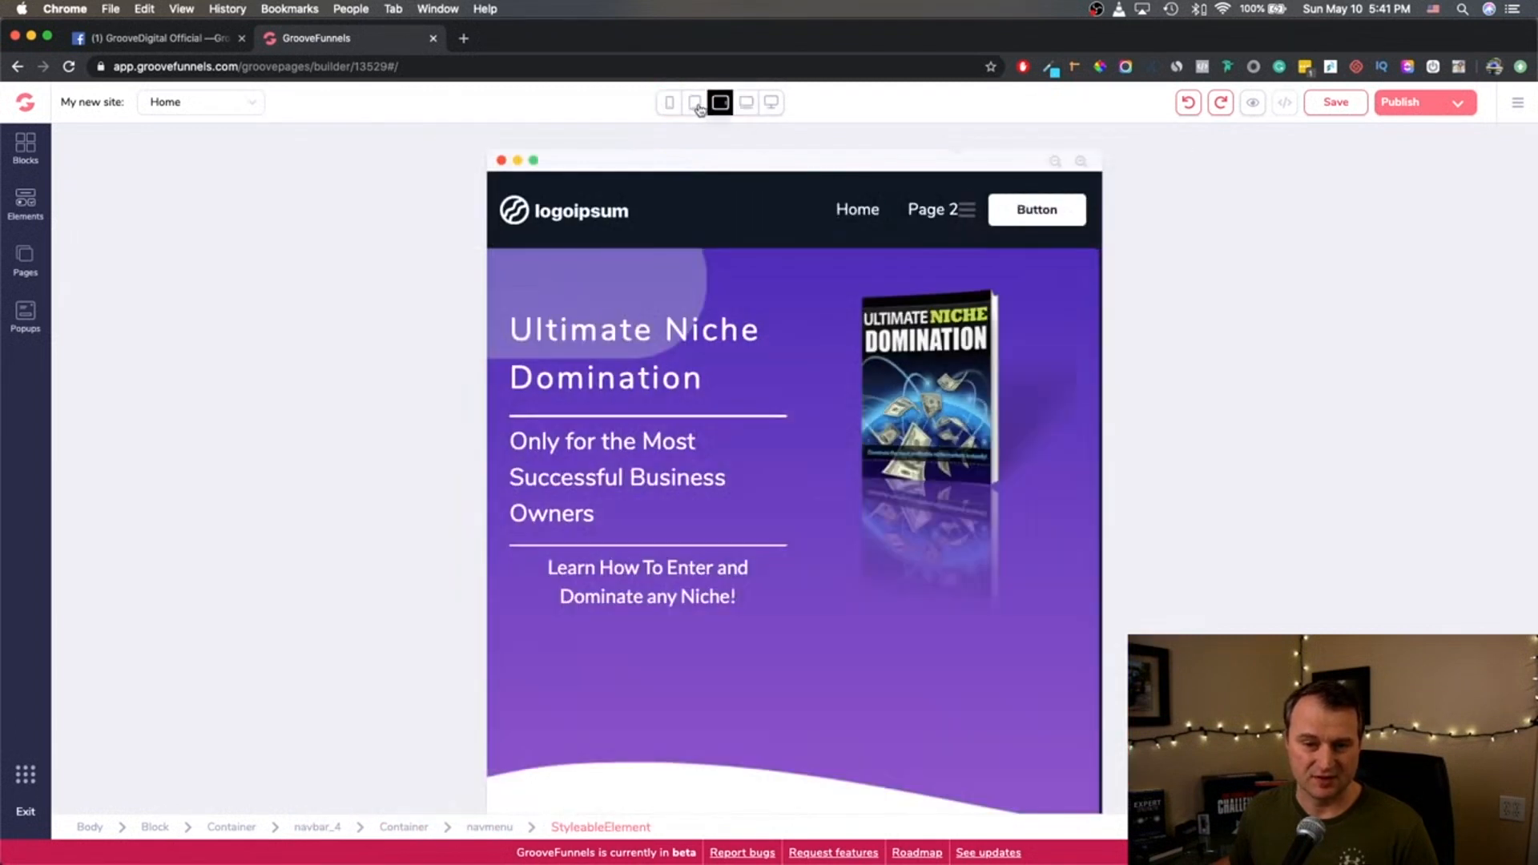
pyautogui.click(695, 102)
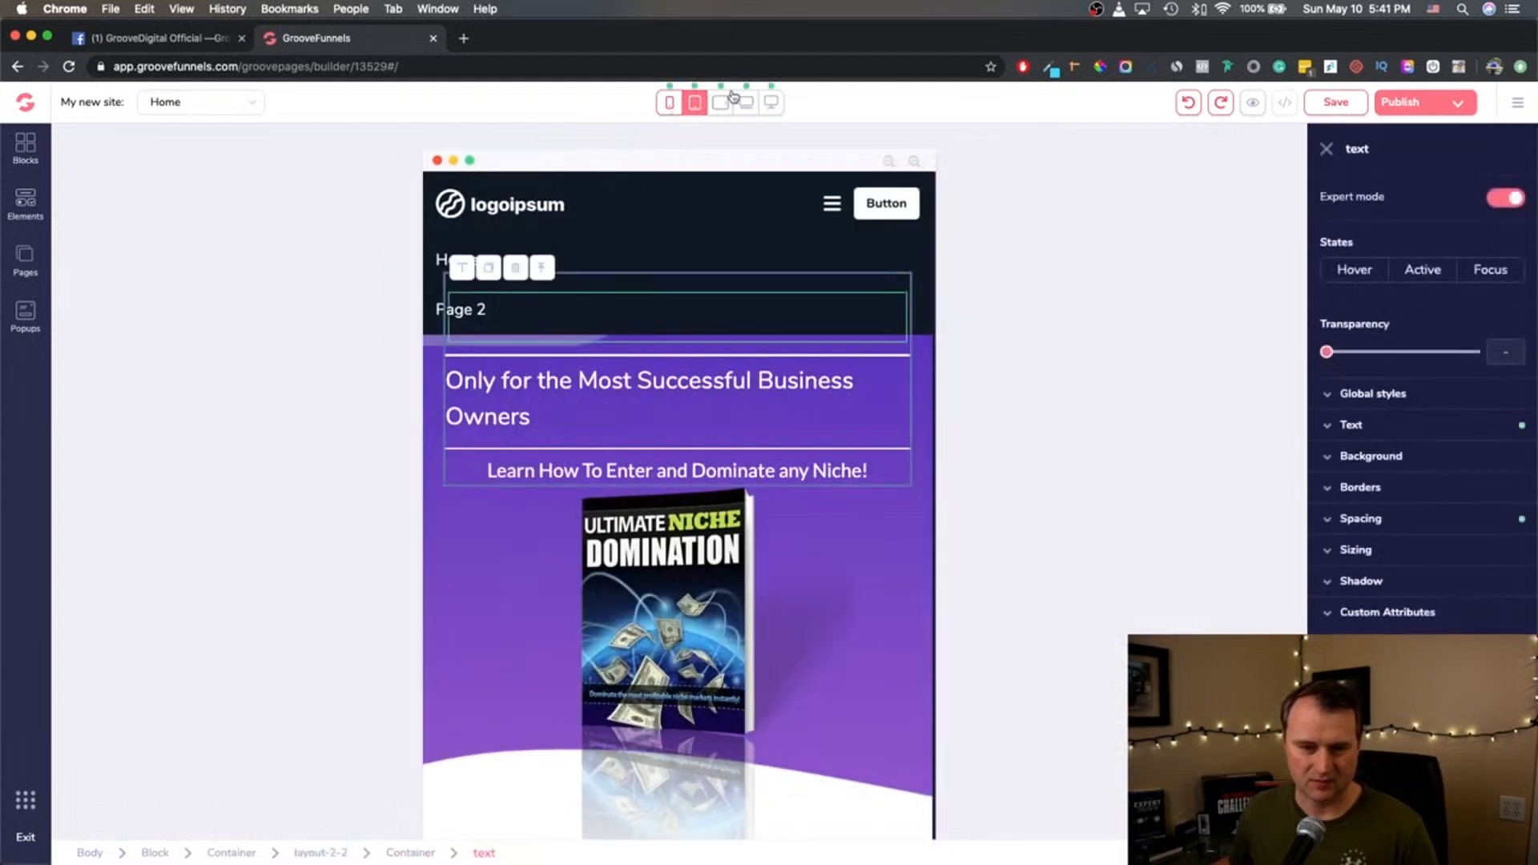
# Compare tablet layouts, adjust the heading's spacing, and shrink the subheading to one line.
pyautogui.click(719, 102)
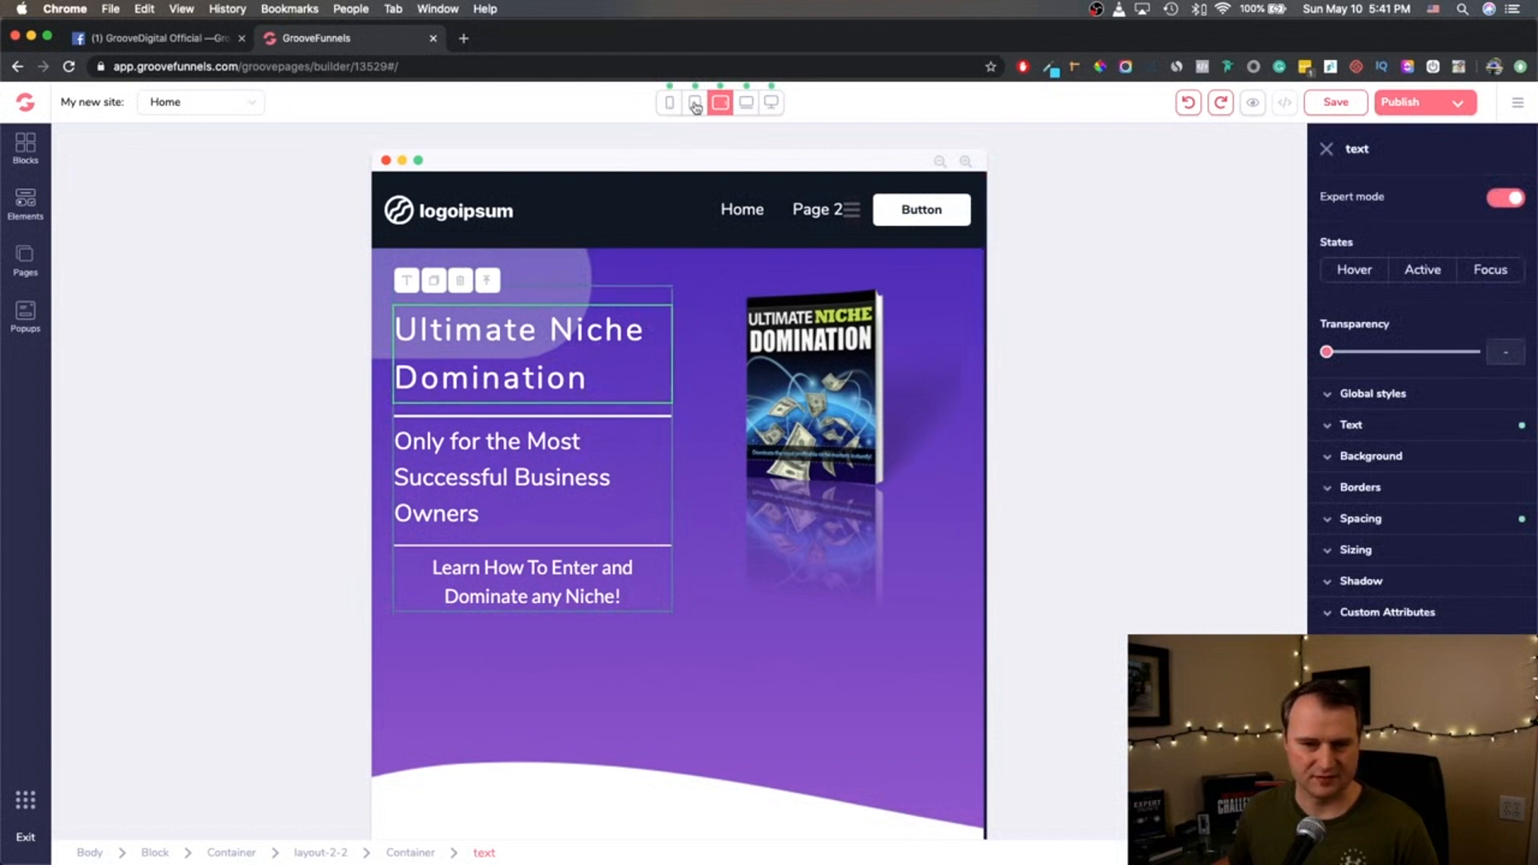
pyautogui.click(695, 102)
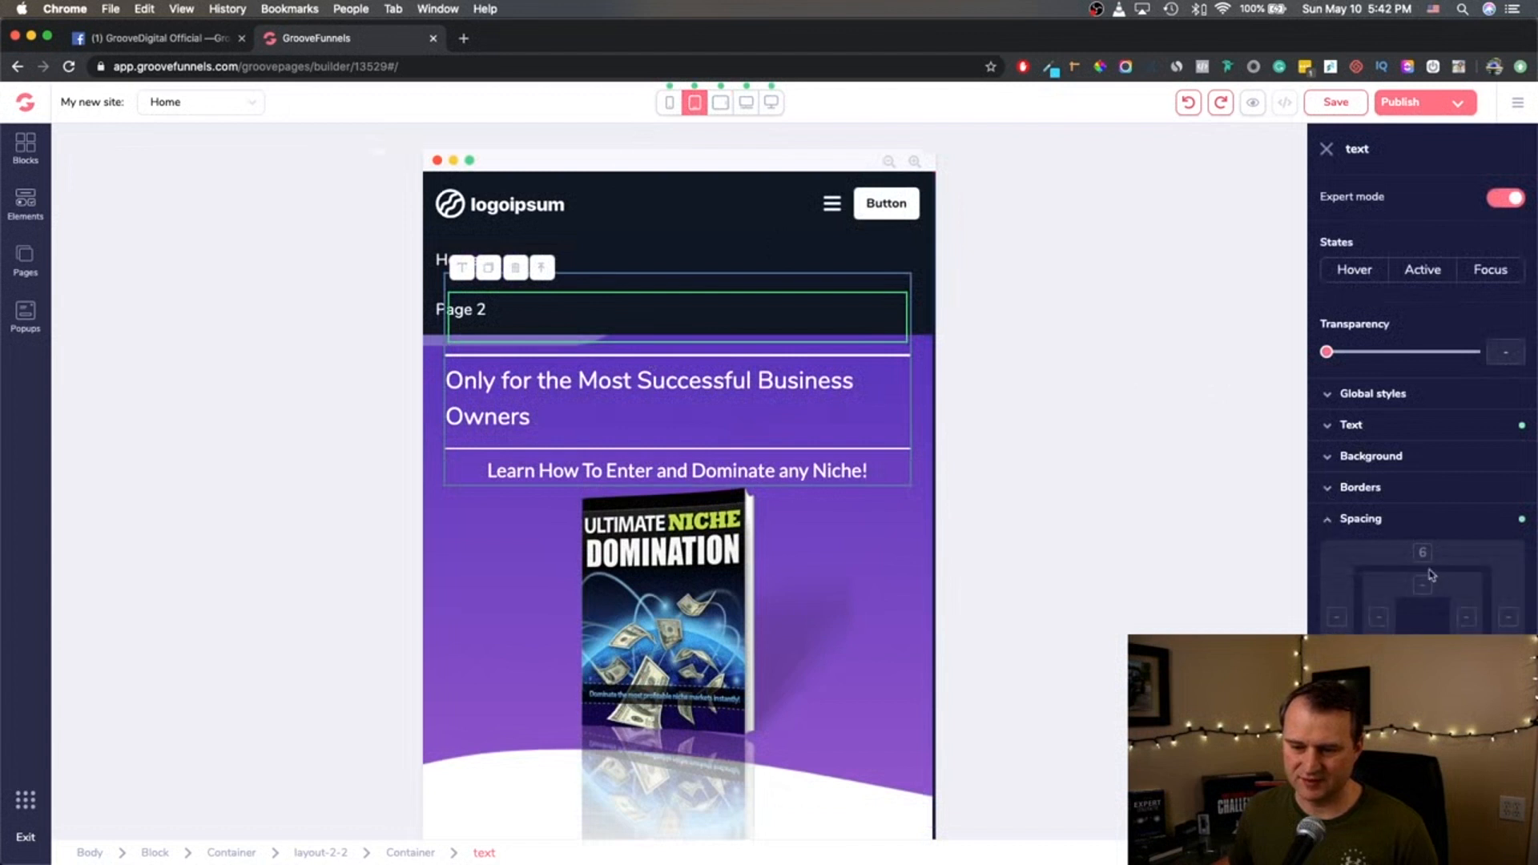
pyautogui.click(1421, 552)
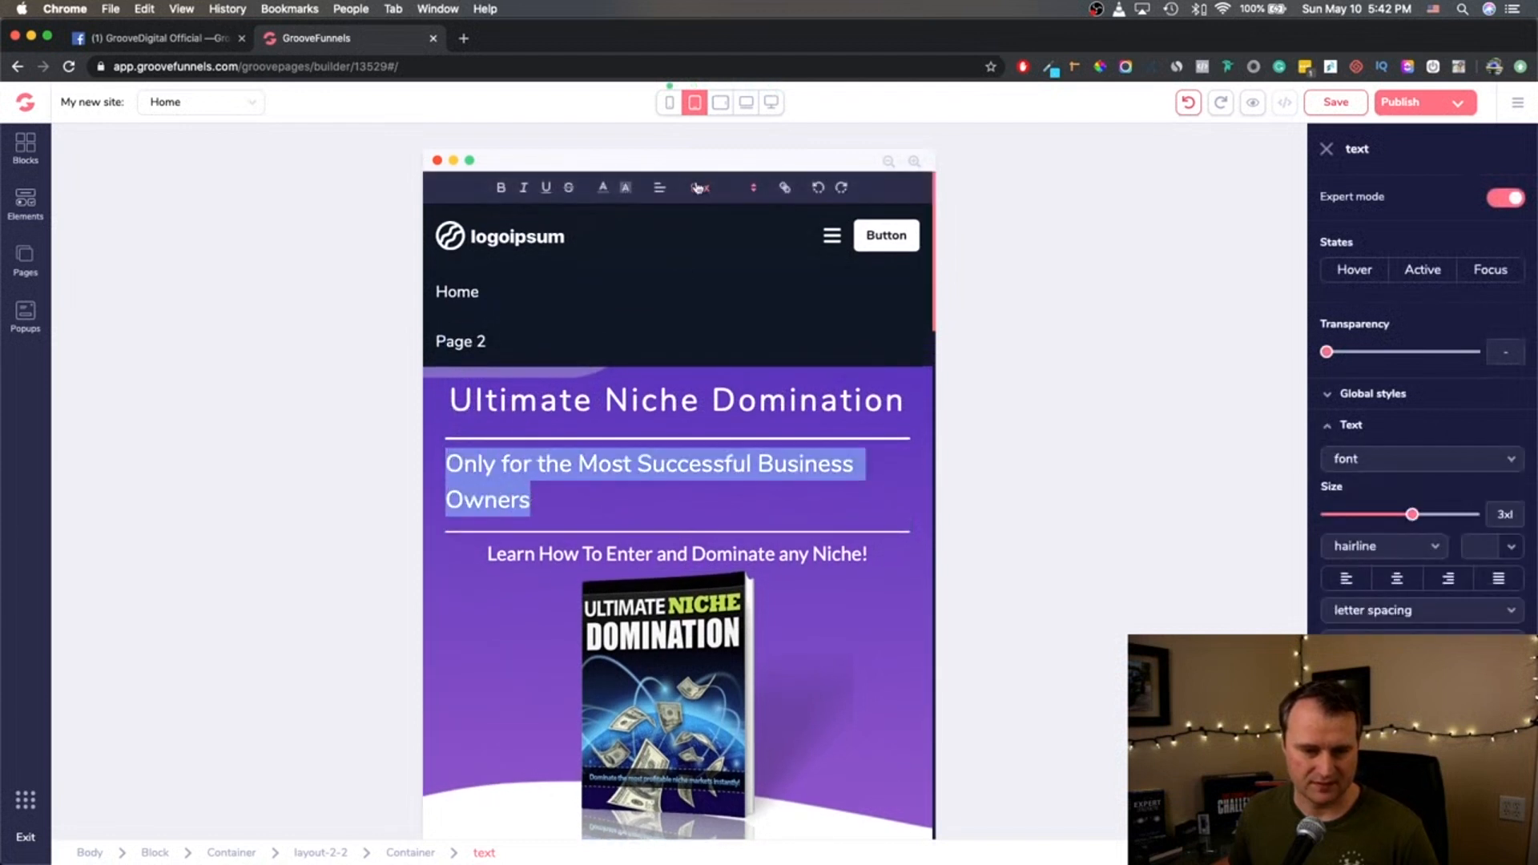
pyautogui.click(721, 188)
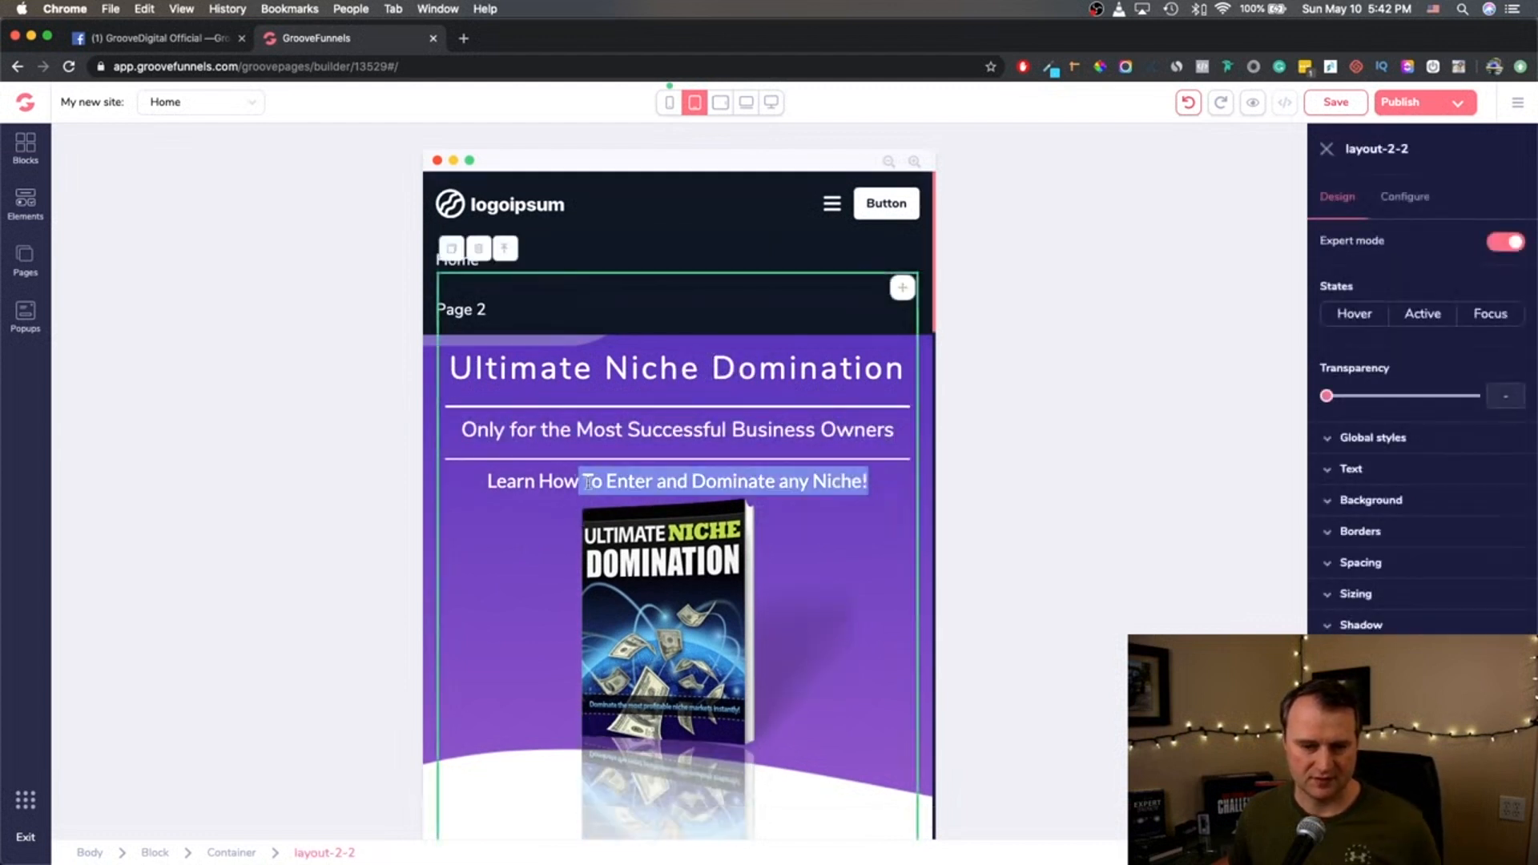
# Select the divider below the heading, close the element settings, and save the page.
pyautogui.click(674, 463)
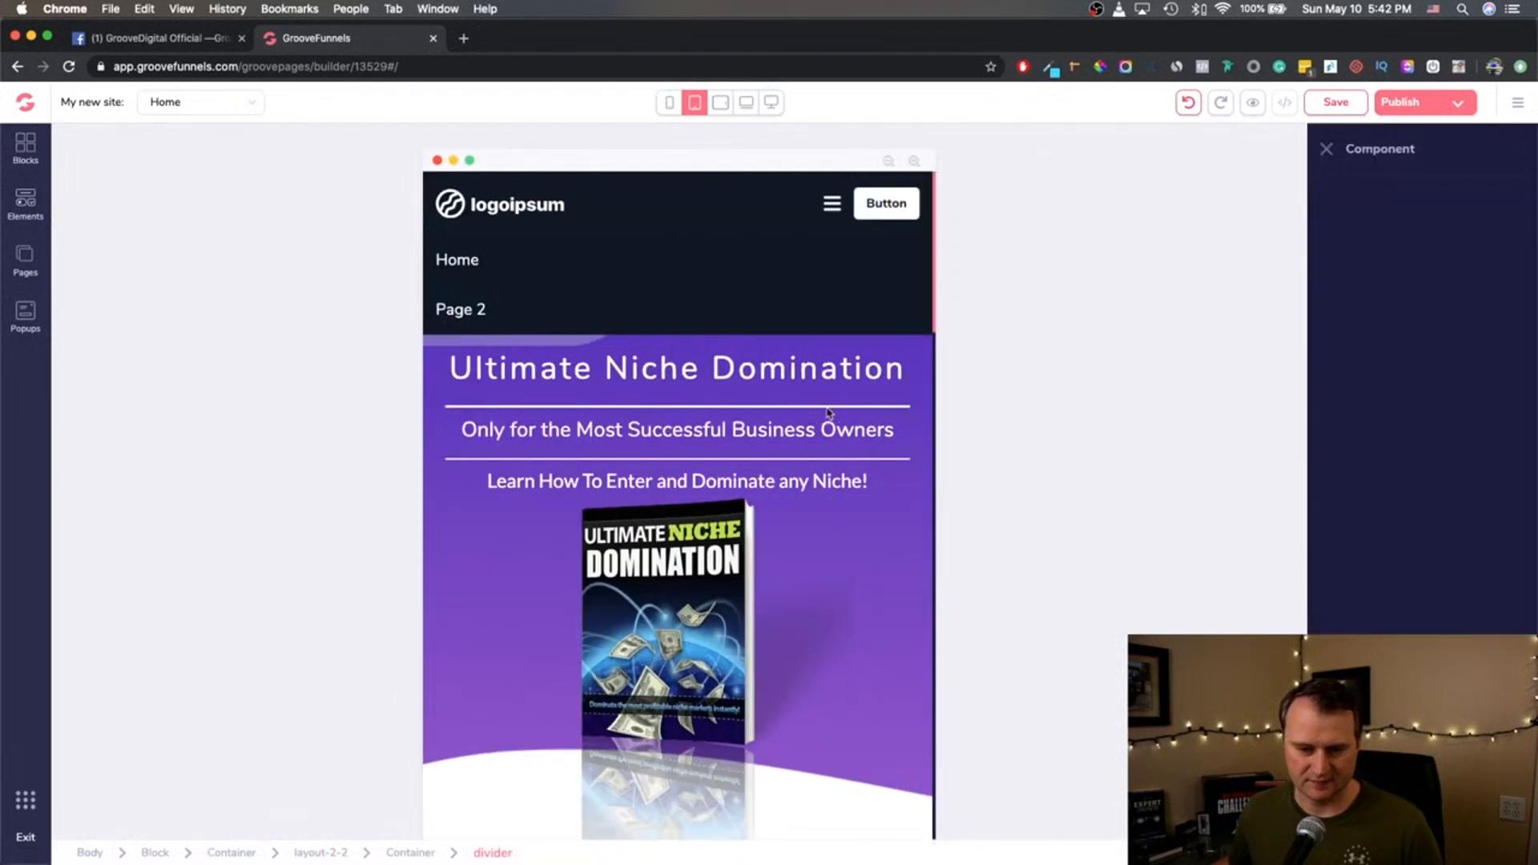
pyautogui.click(674, 368)
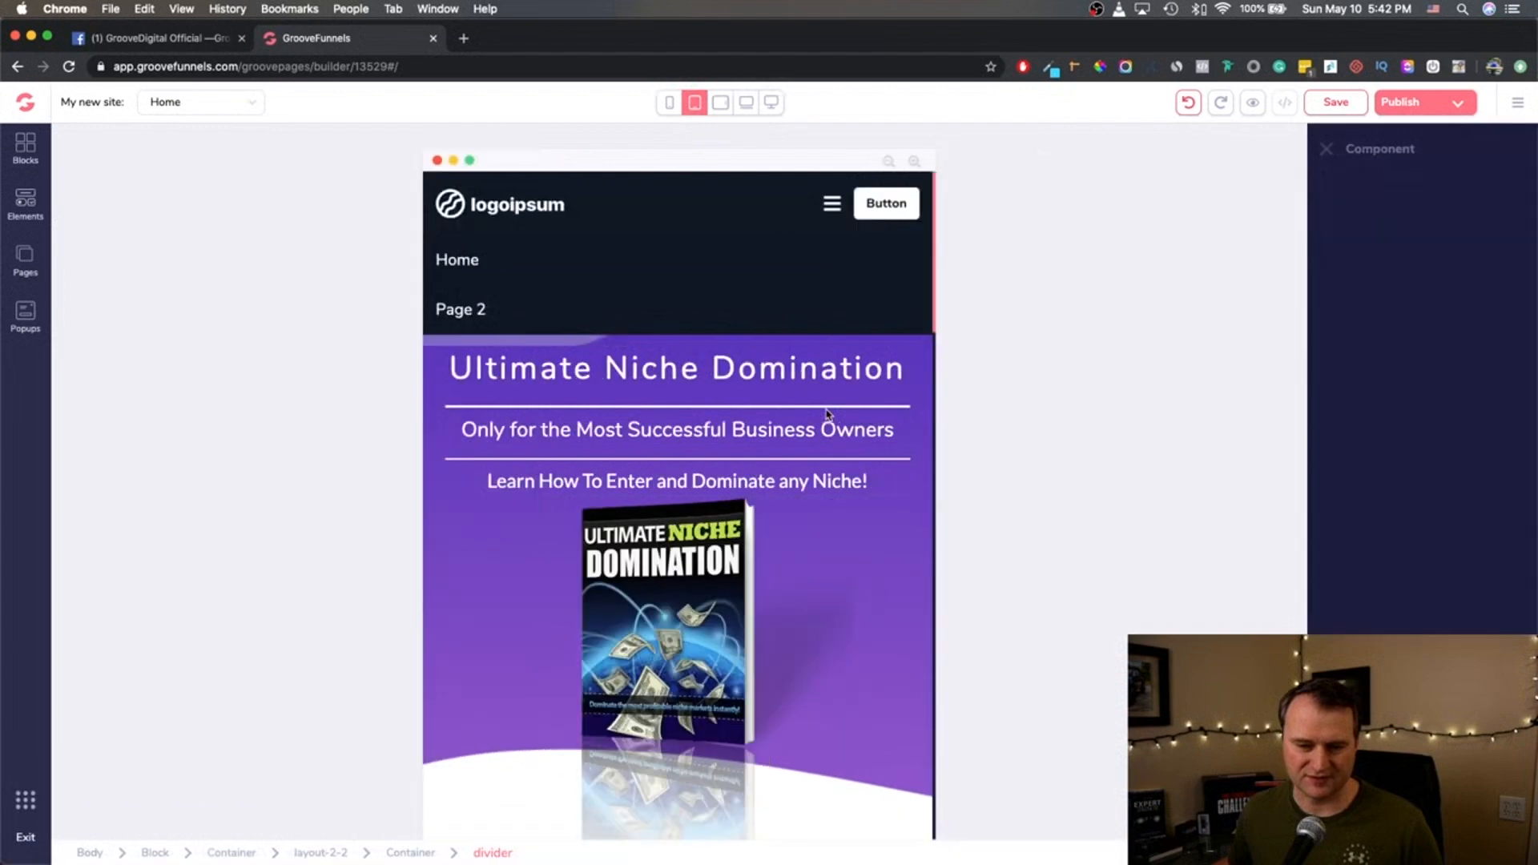
pyautogui.click(676, 428)
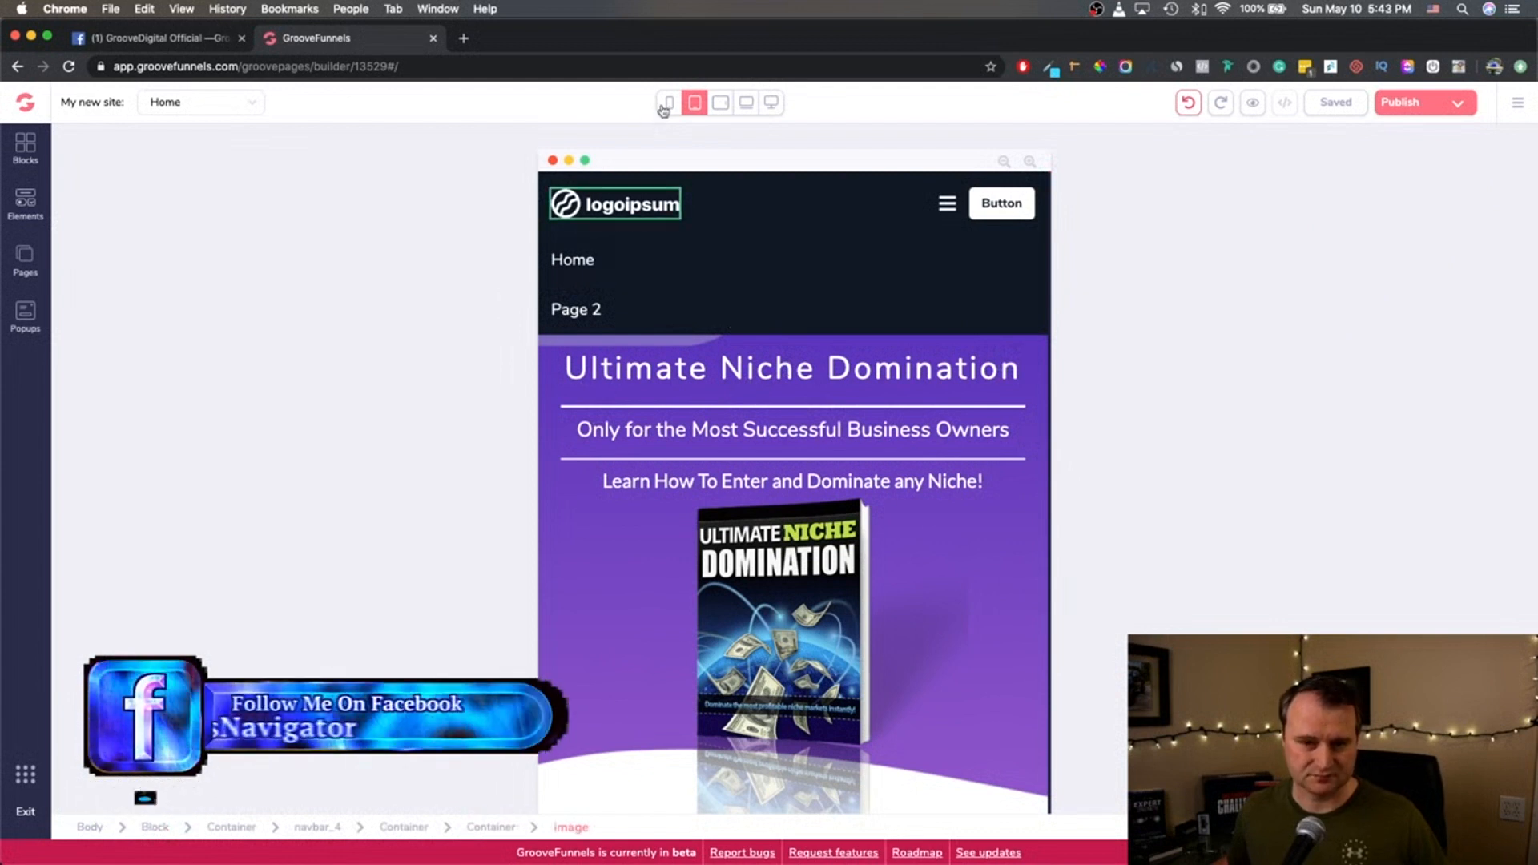
# Preview at phone width, check the heading's text size, and select the navigation menu links.
pyautogui.click(668, 102)
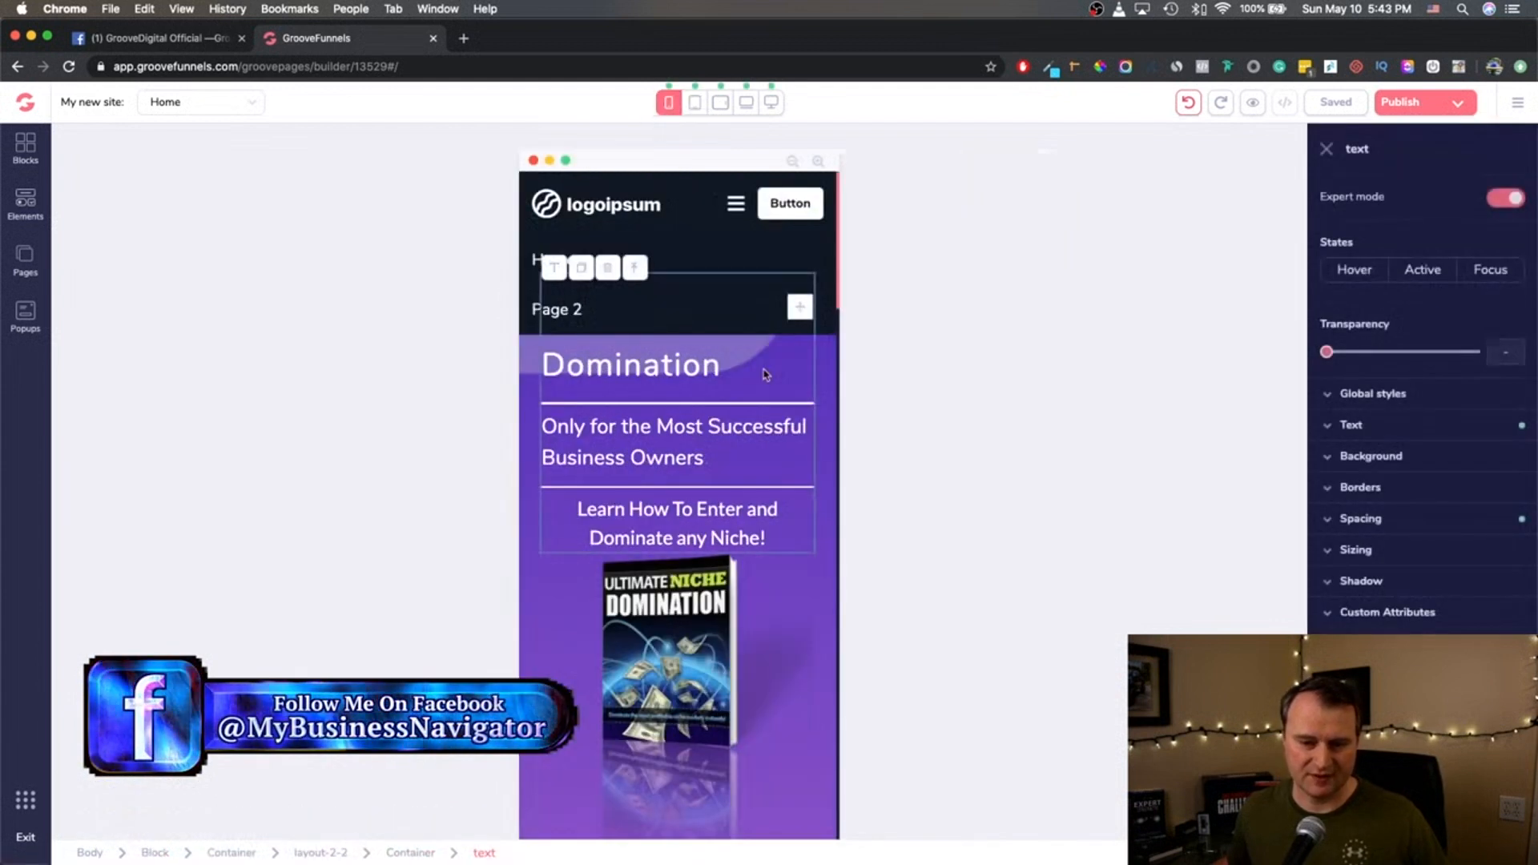
pyautogui.click(1351, 424)
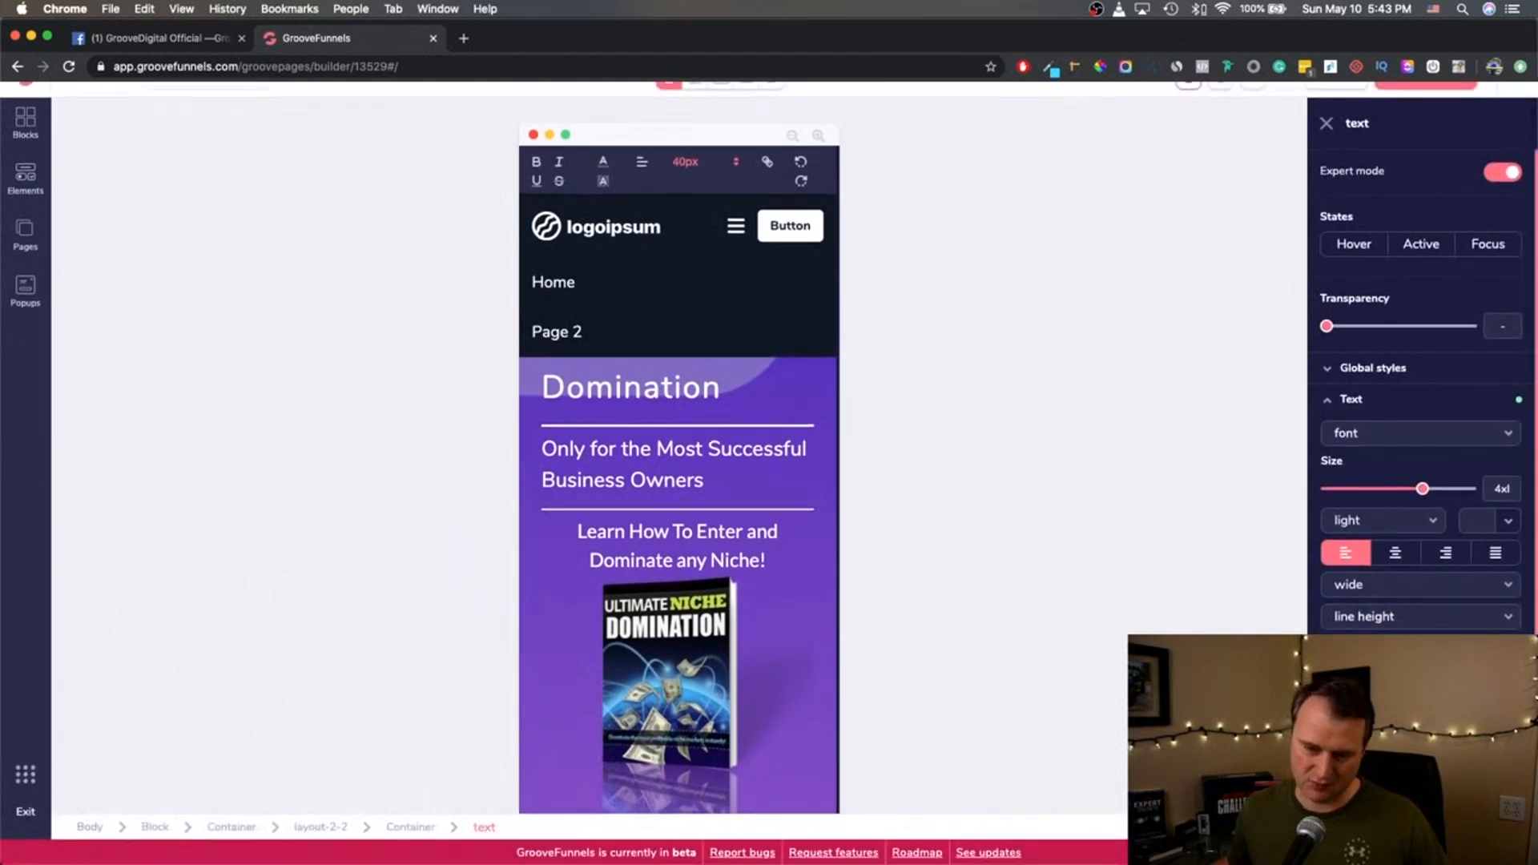
pyautogui.click(1503, 171)
pyautogui.write('Ultimate Niche ')
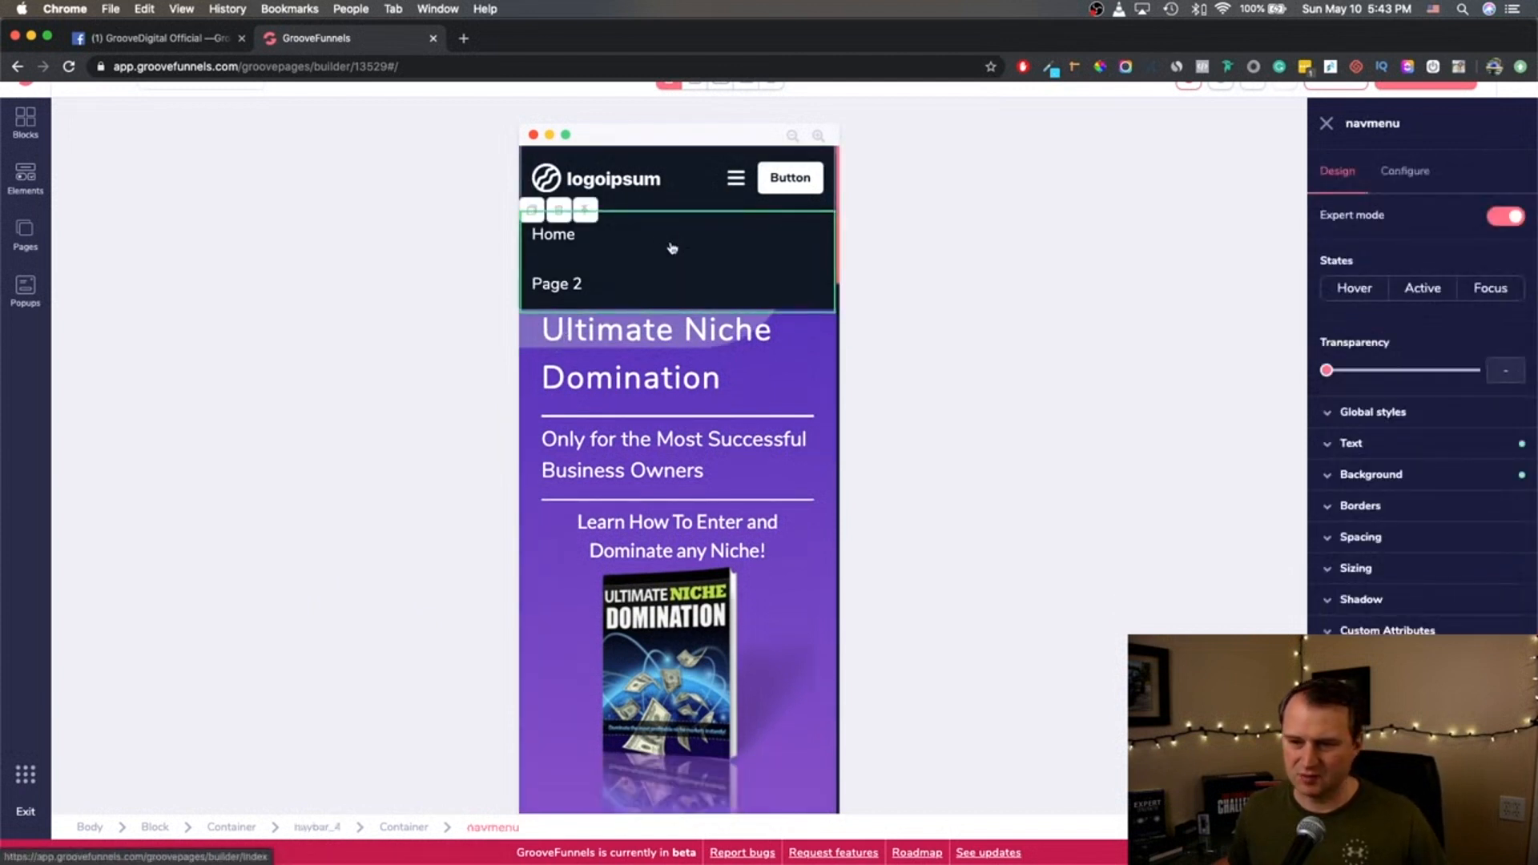
# Check the nav menu's Pages to exclude list, leaving every page included.
pyautogui.click(1404, 171)
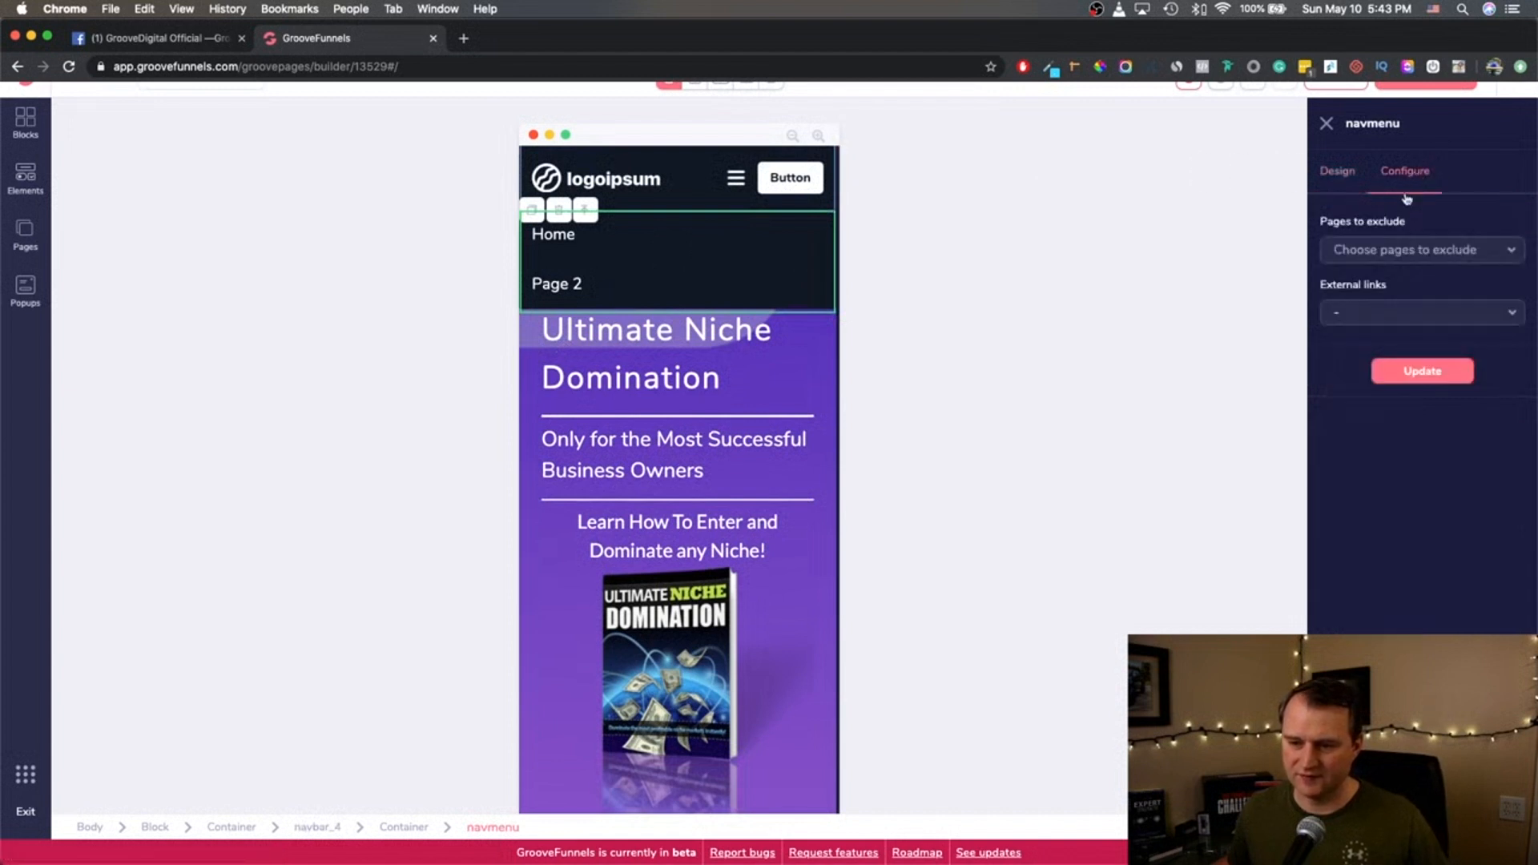
pyautogui.moveTo(1489, 319)
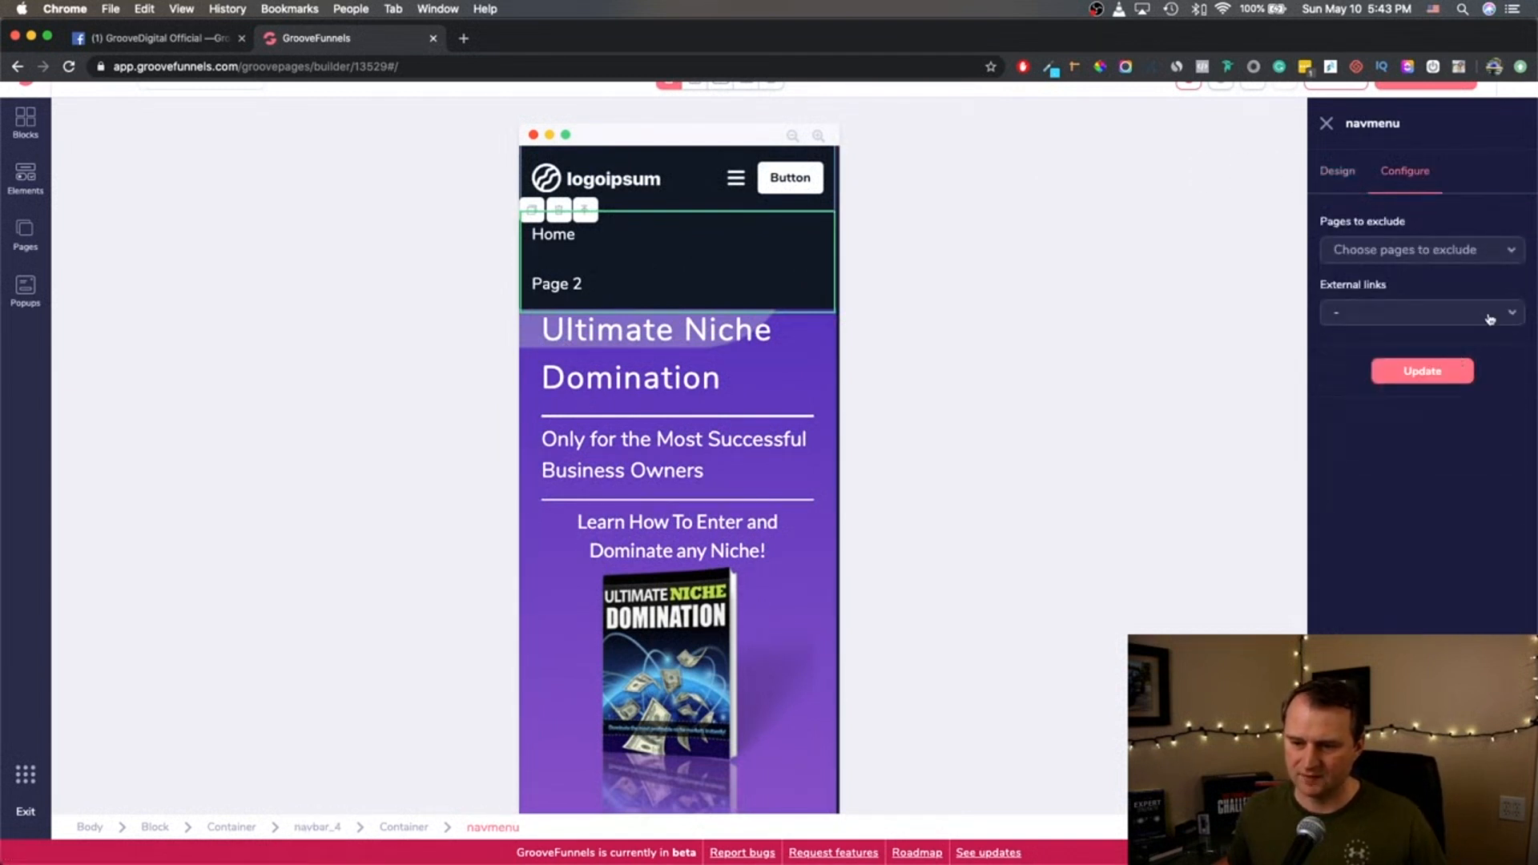
pyautogui.click(1421, 312)
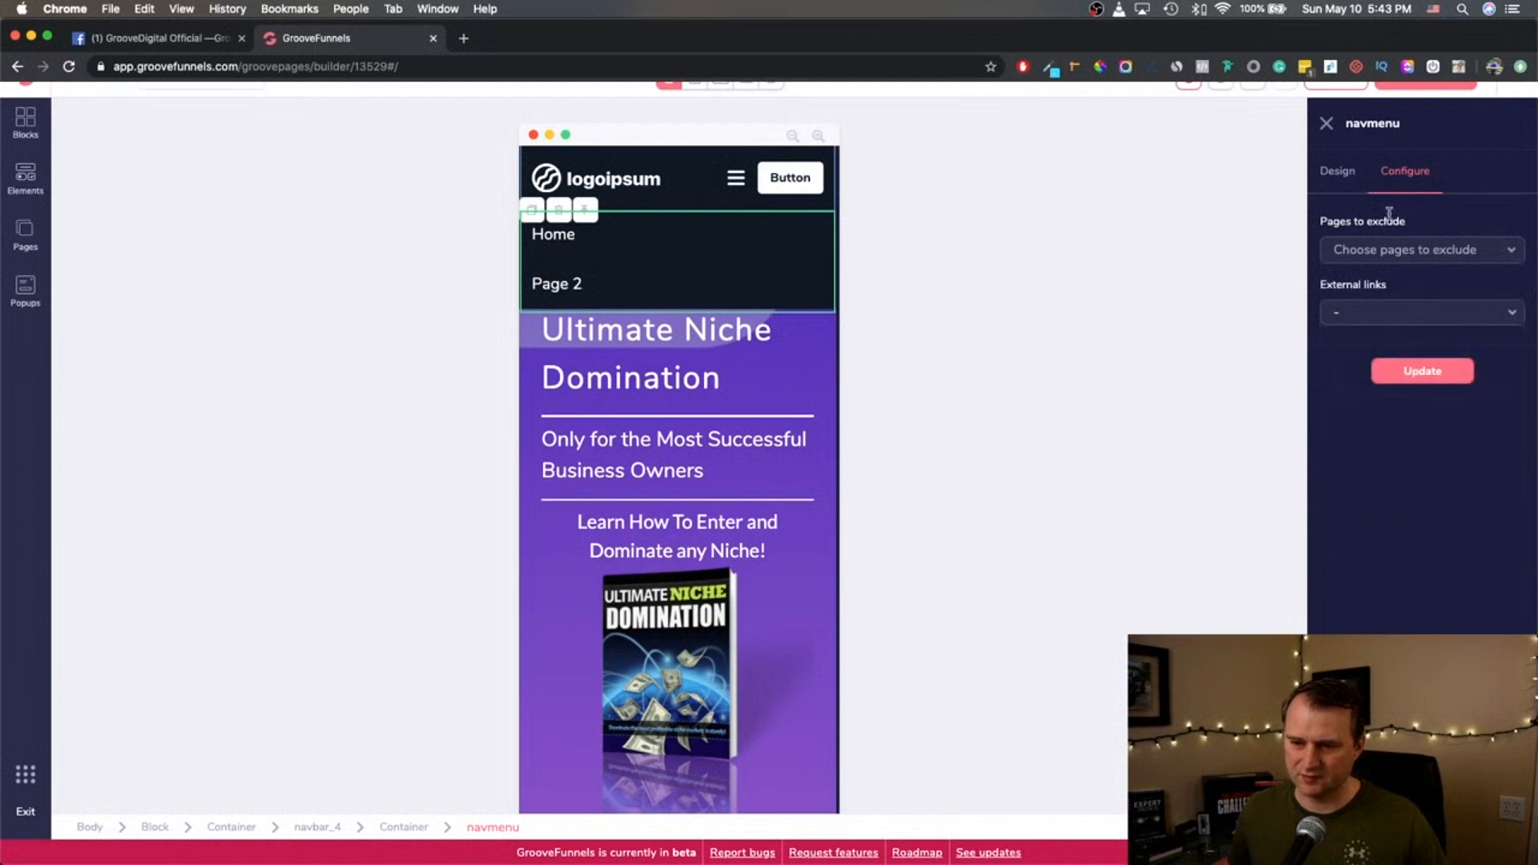
pyautogui.click(1420, 249)
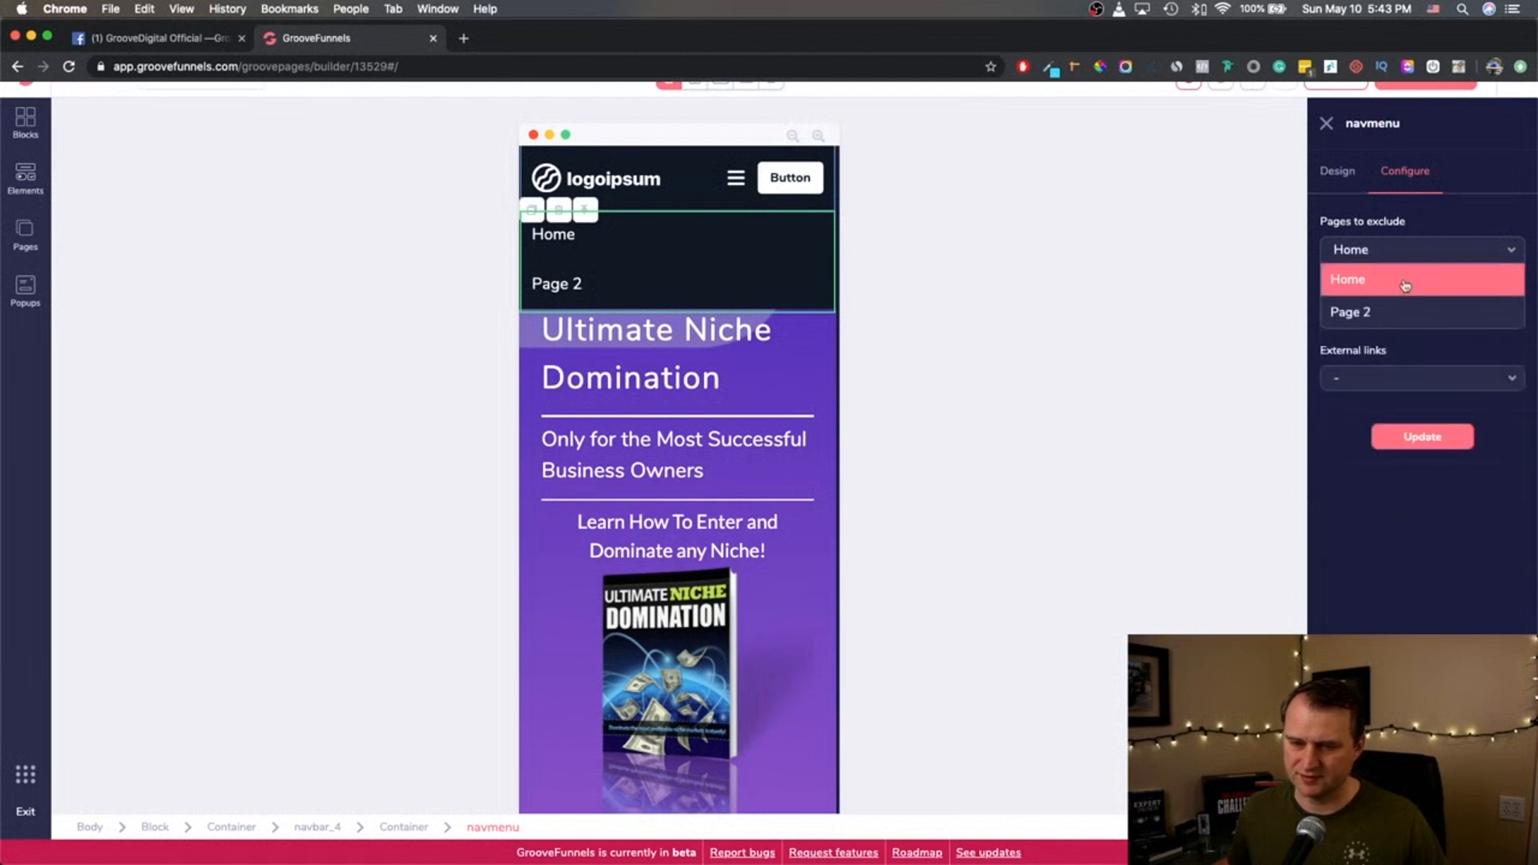
pyautogui.click(1349, 279)
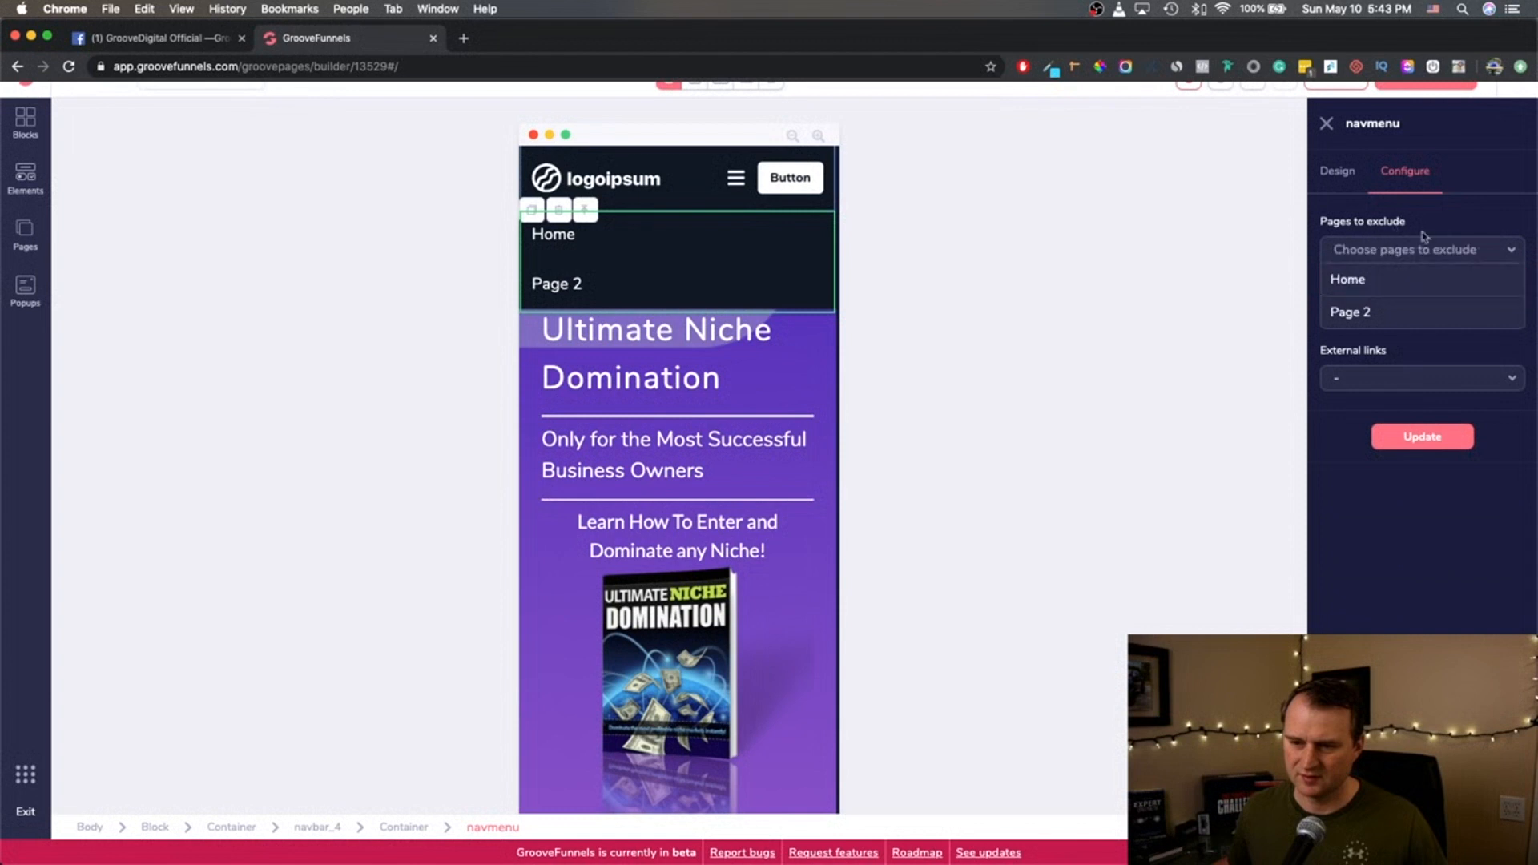
pyautogui.click(1420, 249)
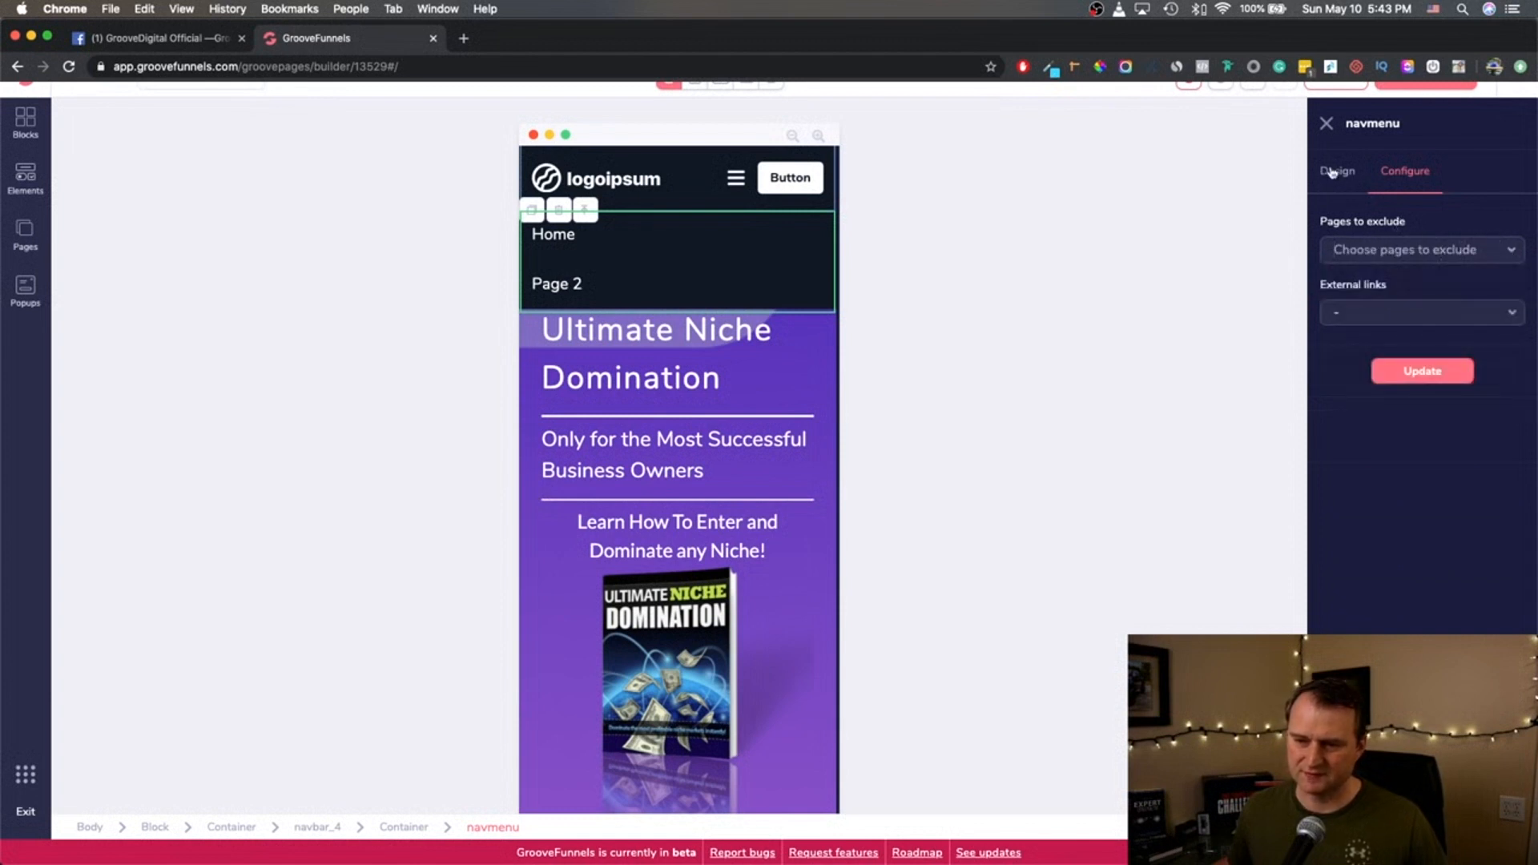
# Show the nav menu's Design settings and toggle Expert mode off and back on.
pyautogui.click(1337, 171)
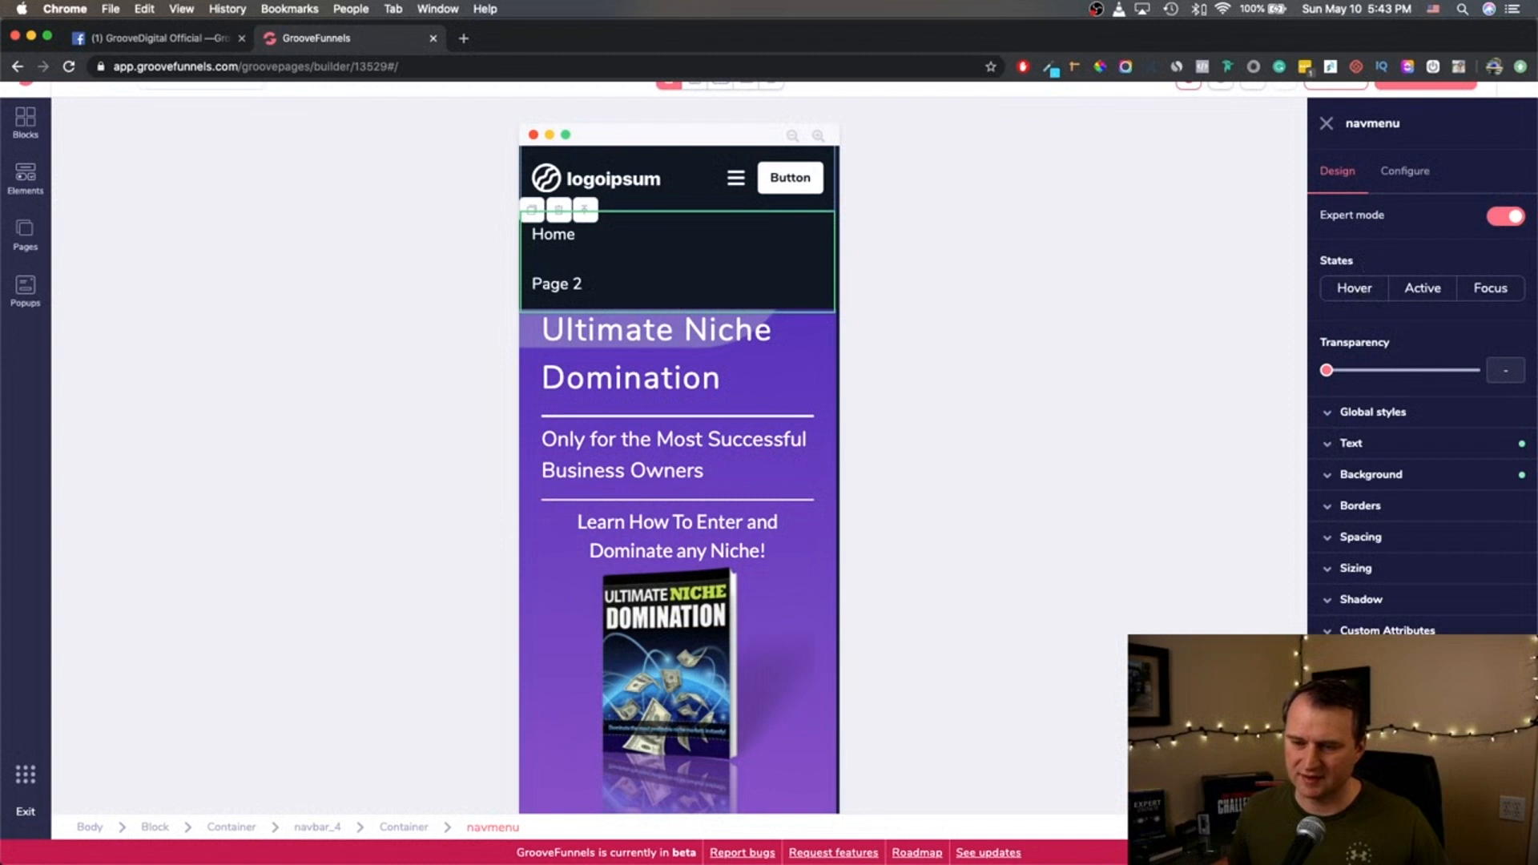
pyautogui.click(1505, 215)
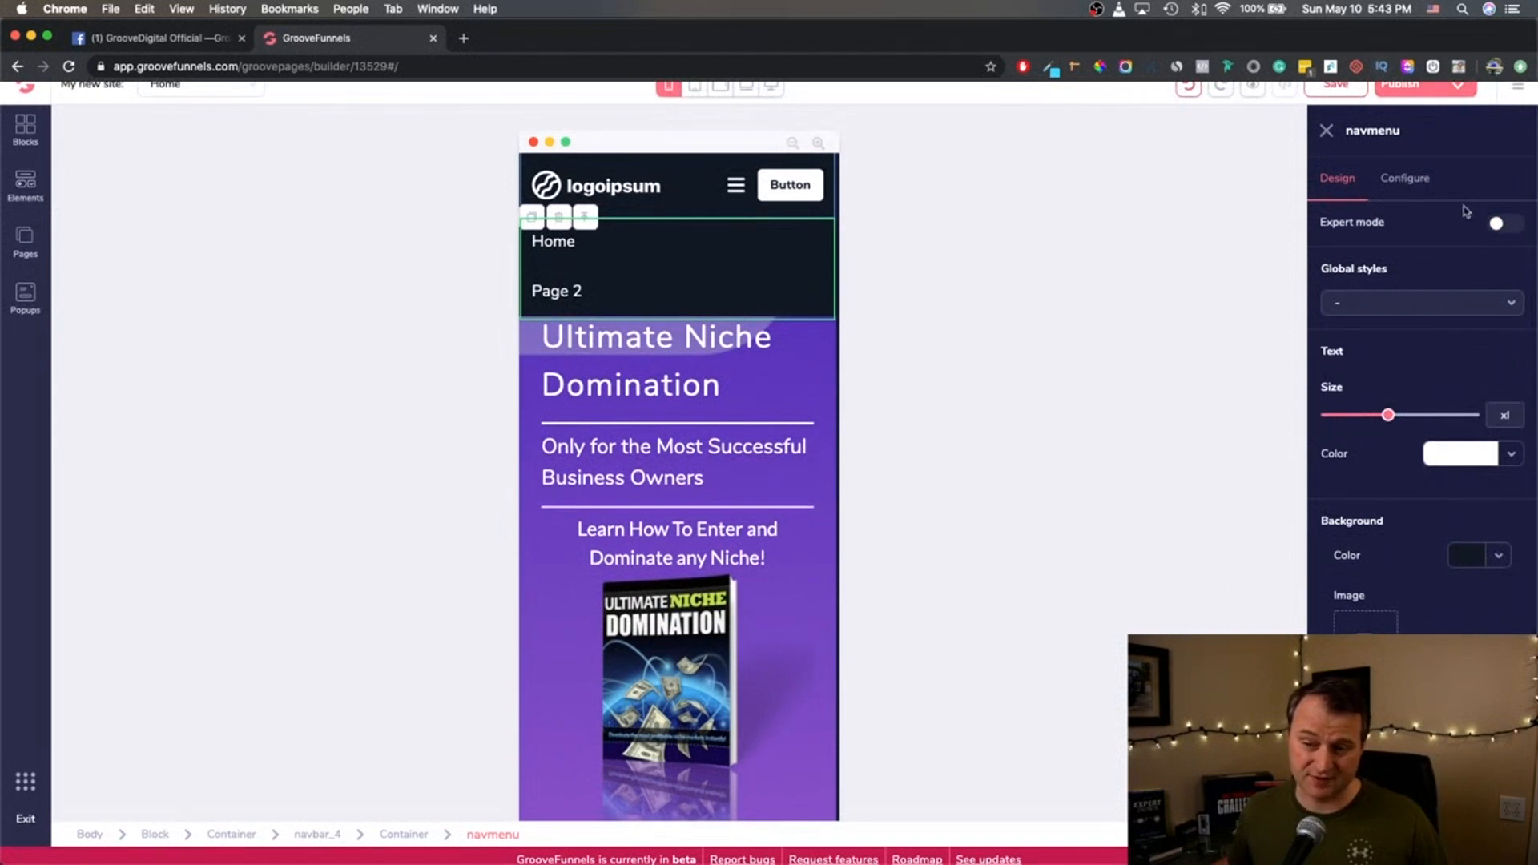
pyautogui.click(1494, 222)
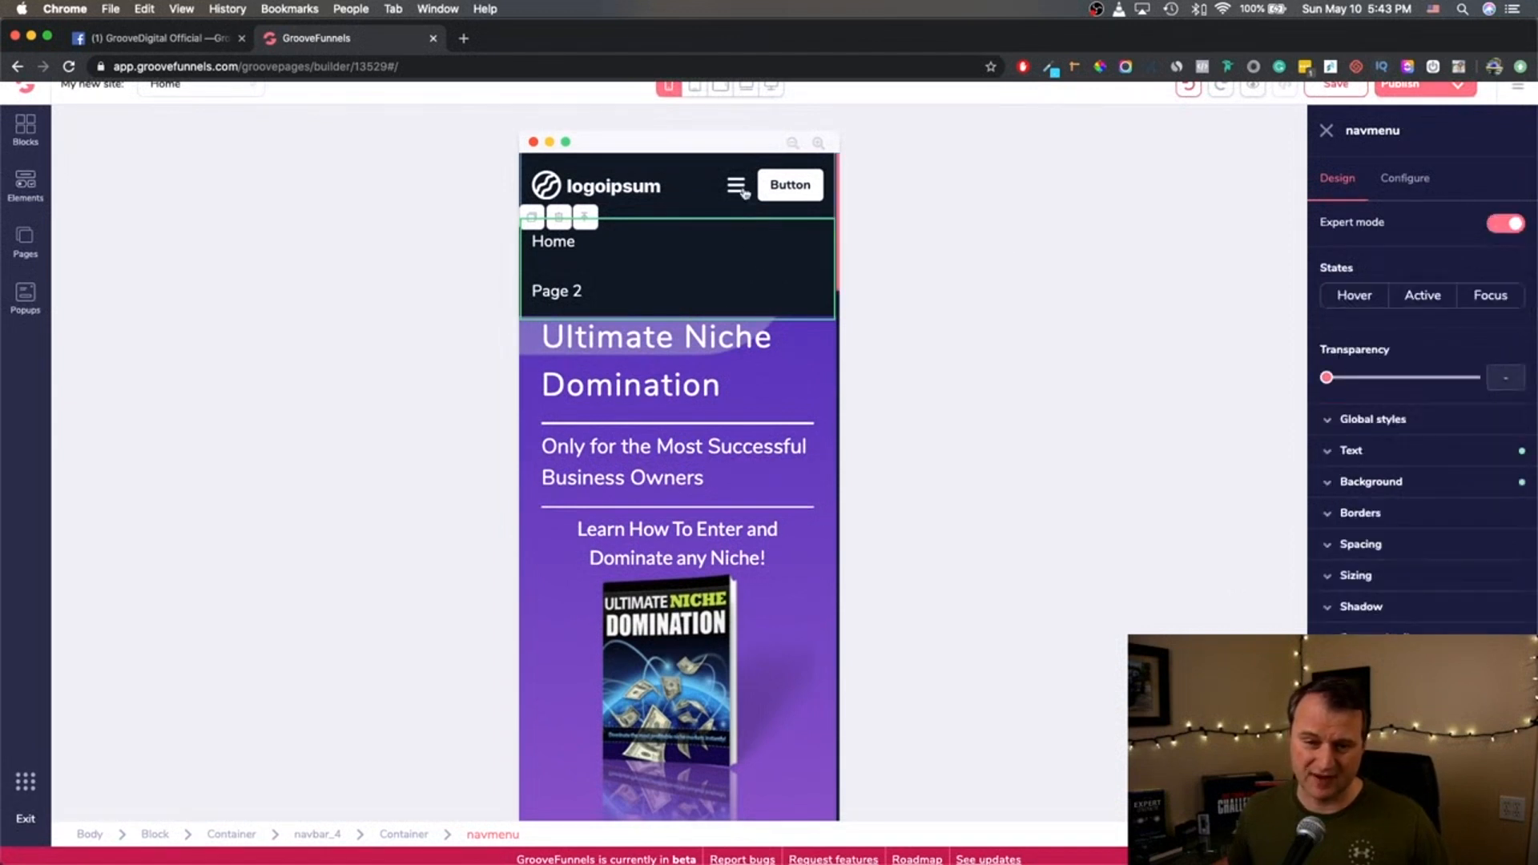
# Select the Ultimate Niche Domination heading, expand Spacing, and move the book image above it.
pyautogui.click(738, 185)
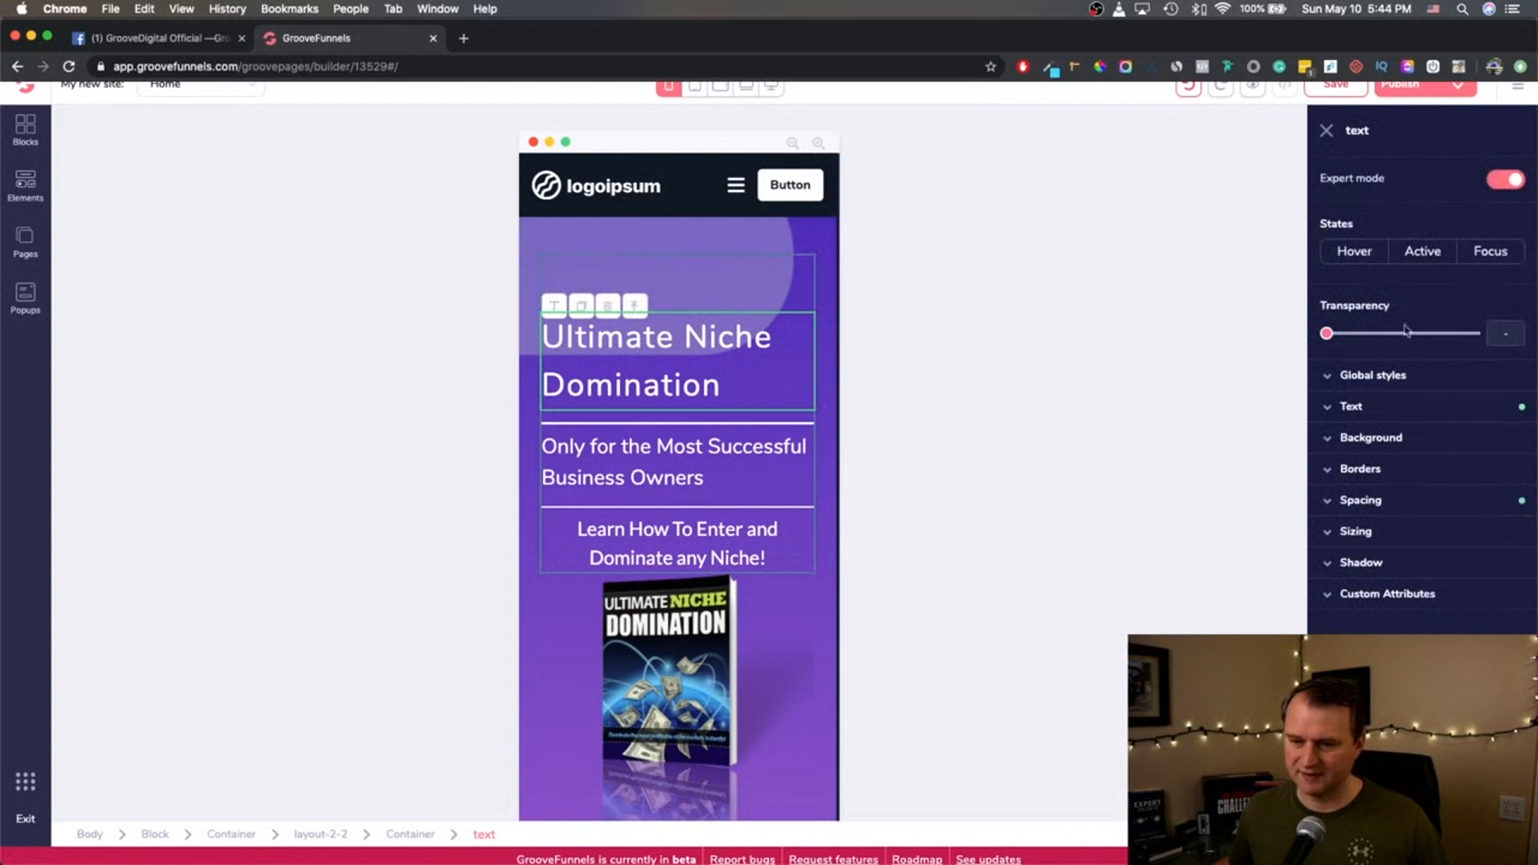
pyautogui.moveTo(1332, 510)
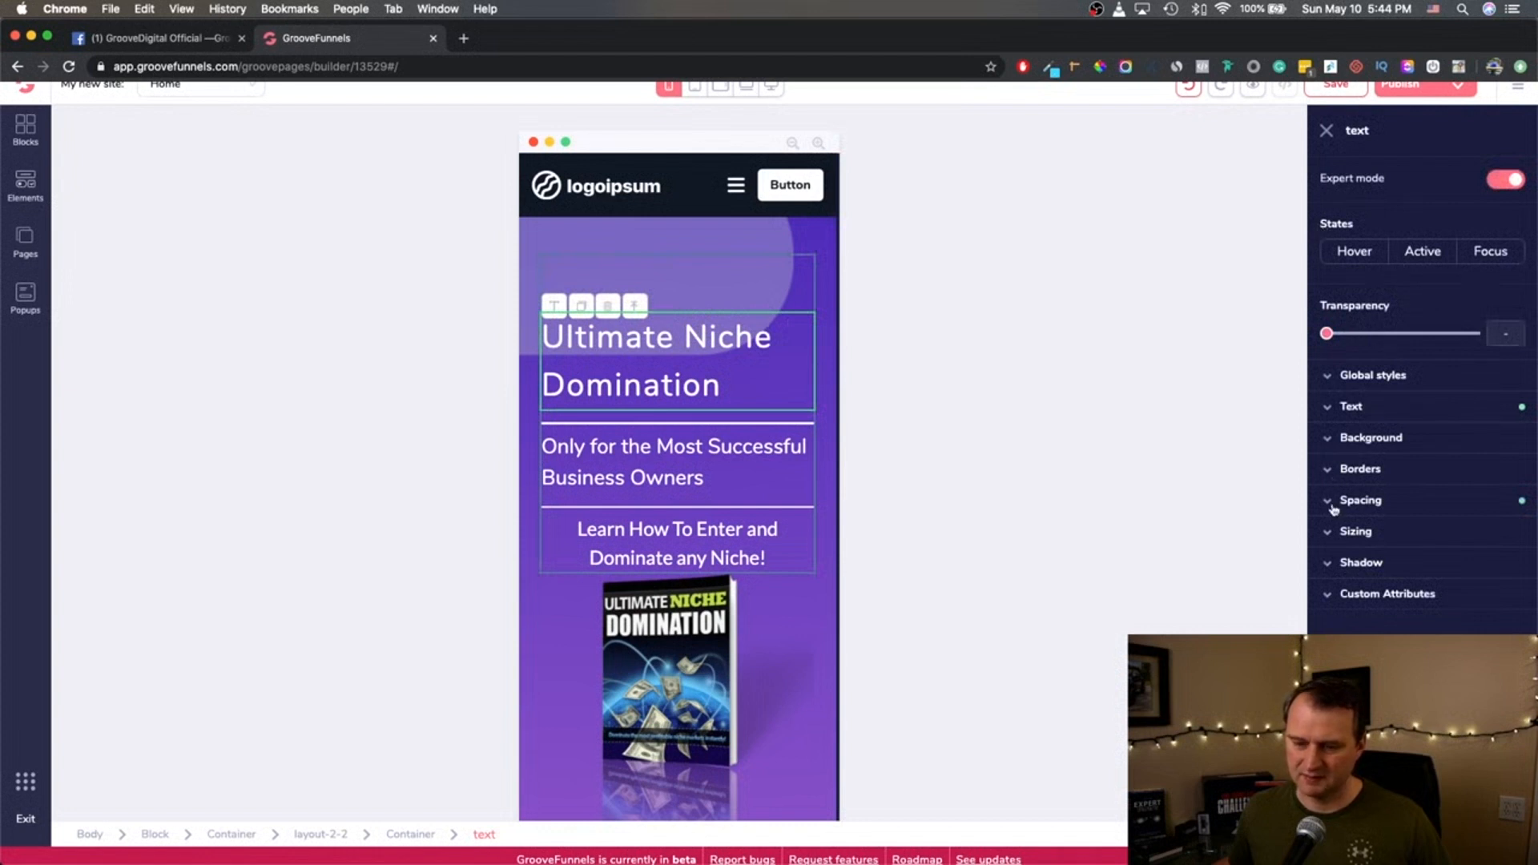
pyautogui.click(1362, 499)
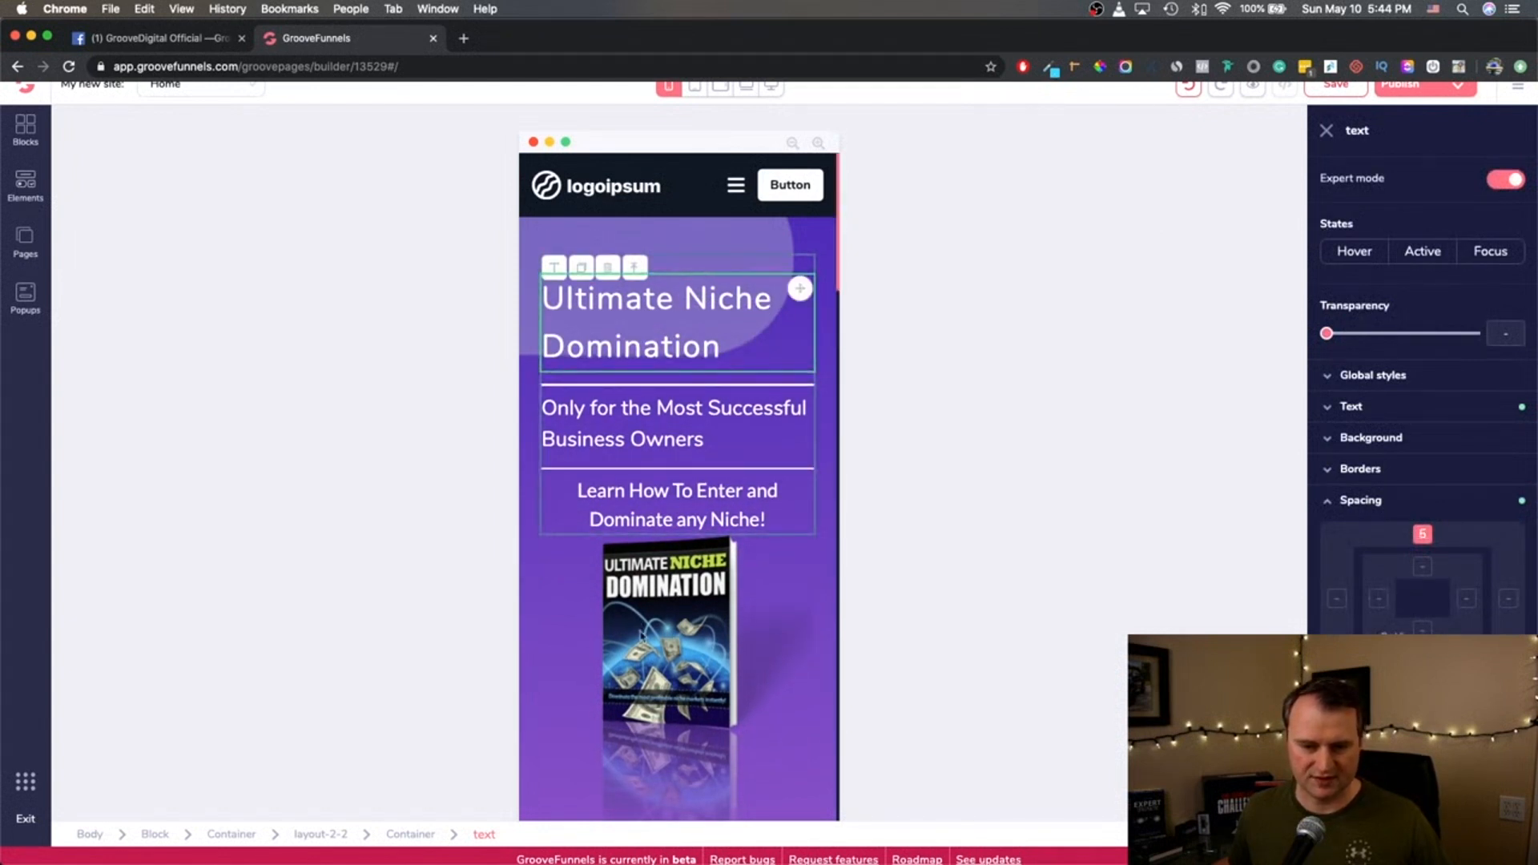
pyautogui.click(668, 637)
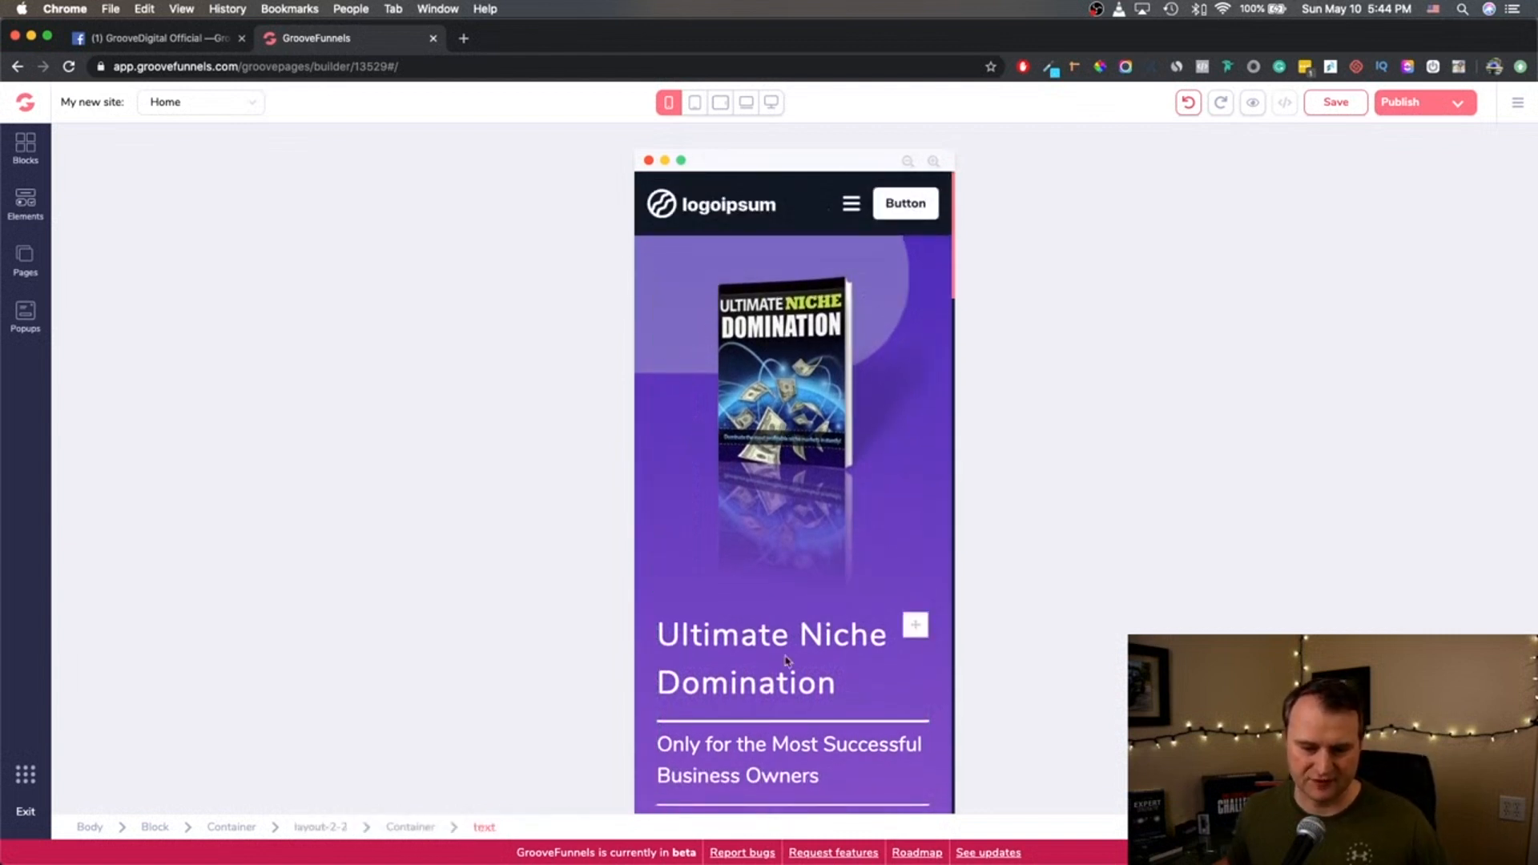
# Edit the heading, review its Text settings, and preview the page at tablet landscape width.
pyautogui.click(770, 634)
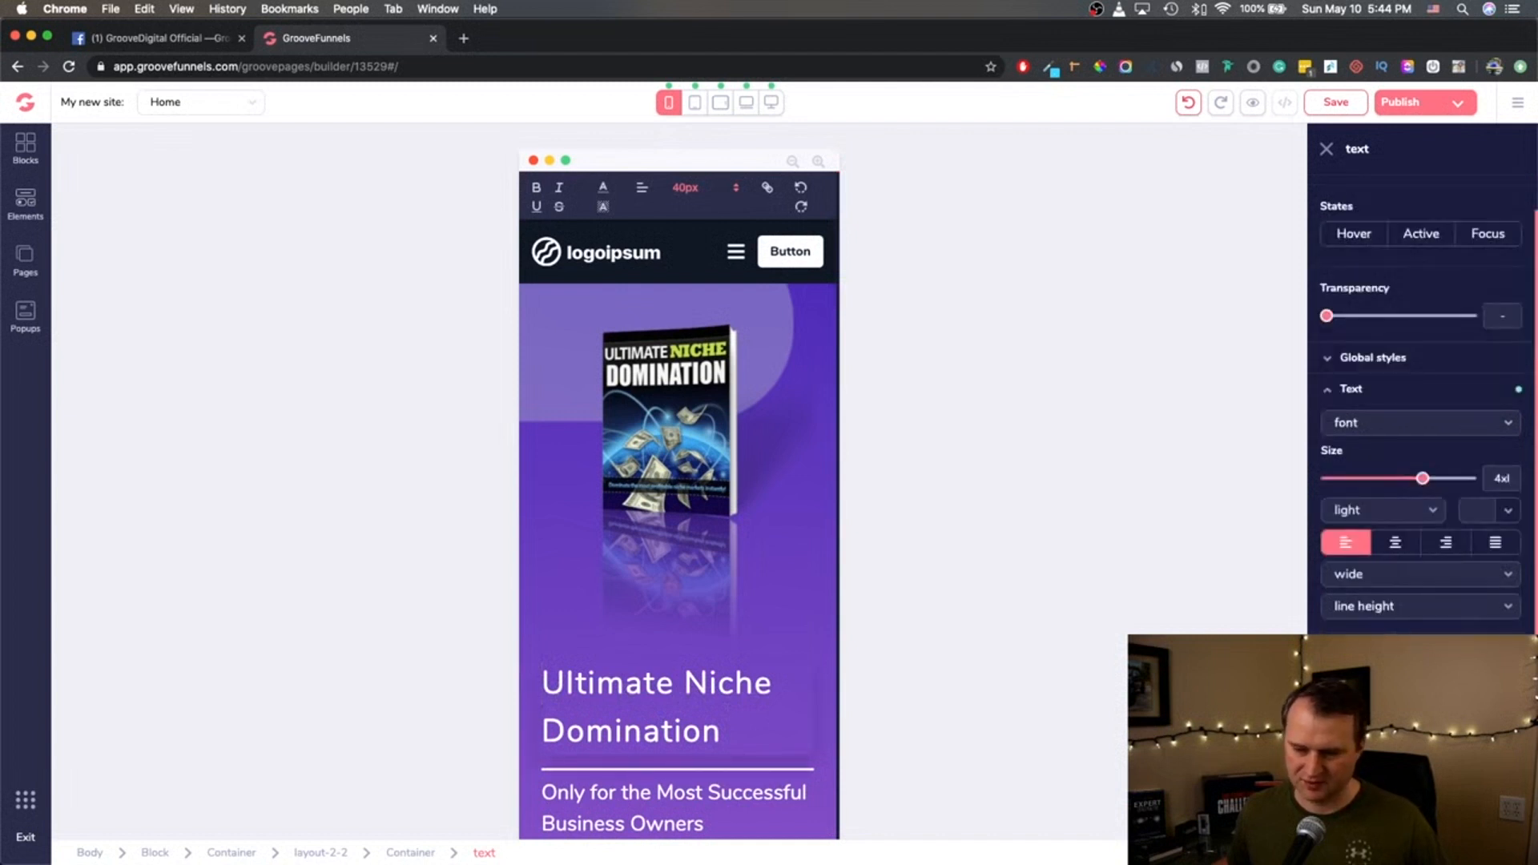
pyautogui.scroll(-3)
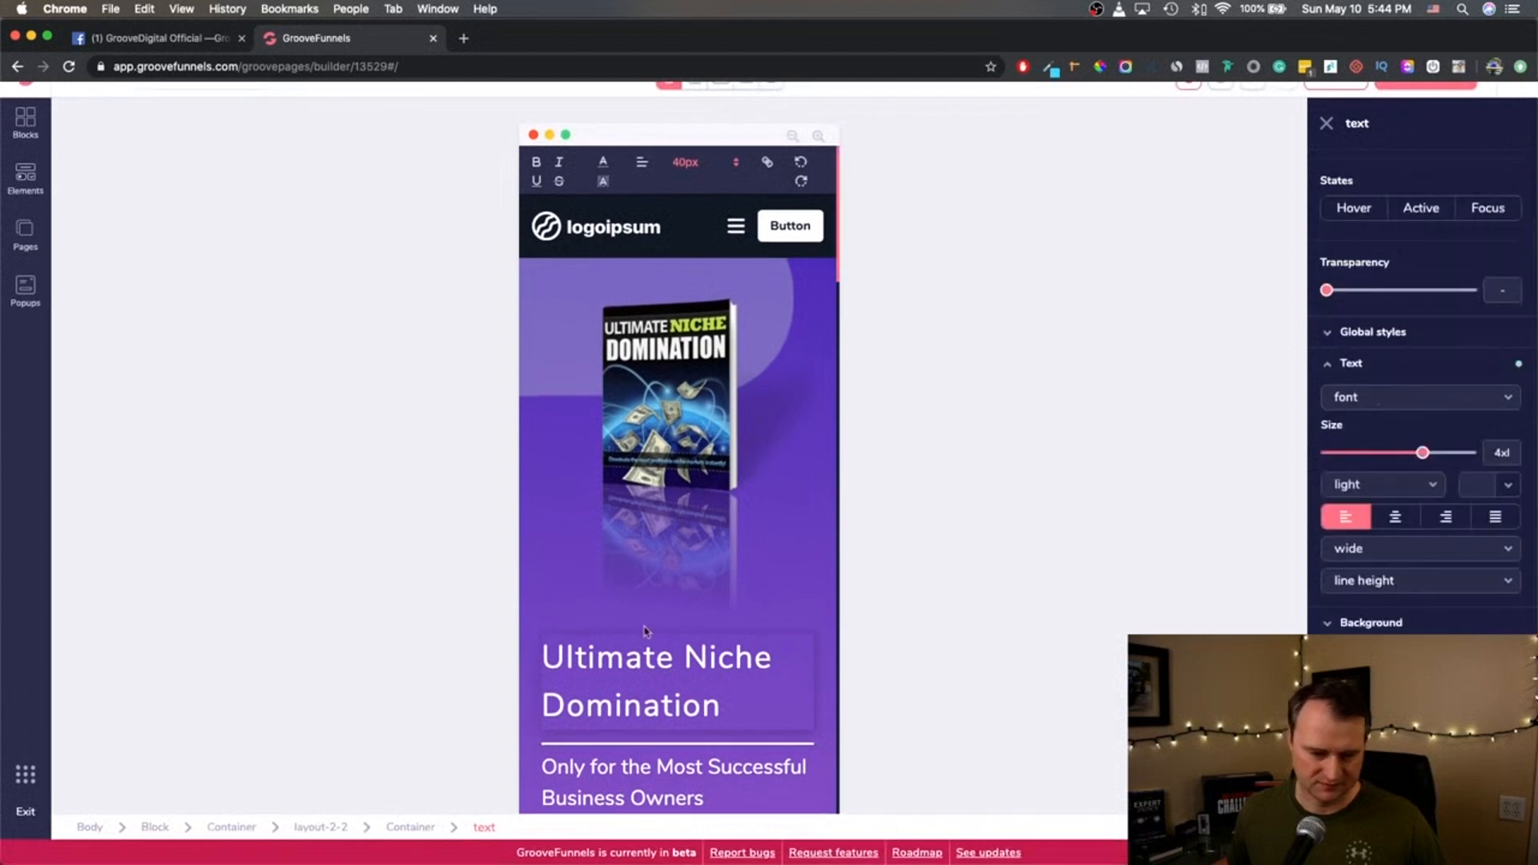
pyautogui.moveTo(1345, 422)
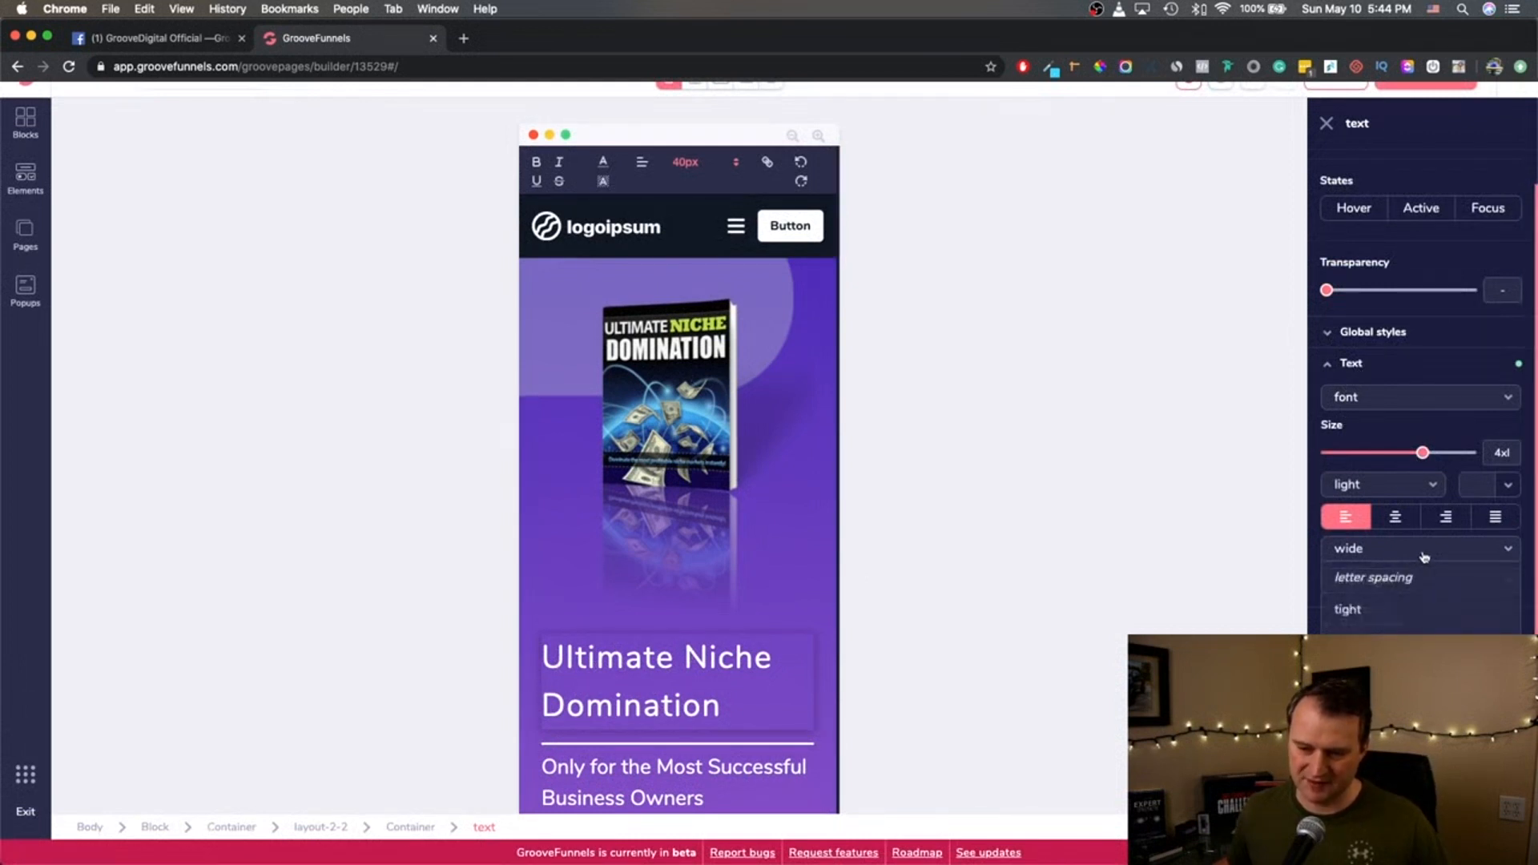
pyautogui.click(1394, 516)
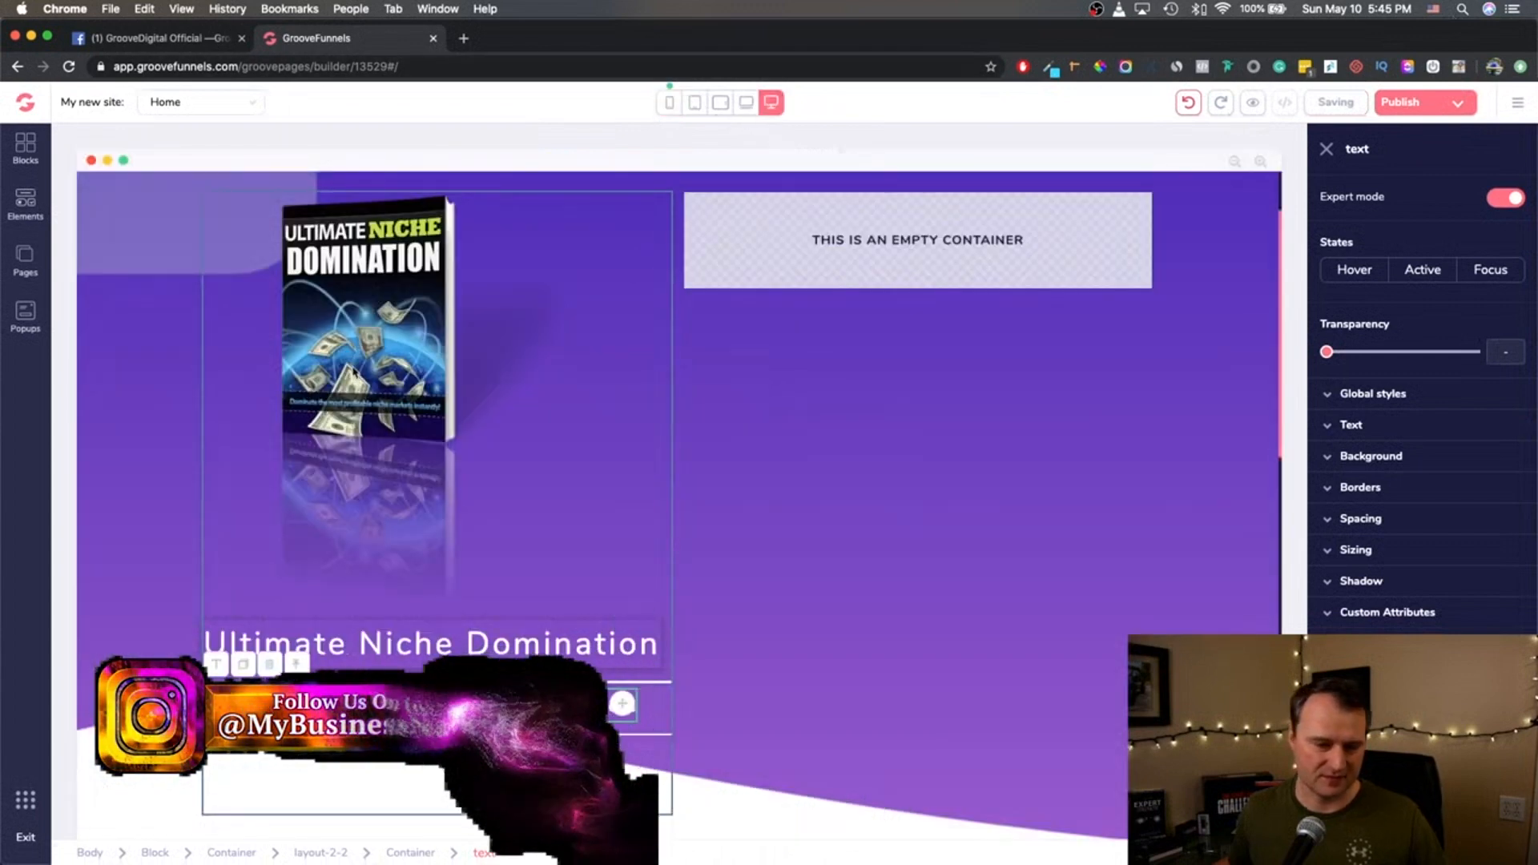
pyautogui.click(720, 102)
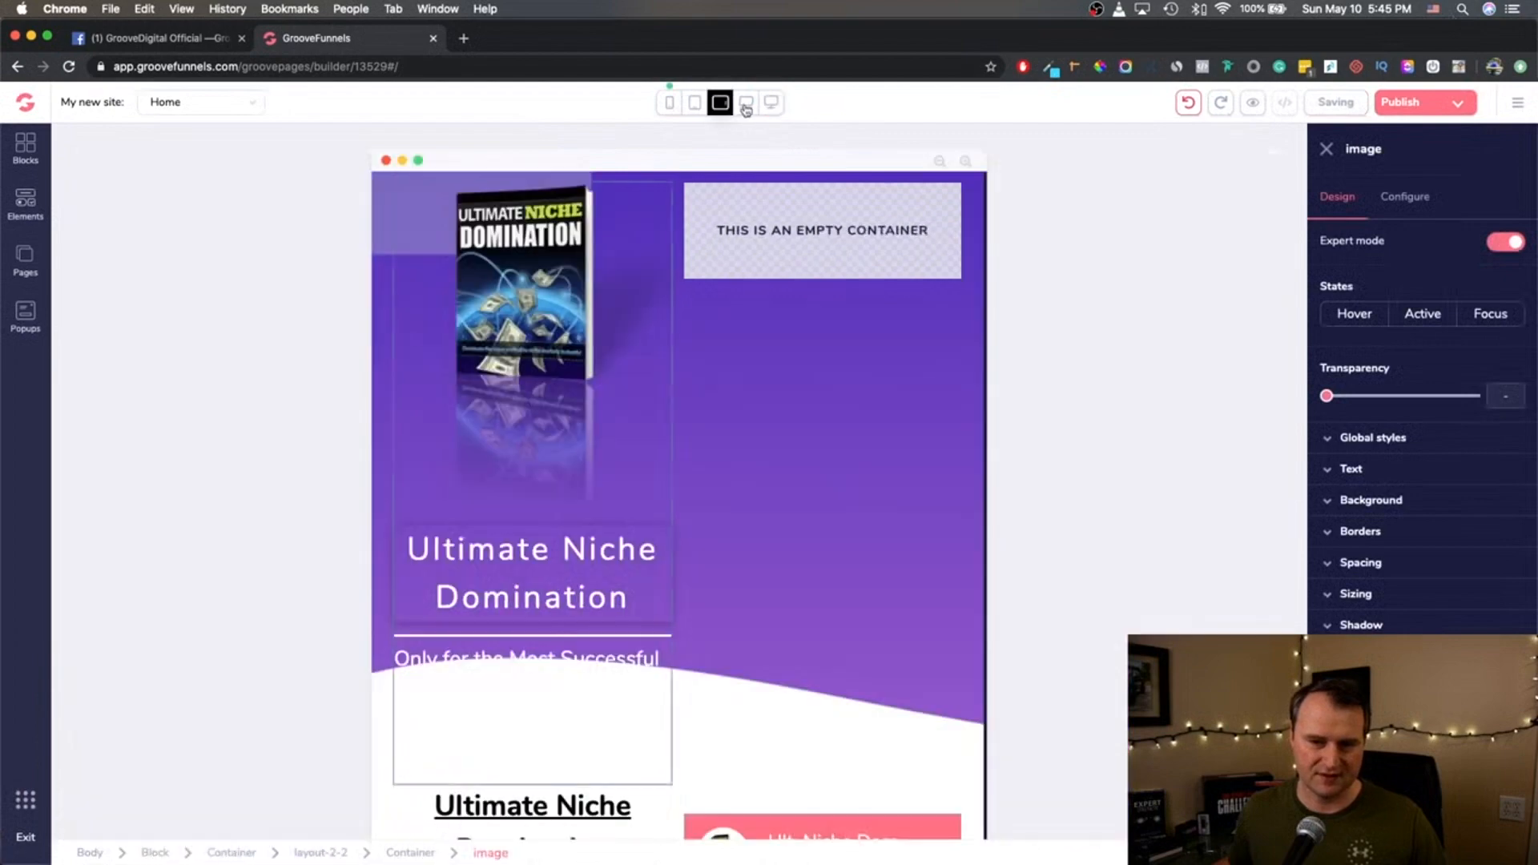
# Switch back to desktop preview, select the entire heading text, and open the builder's main menu.
pyautogui.click(694, 101)
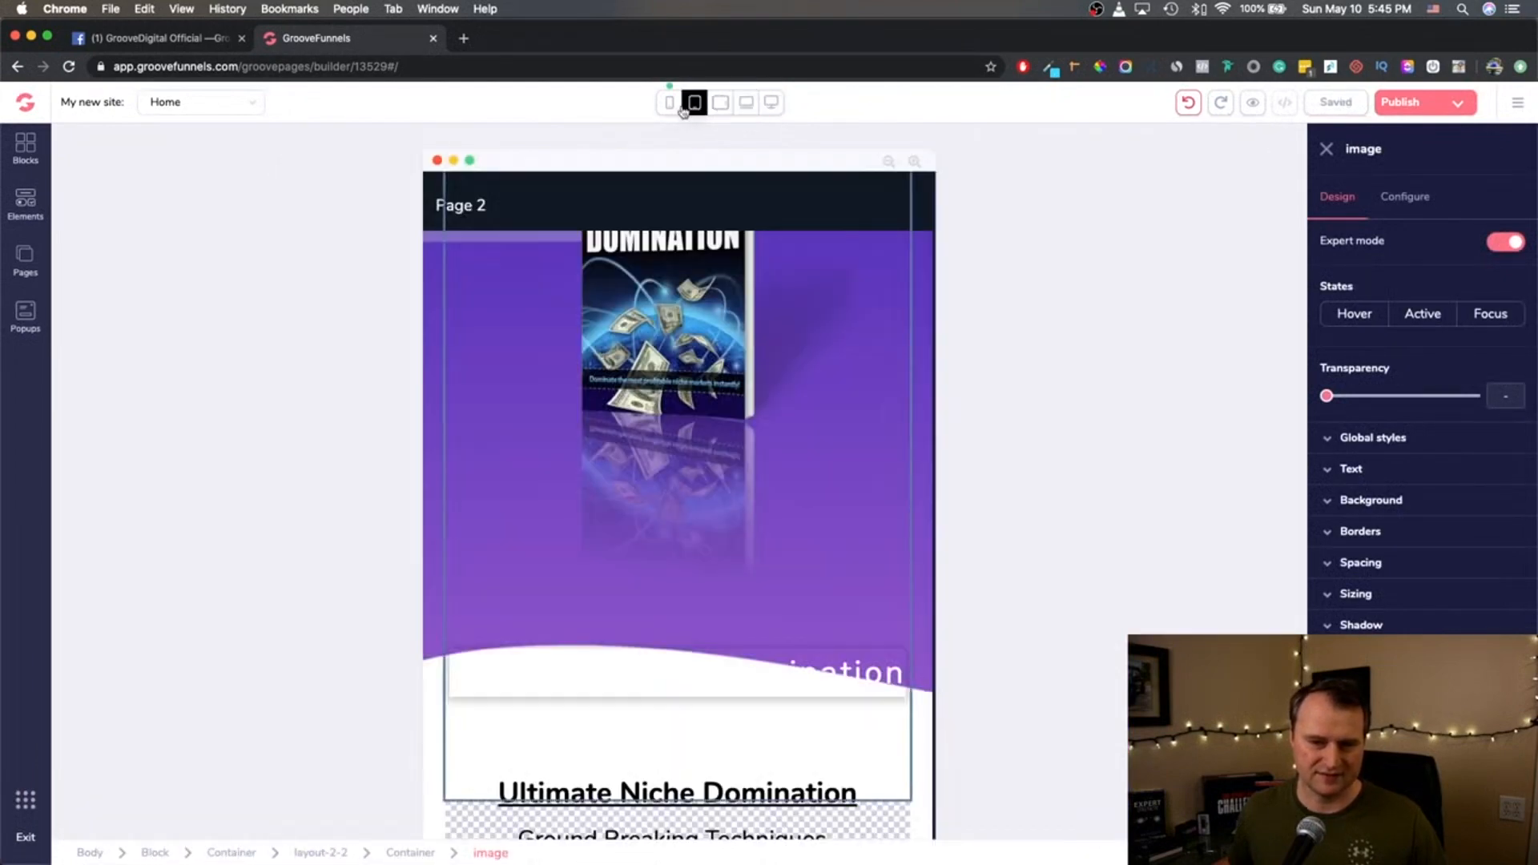
pyautogui.click(771, 102)
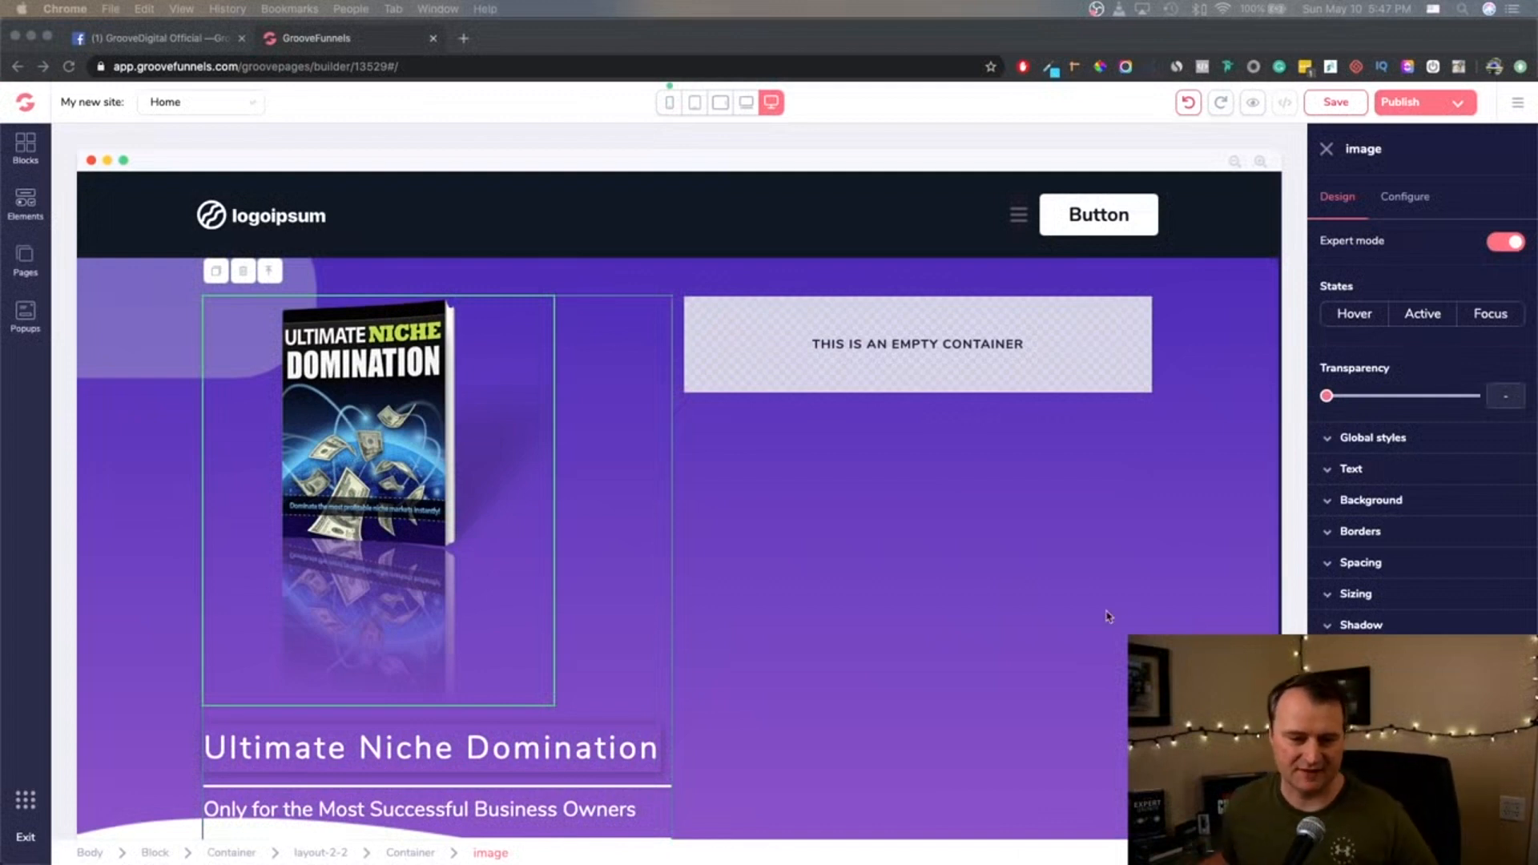
pyautogui.moveTo(905, 476)
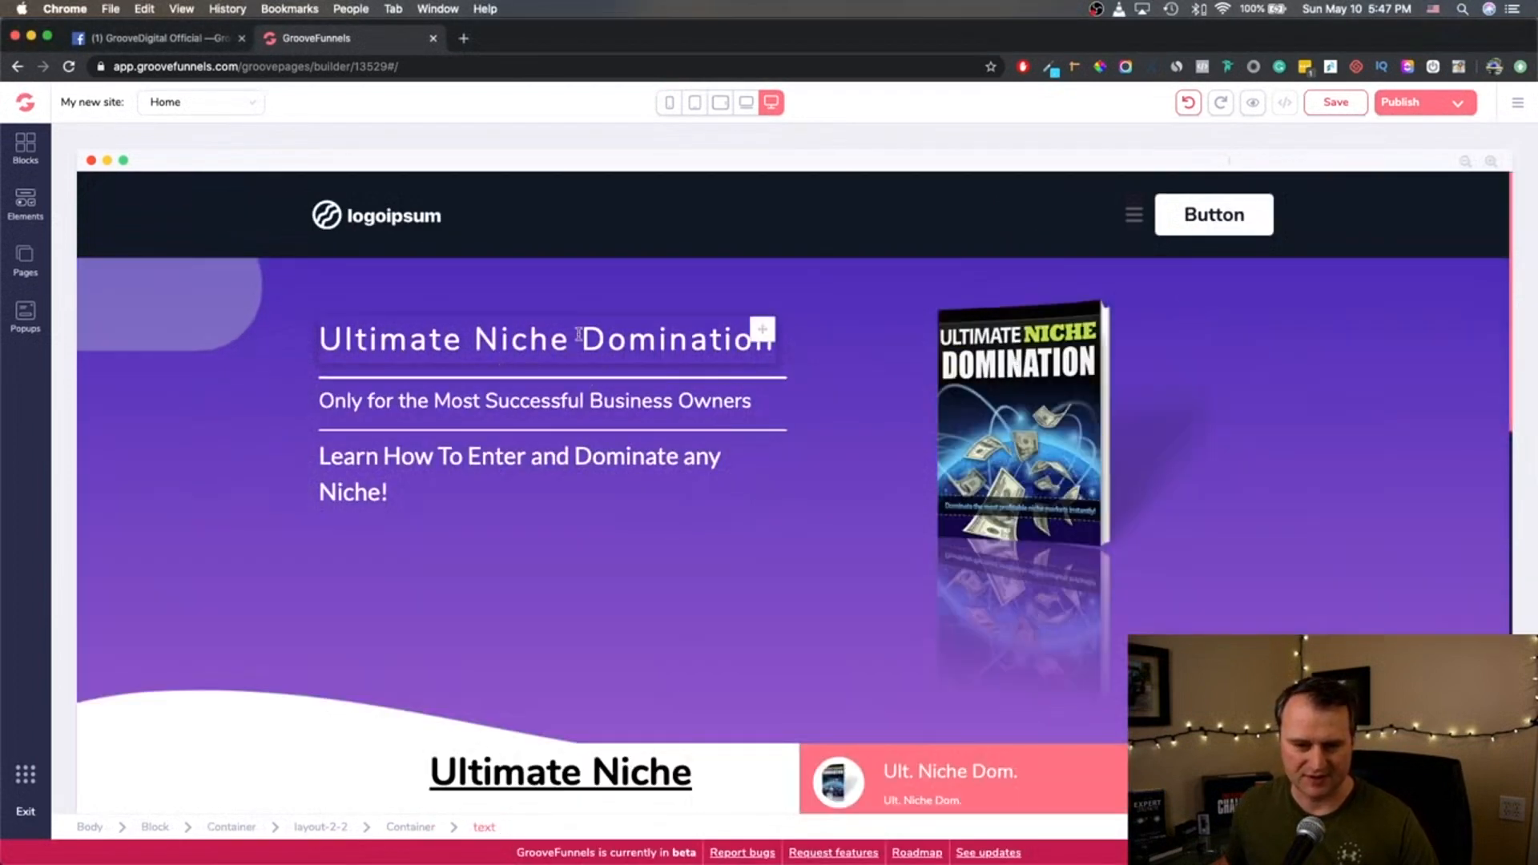
pyautogui.click(542, 338)
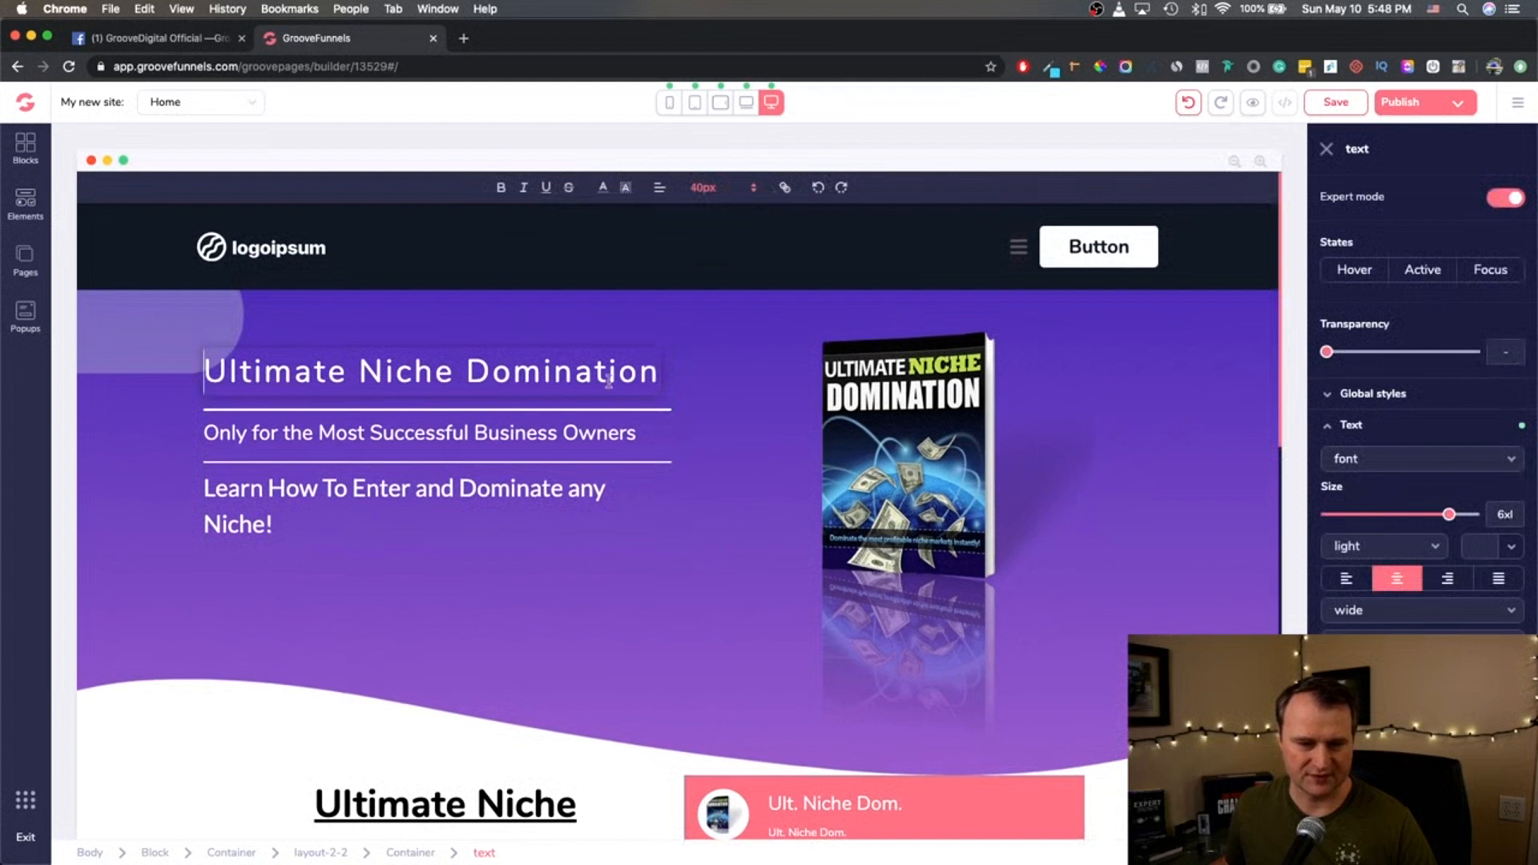
pyautogui.tripleClick(432, 371)
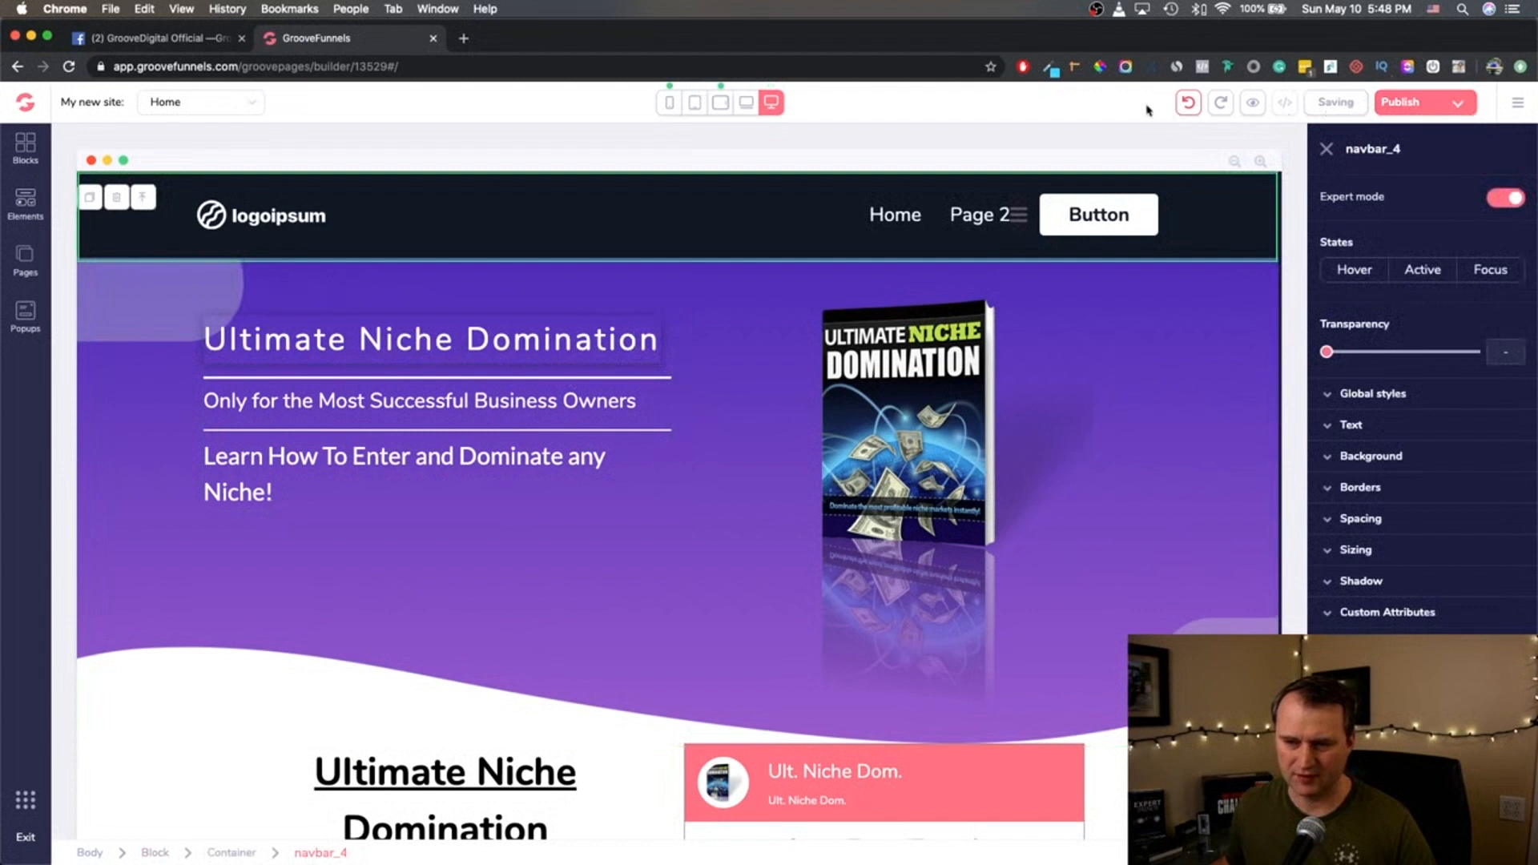
pyautogui.click(1519, 102)
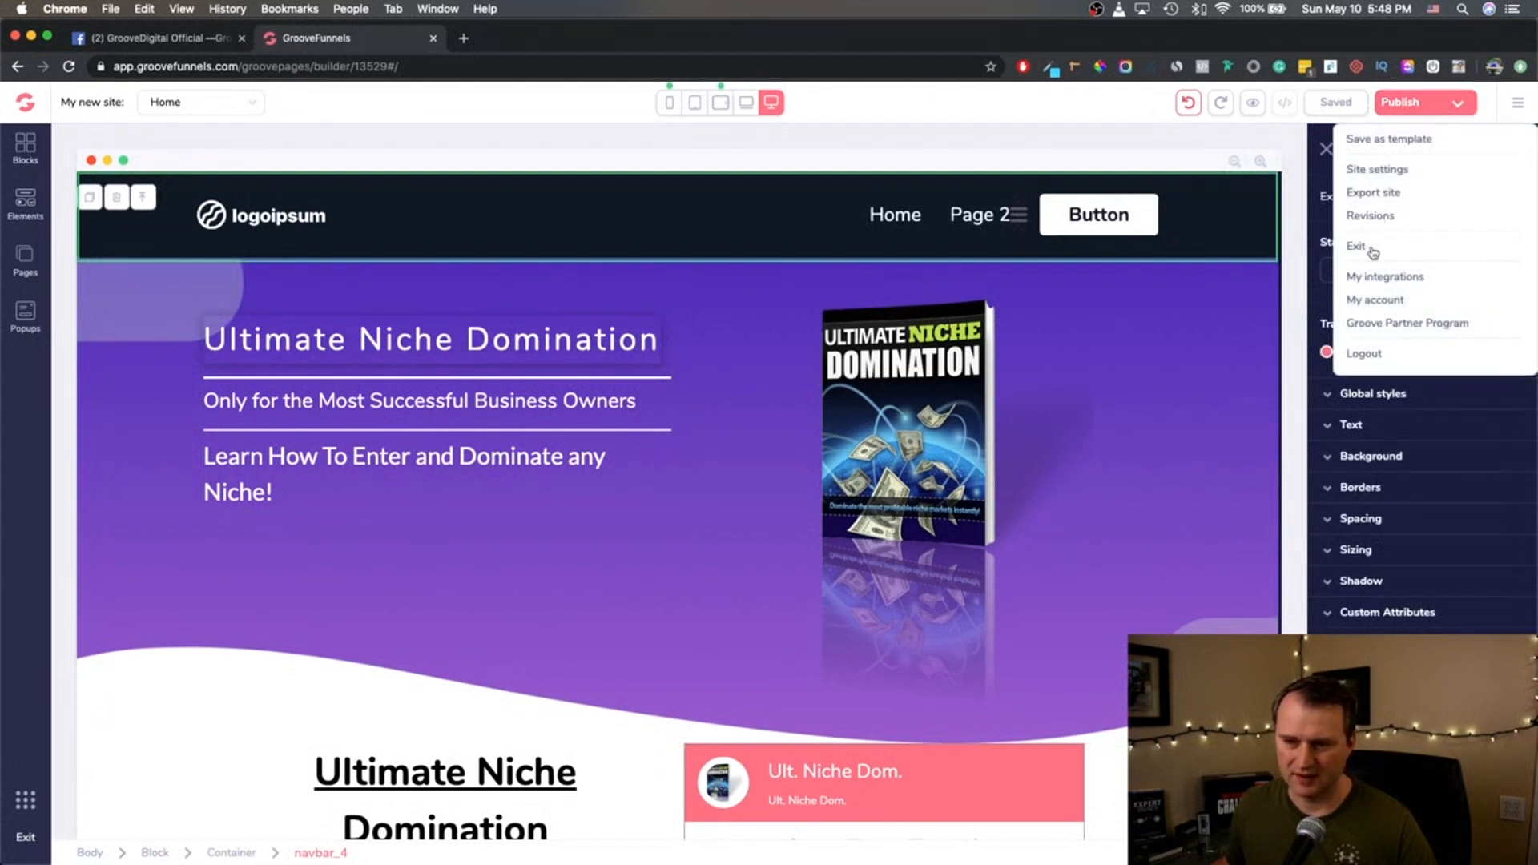
pyautogui.click(1355, 246)
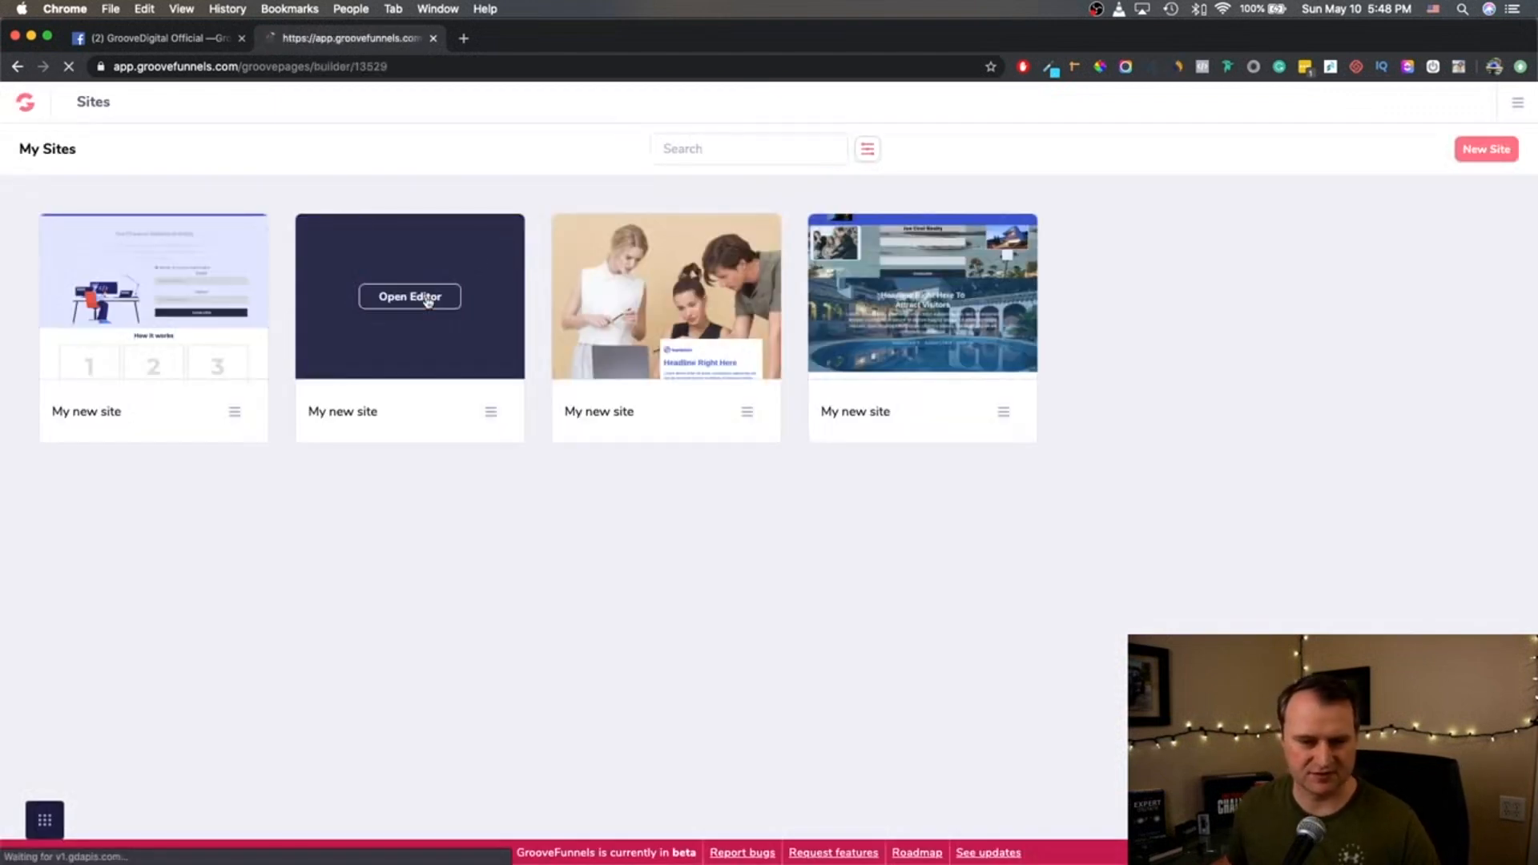
pyautogui.click(410, 296)
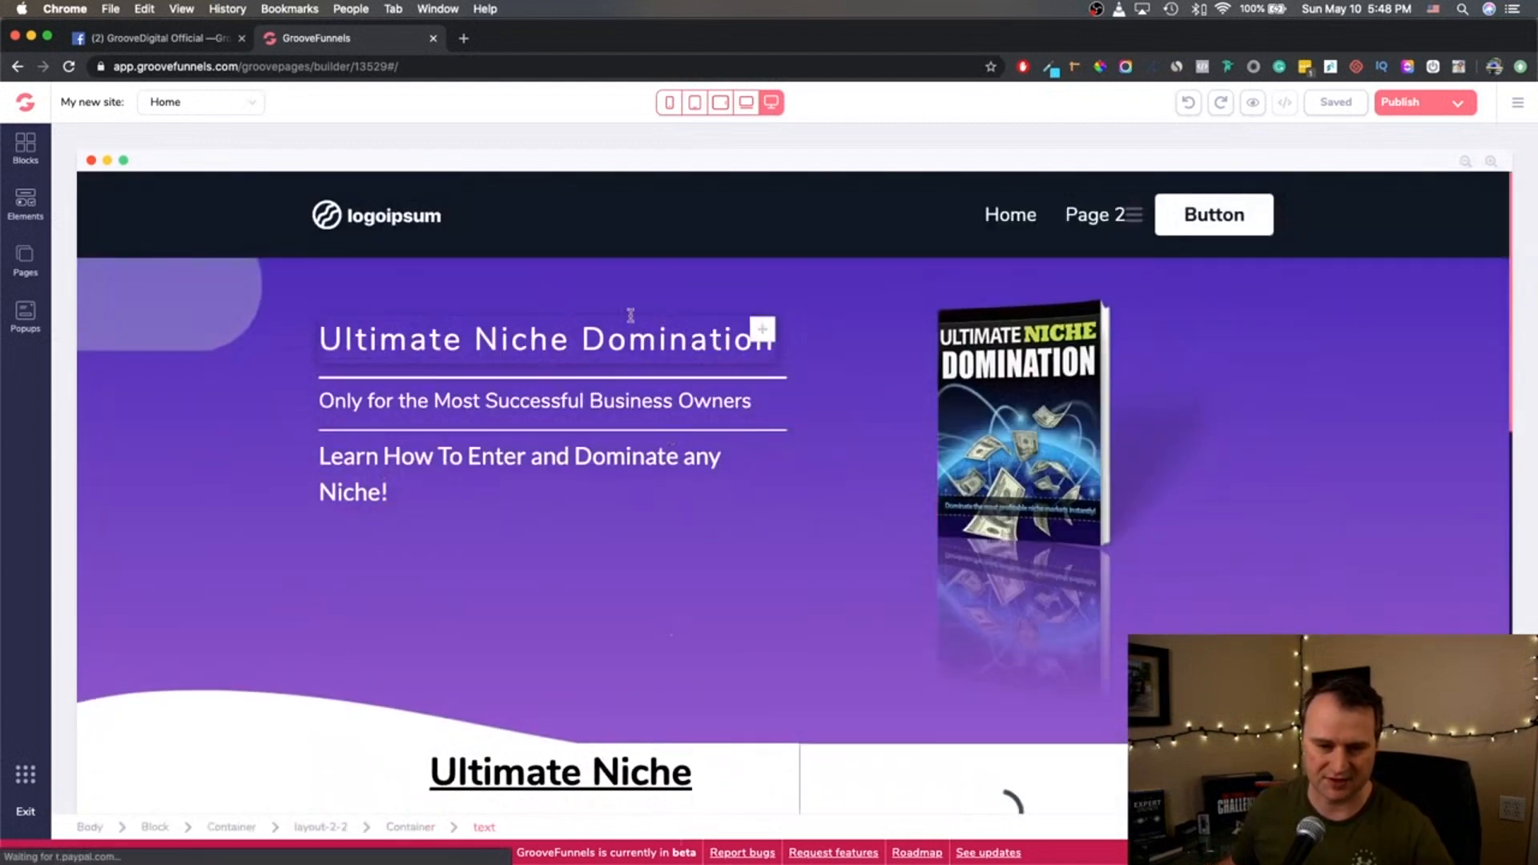
pyautogui.click(545, 338)
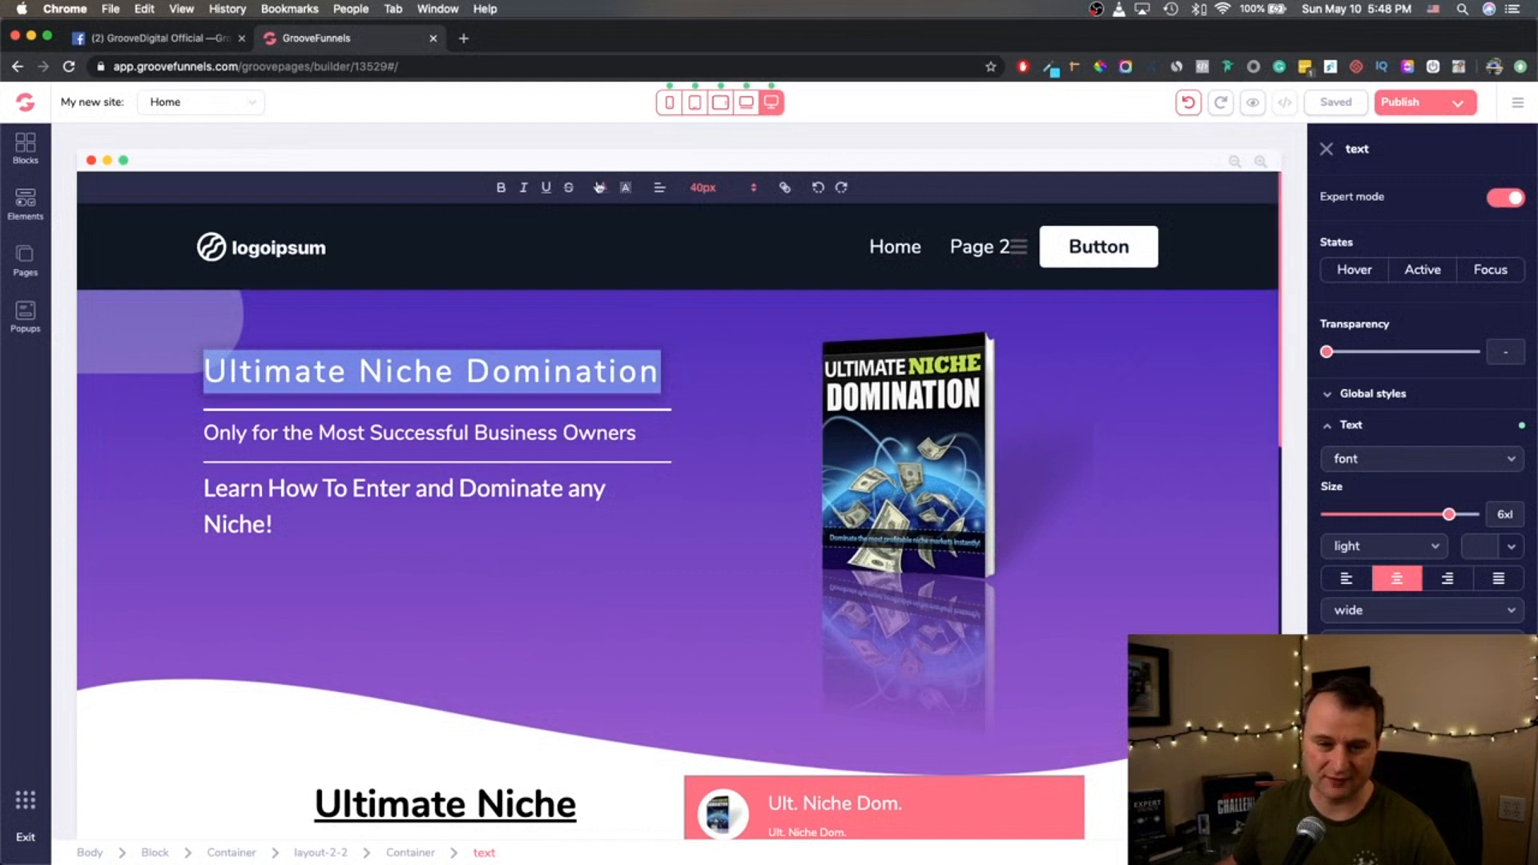
# Enlarge the hero heading to 72px on desktop, then shrink it back at tablet landscape width.
pyautogui.click(717, 187)
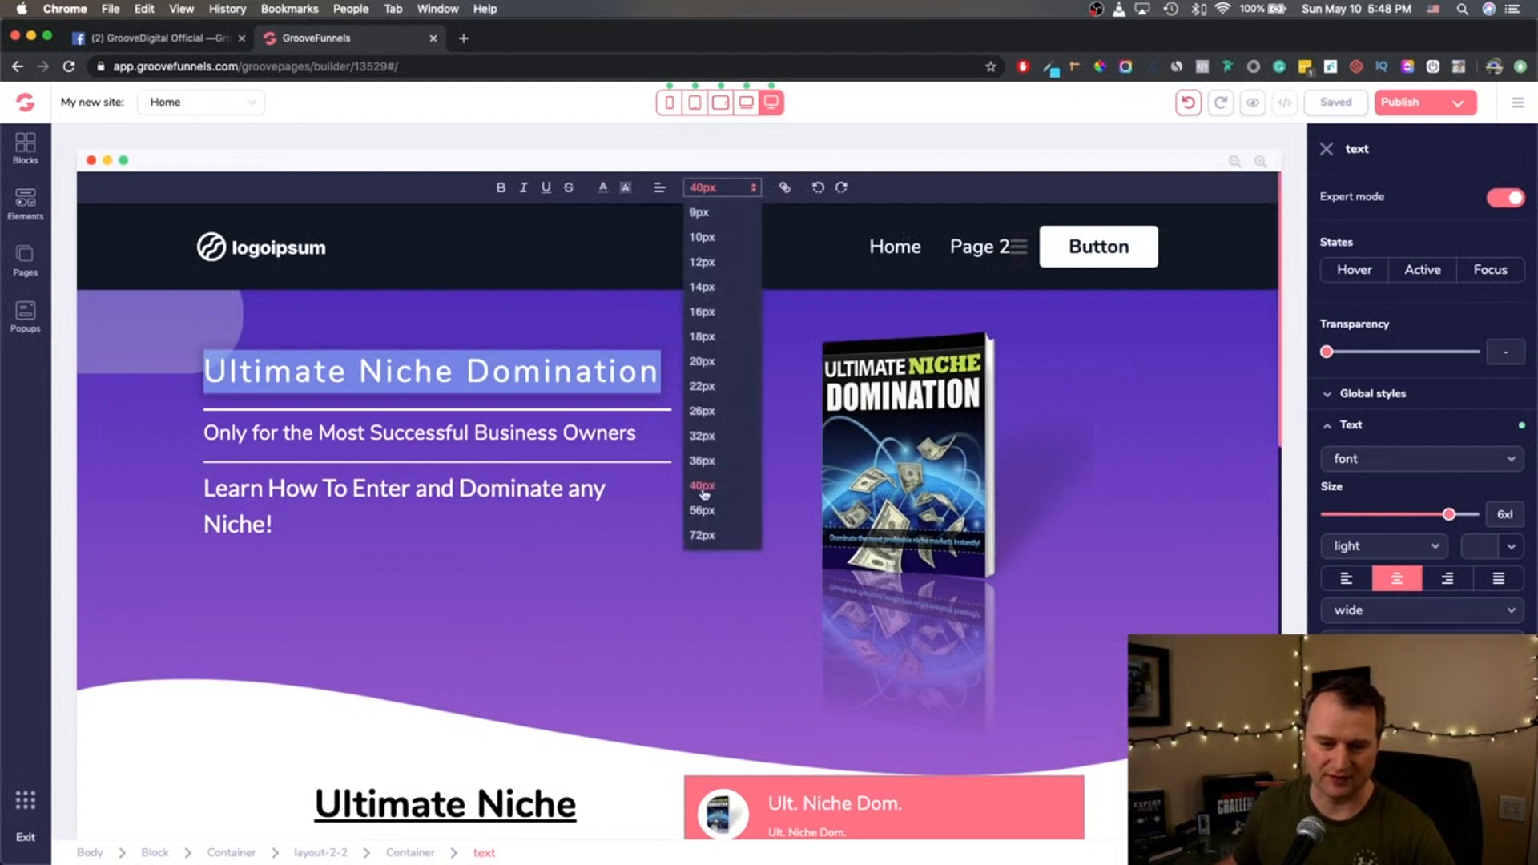
pyautogui.click(702, 535)
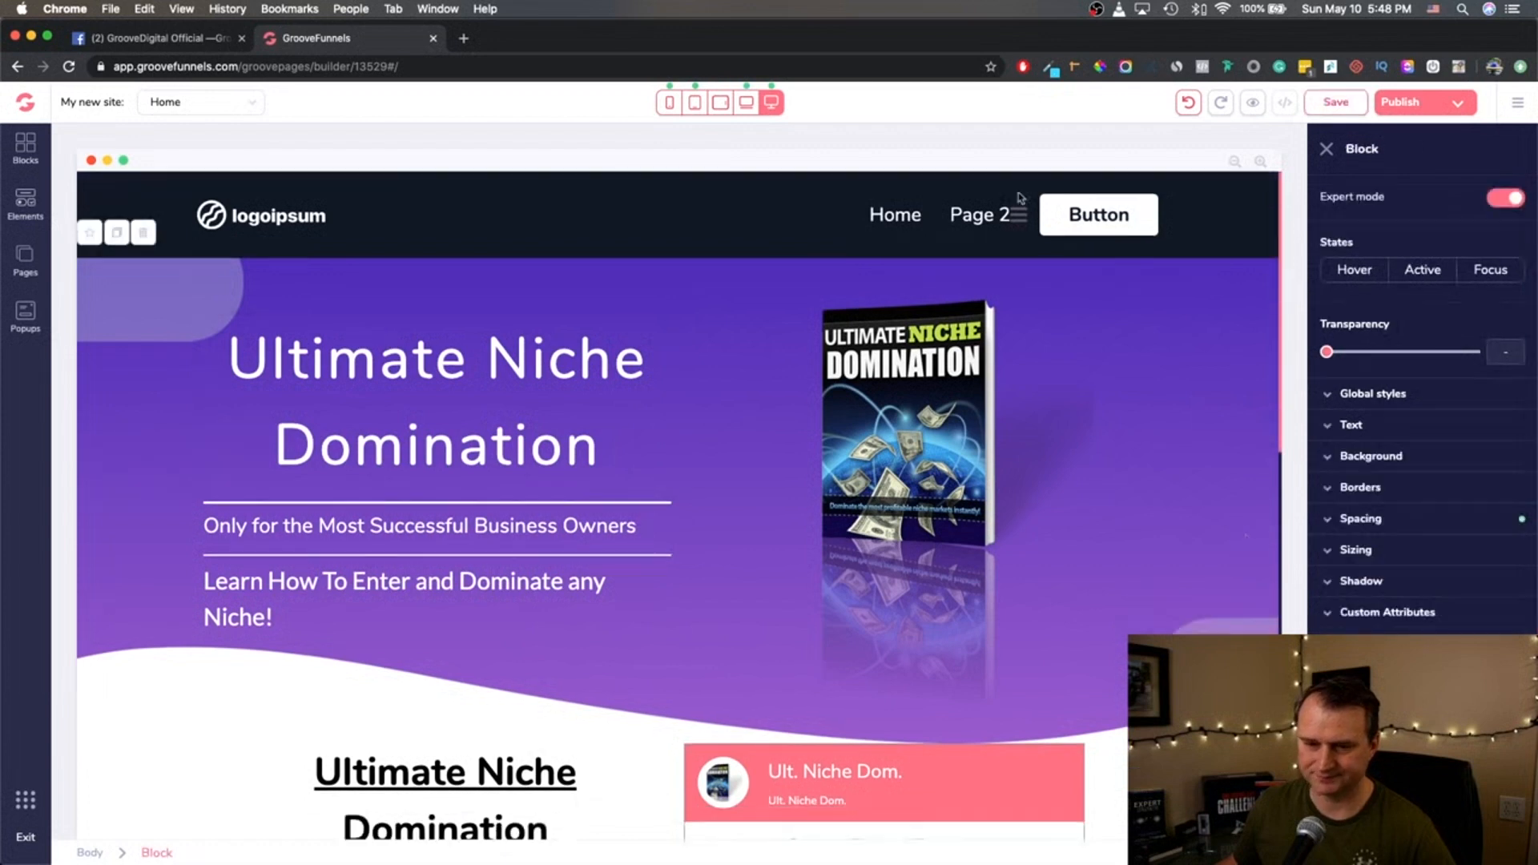
pyautogui.click(719, 101)
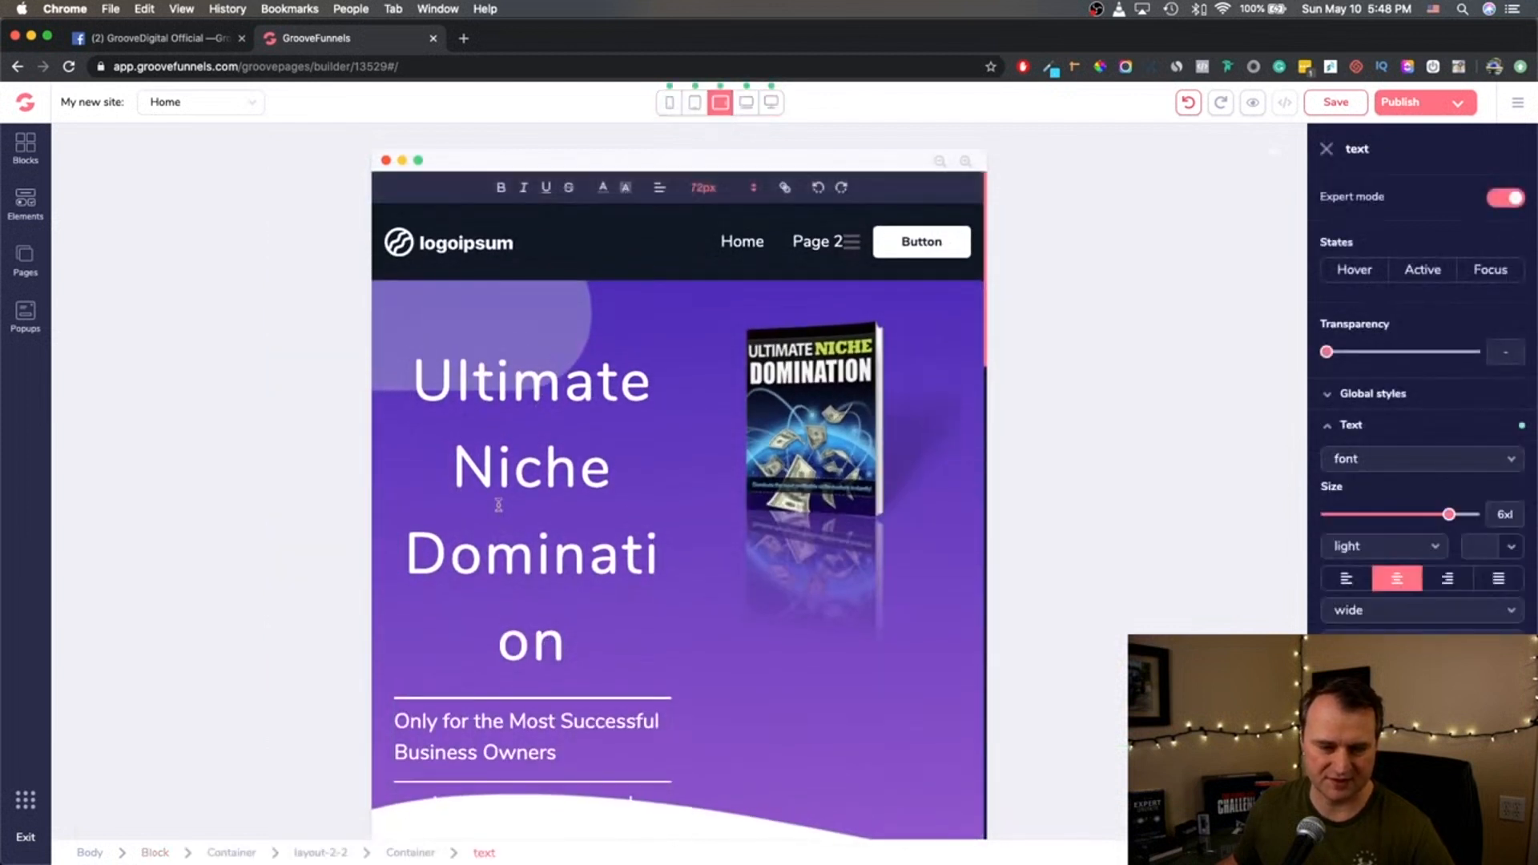
pyautogui.click(703, 187)
pyautogui.write('40')
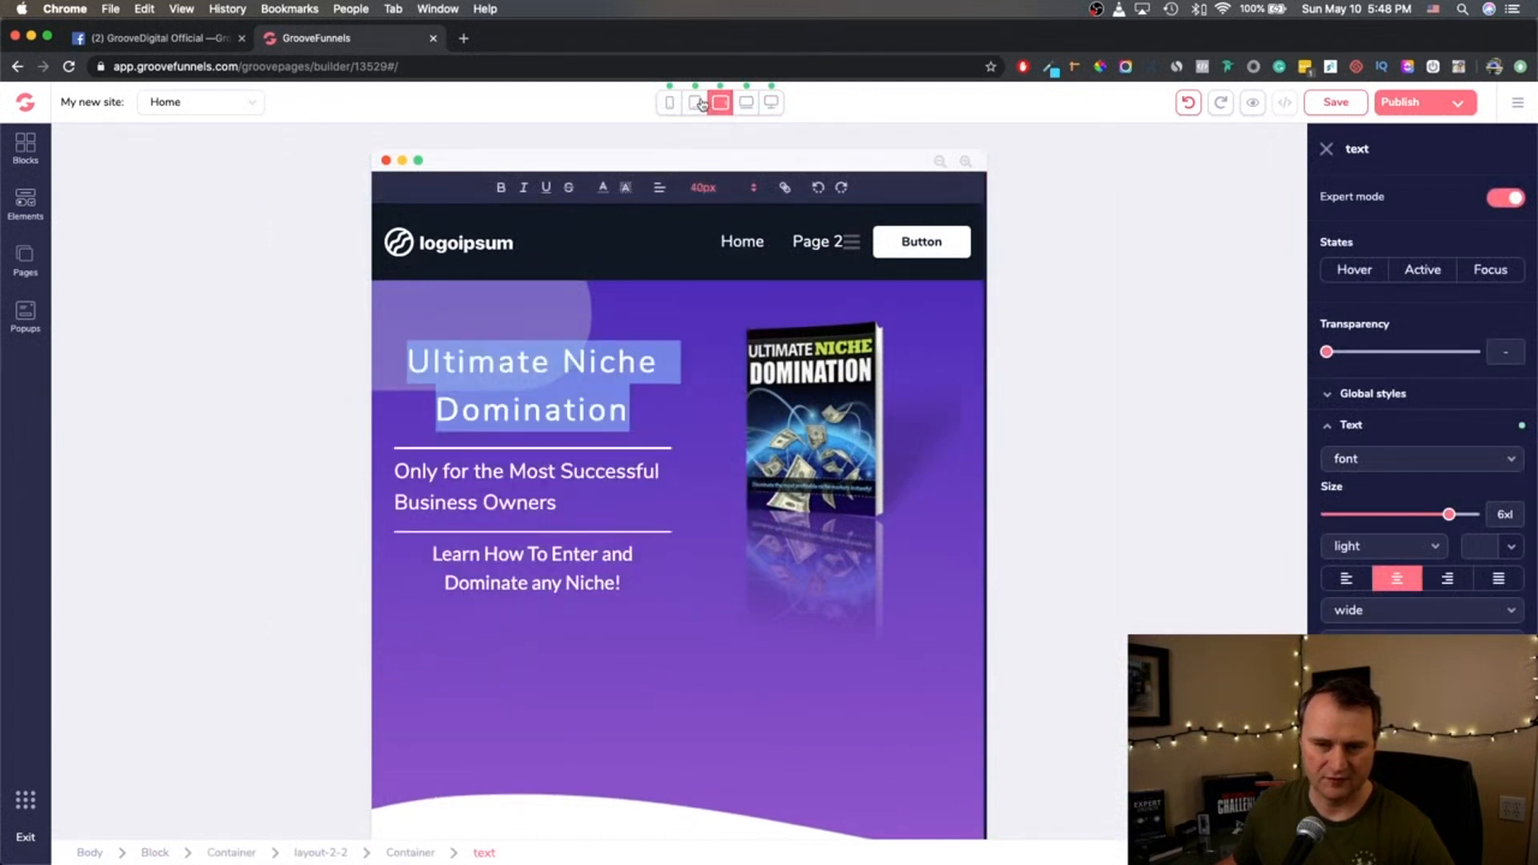
# Compare the hero across tablet portrait, desktop and tablet previews, ending on desktop width.
pyautogui.click(694, 102)
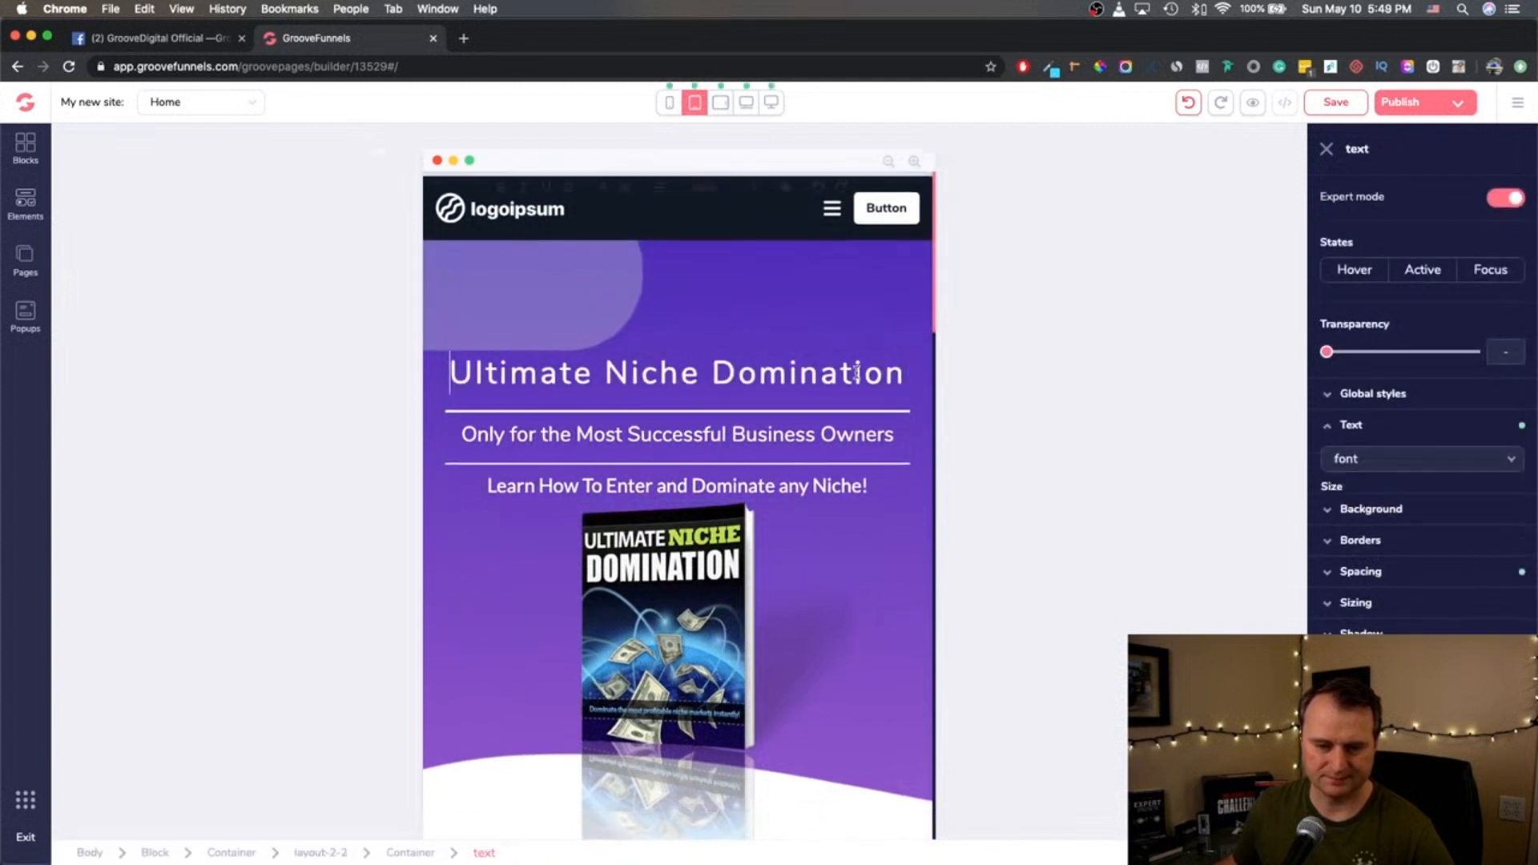
pyautogui.click(771, 102)
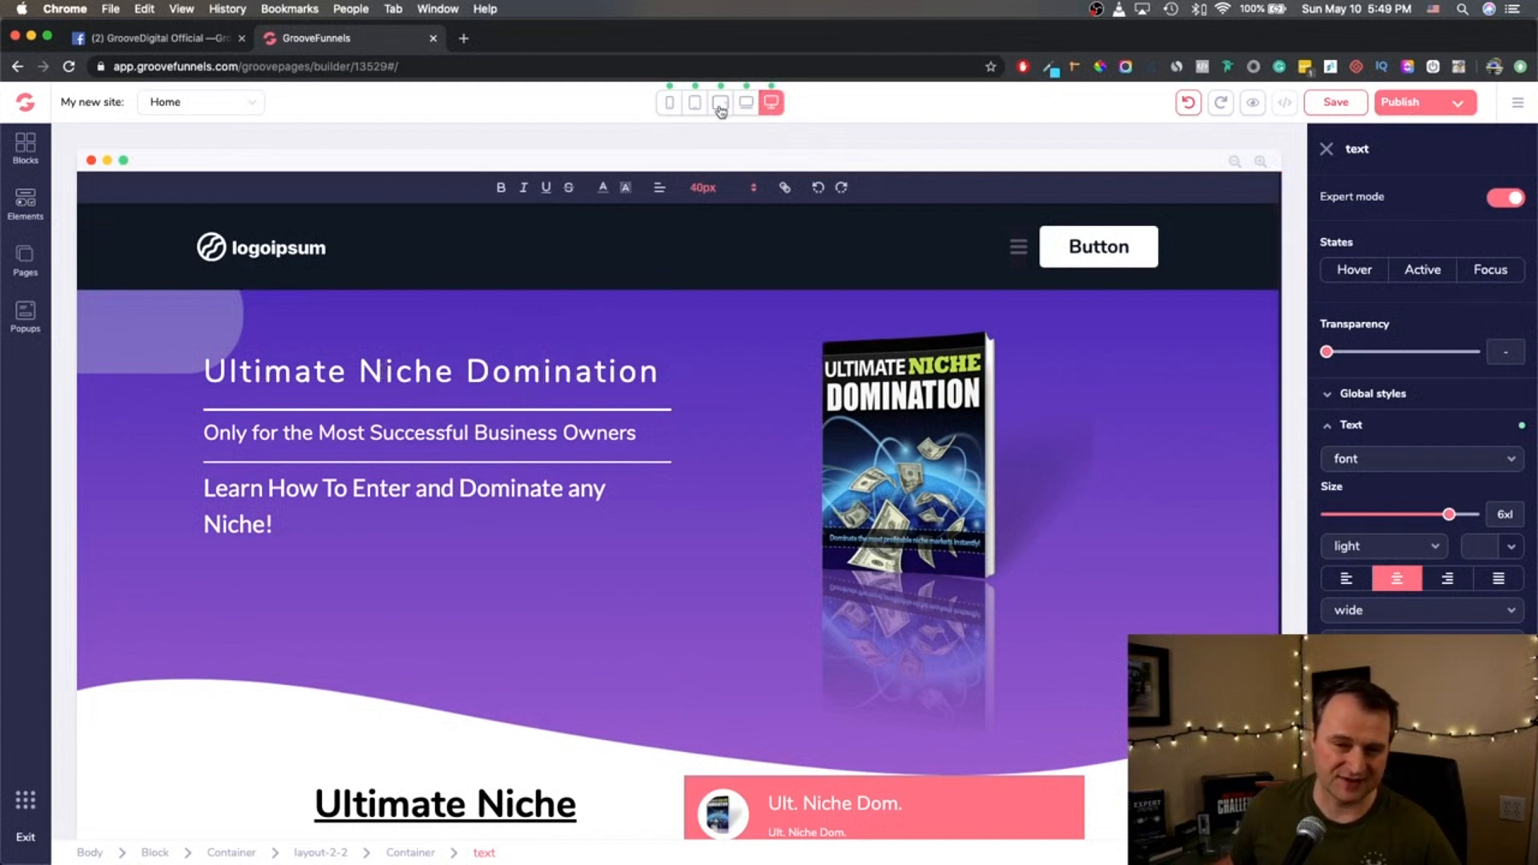
pyautogui.click(719, 101)
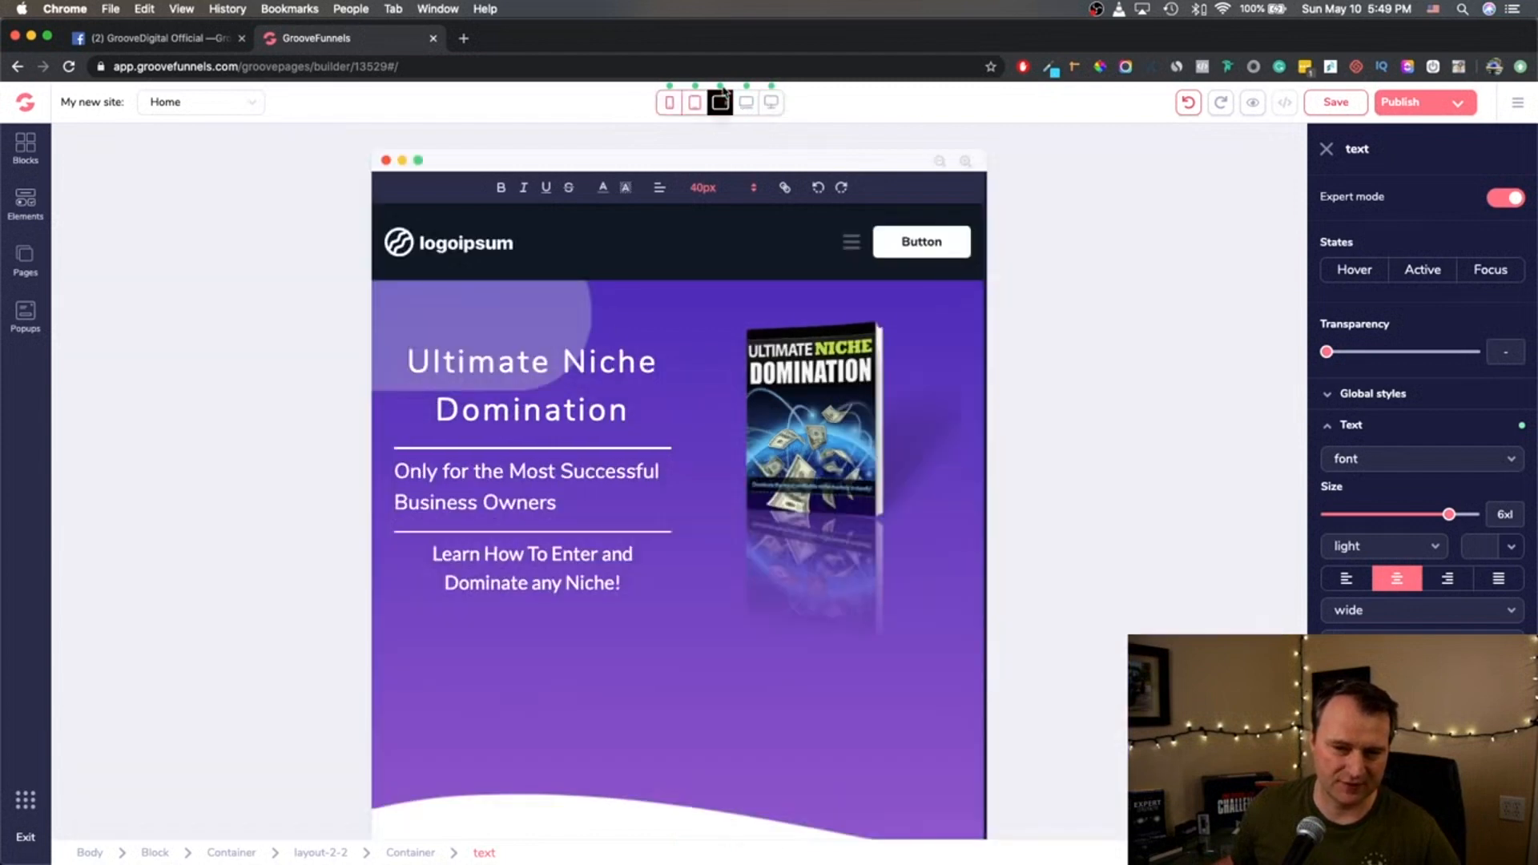
pyautogui.click(771, 102)
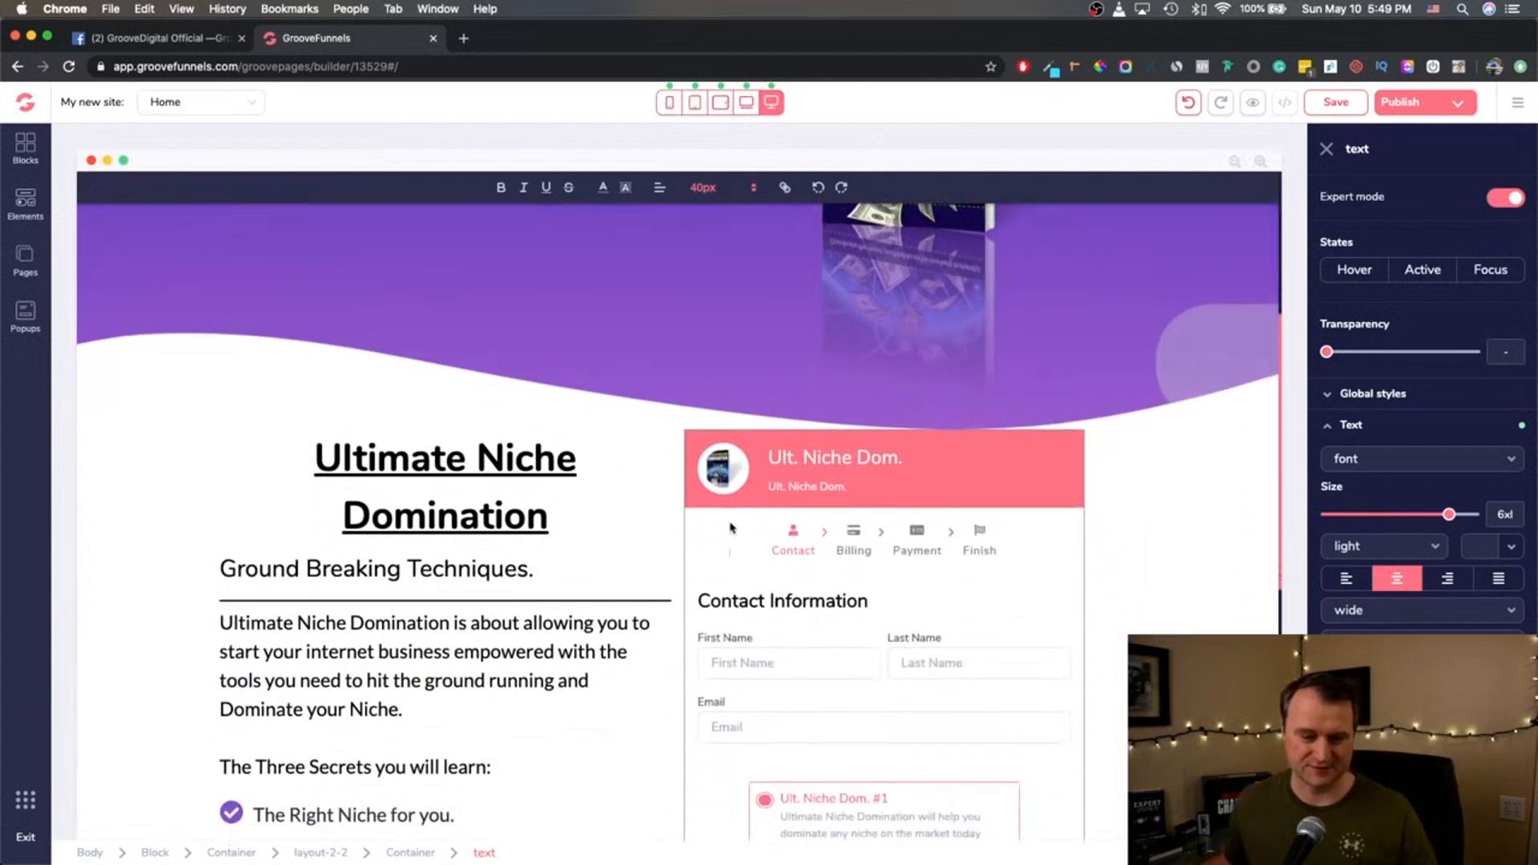
# Scroll to the Ground Breaking Techniques subheading and colour the word Breaking blue.
pyautogui.scroll(-3)
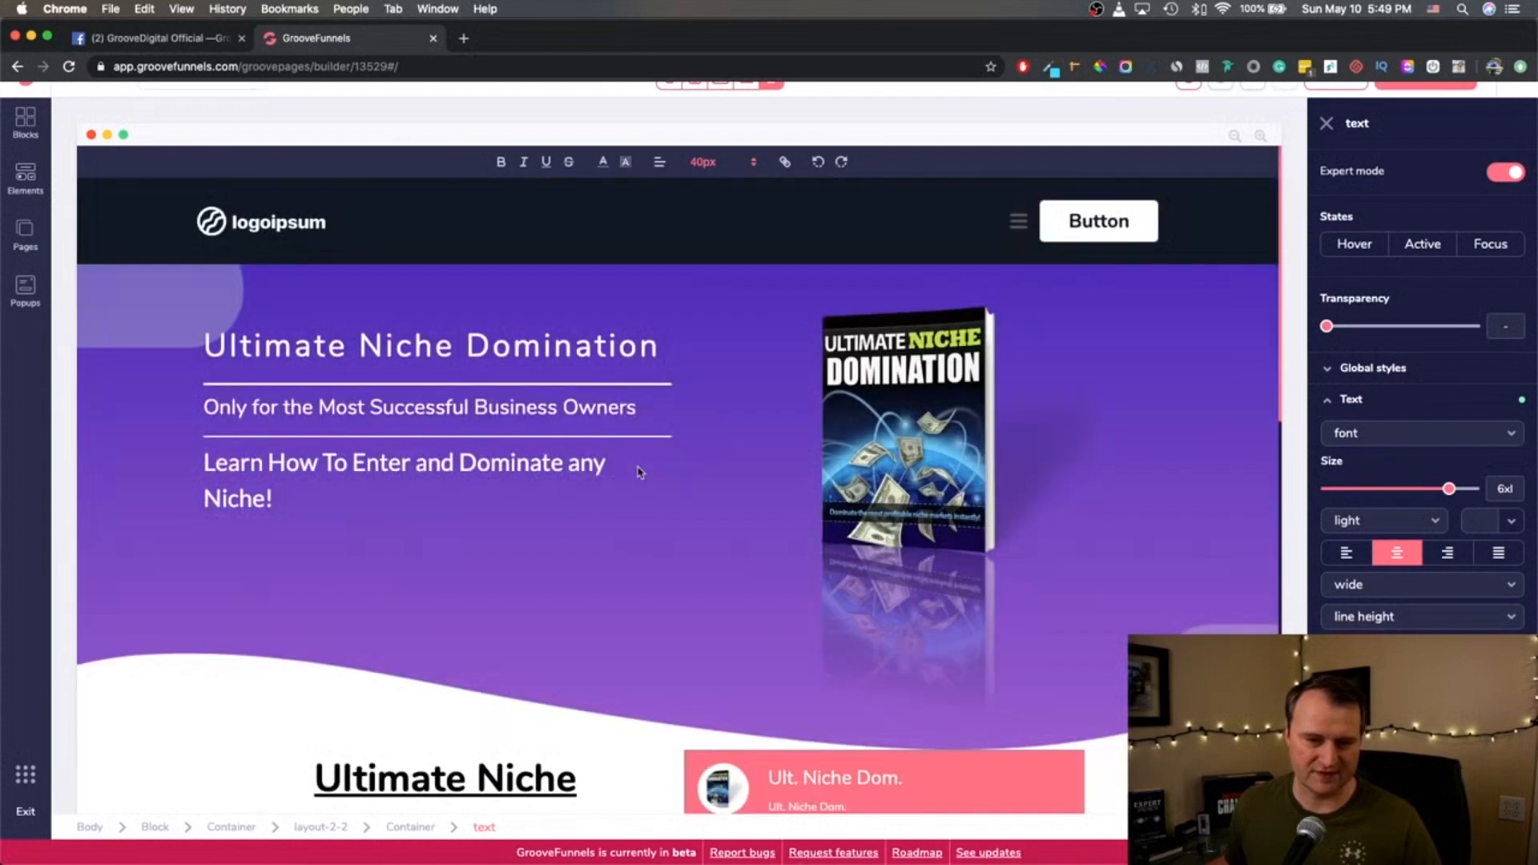
pyautogui.moveTo(416, 411)
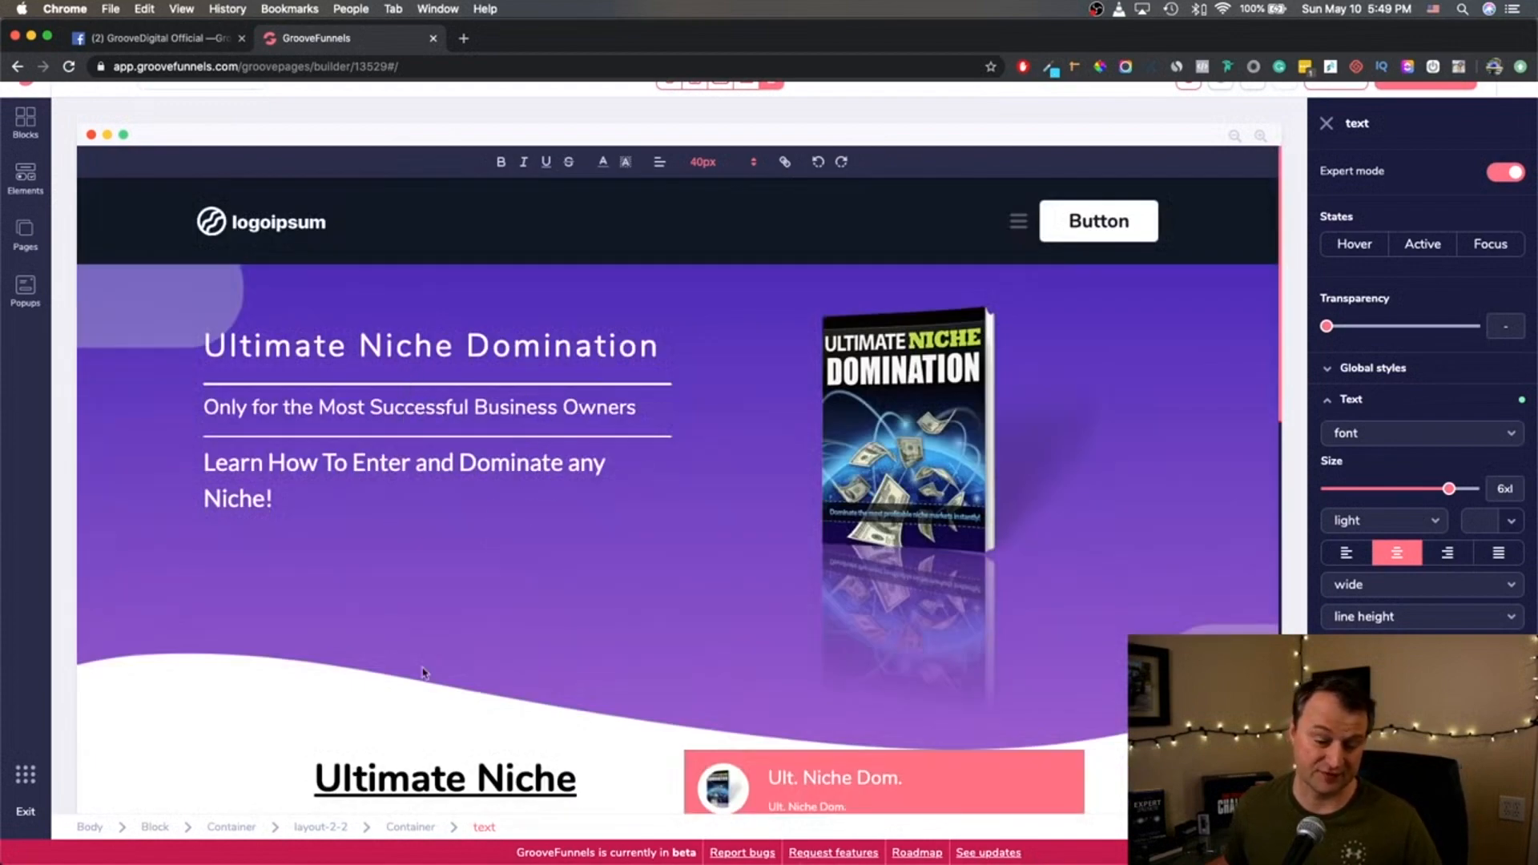
pyautogui.scroll(-3)
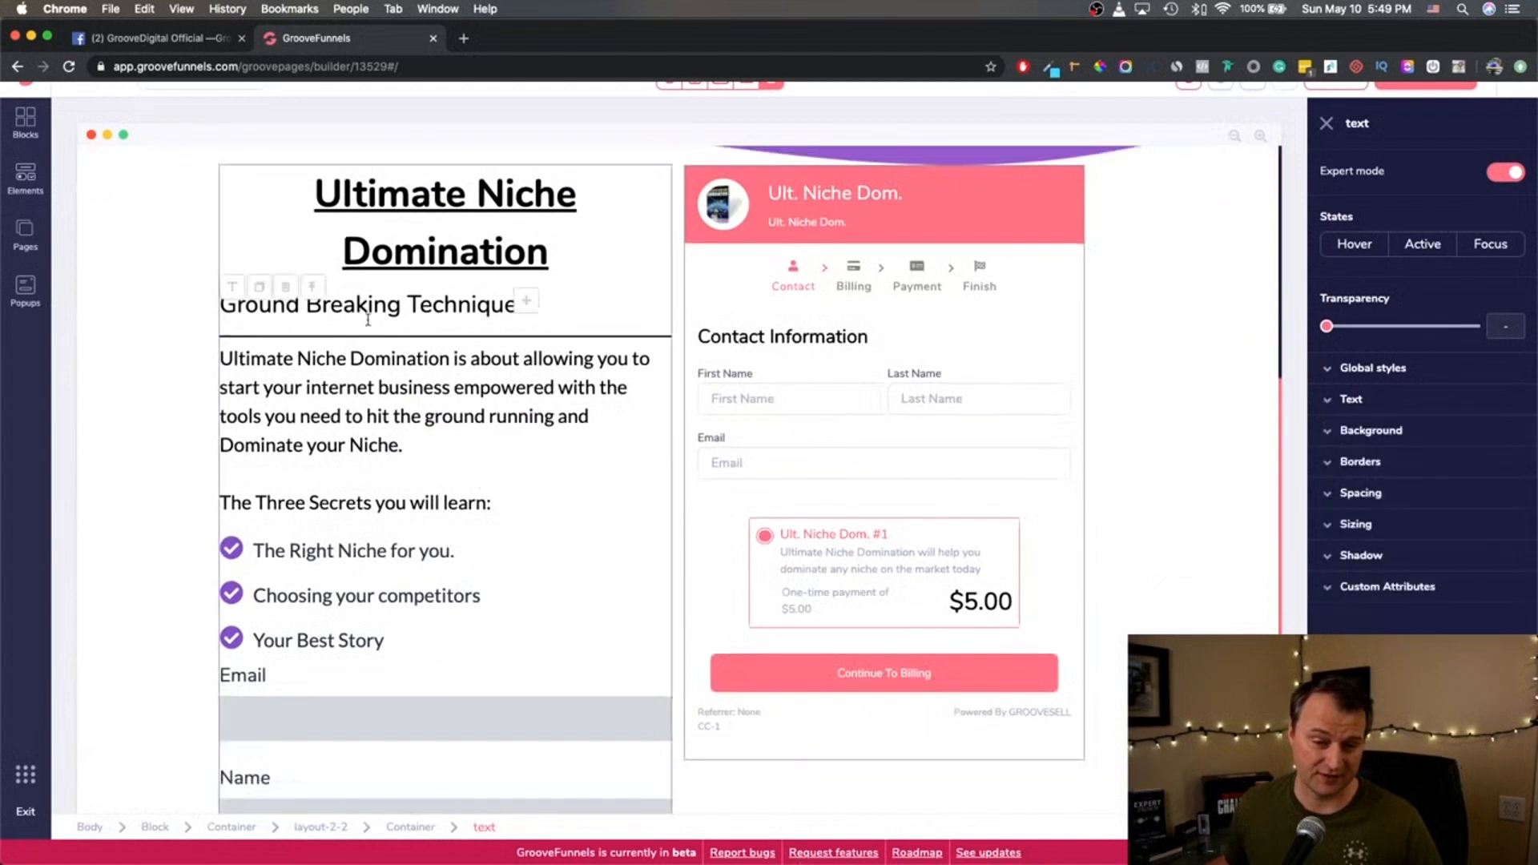
pyautogui.doubleClick(354, 304)
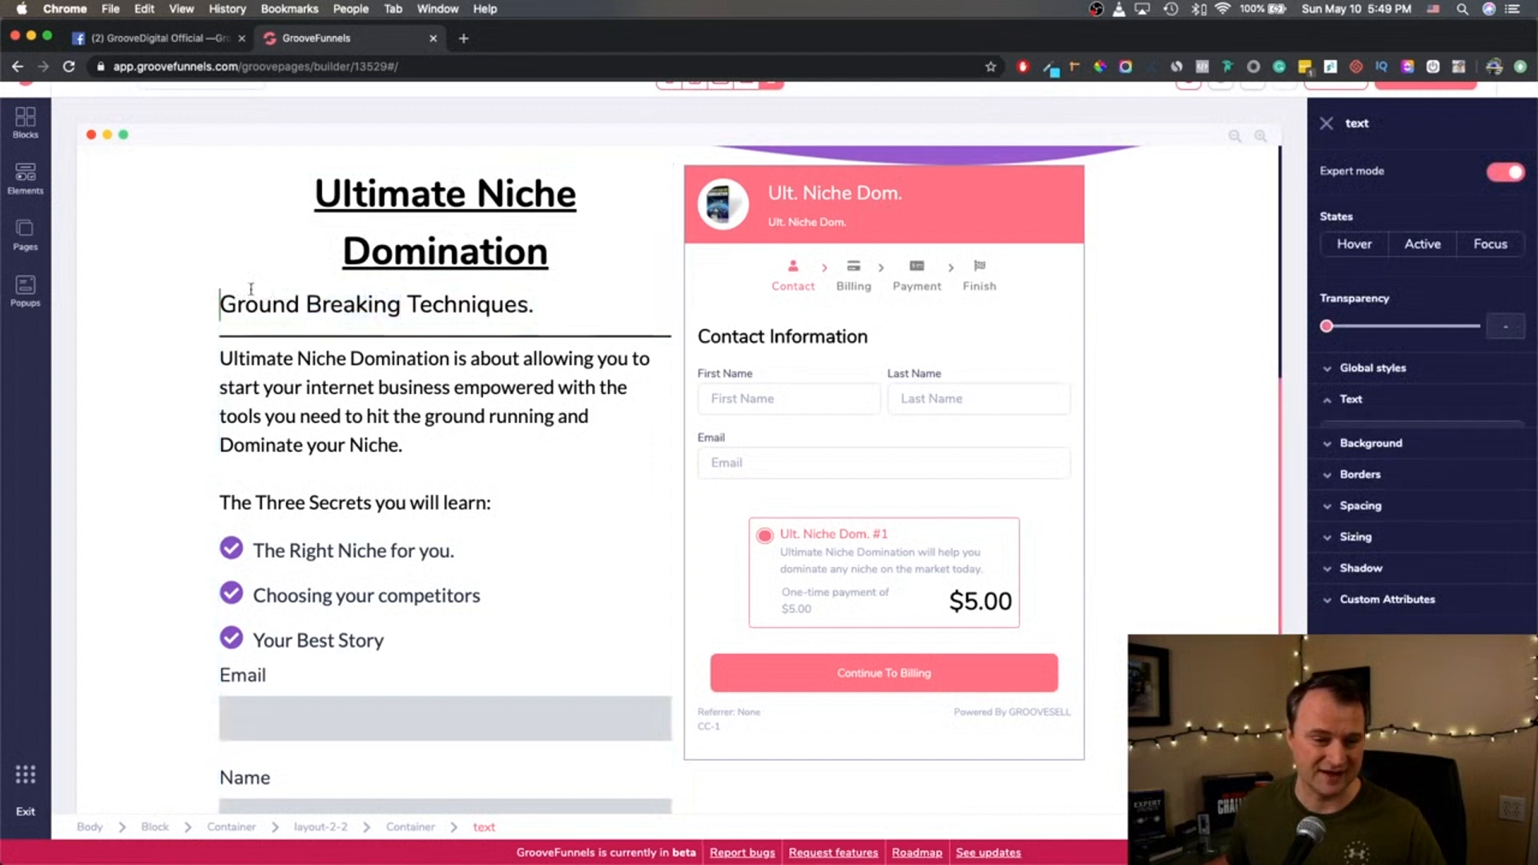
pyautogui.doubleClick(354, 336)
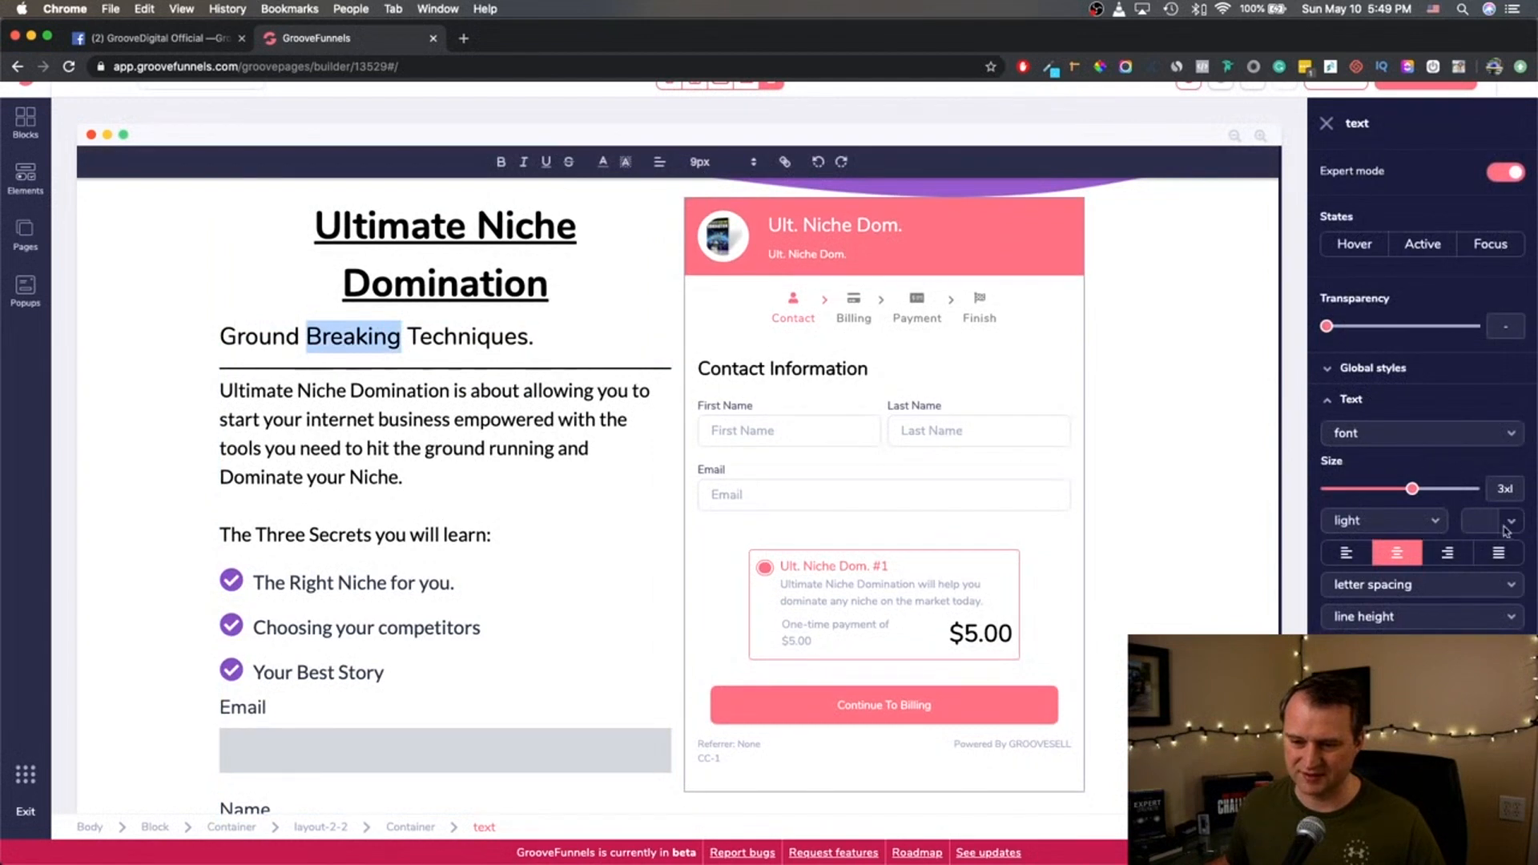
pyautogui.click(1510, 521)
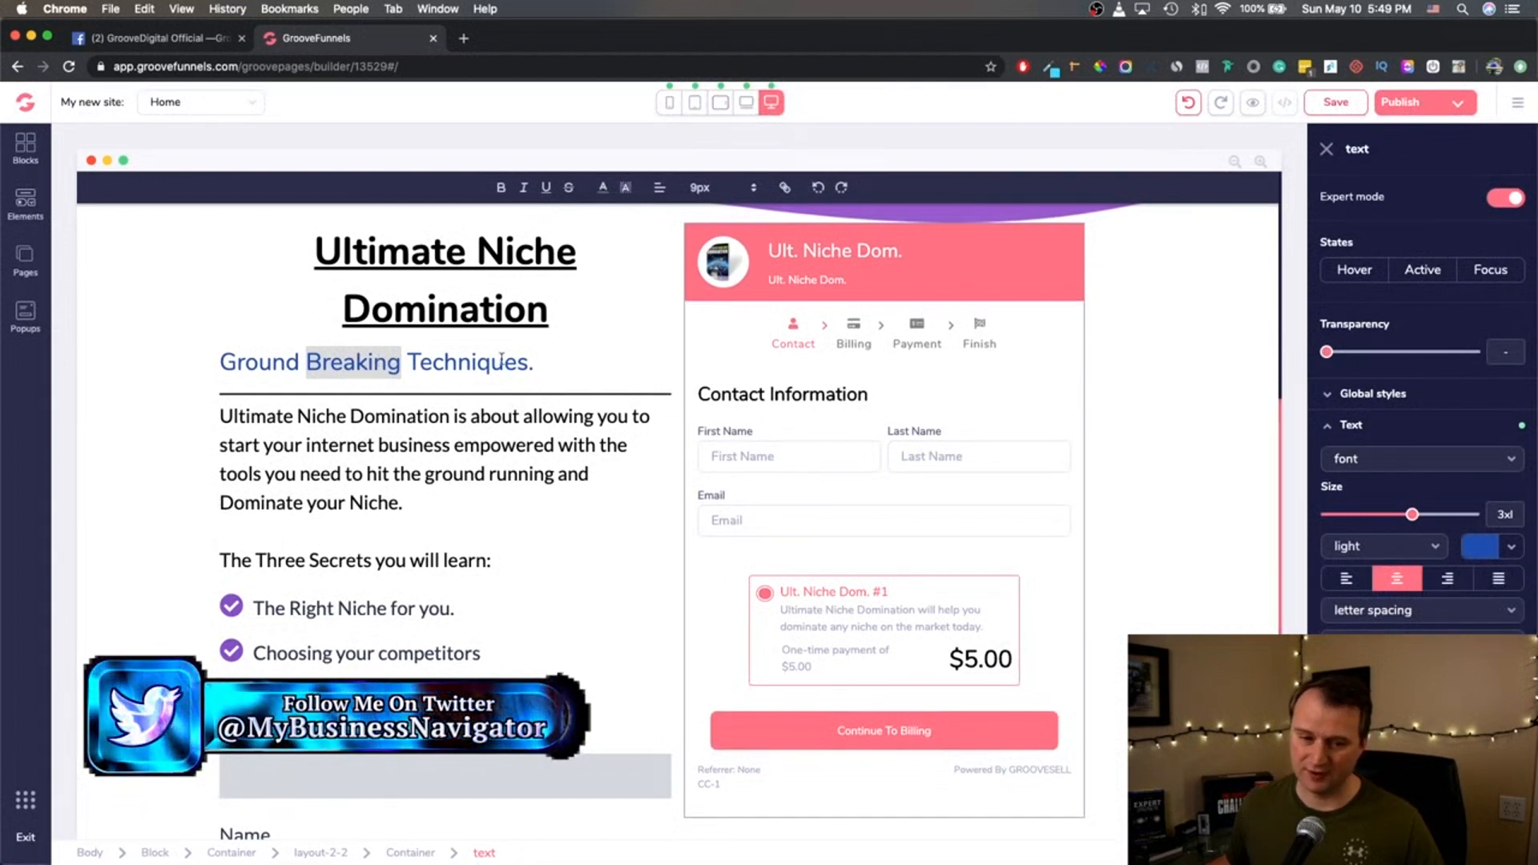
# Give the whole subheading line a different colour, then preview at laptop width.
pyautogui.tripleClick(375, 362)
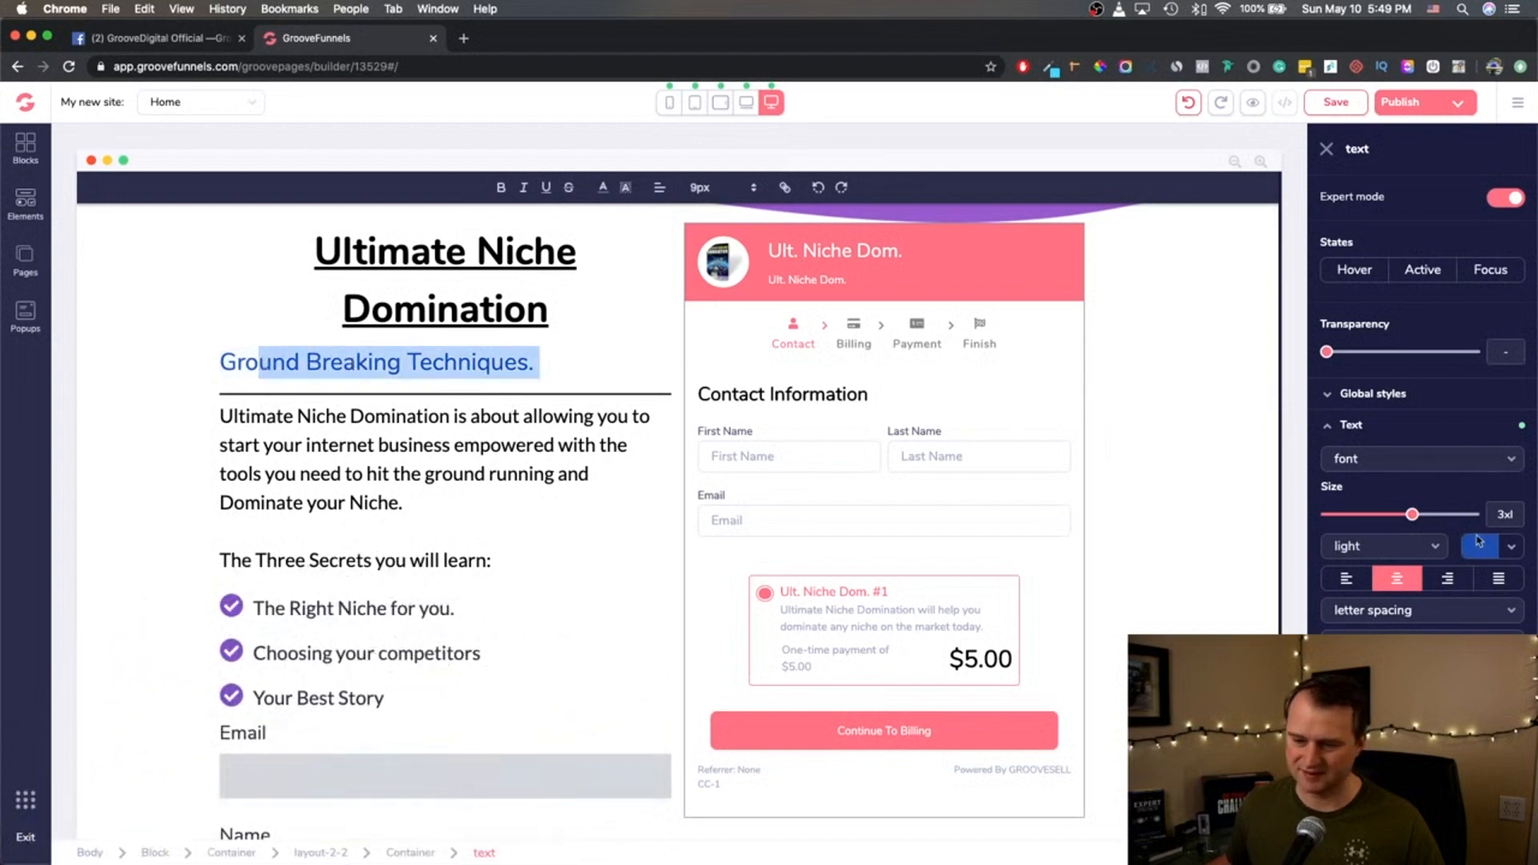
pyautogui.click(1481, 546)
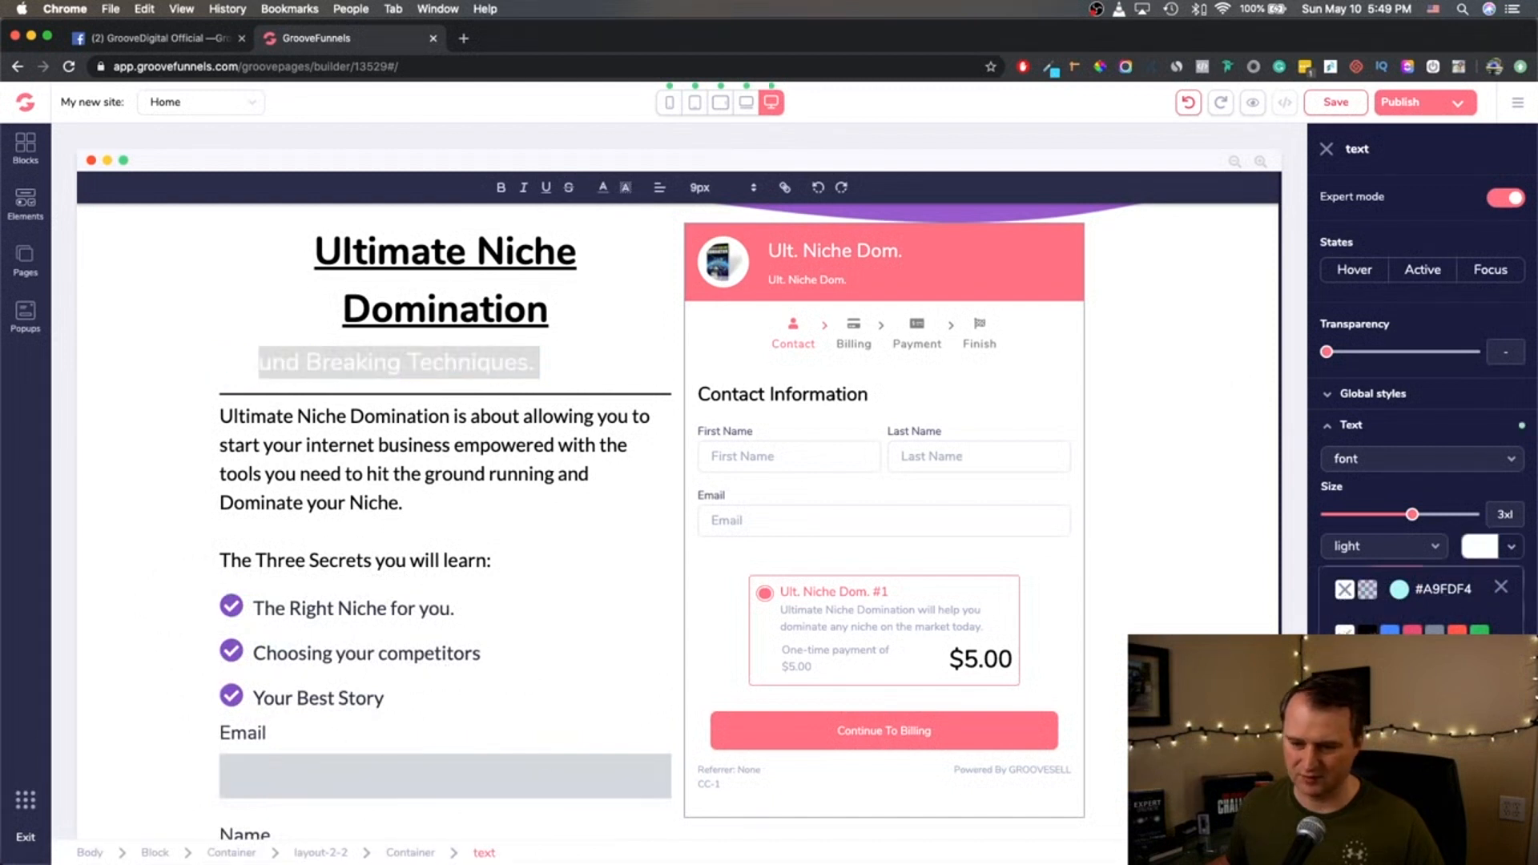
pyautogui.click(744, 101)
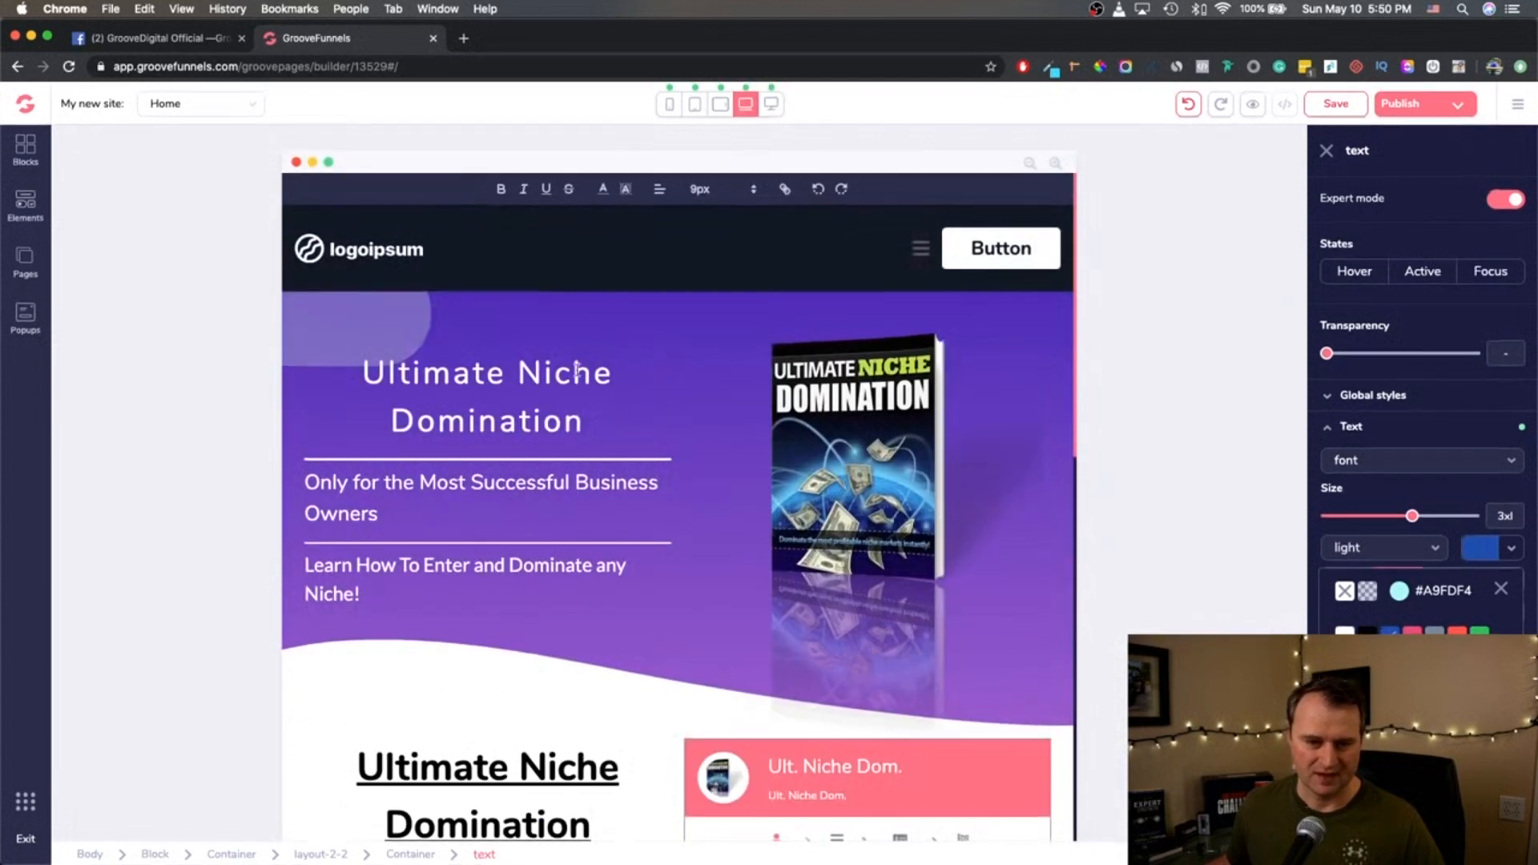
# At laptop width, try 72px, 40px, then 56px on the Ultimate Niche Domination heading.
pyautogui.click(485, 363)
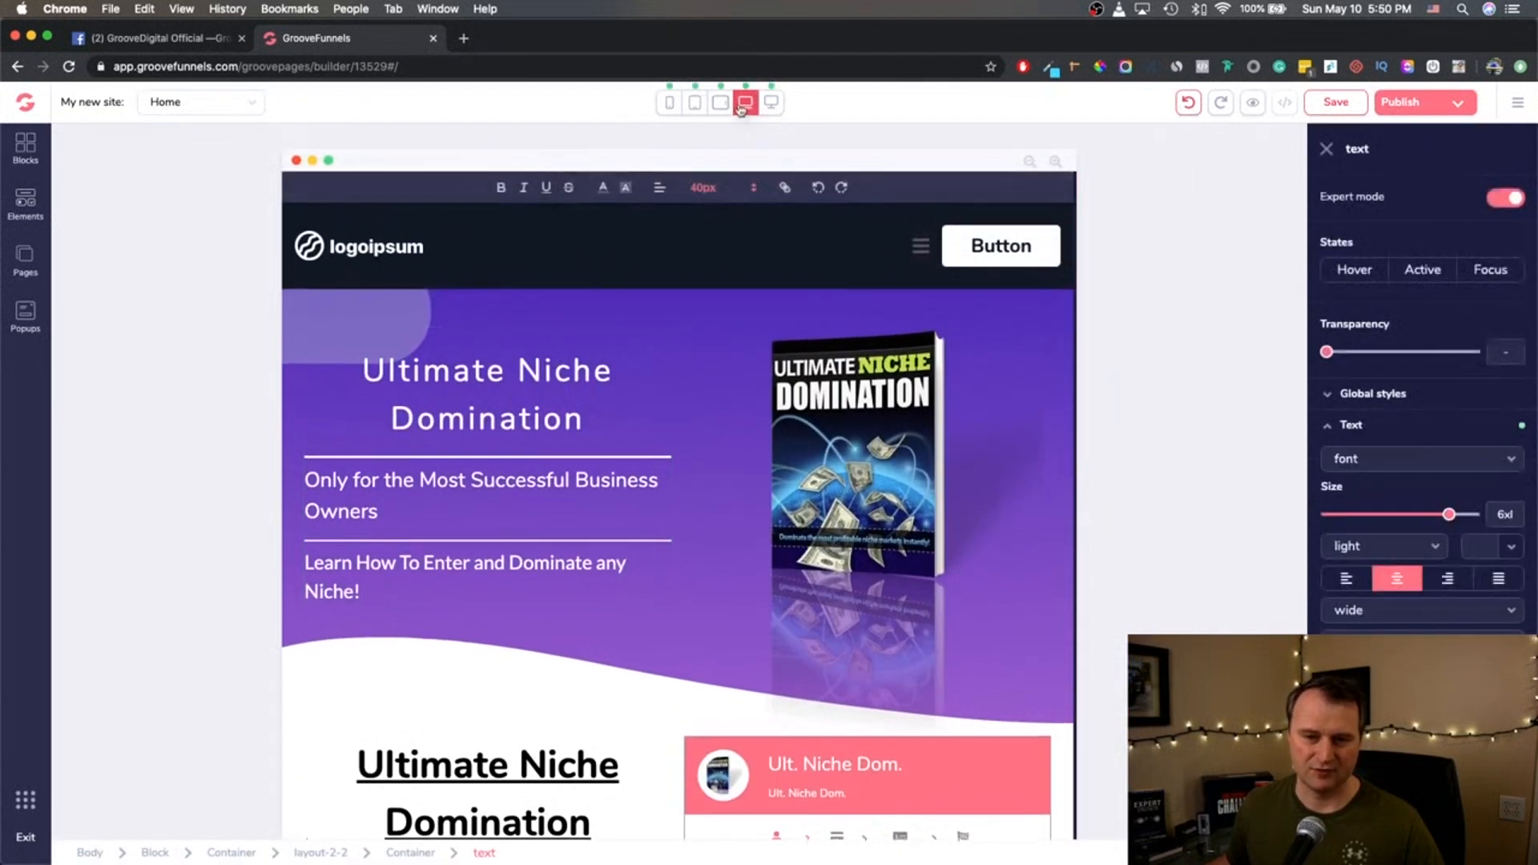
pyautogui.click(746, 101)
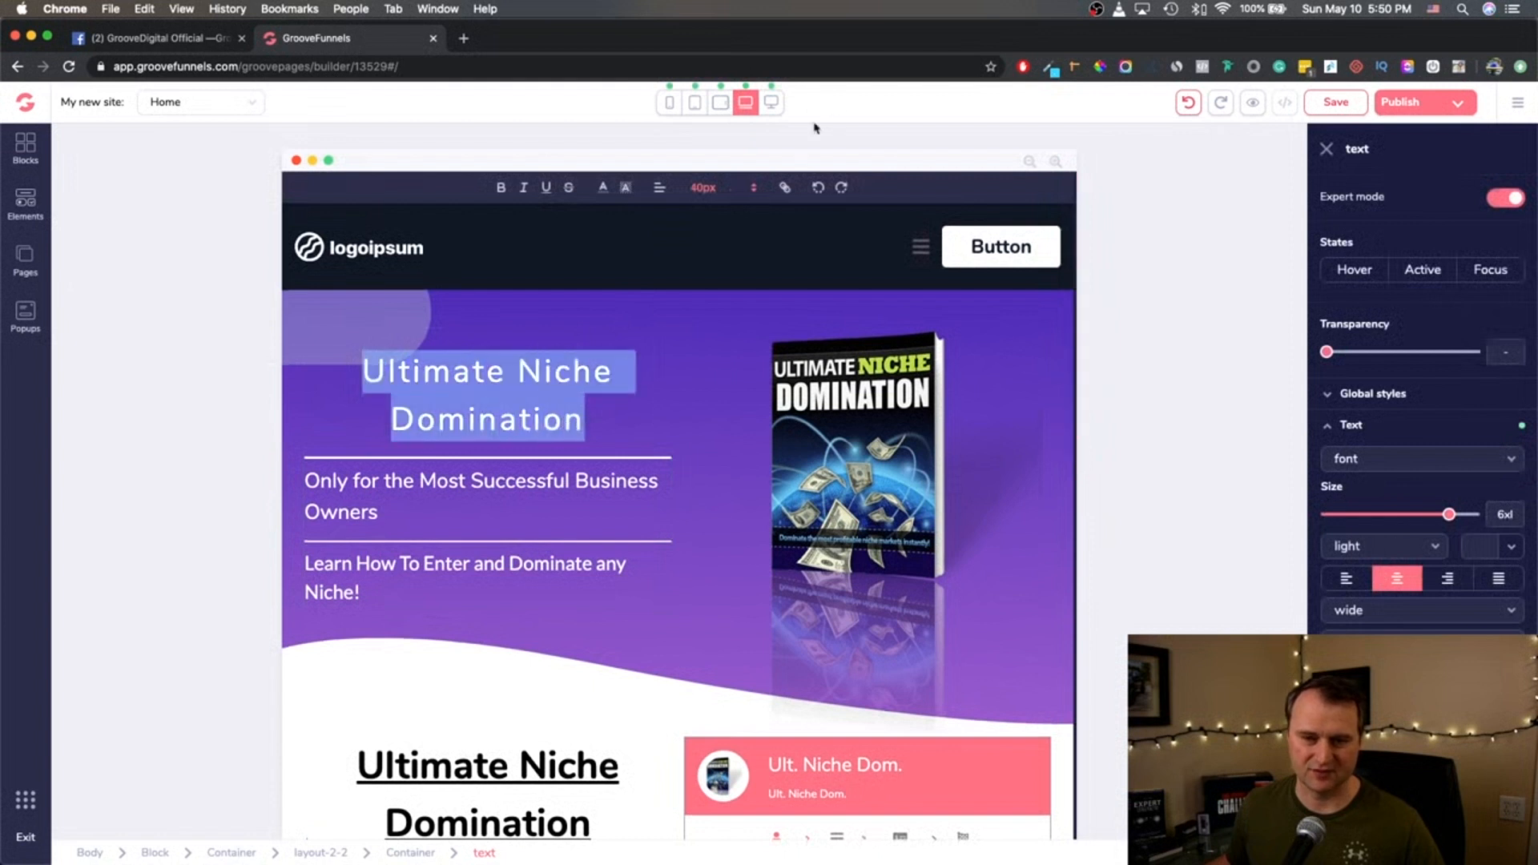
pyautogui.click(716, 187)
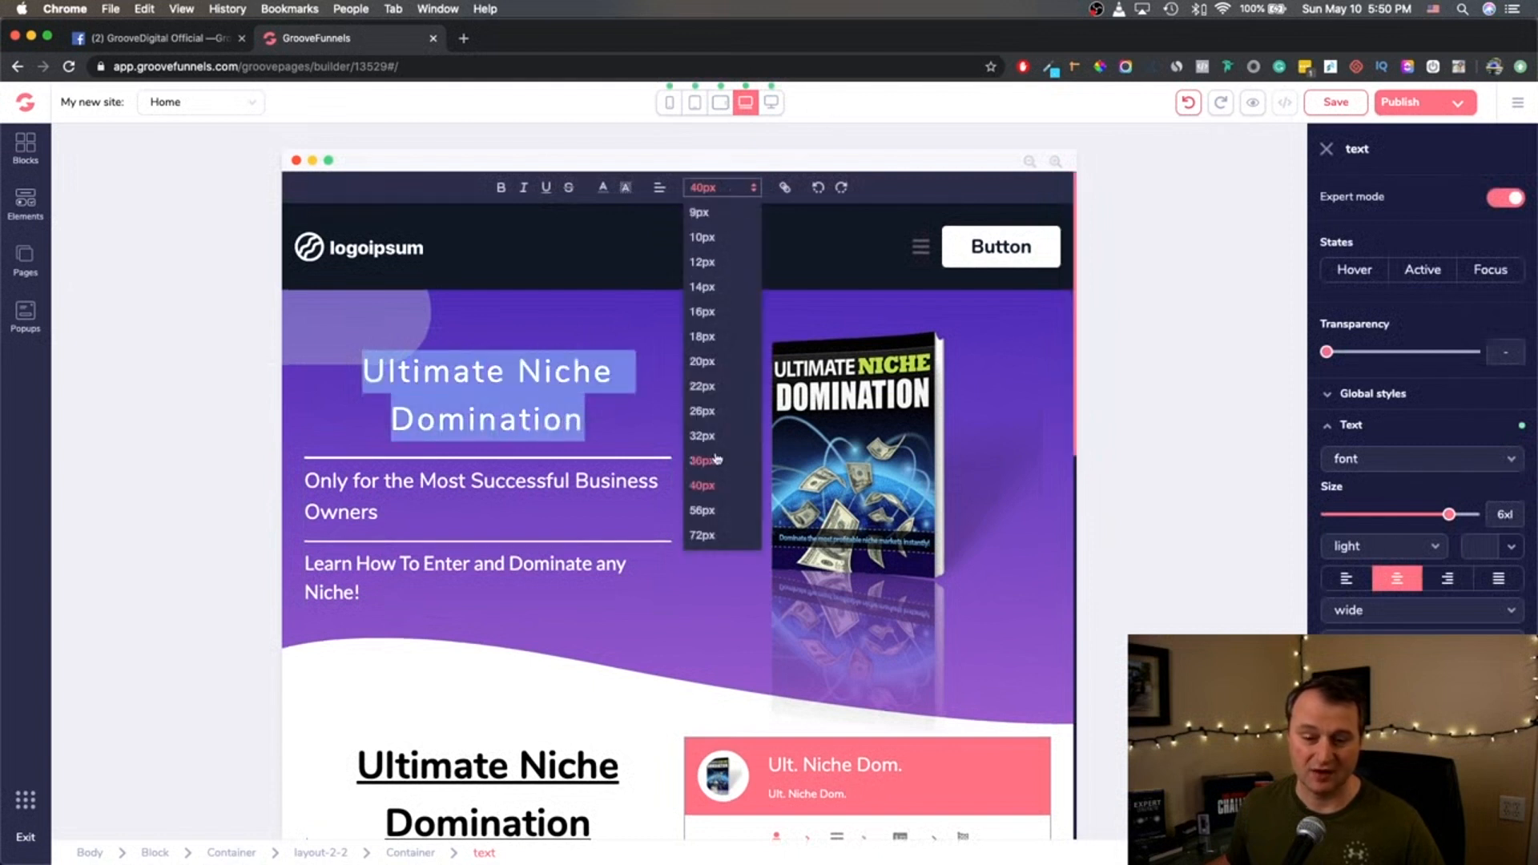
pyautogui.click(702, 535)
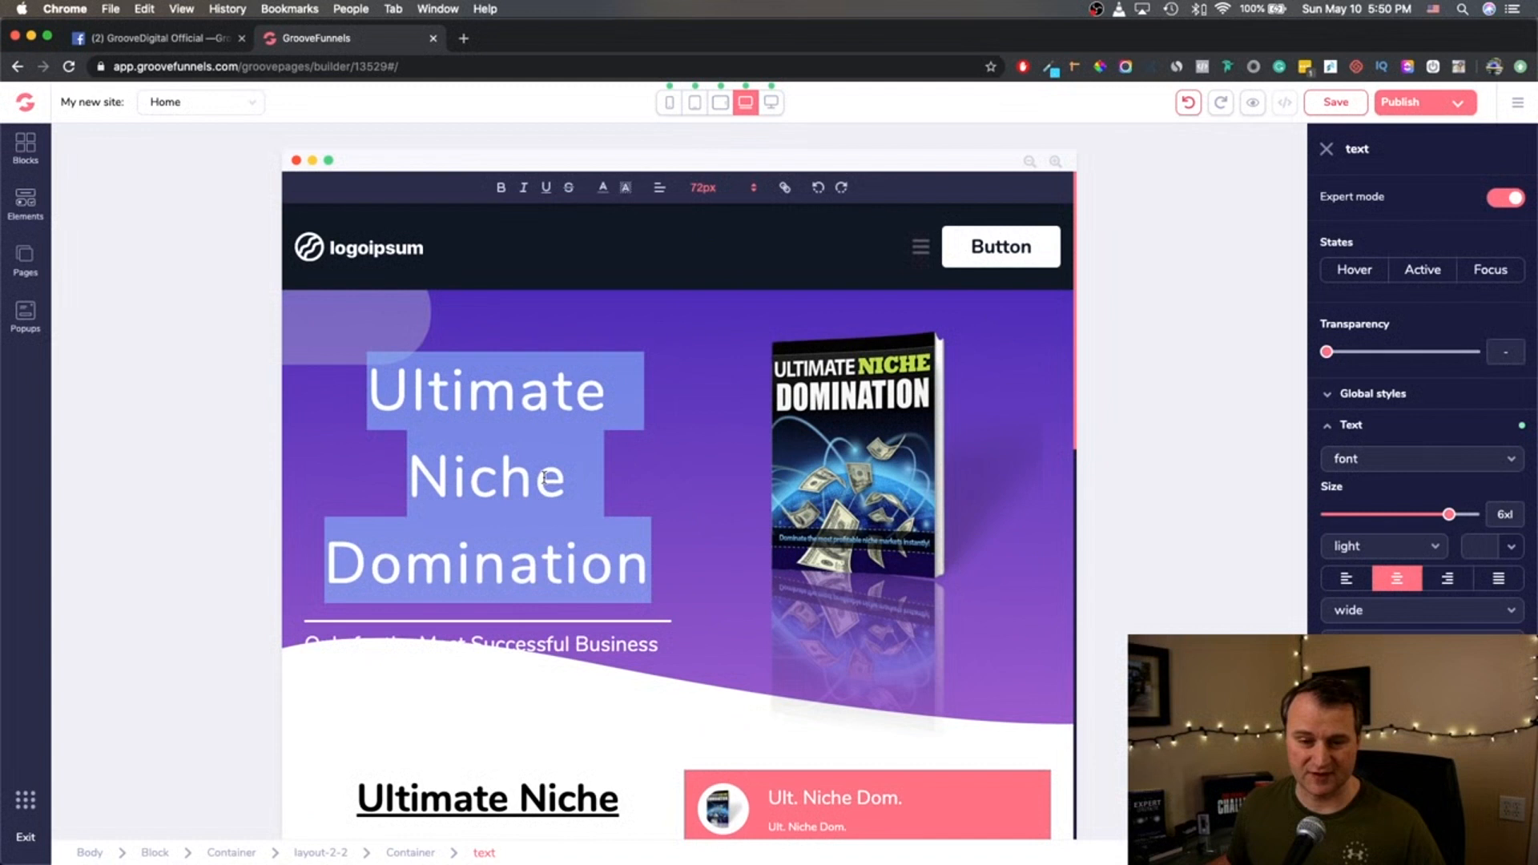
pyautogui.click(703, 187)
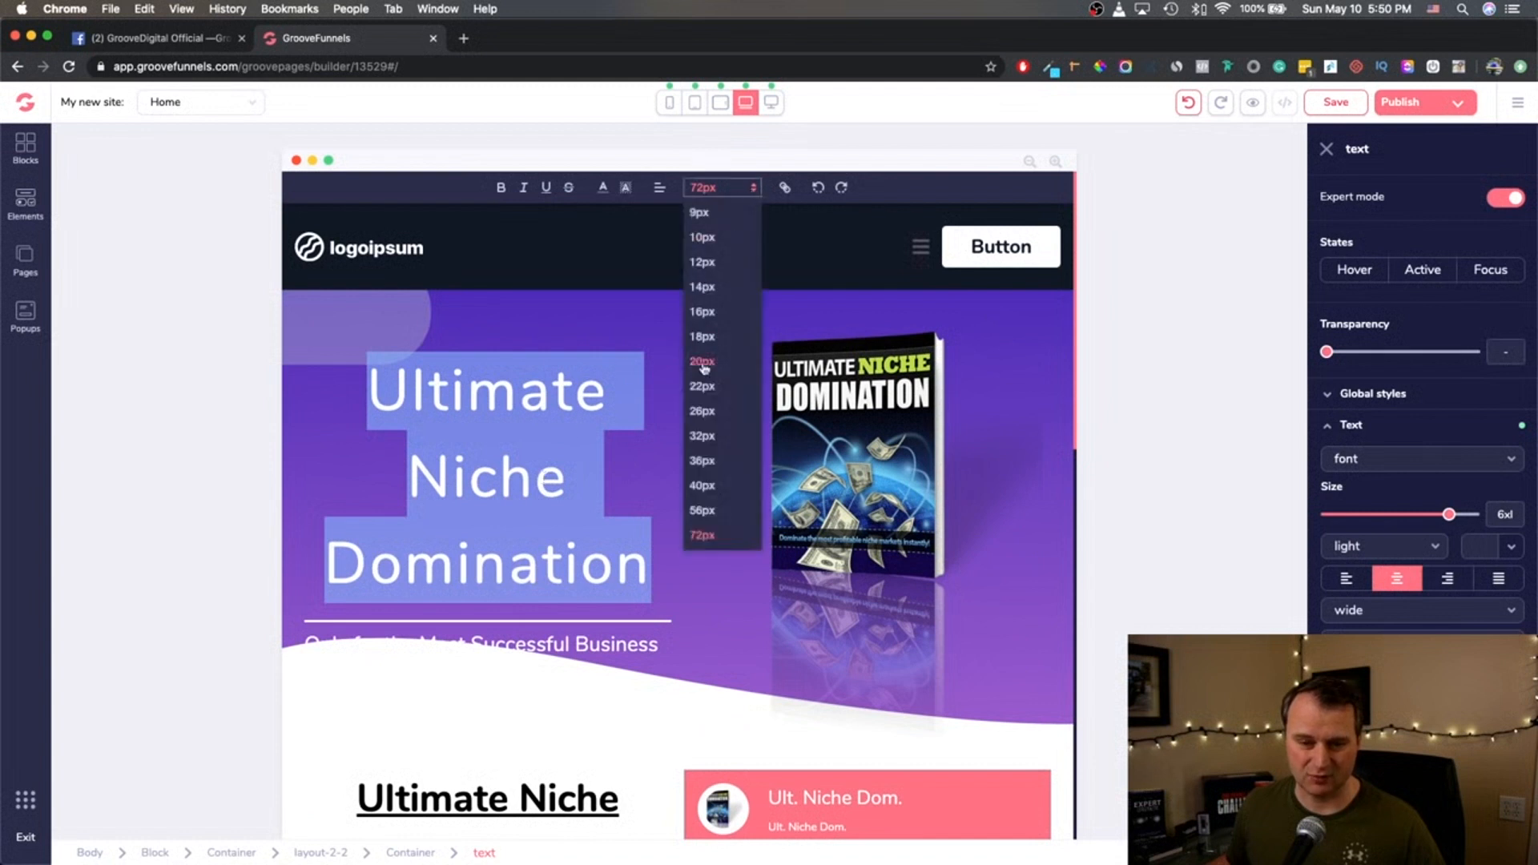
pyautogui.click(702, 485)
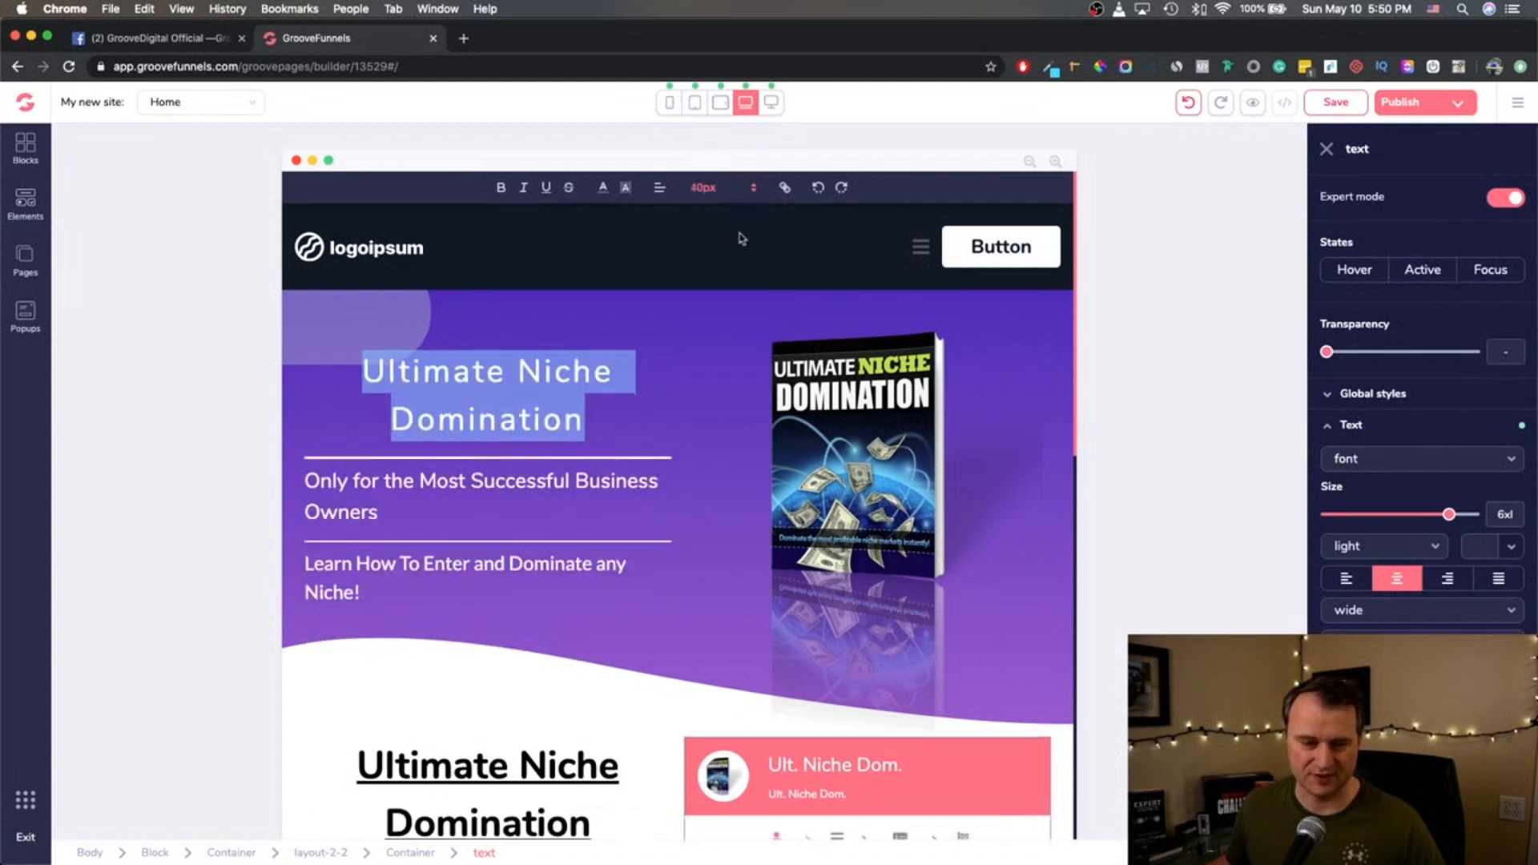
pyautogui.click(703, 188)
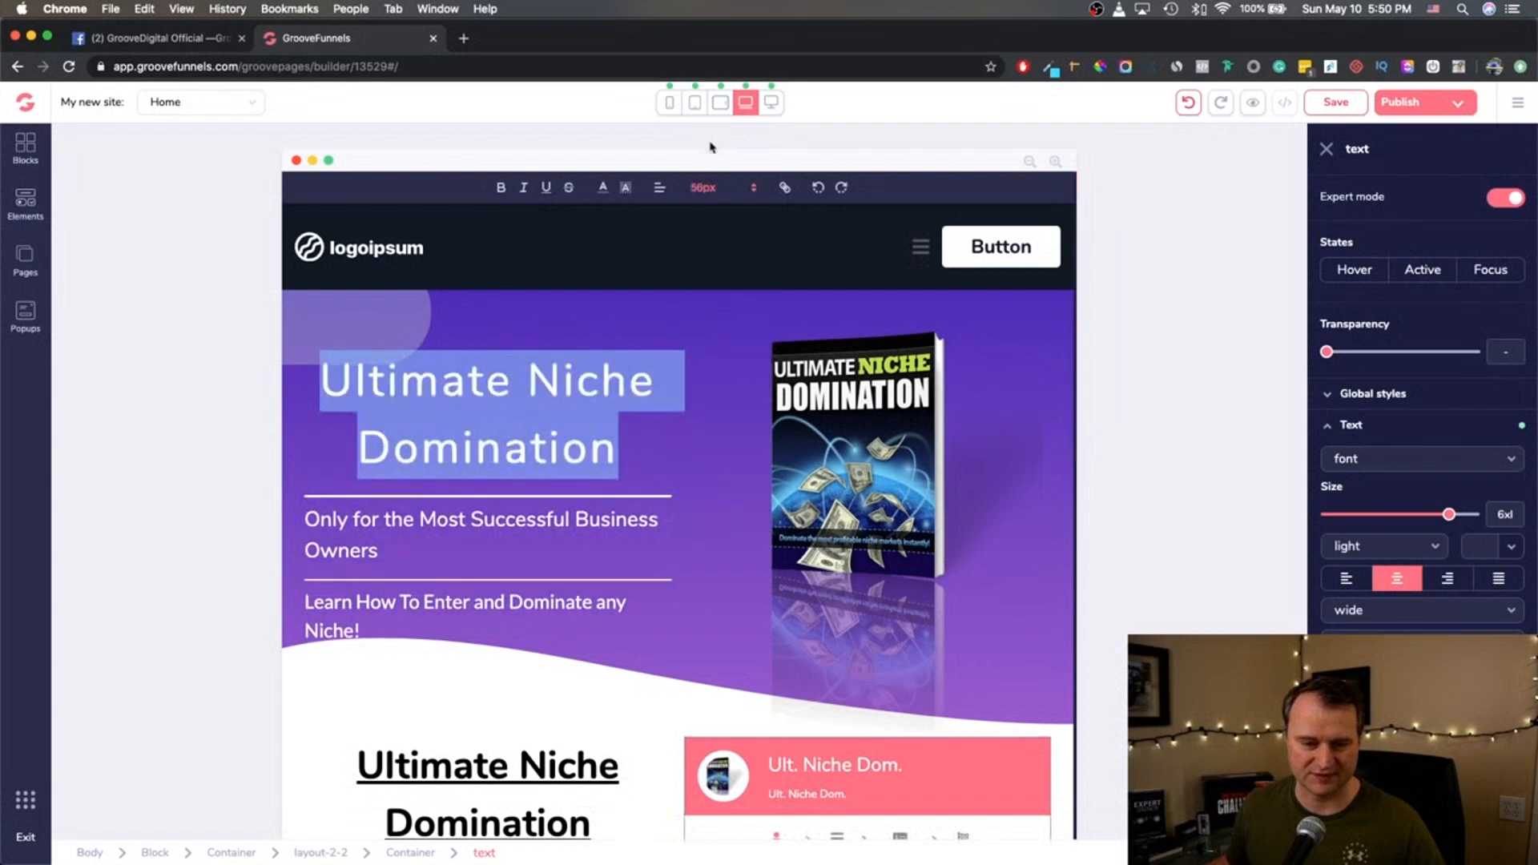
pyautogui.moveTo(783, 121)
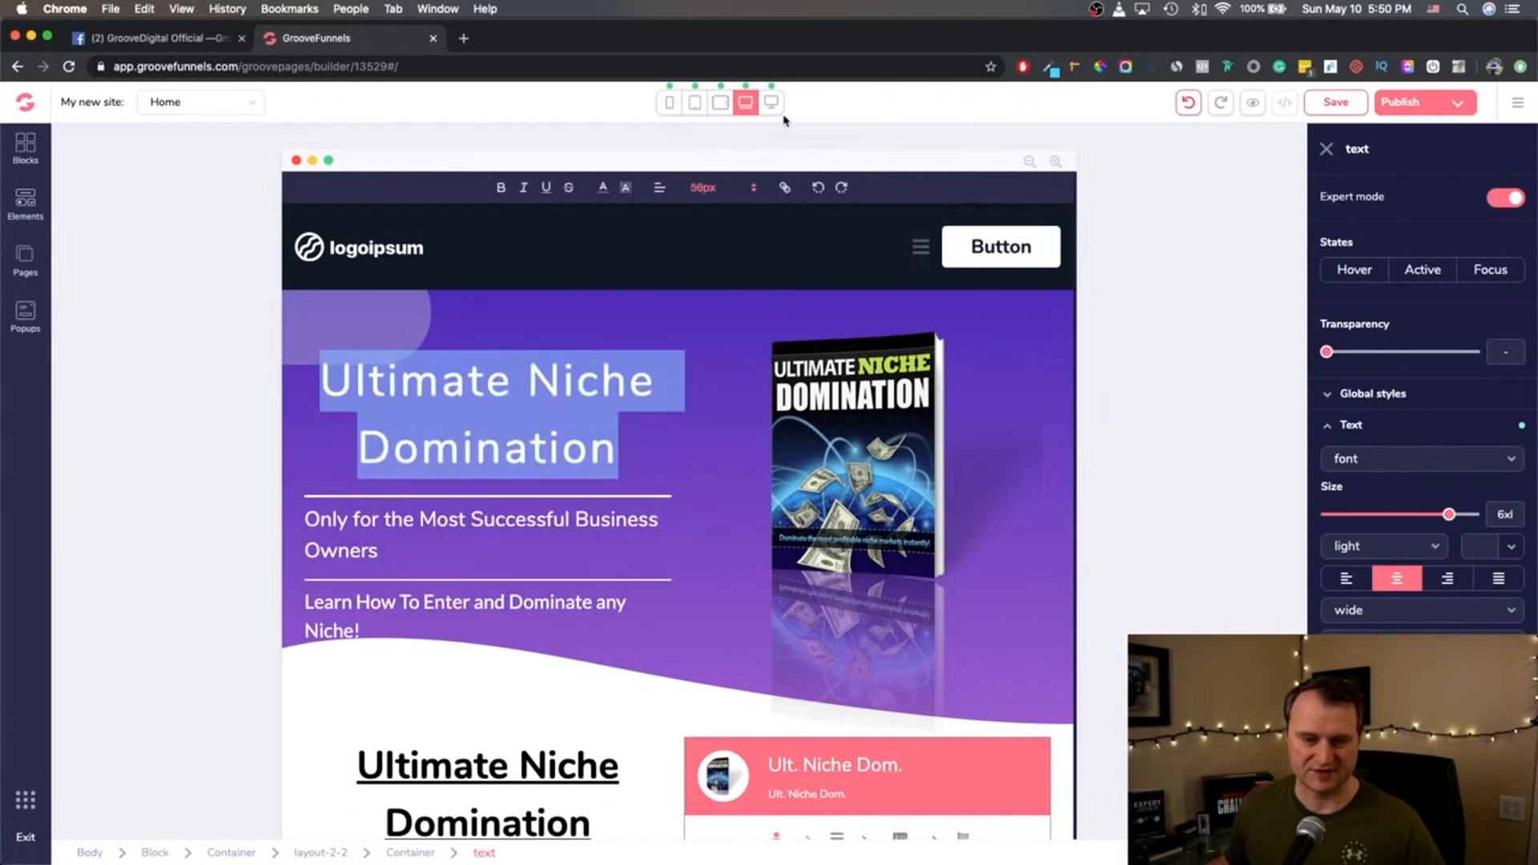
# Compare the heading across desktop, laptop, tablet and phone widths.
pyautogui.click(771, 102)
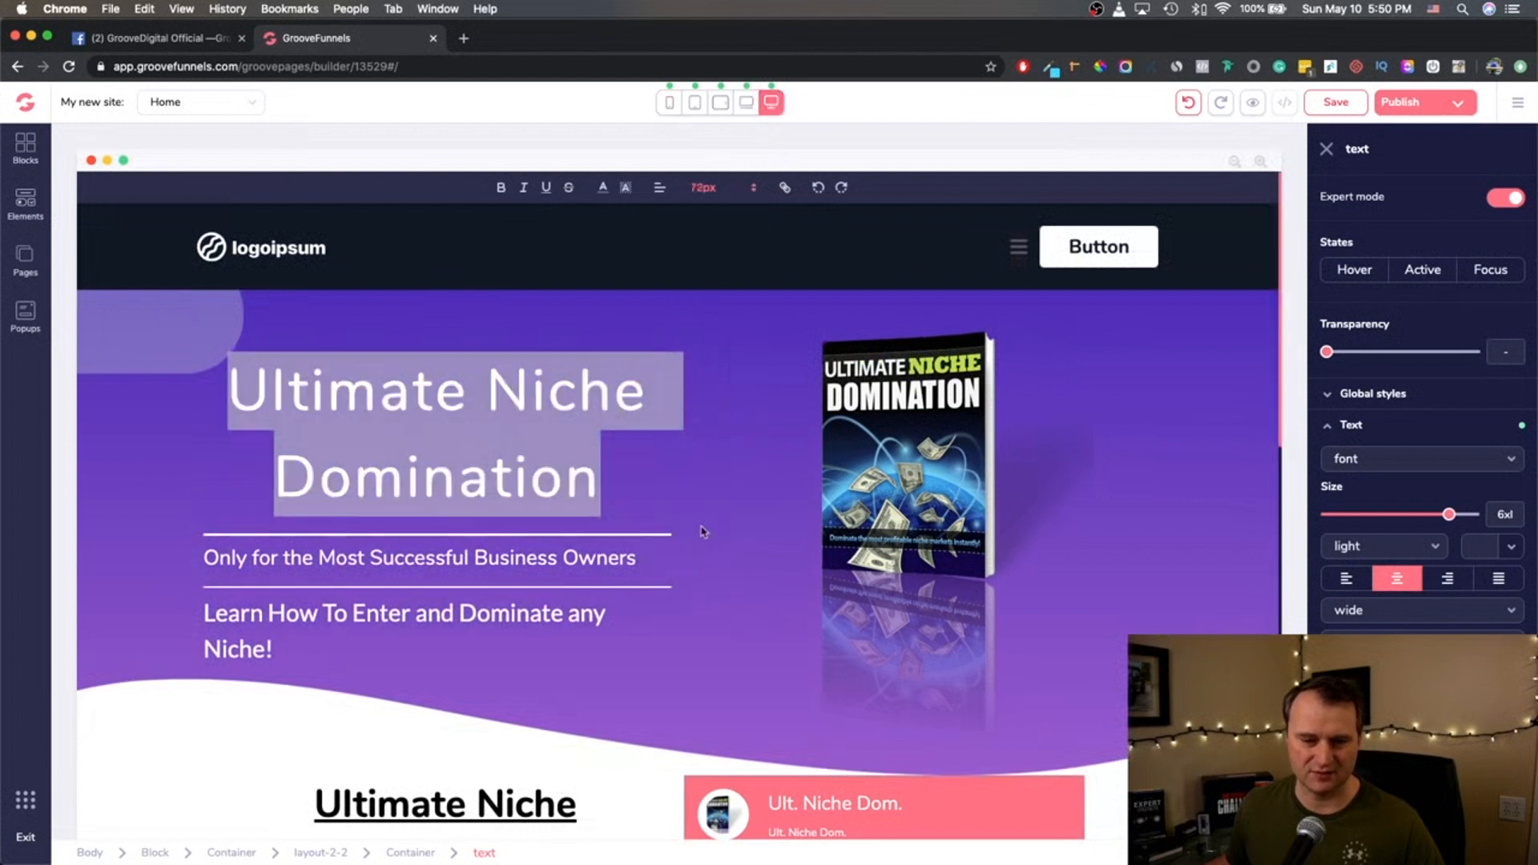
pyautogui.click(746, 102)
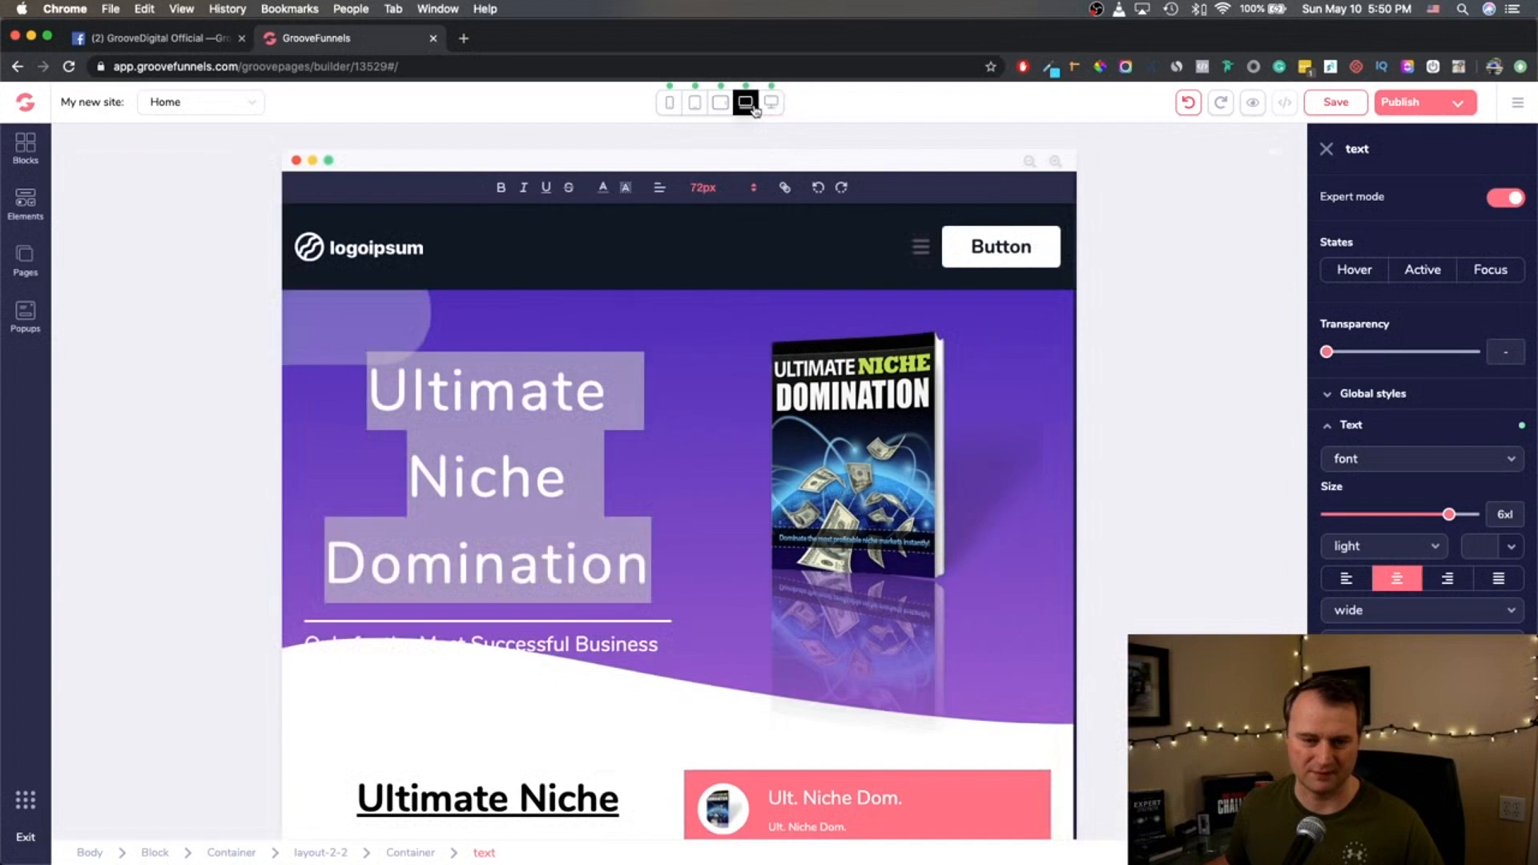
pyautogui.click(694, 101)
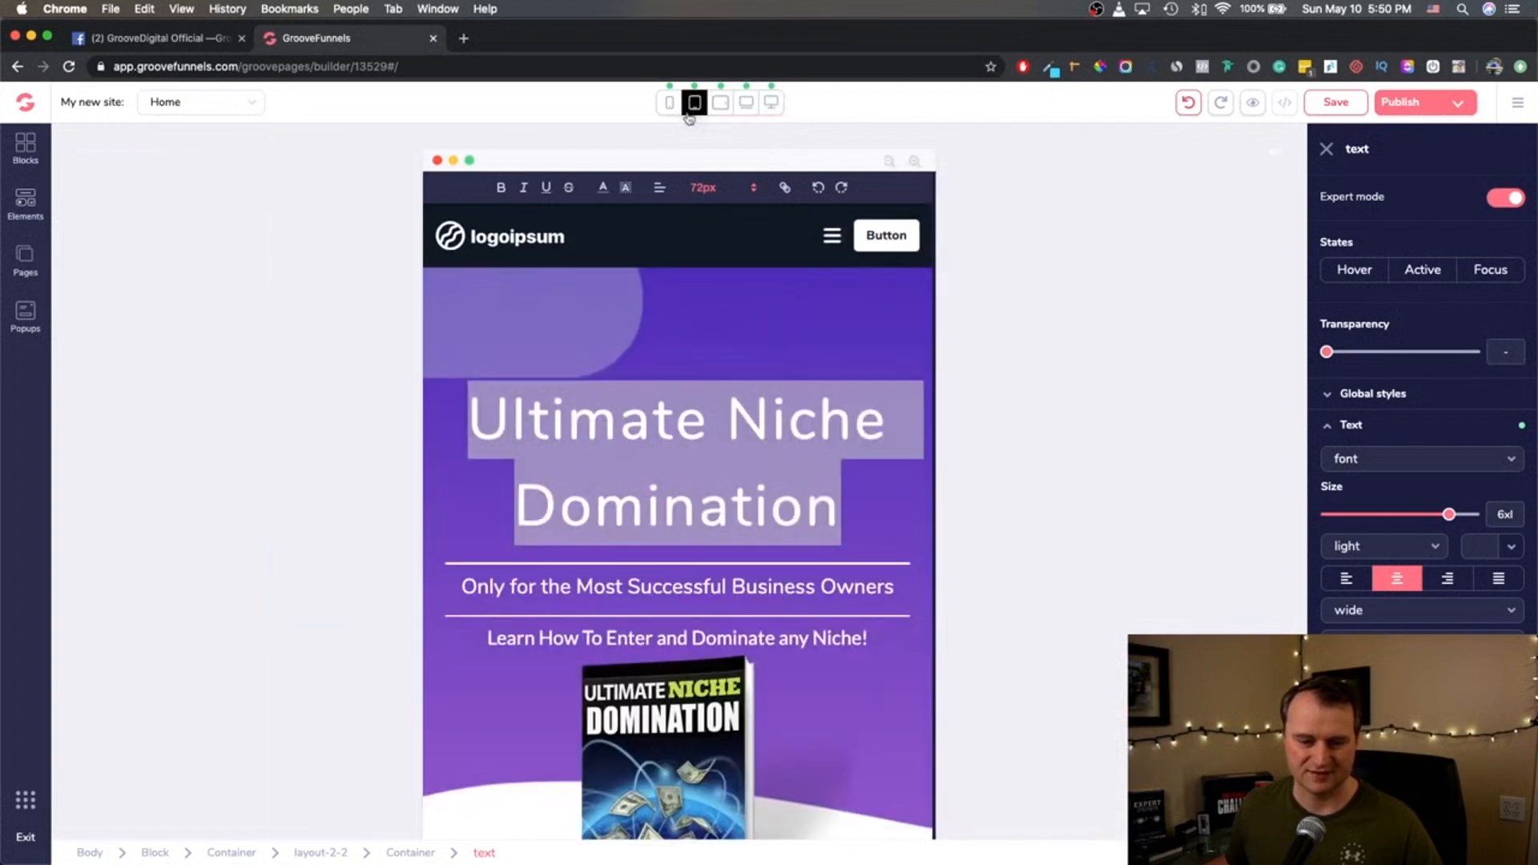
pyautogui.click(669, 101)
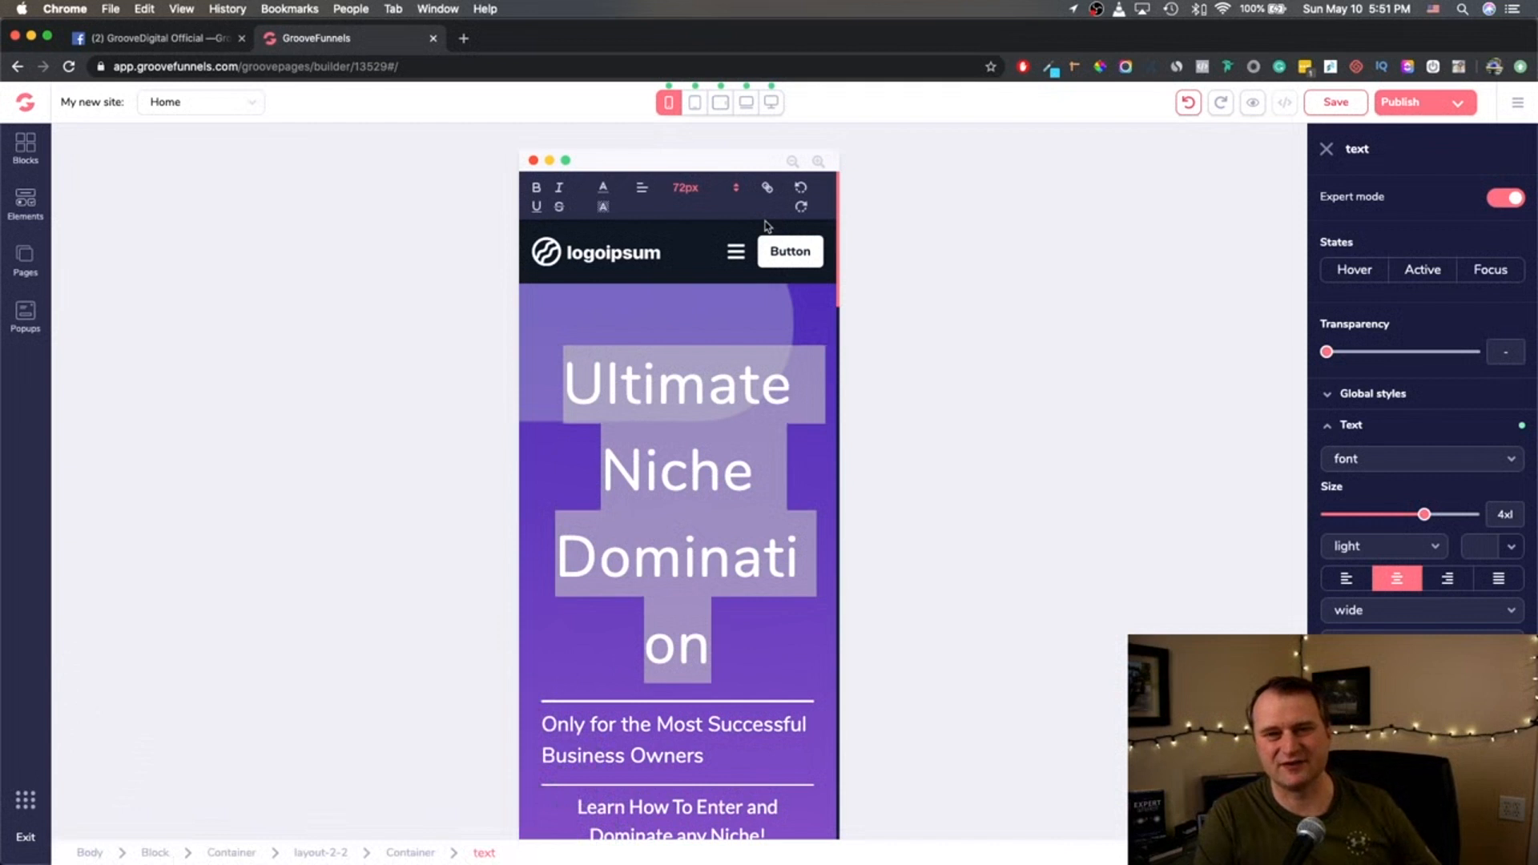
pyautogui.moveTo(514, 404)
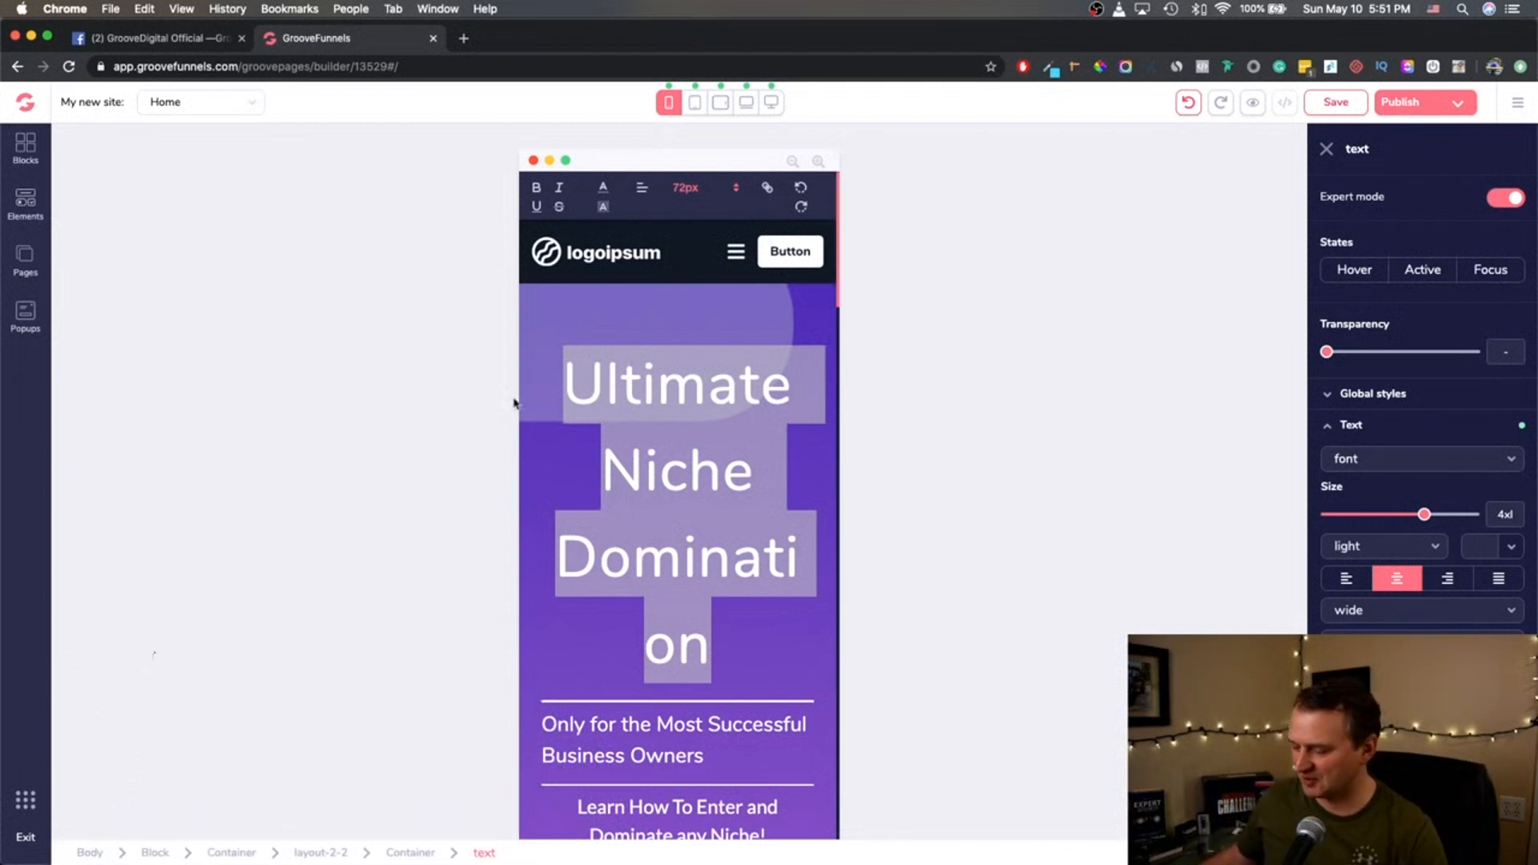